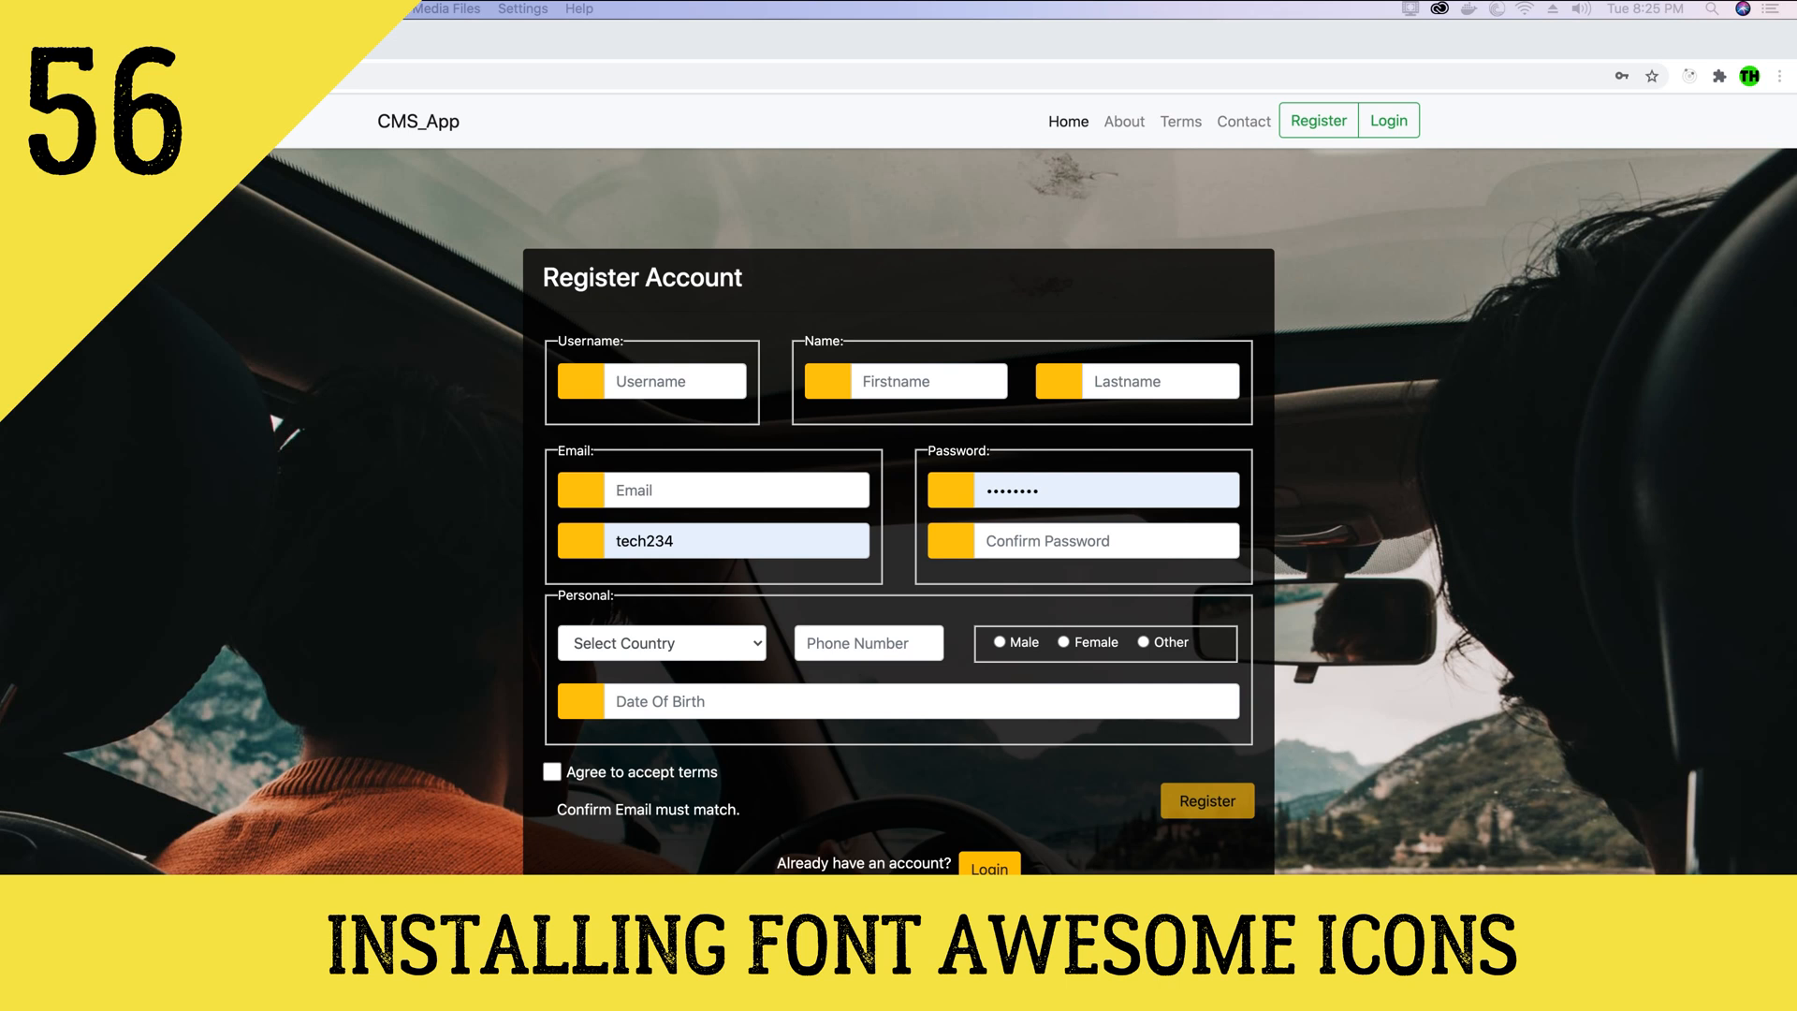
mouse_move(1269, 820)
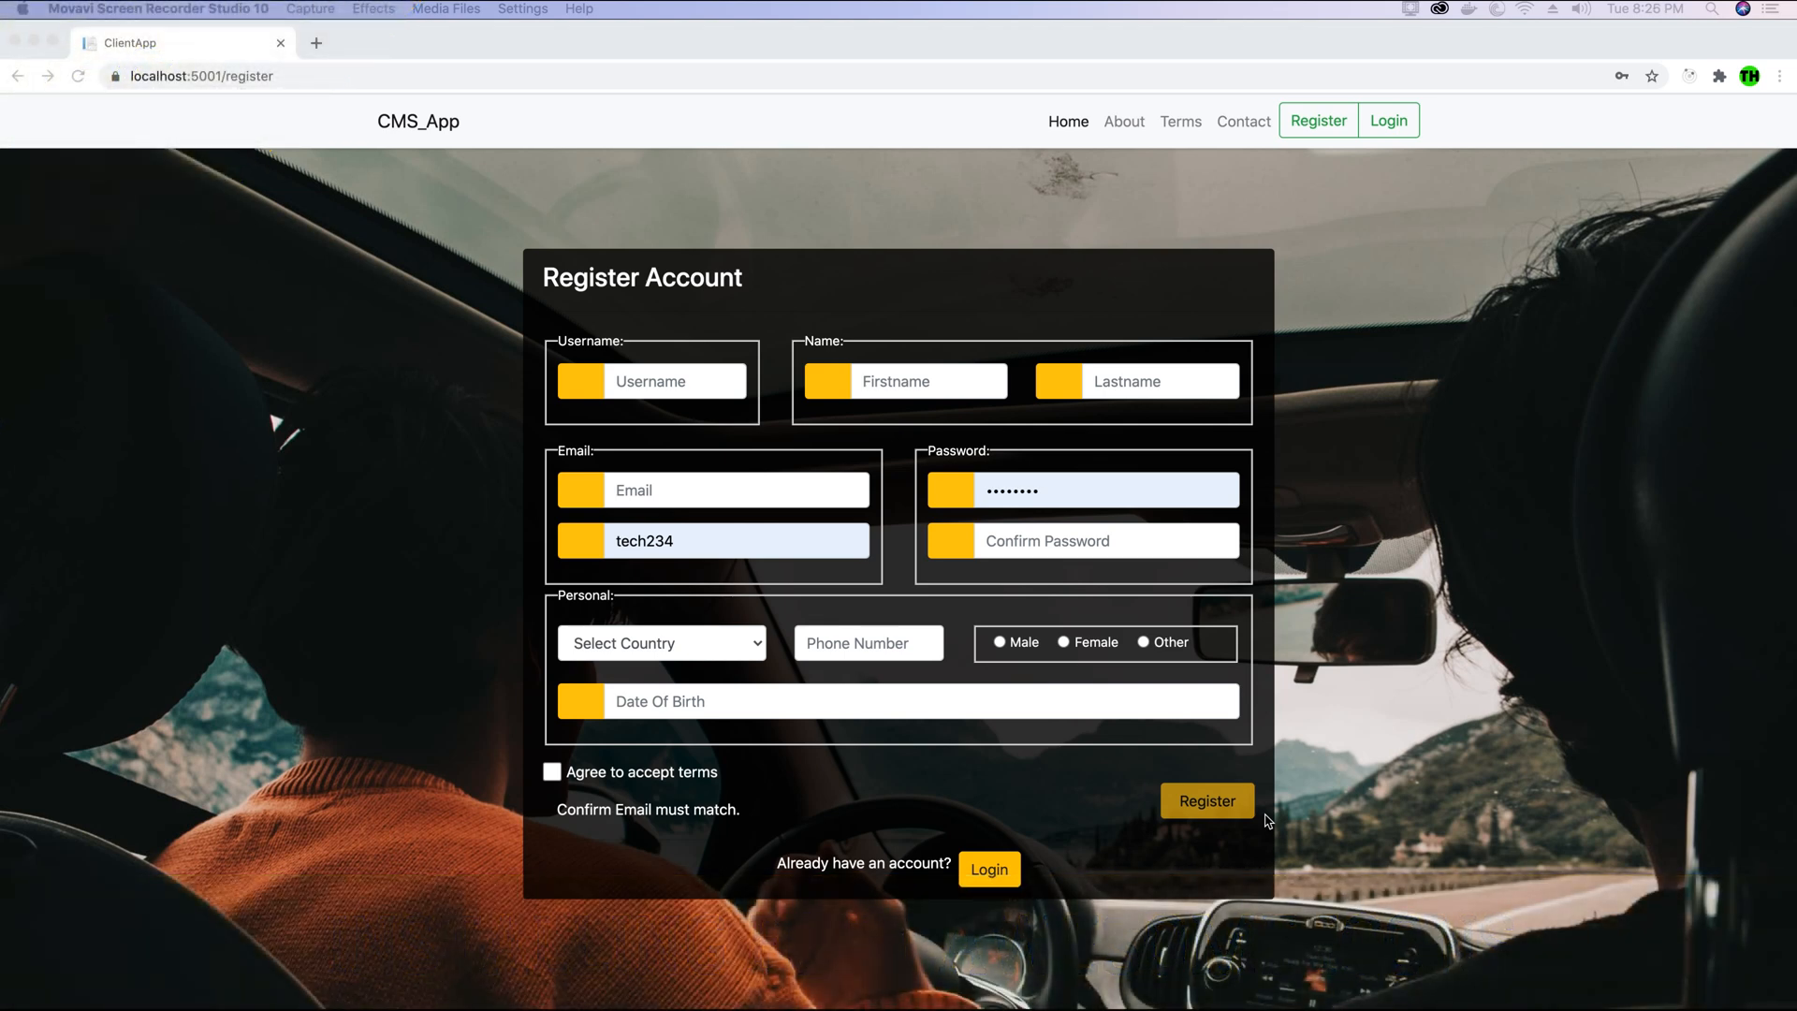
mouse_move(1269, 820)
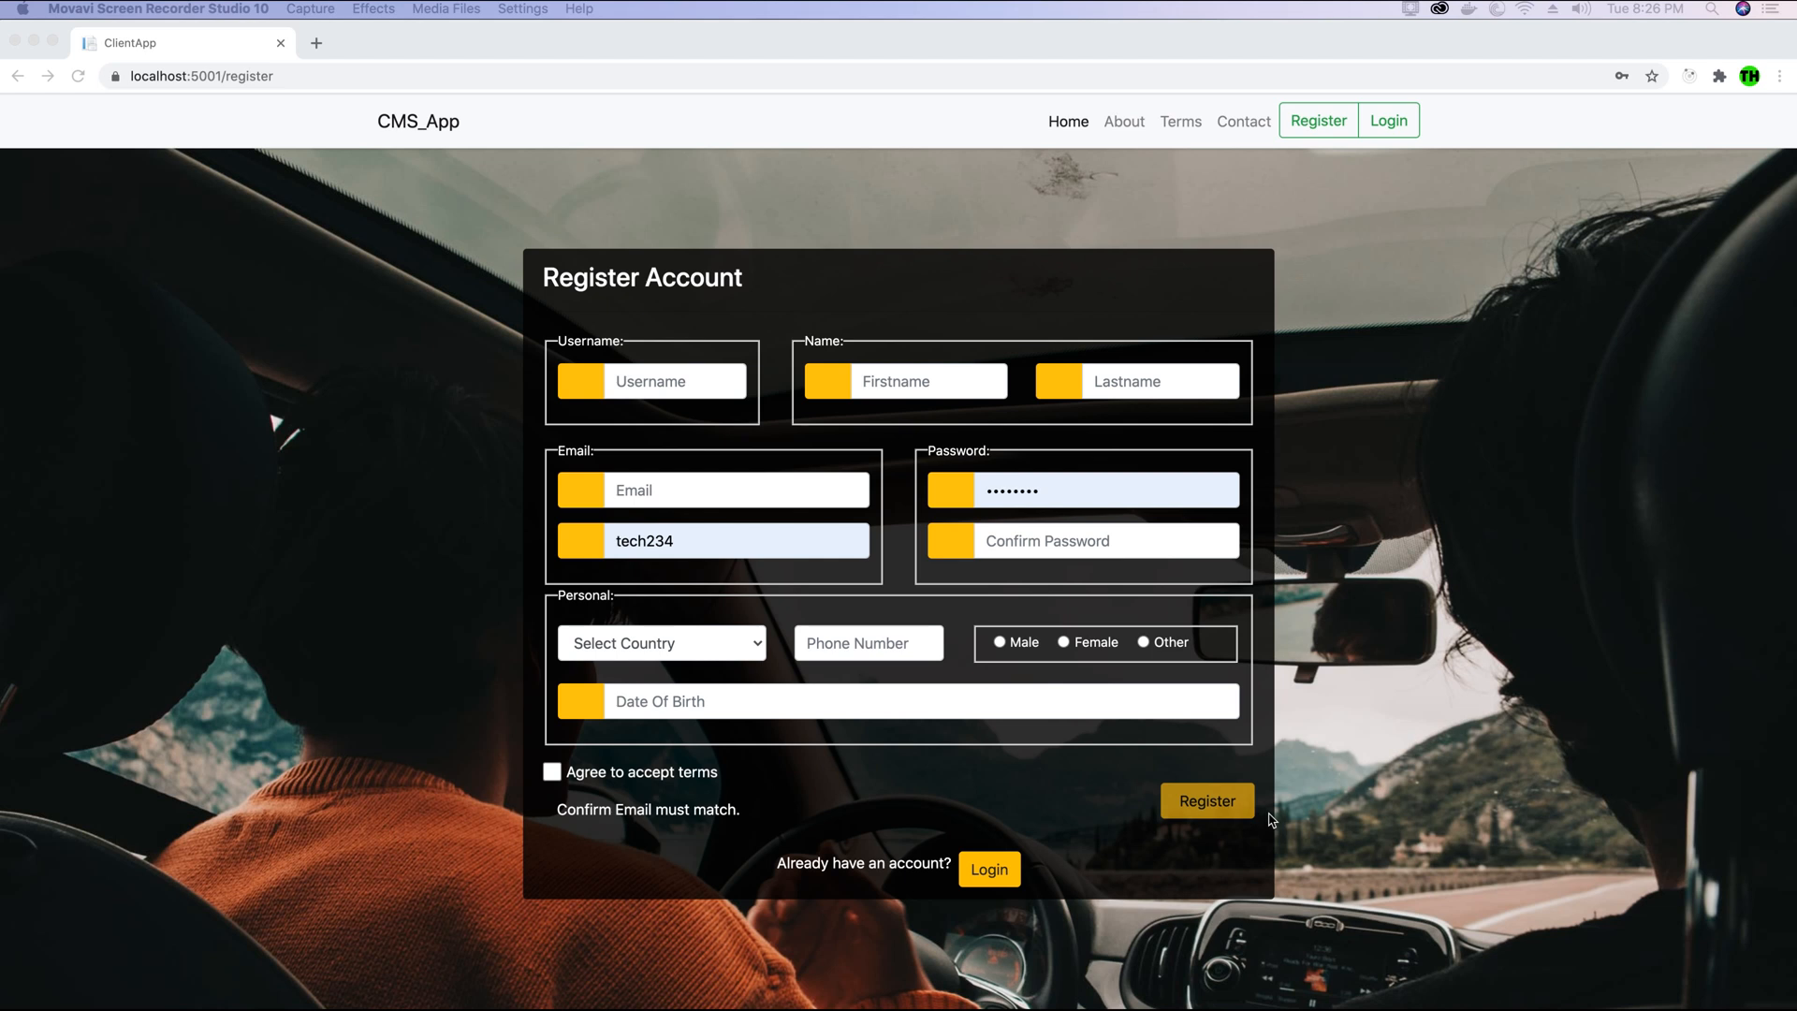
mouse_move(1293, 839)
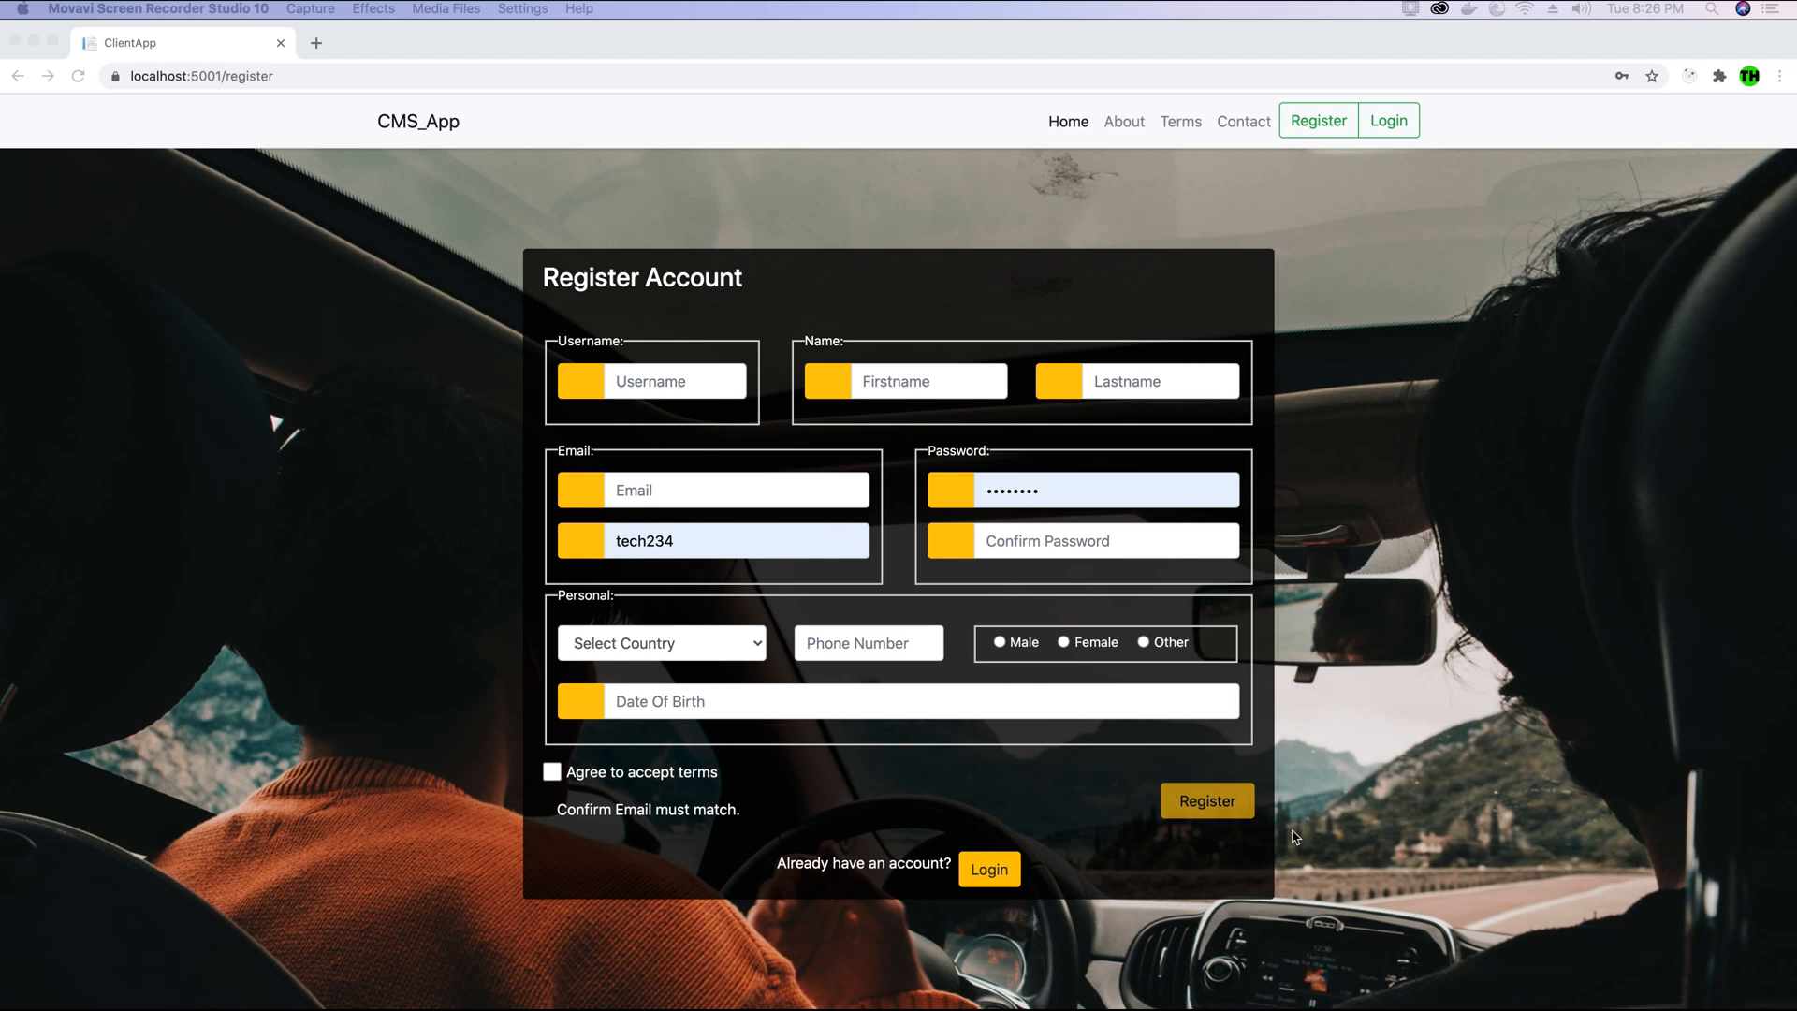
mouse_move(1314, 829)
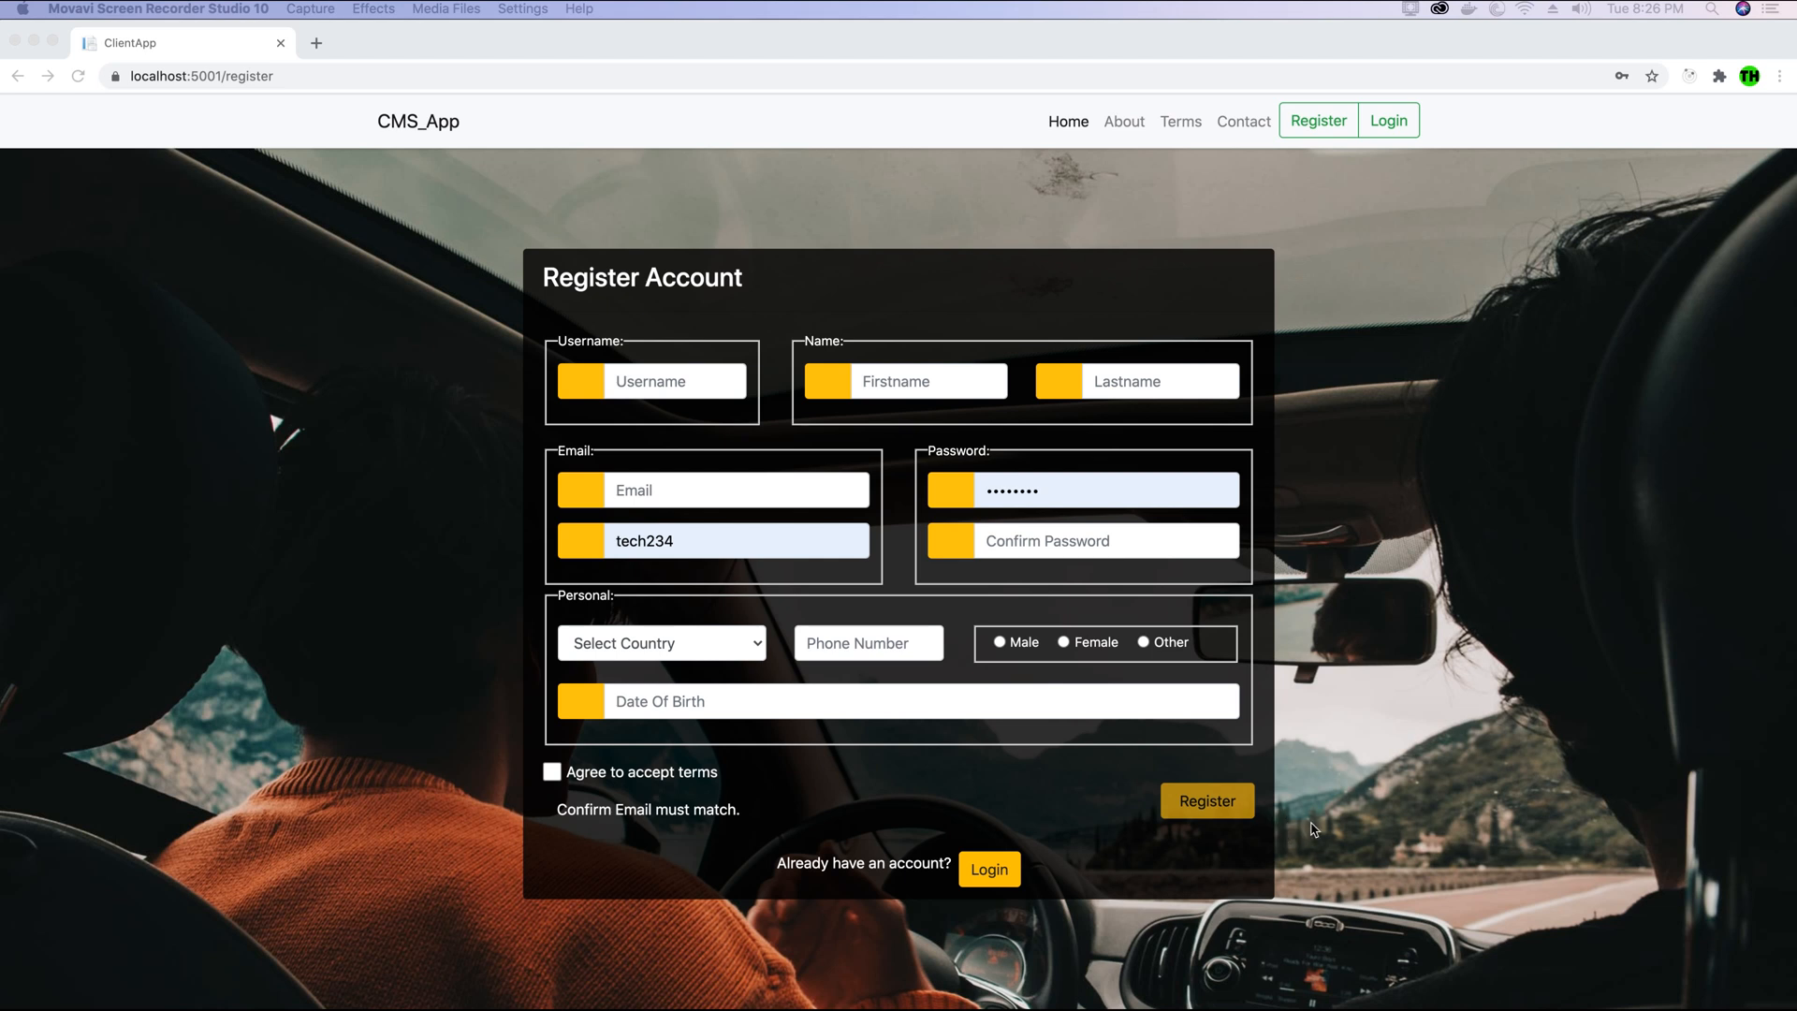
mouse_move(1275, 820)
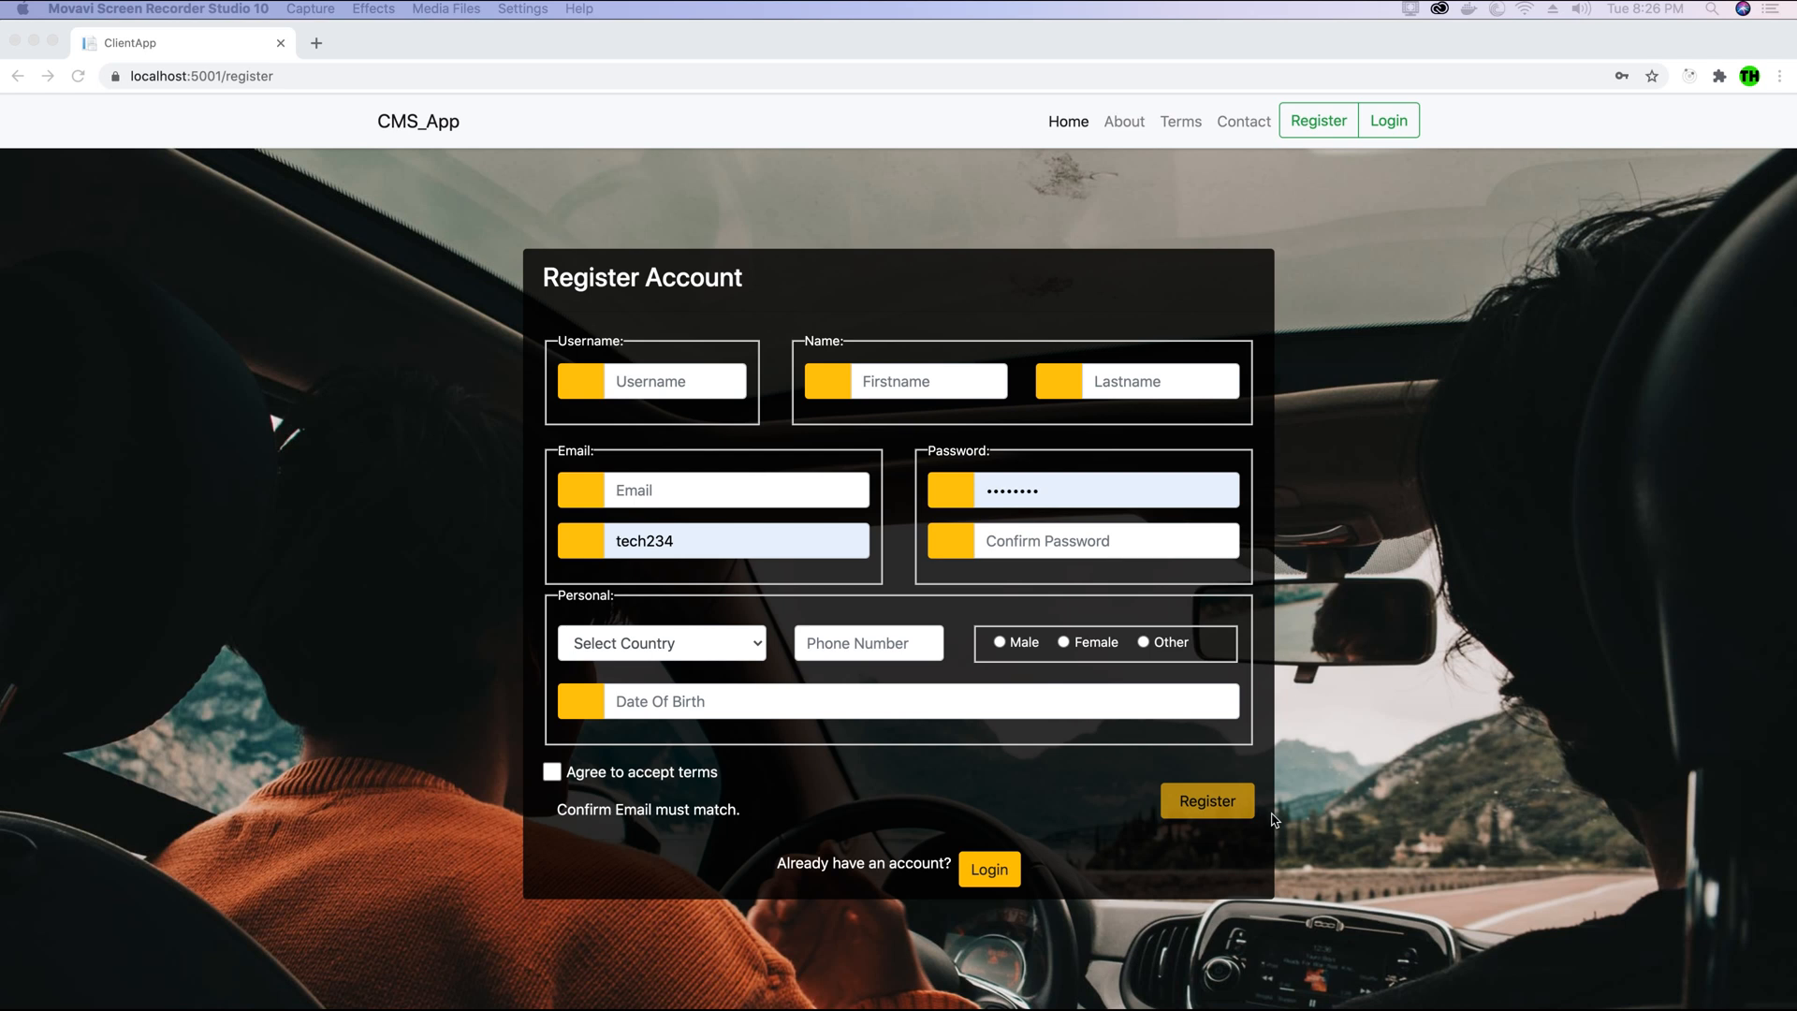
mouse_move(1078, 586)
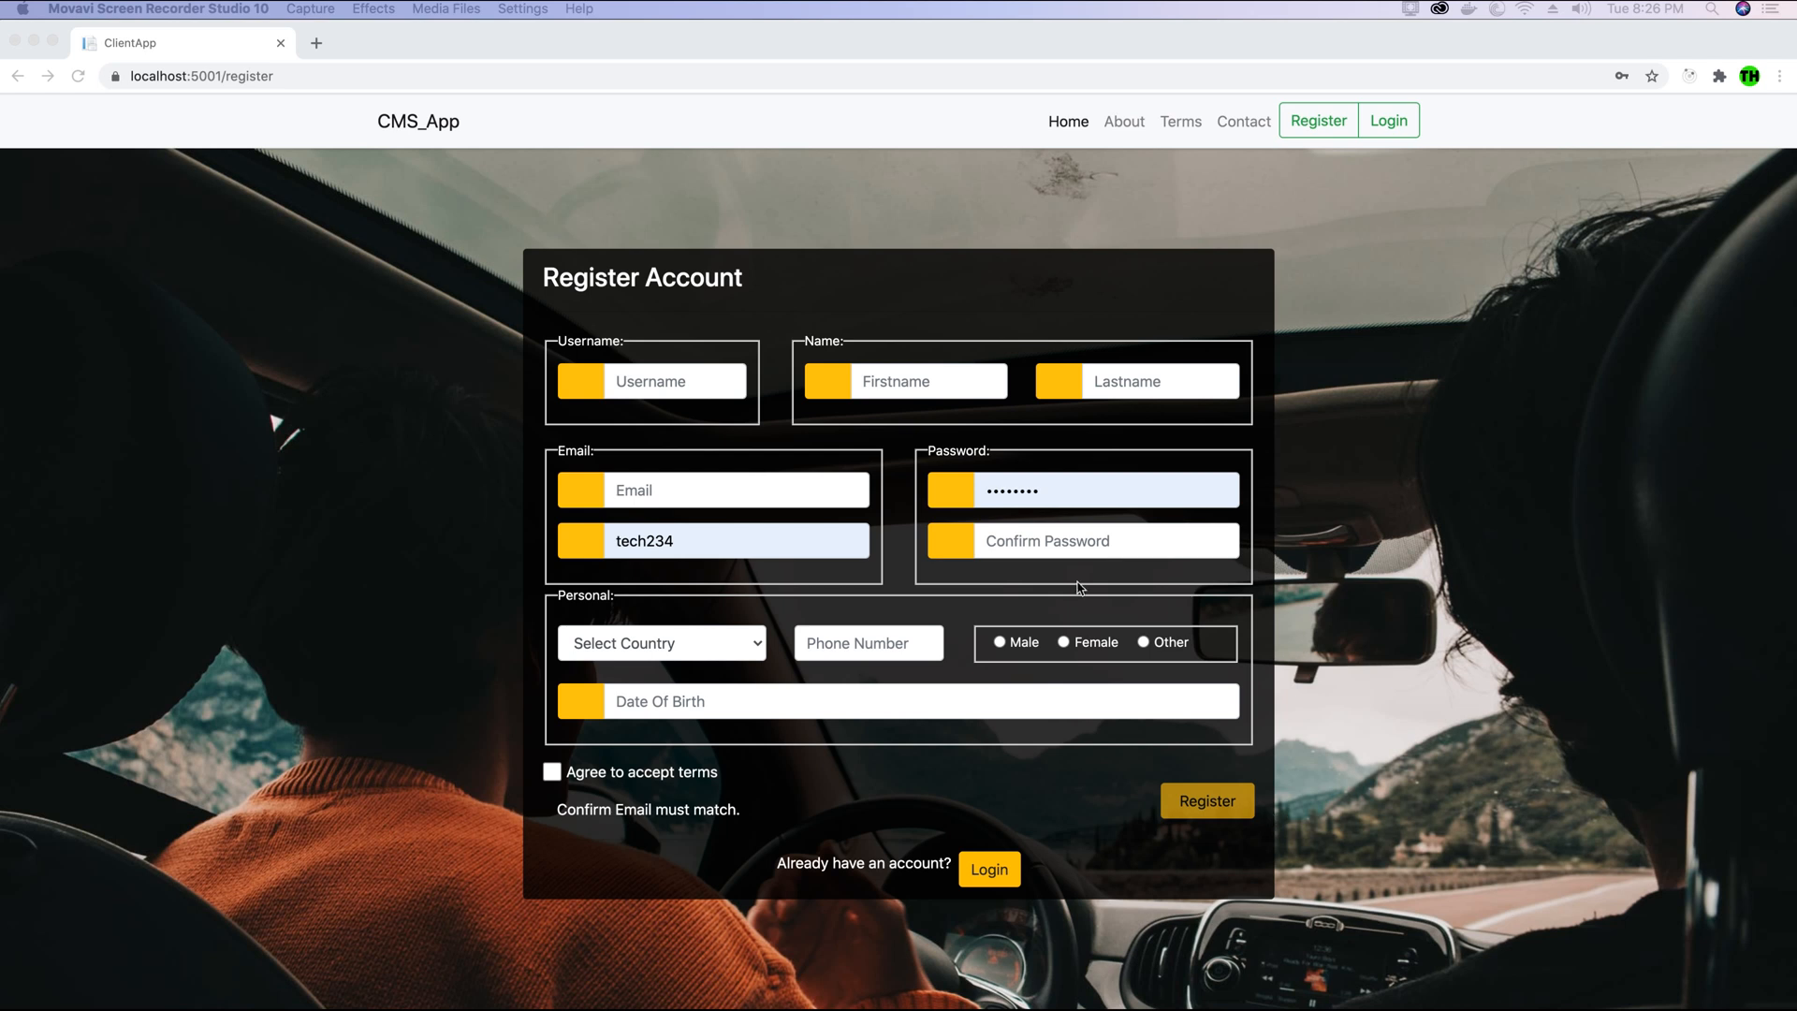
mouse_move(1196, 599)
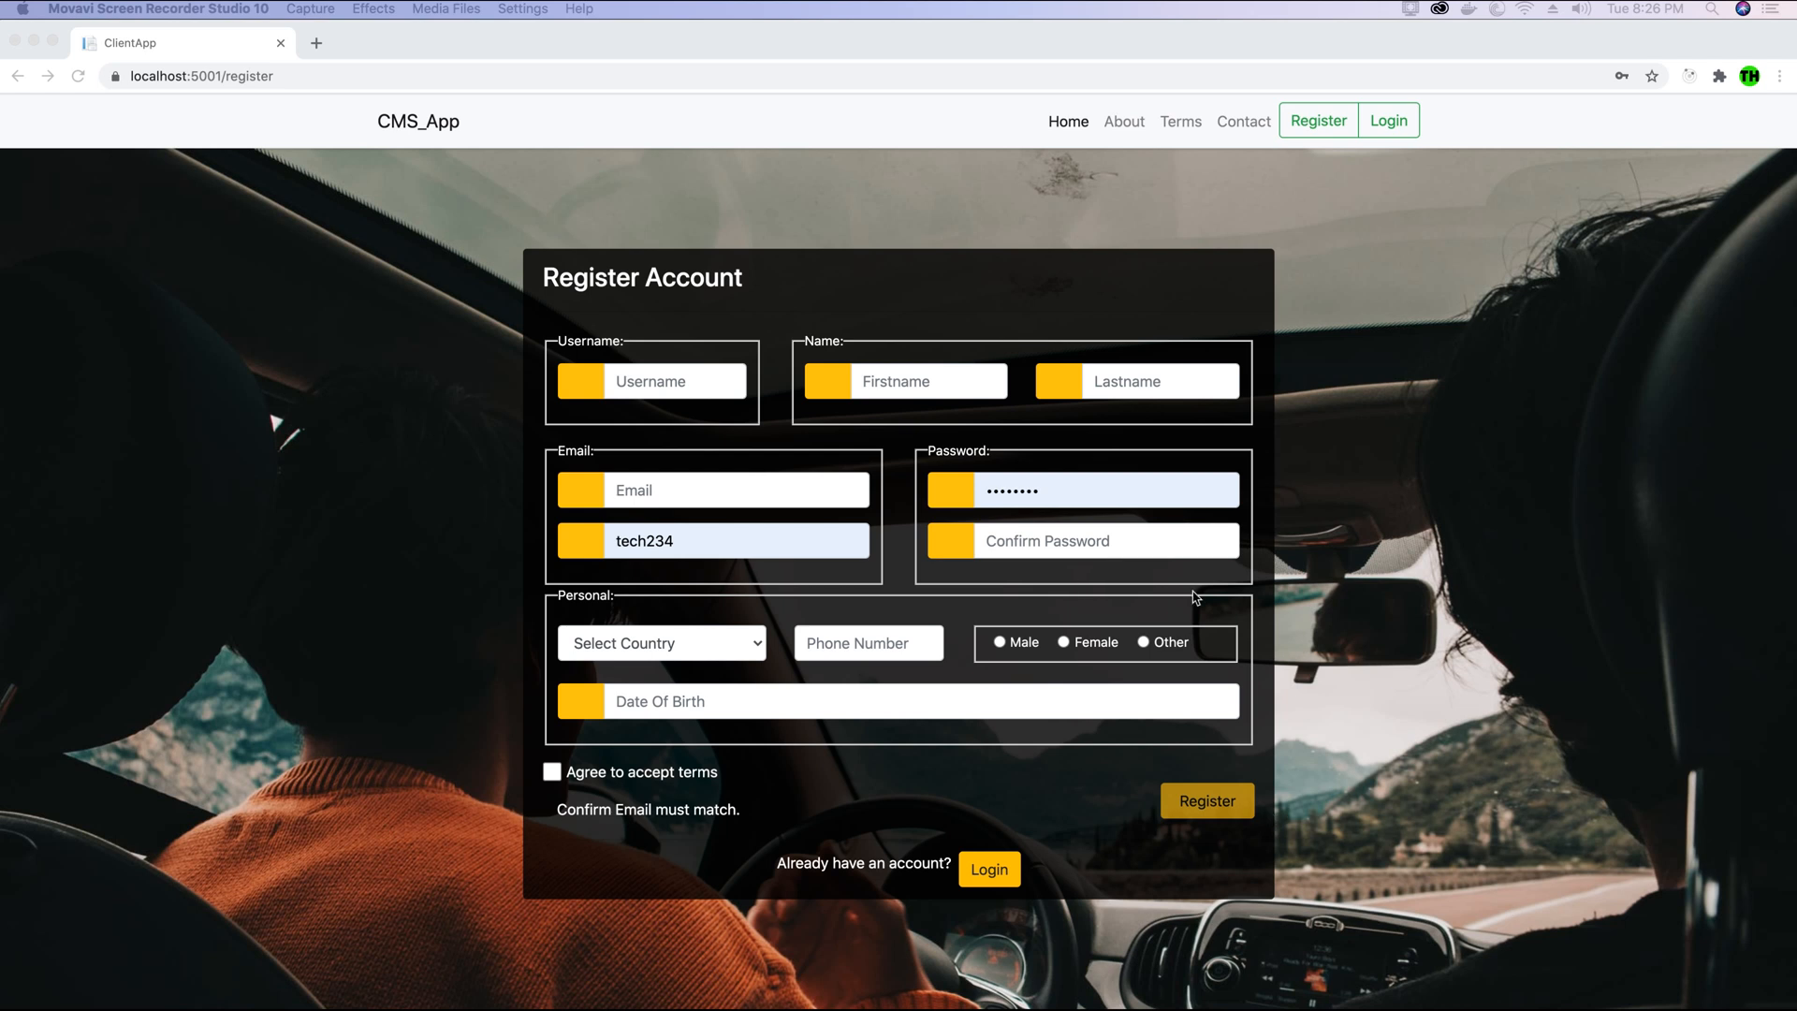
mouse_move(1477, 608)
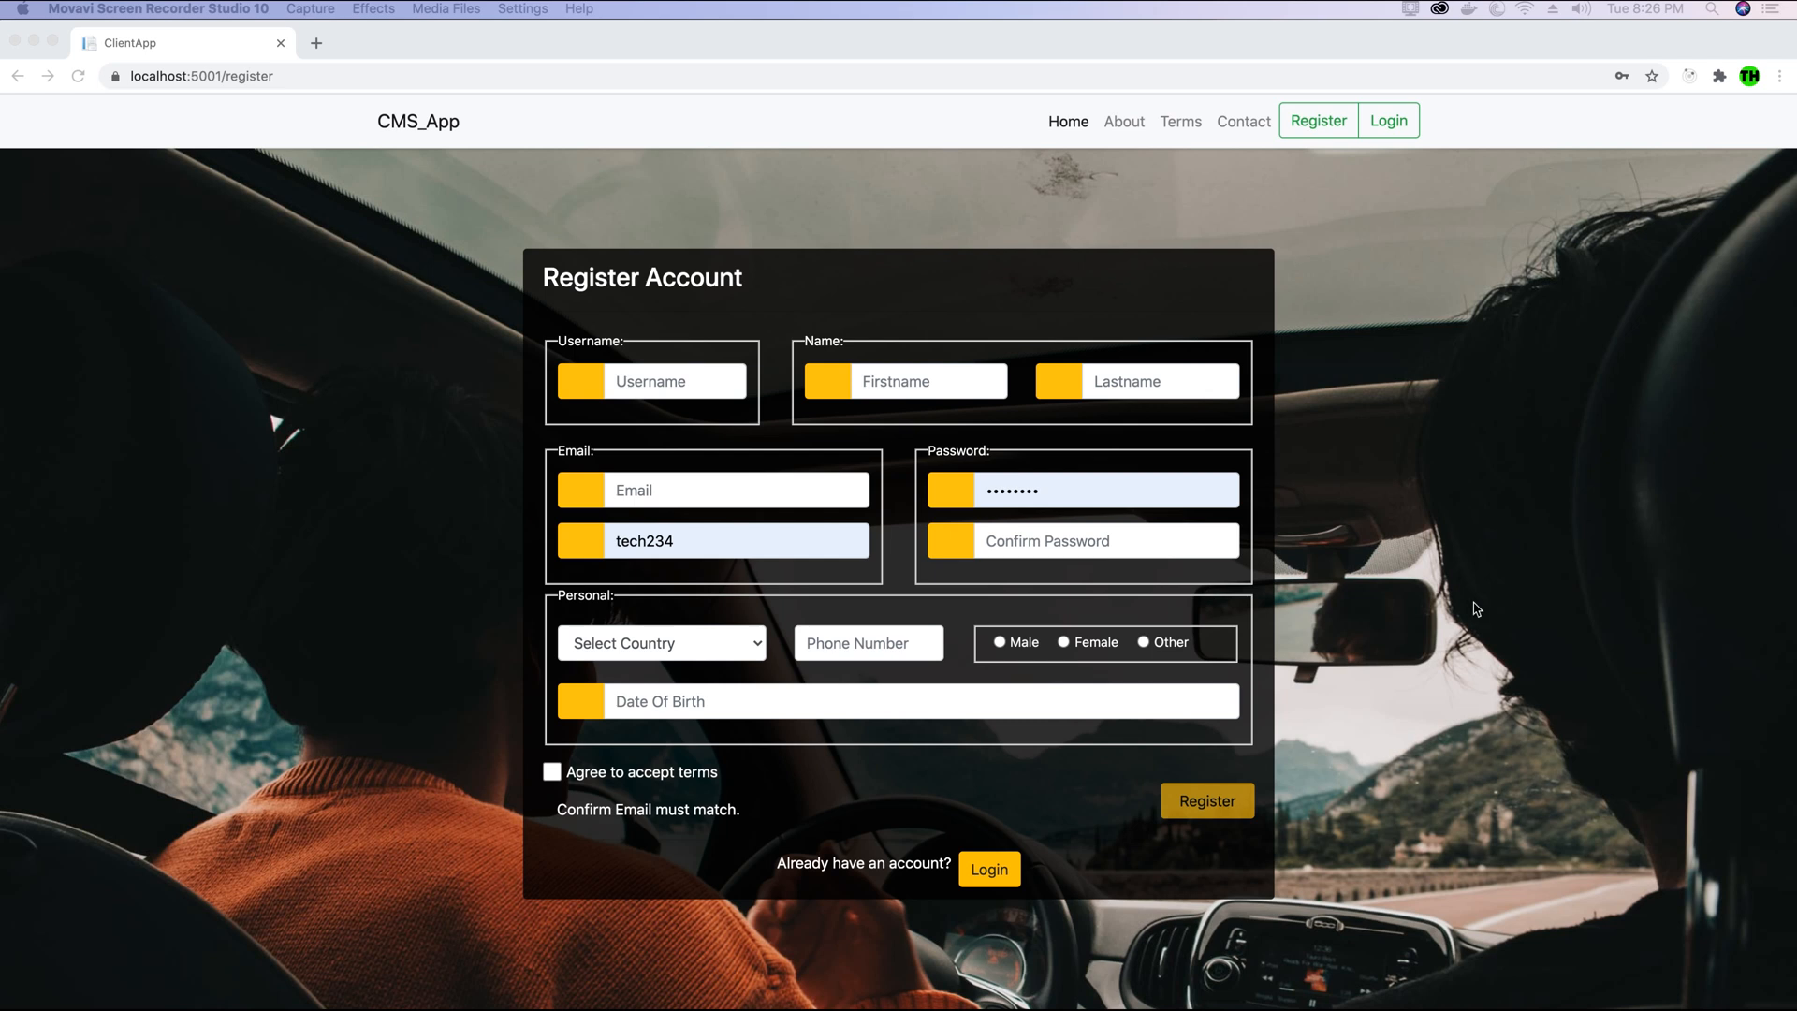
mouse_move(1402, 371)
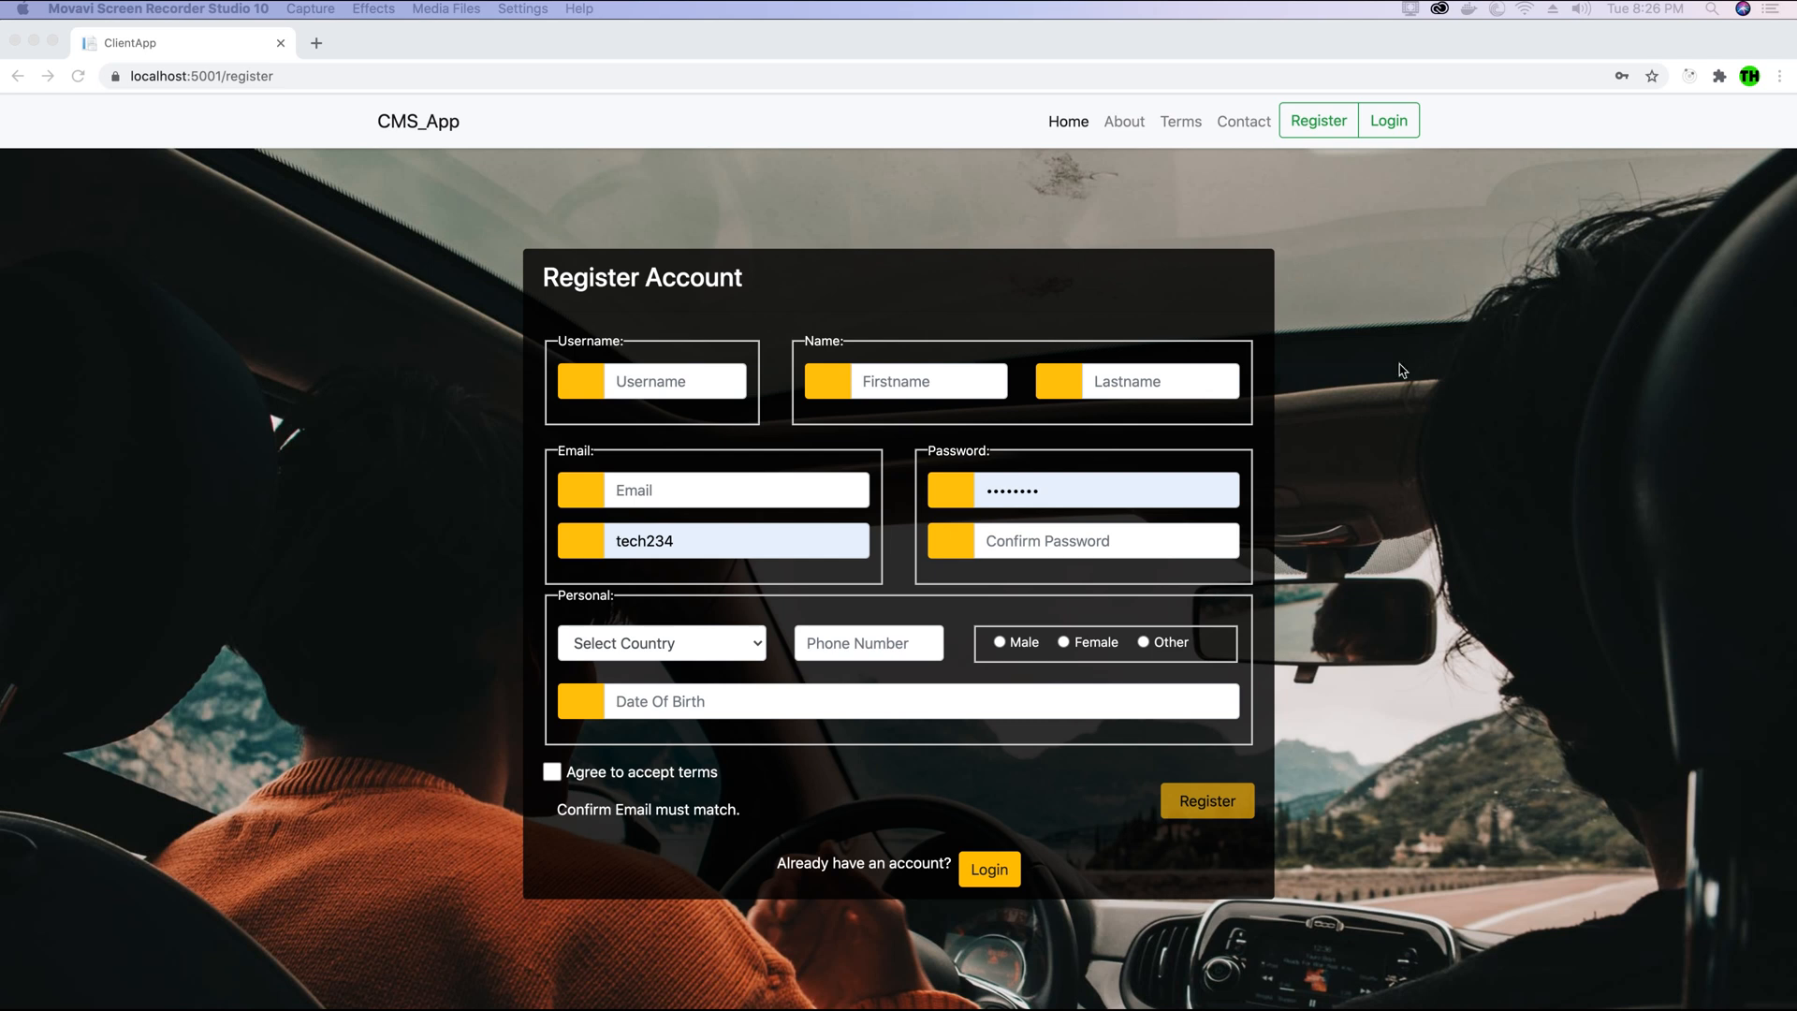
mouse_move(1364, 226)
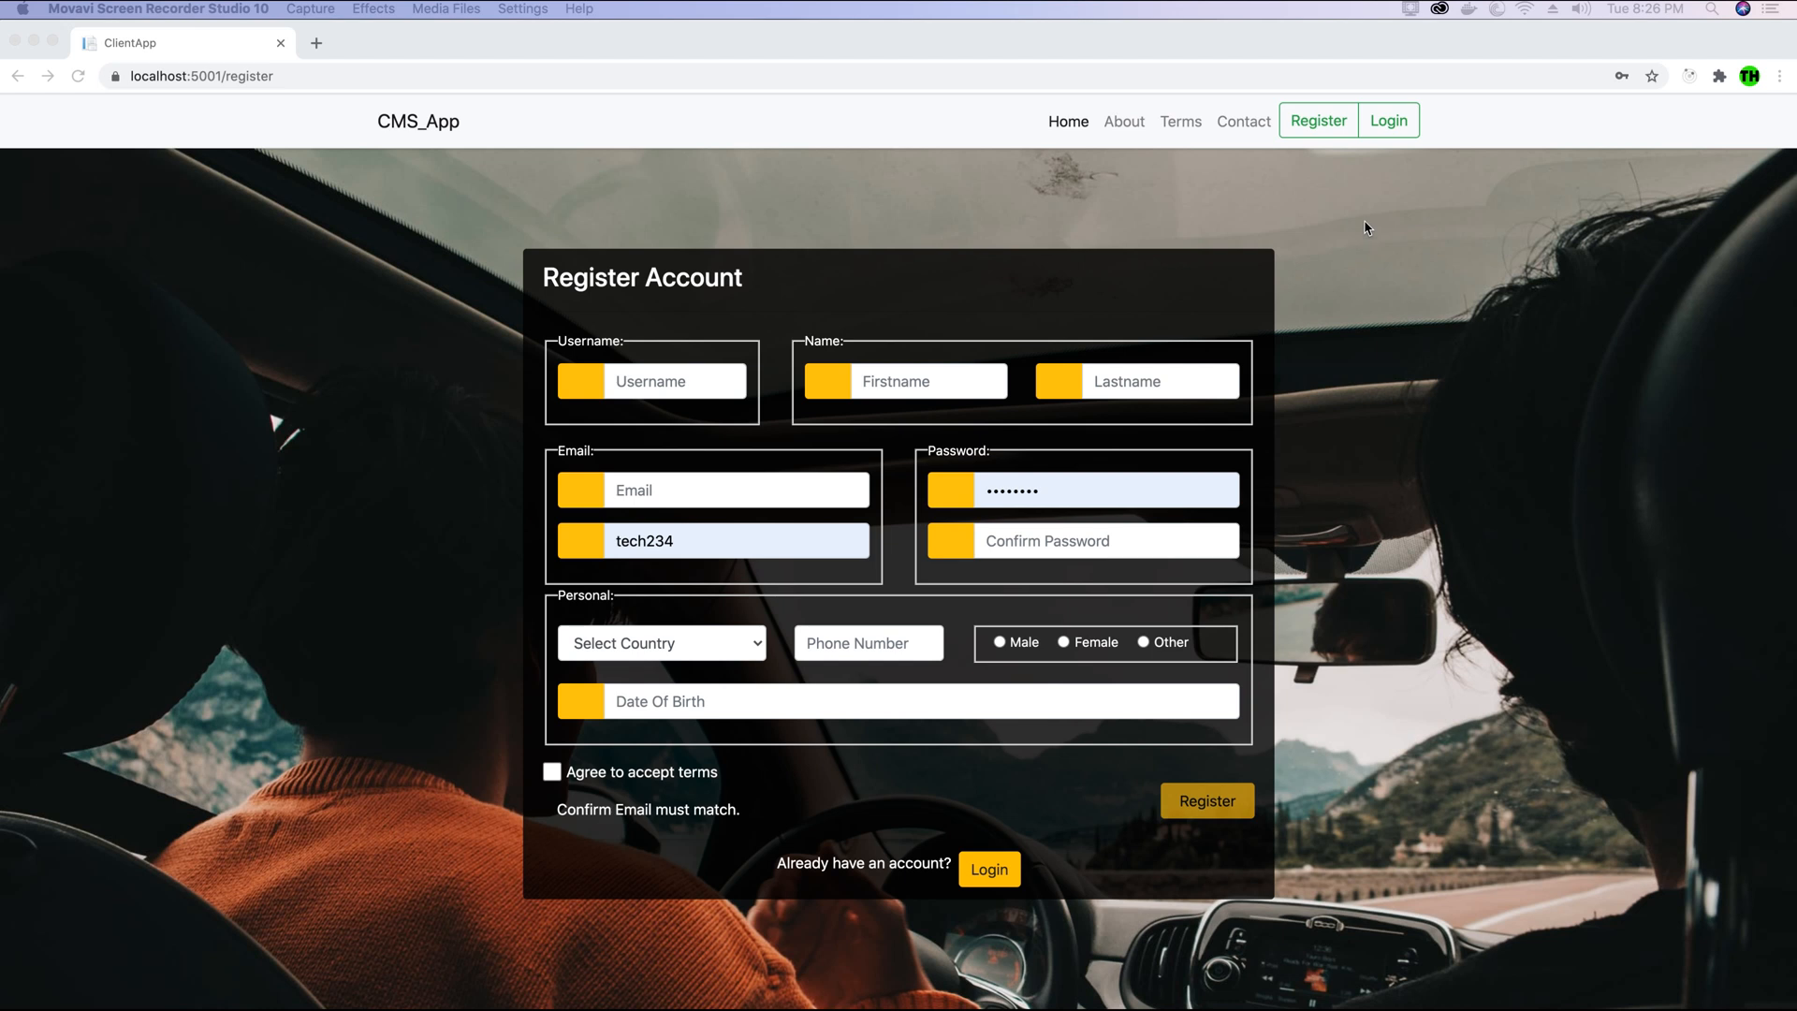
mouse_move(1355, 260)
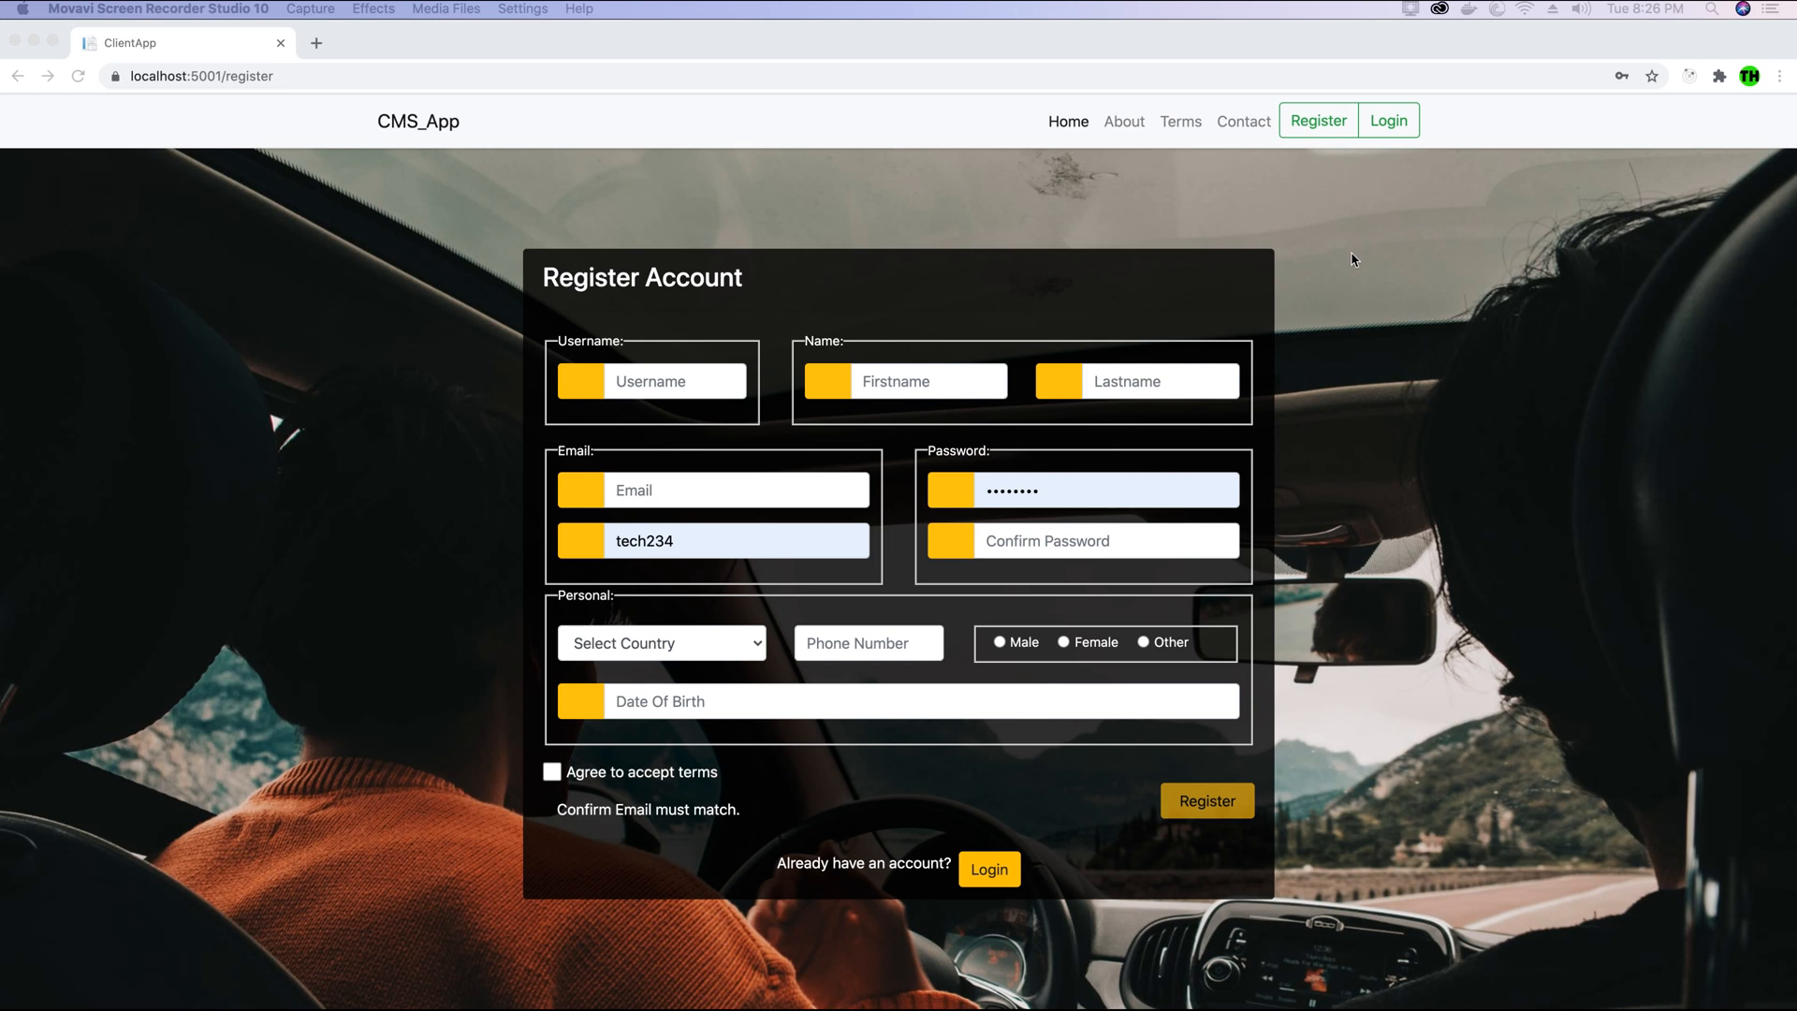
mouse_move(1437, 350)
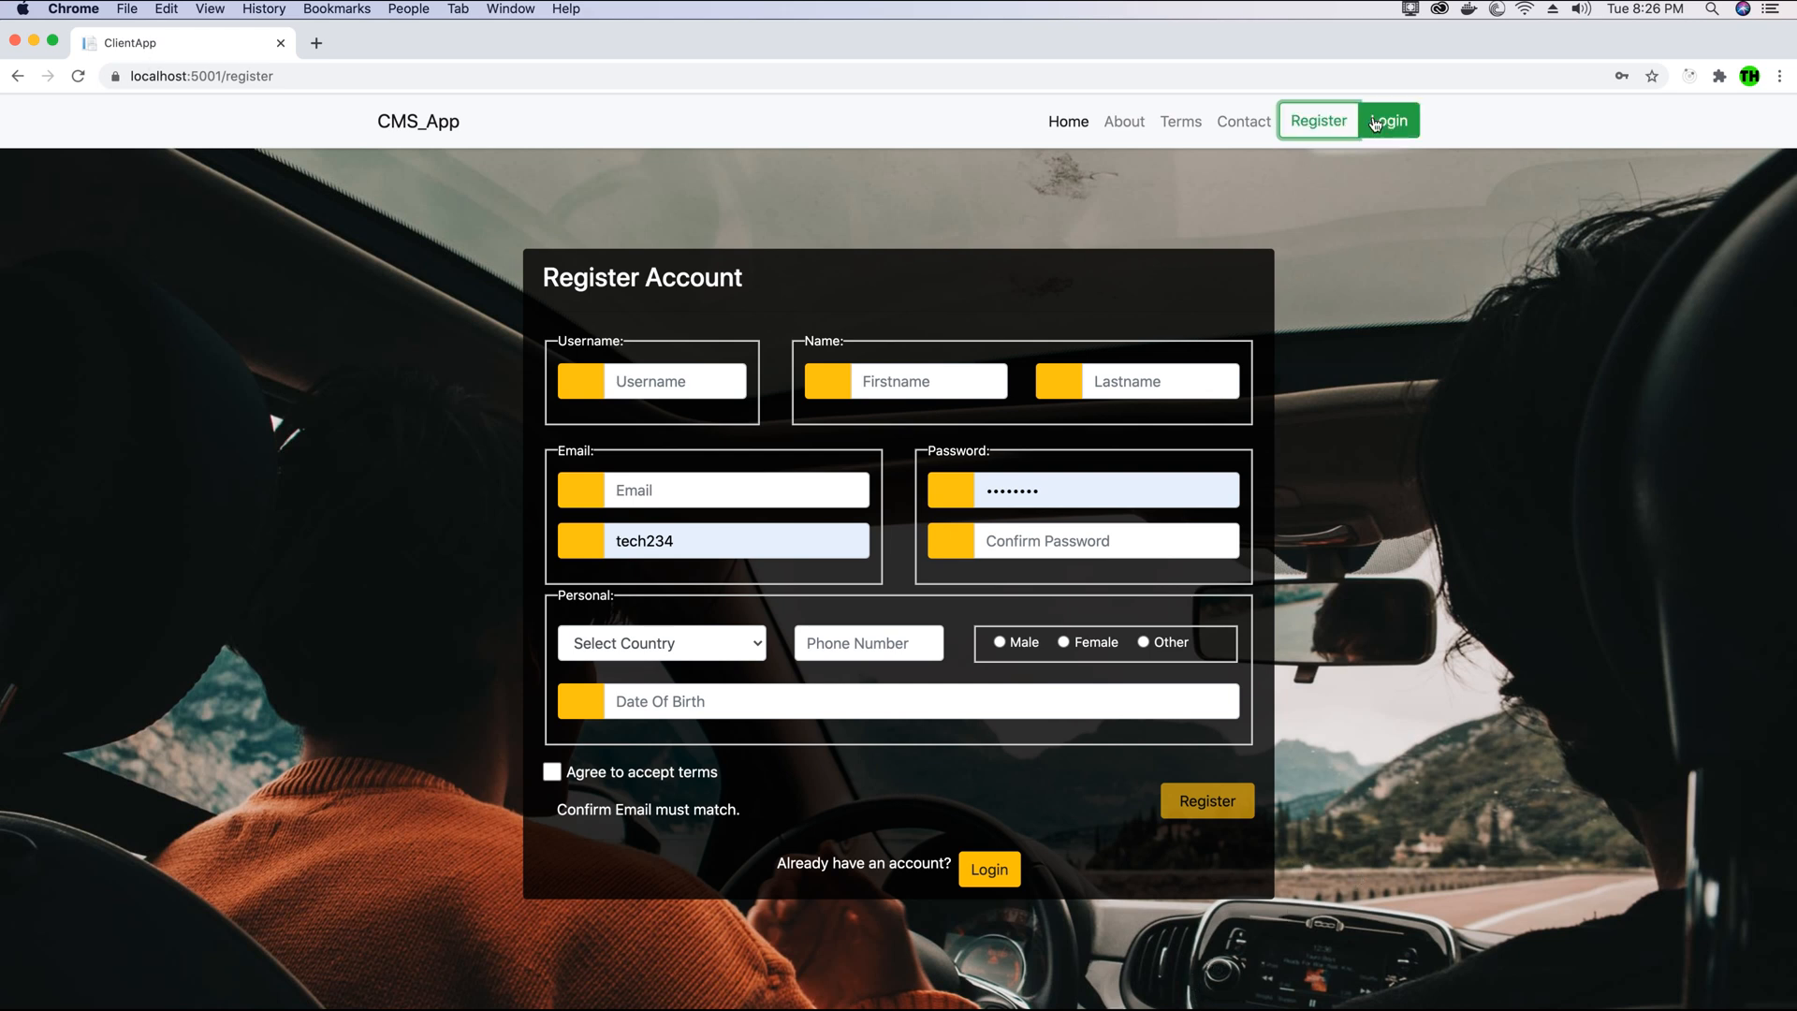
mouse_move(1027, 352)
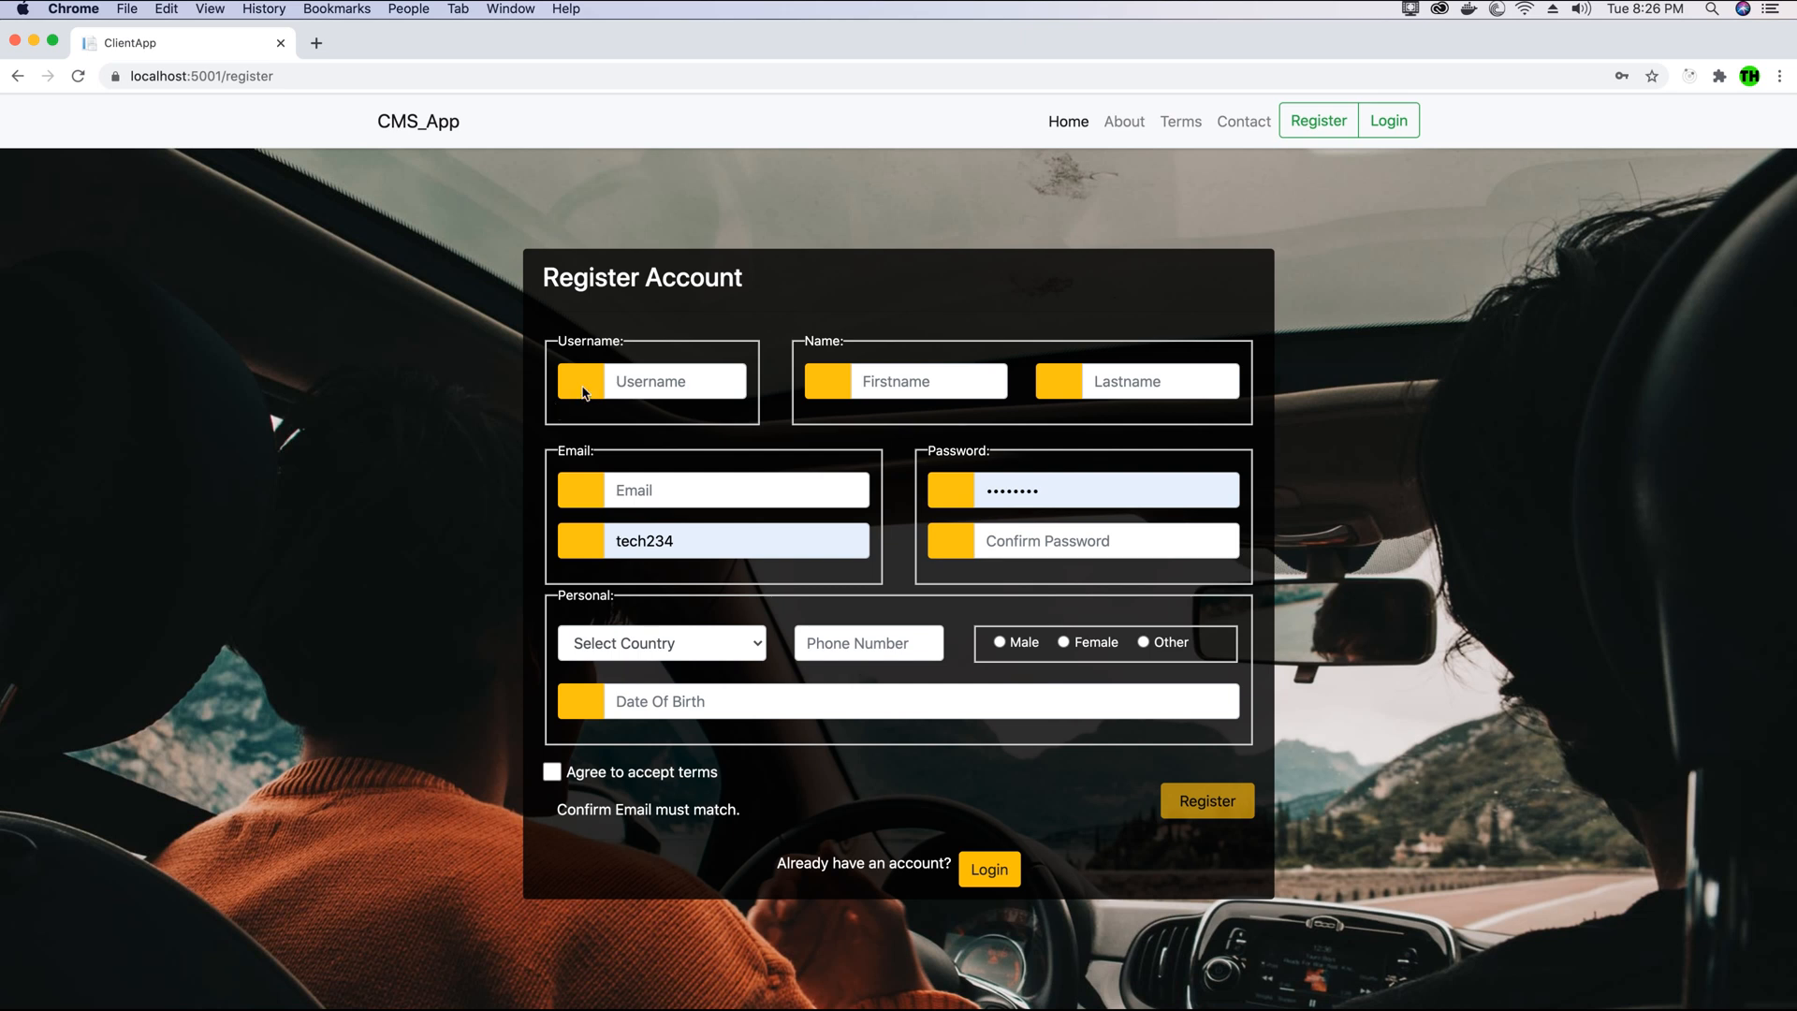
mouse_move(584, 387)
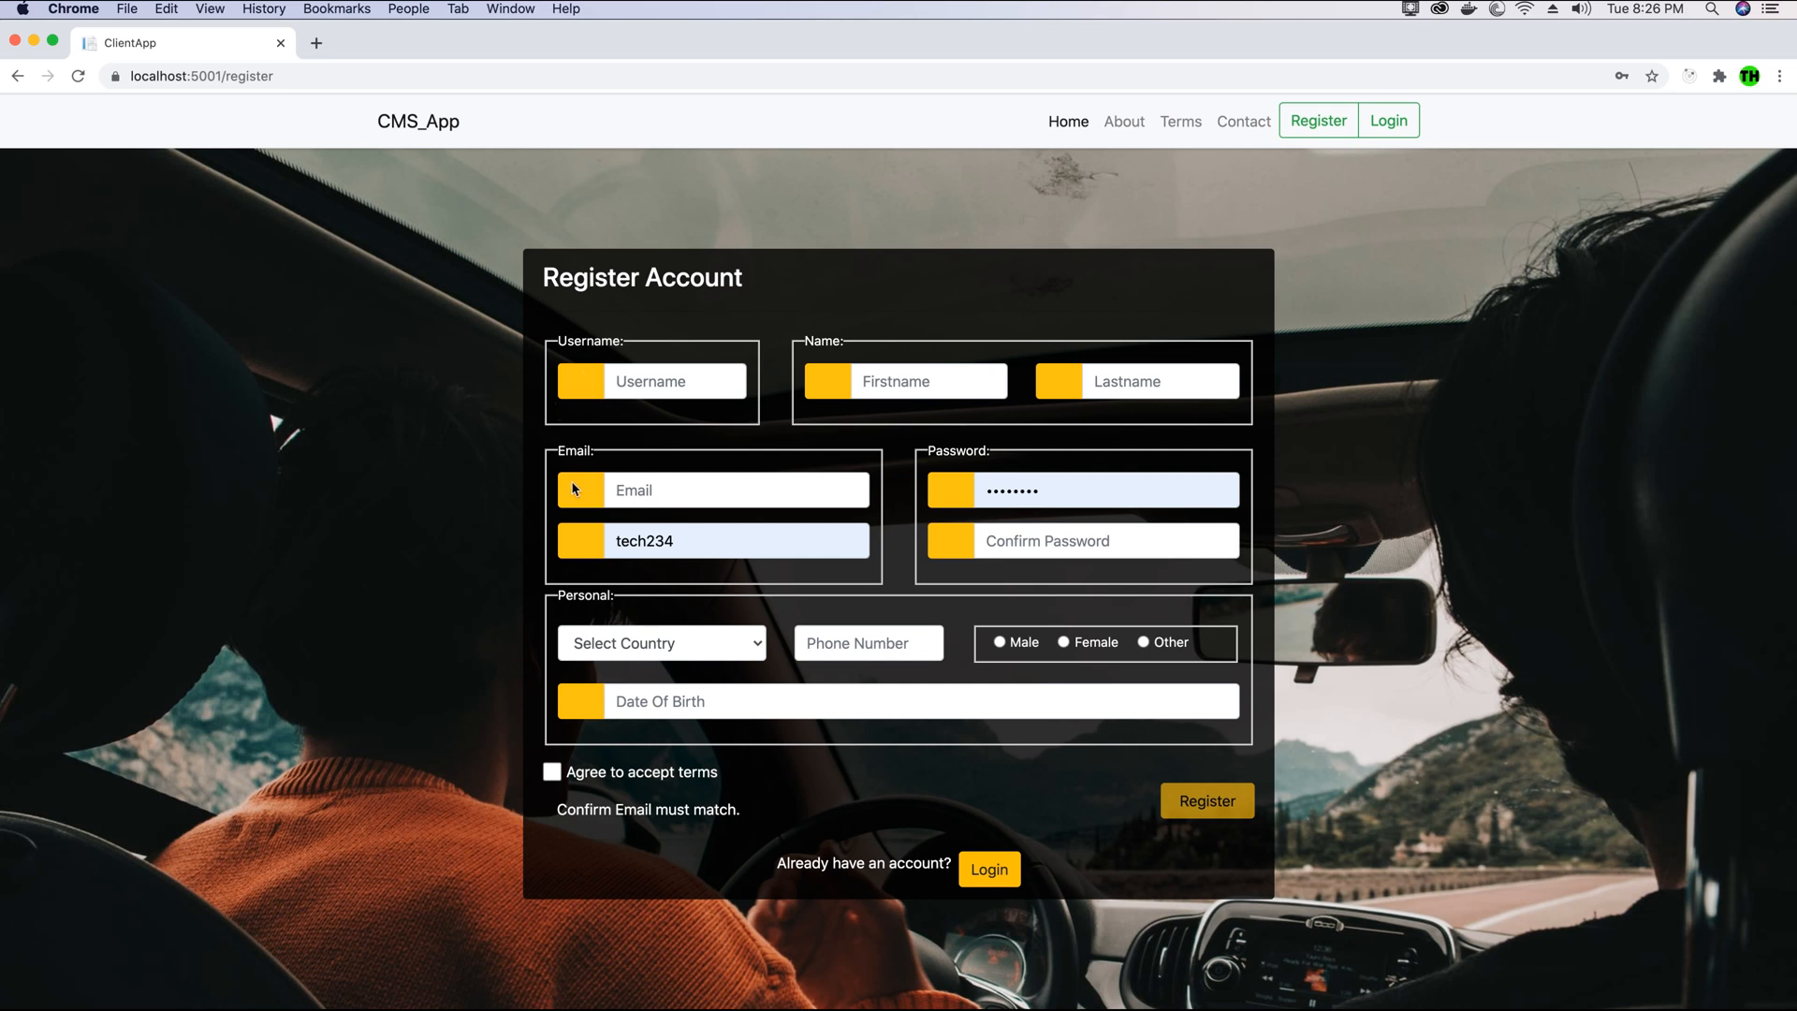
mouse_move(1052, 389)
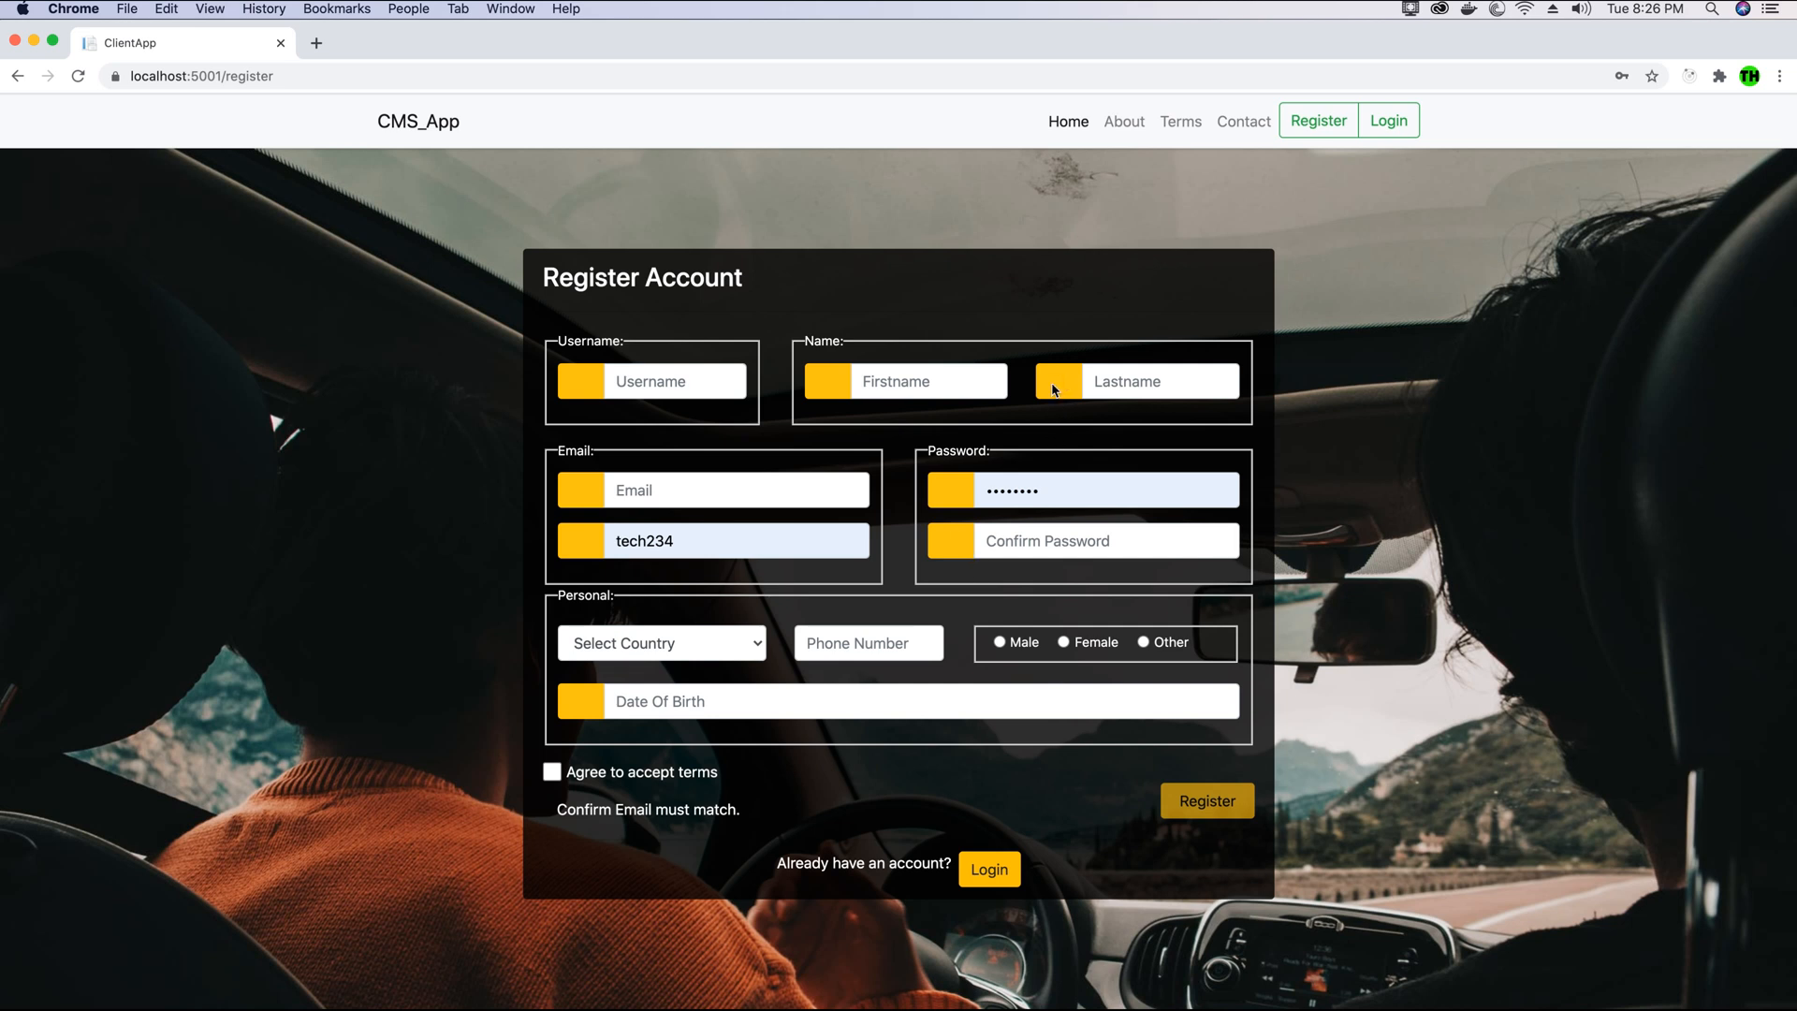
Step: Submit the empty Register Account form to show placeholder icon boxes and validation errors
click(675, 379)
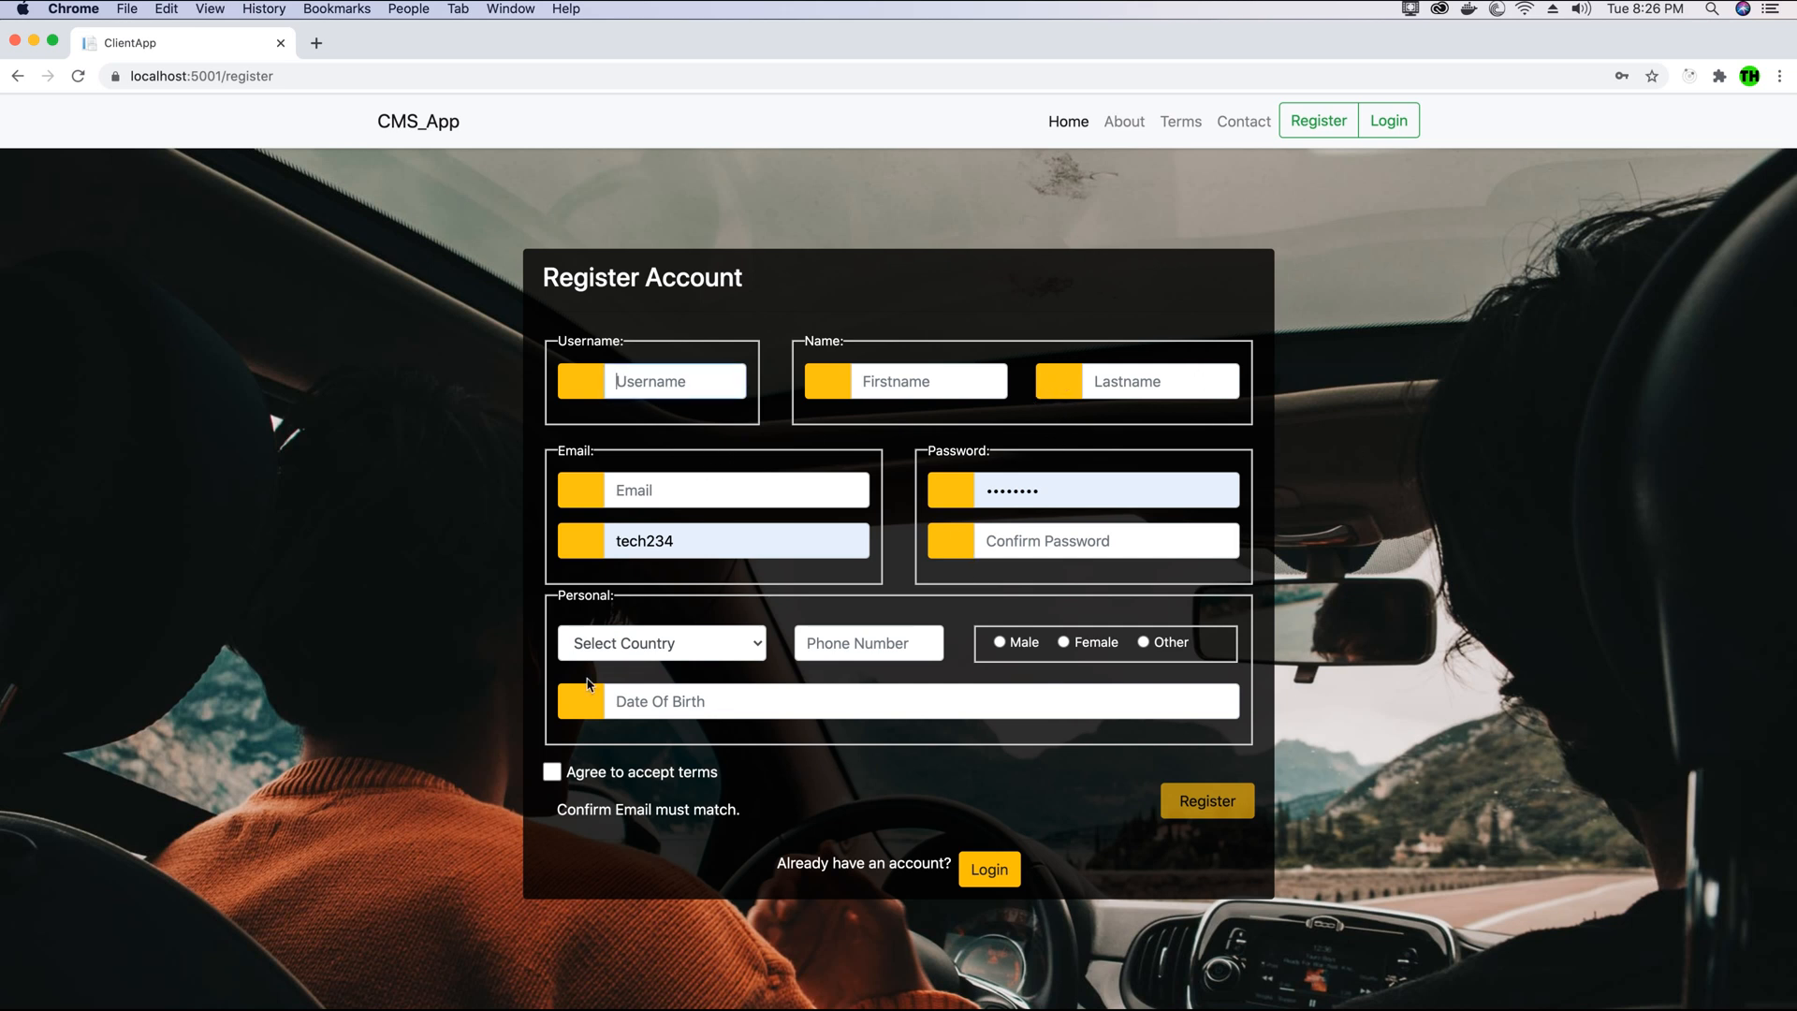
click(1205, 799)
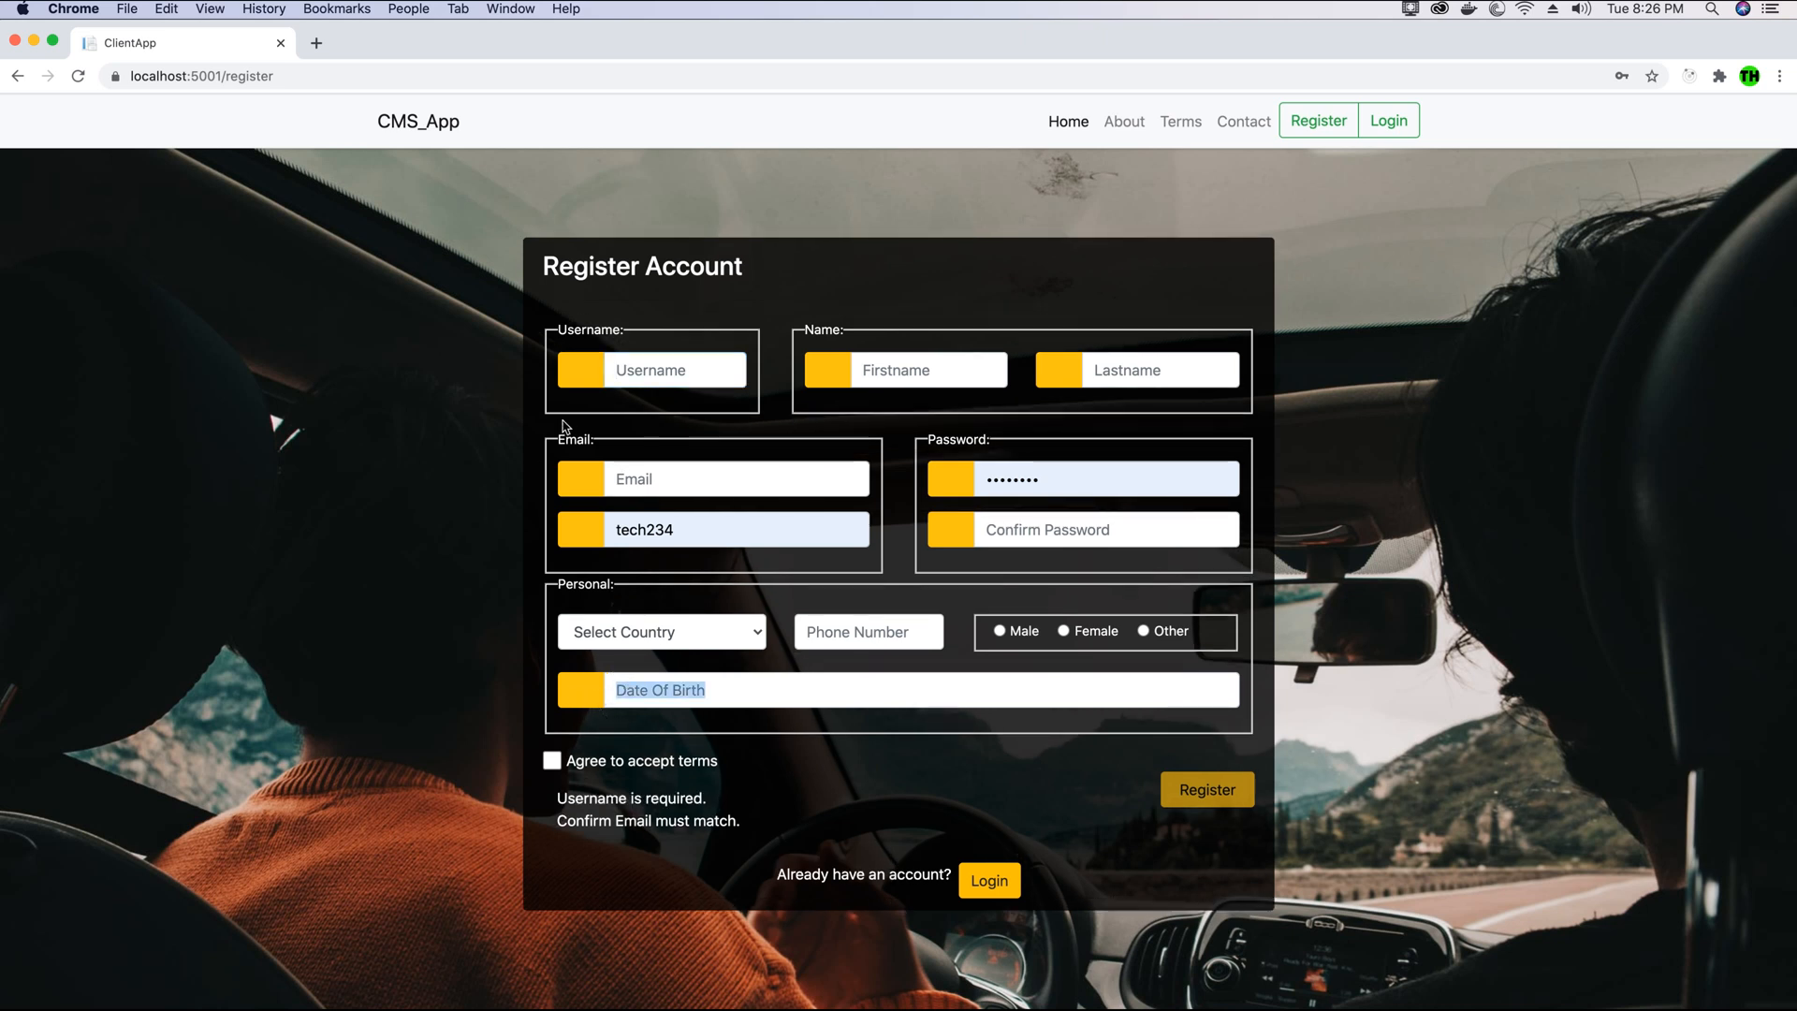
mouse_move(575, 356)
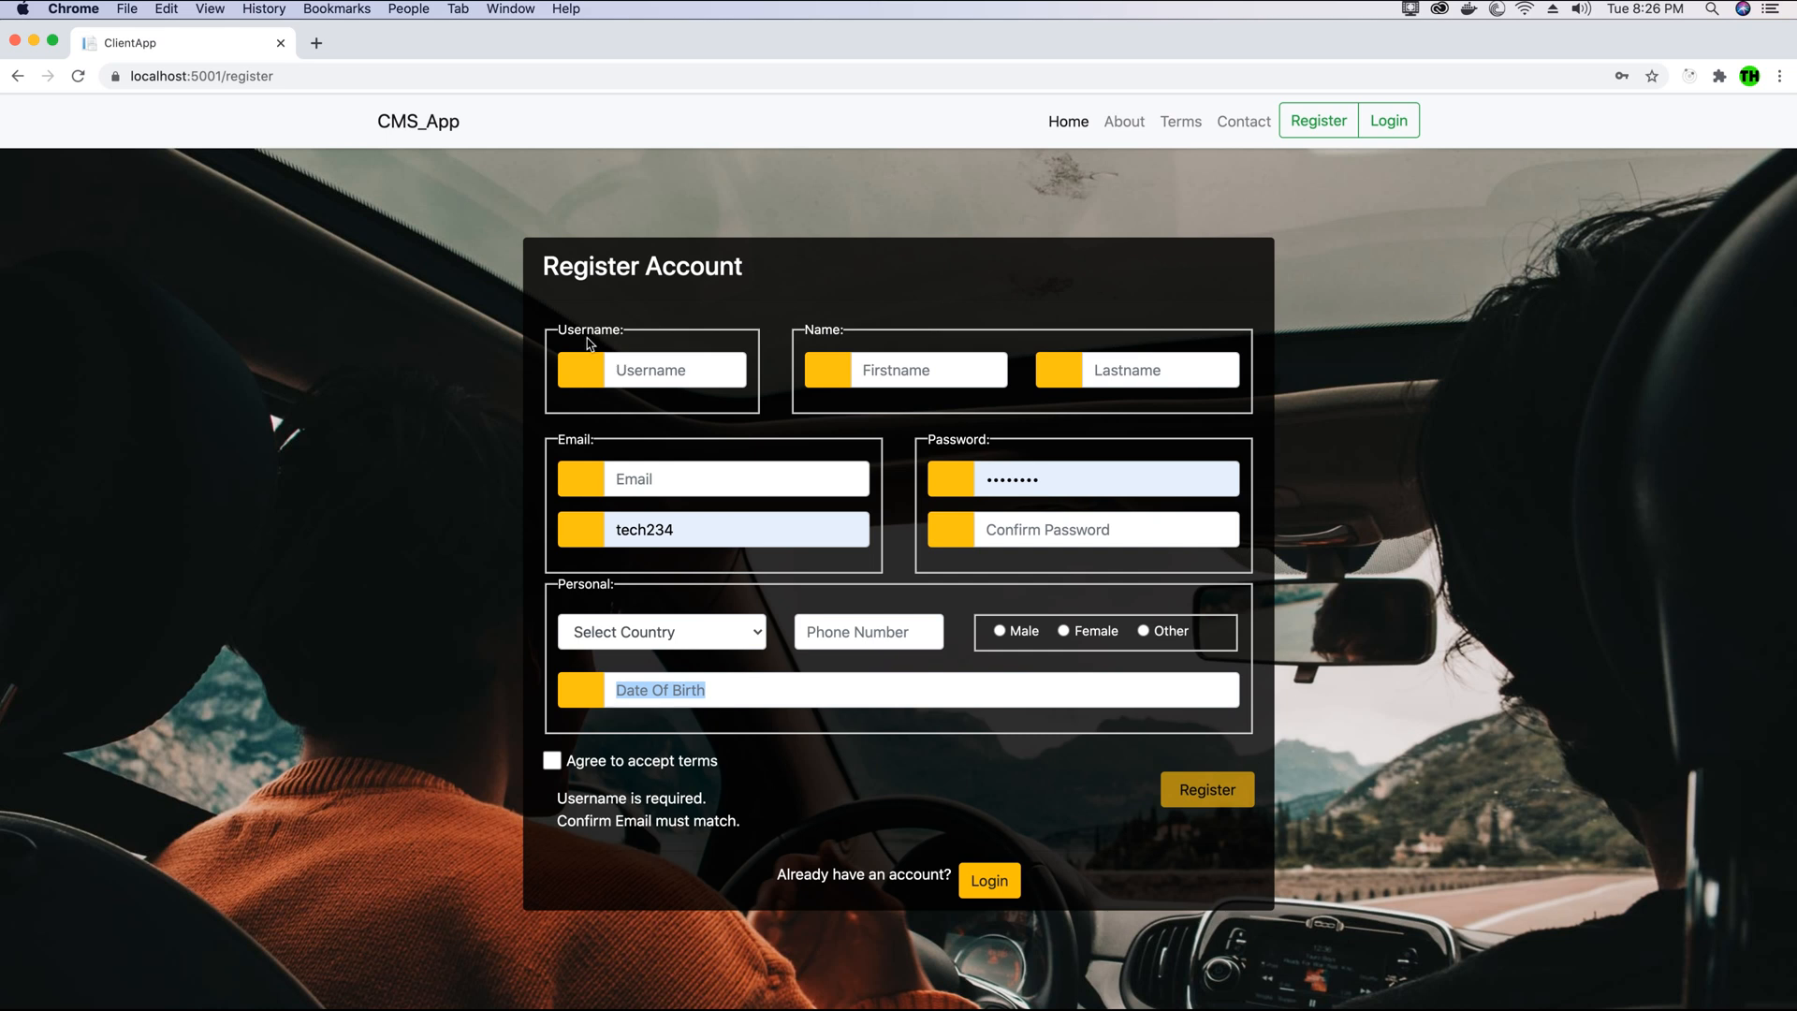
mouse_move(783, 433)
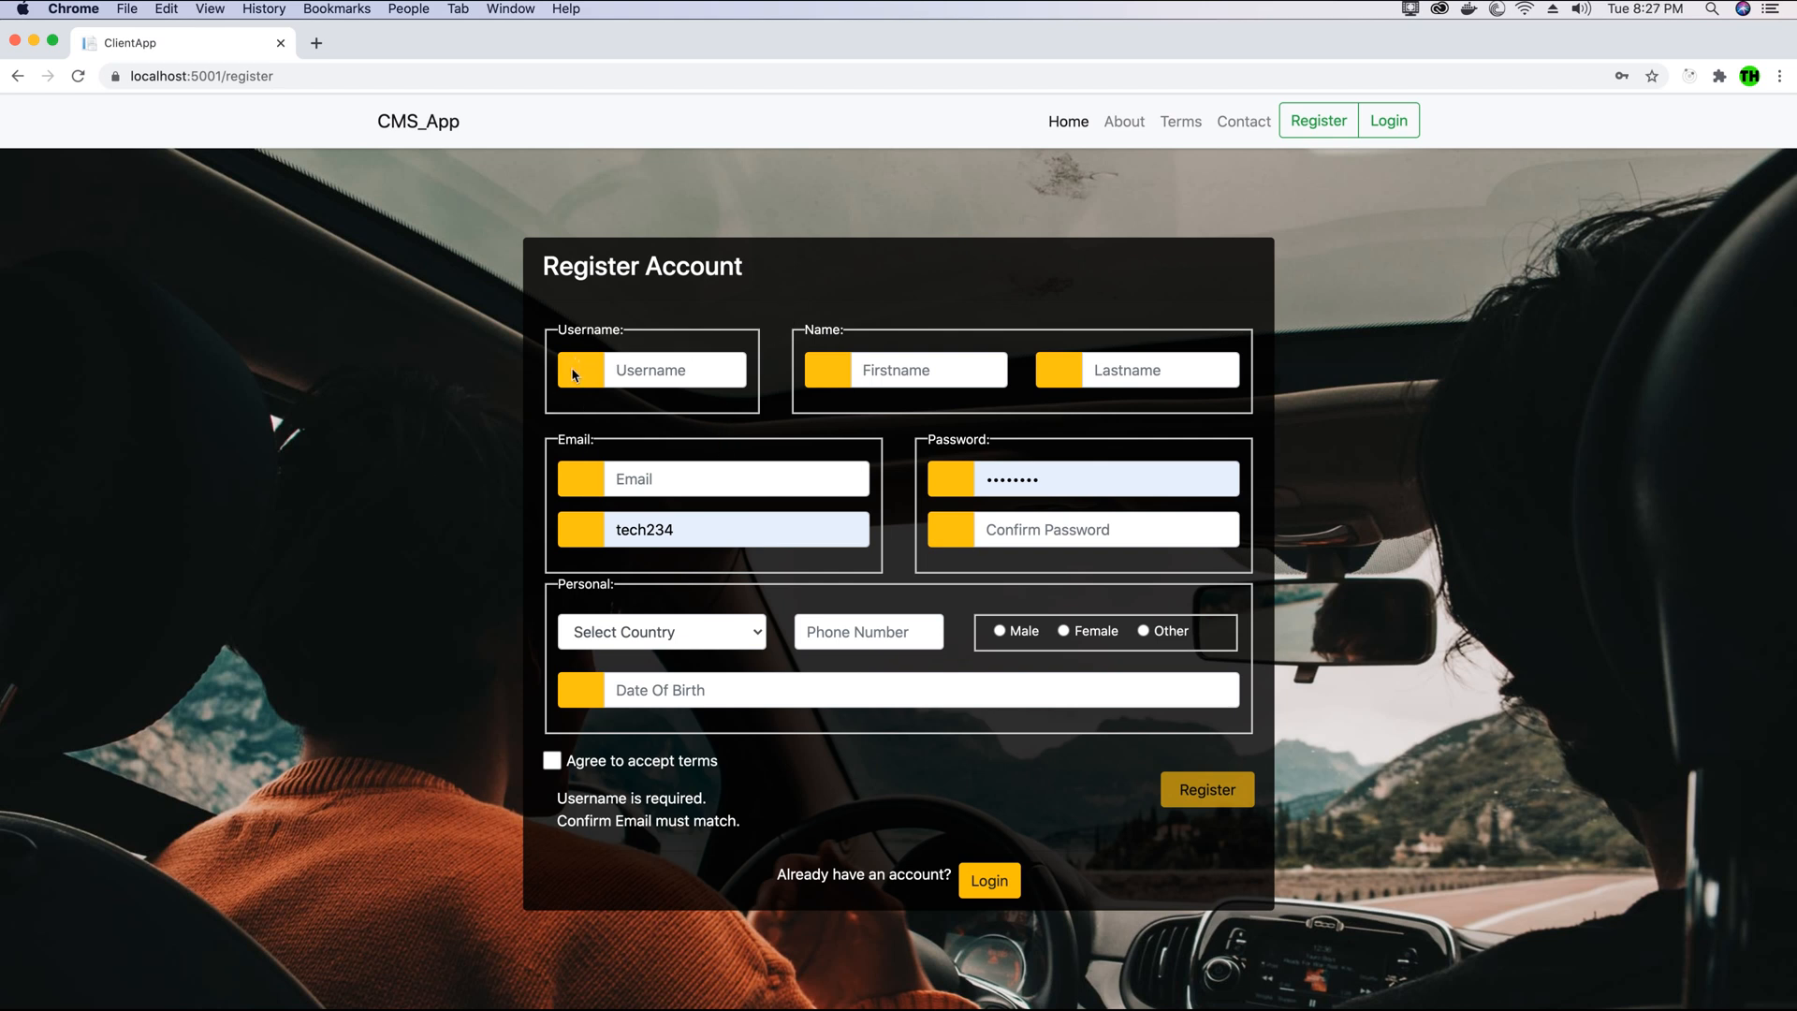
mouse_move(861, 312)
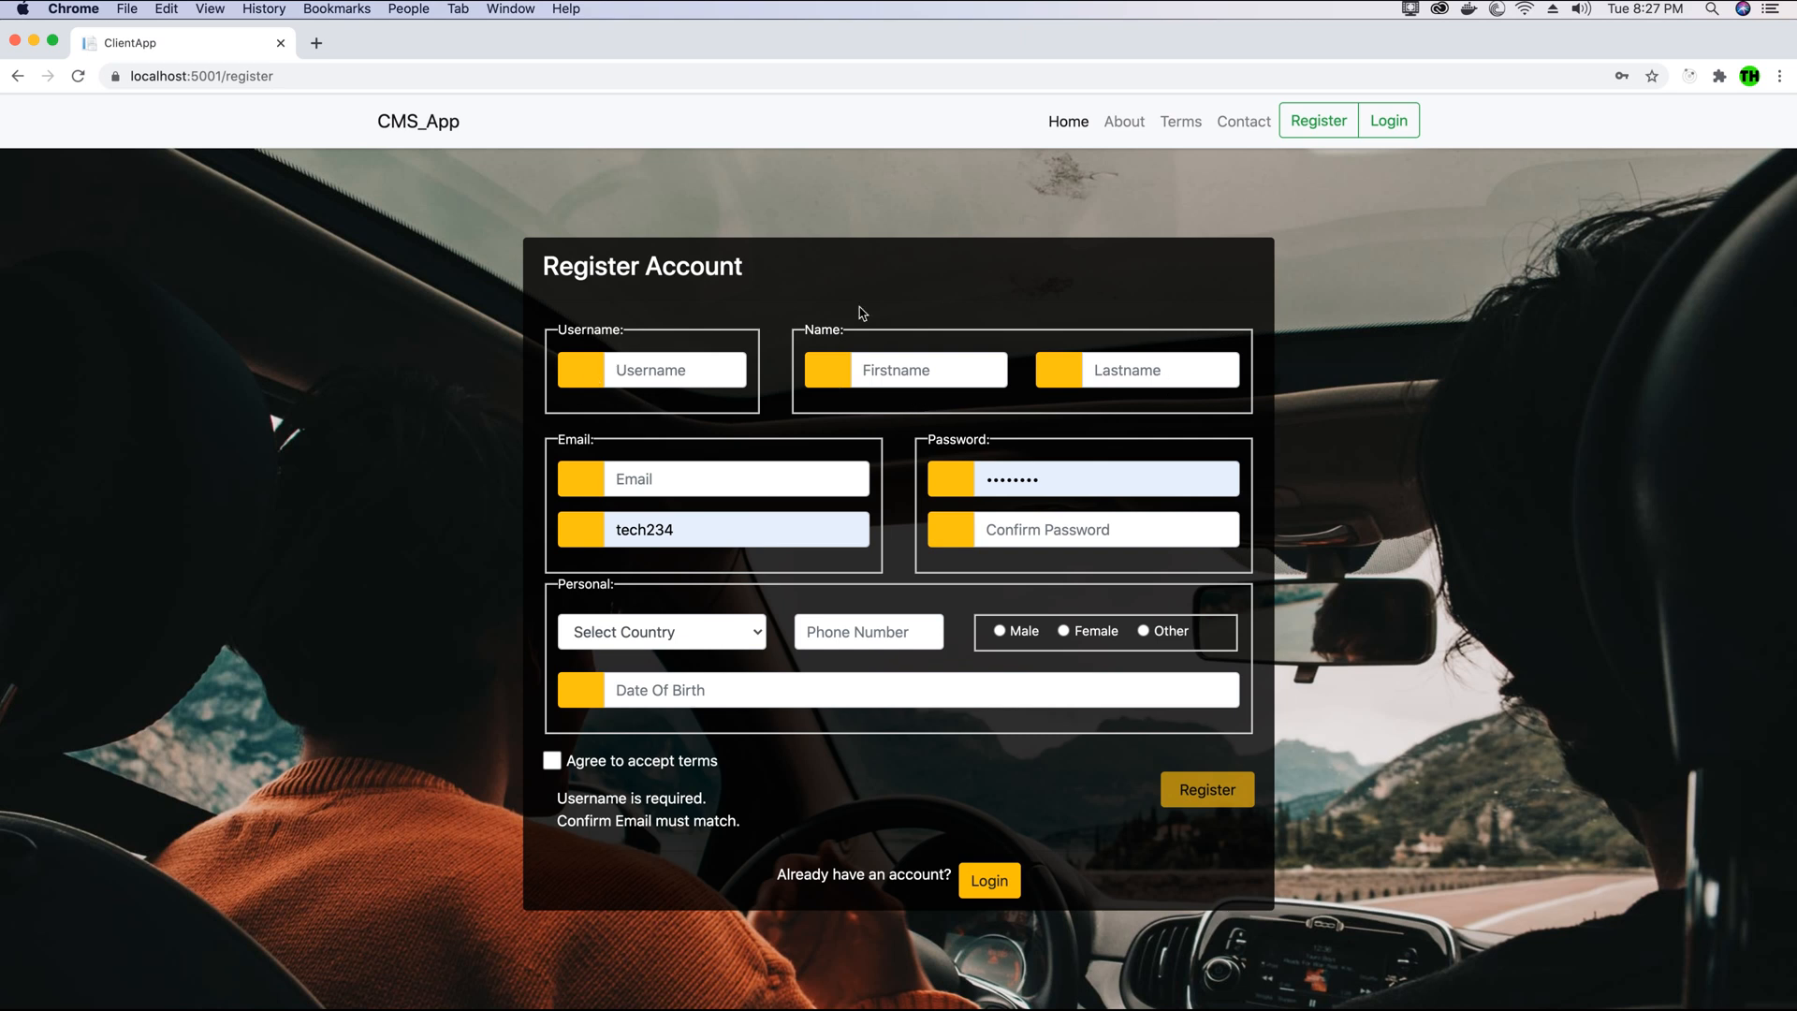
mouse_move(1668, 638)
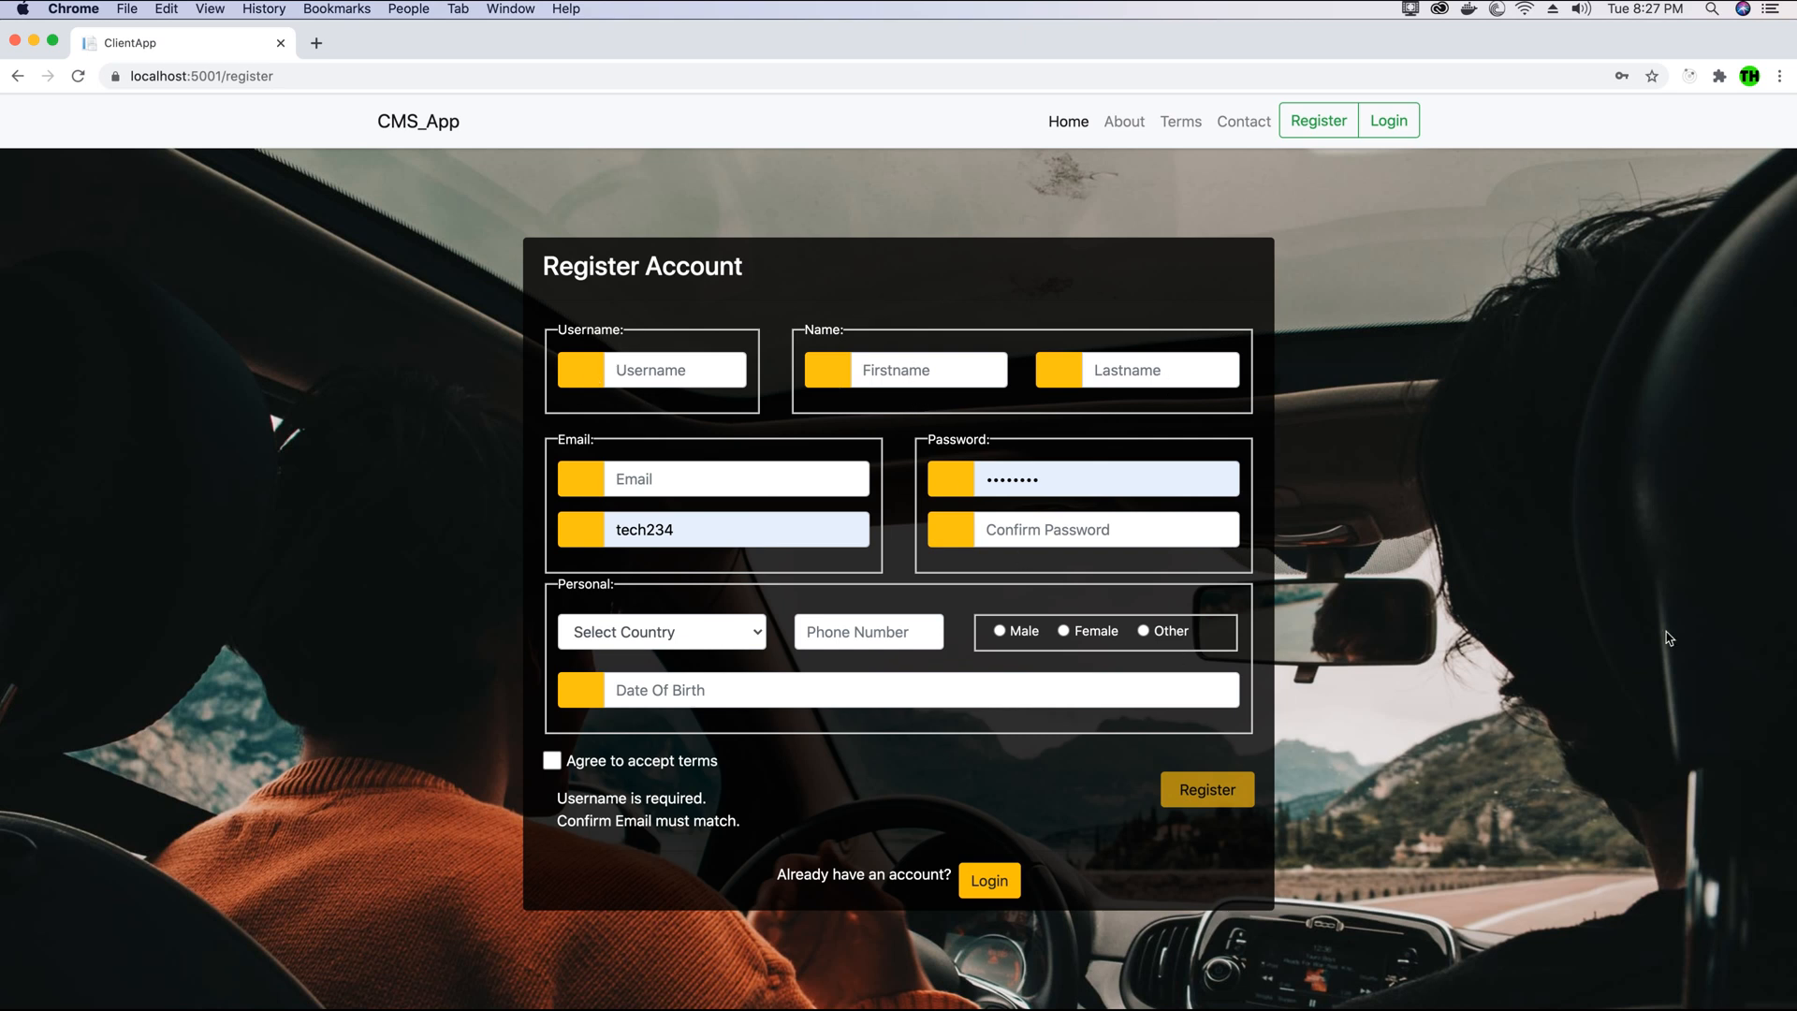
mouse_move(1653, 556)
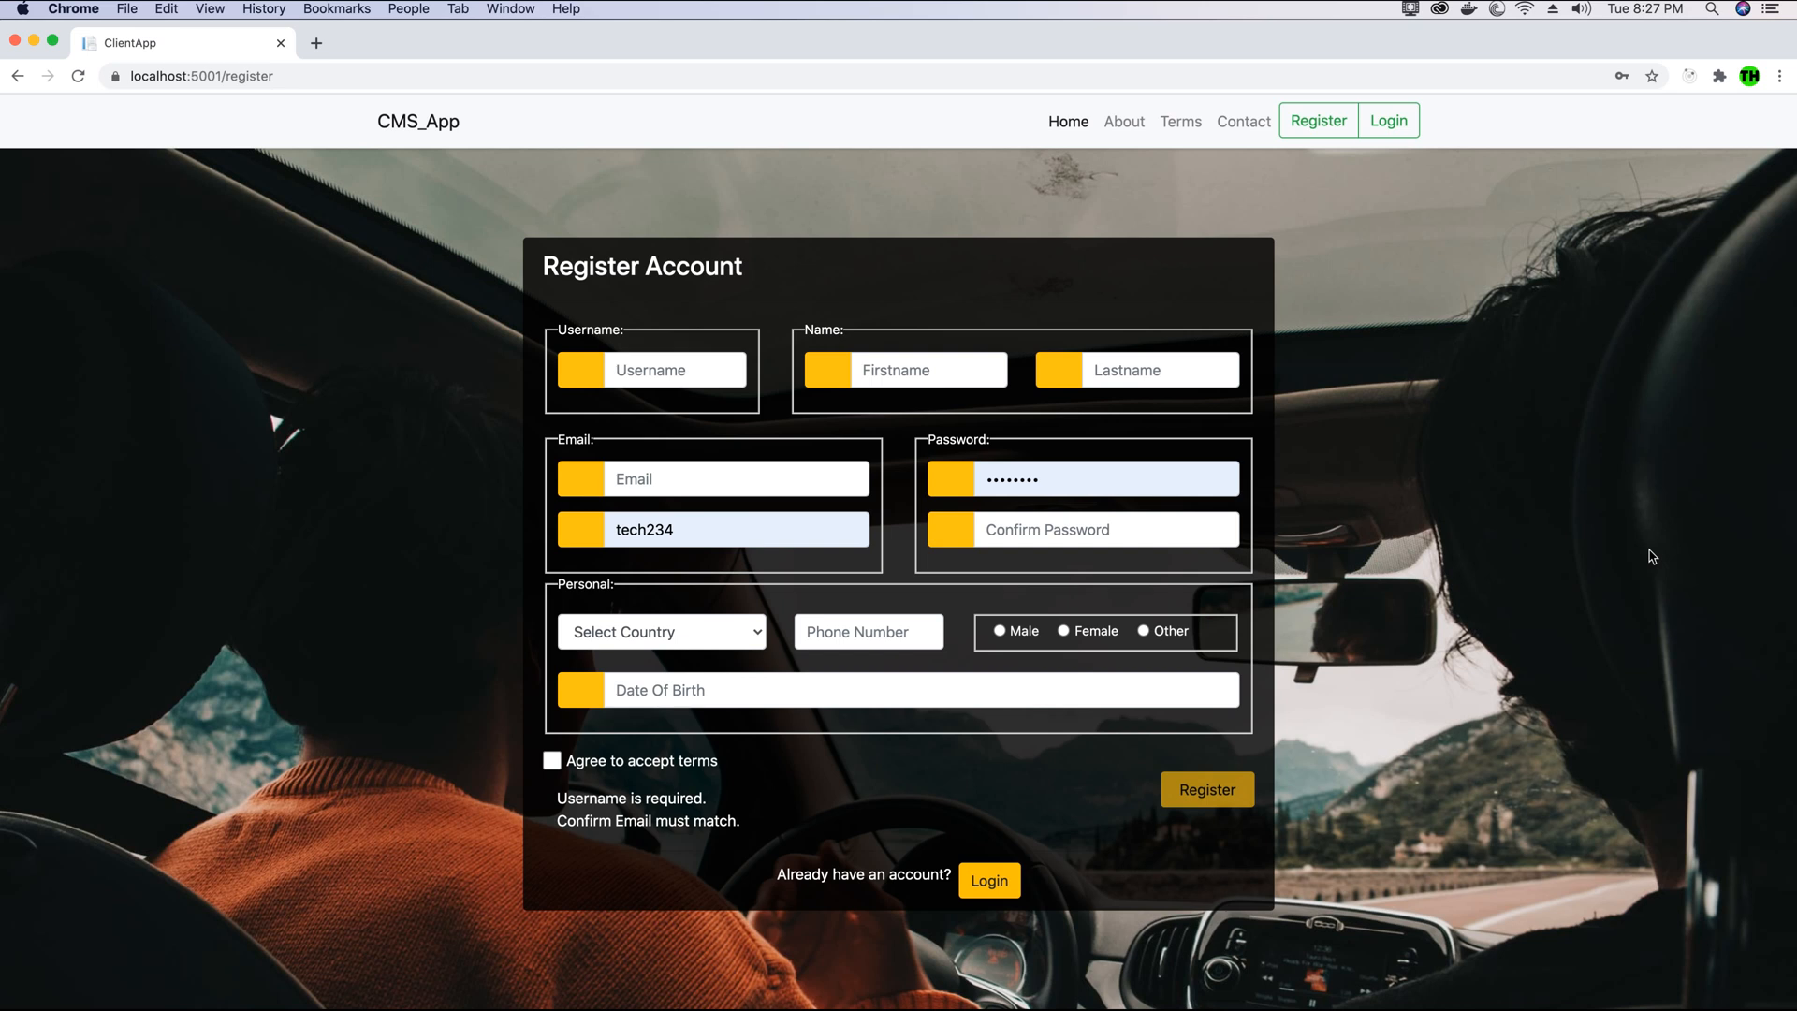
mouse_move(1250, 232)
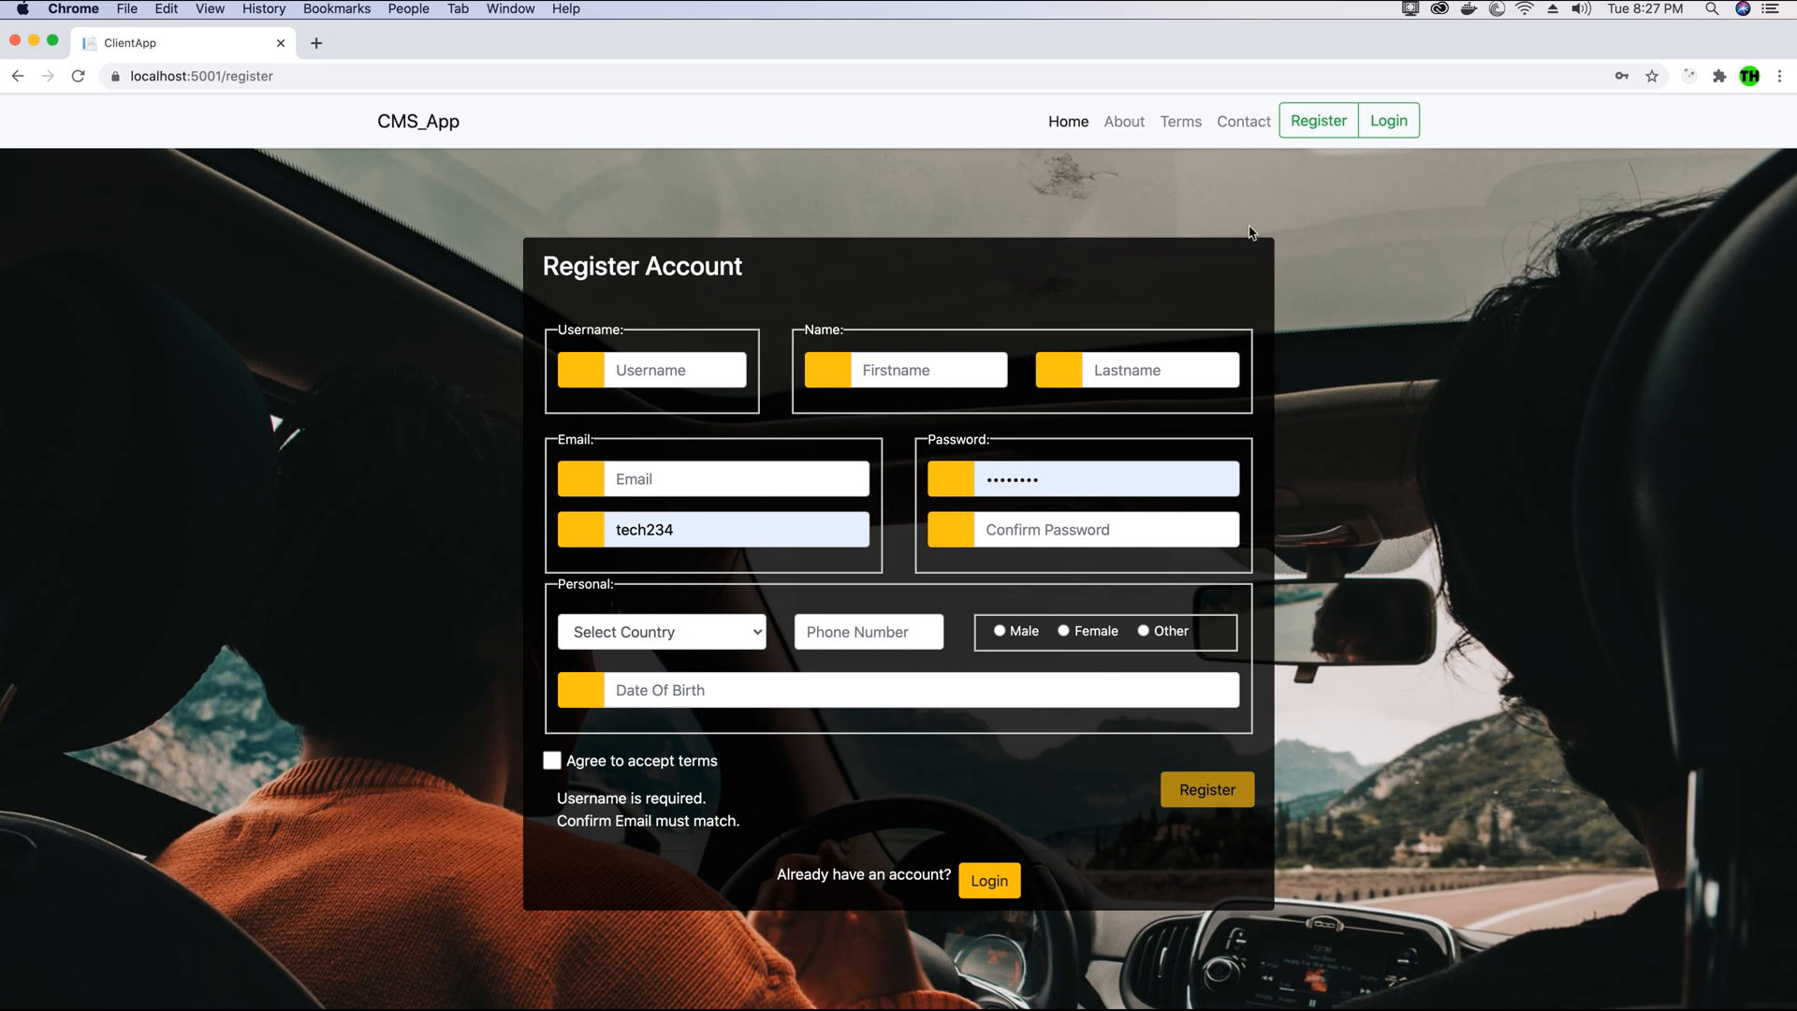
mouse_move(1449, 322)
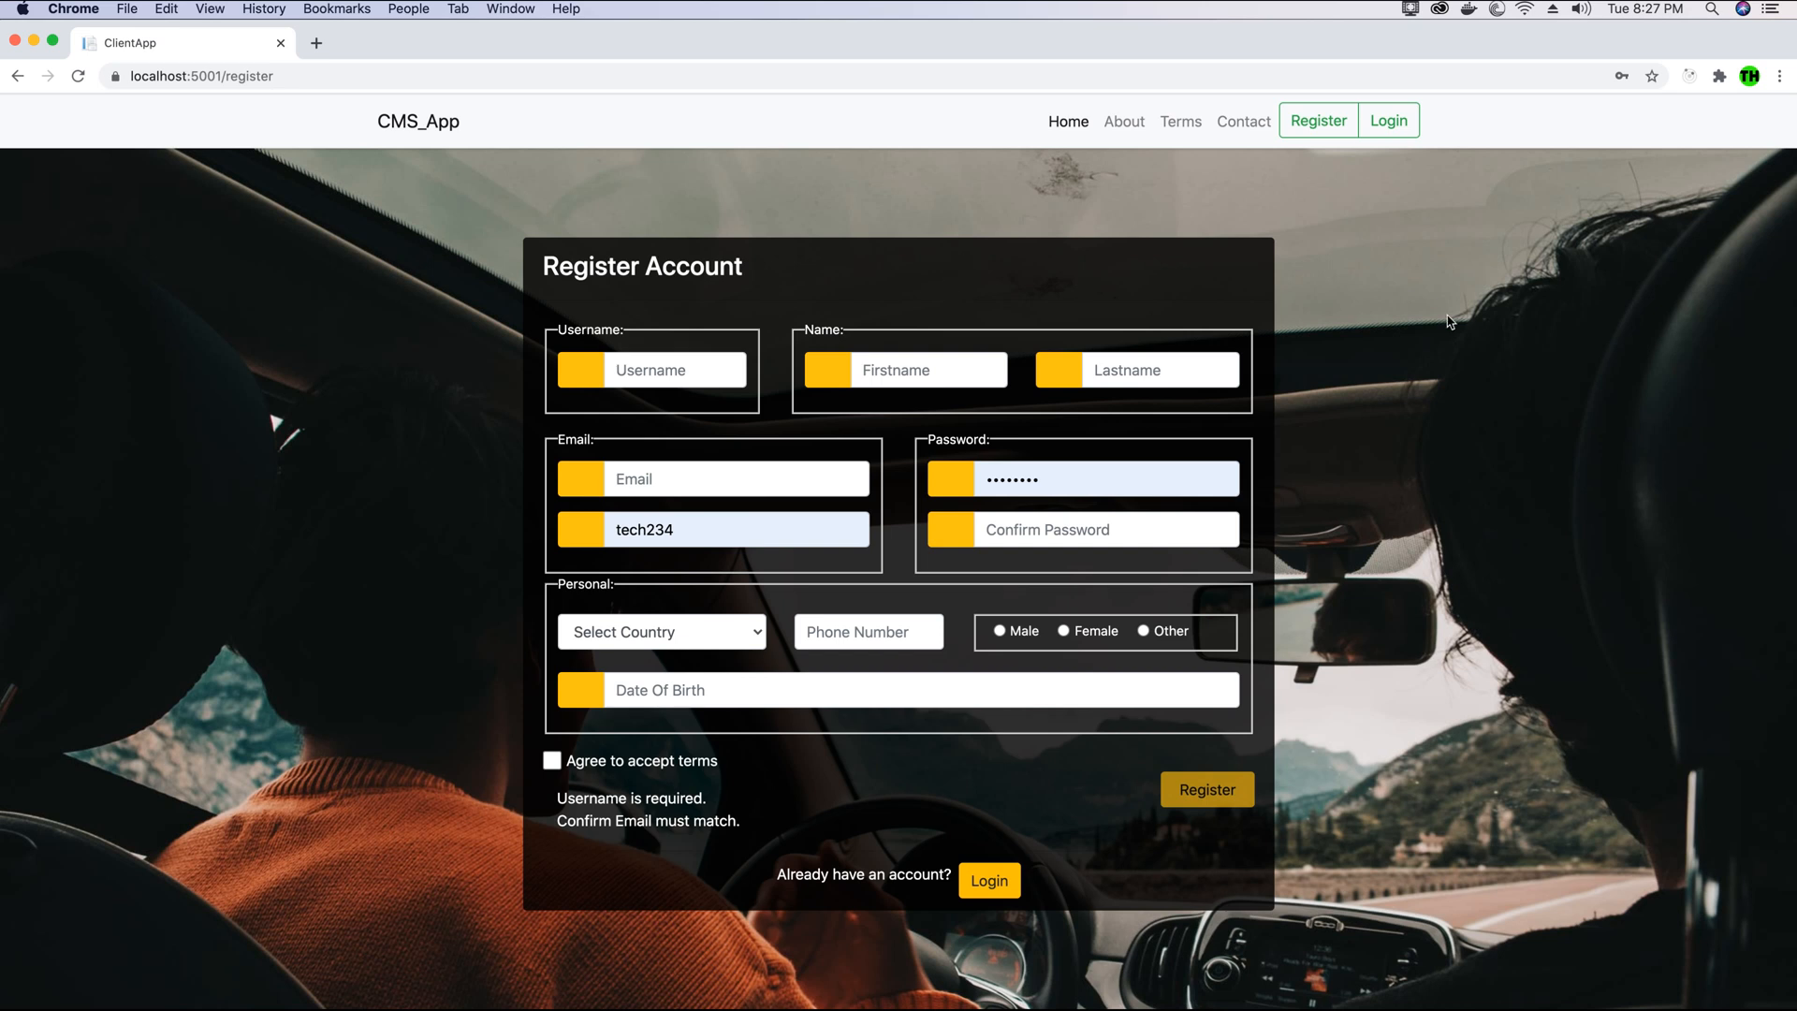
mouse_move(906, 269)
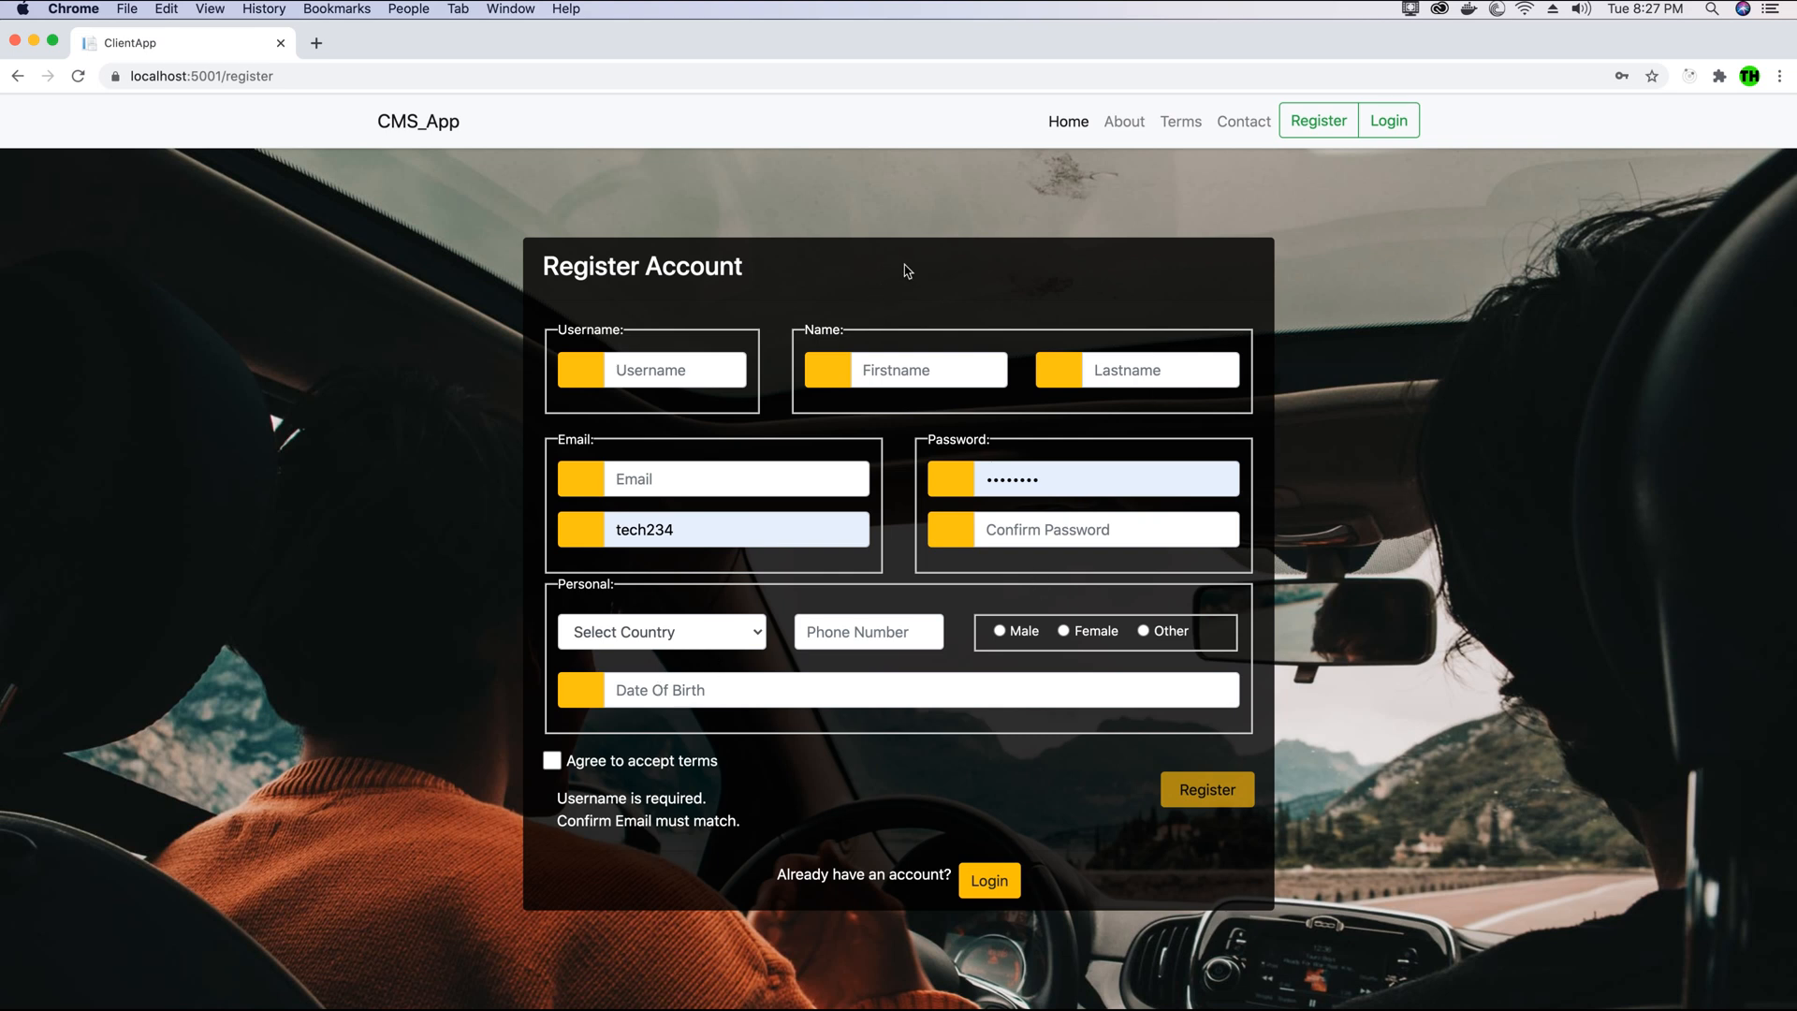
mouse_move(901, 992)
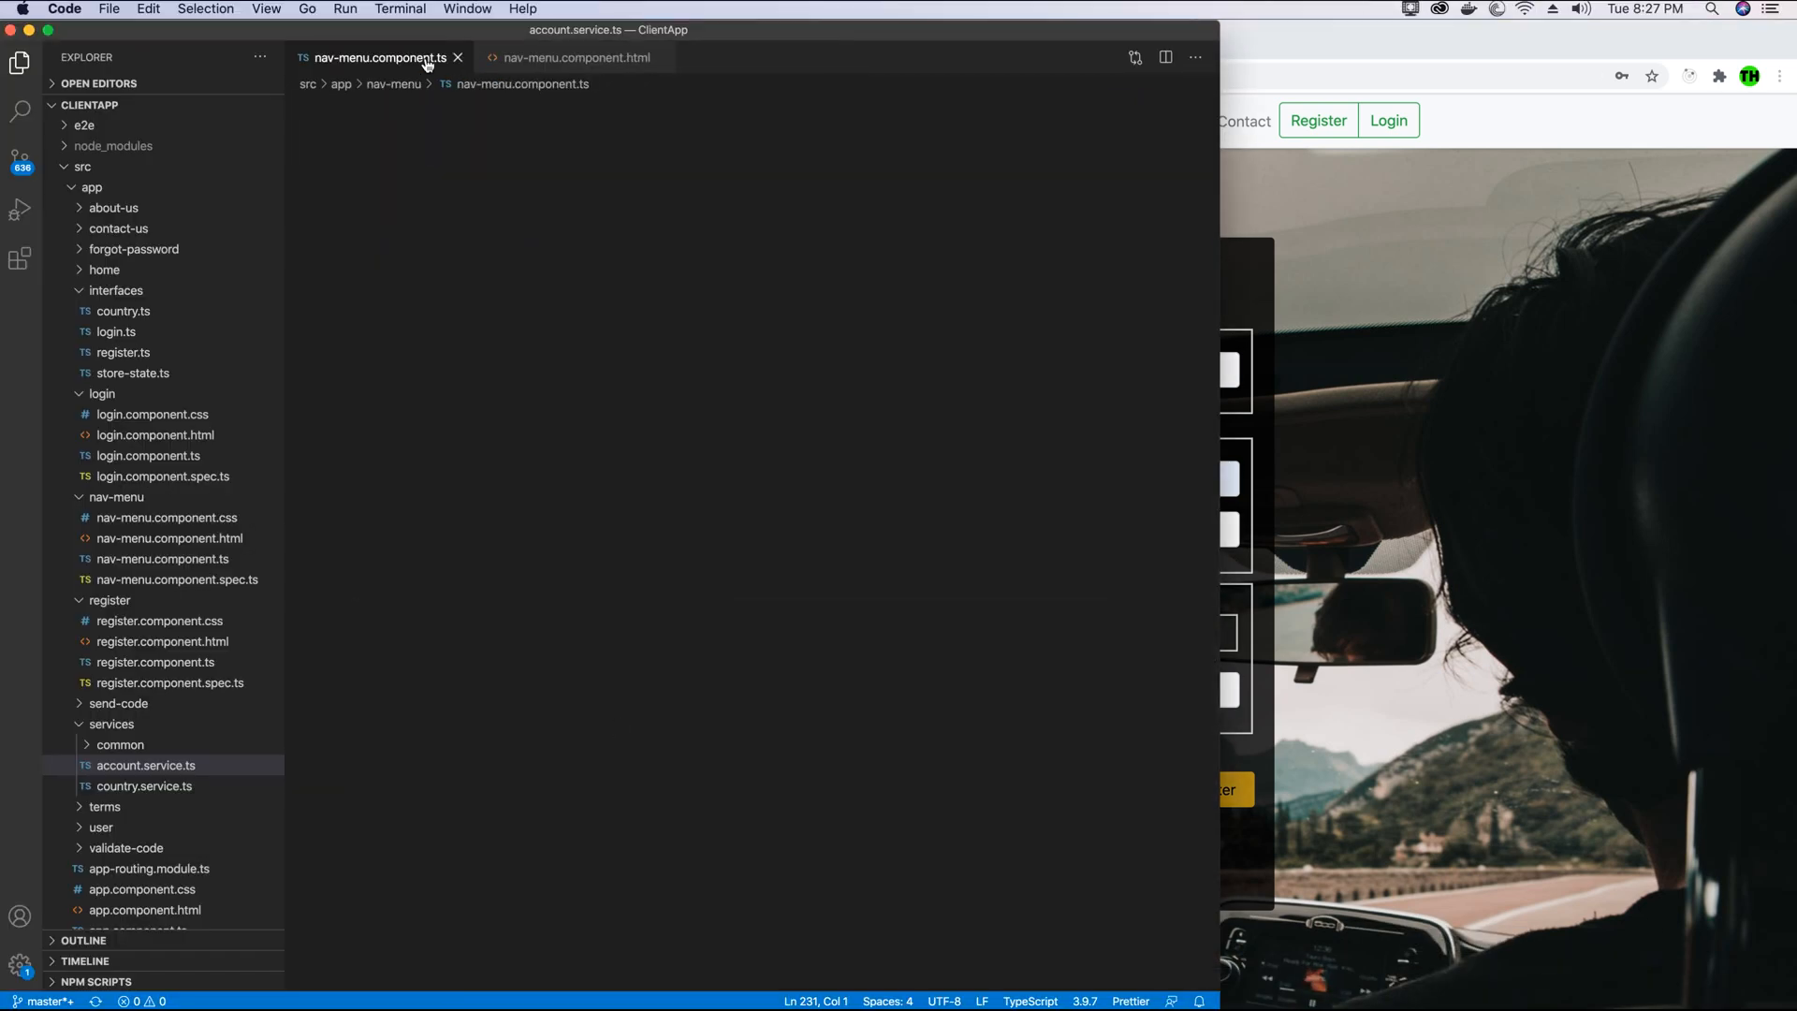
click(456, 58)
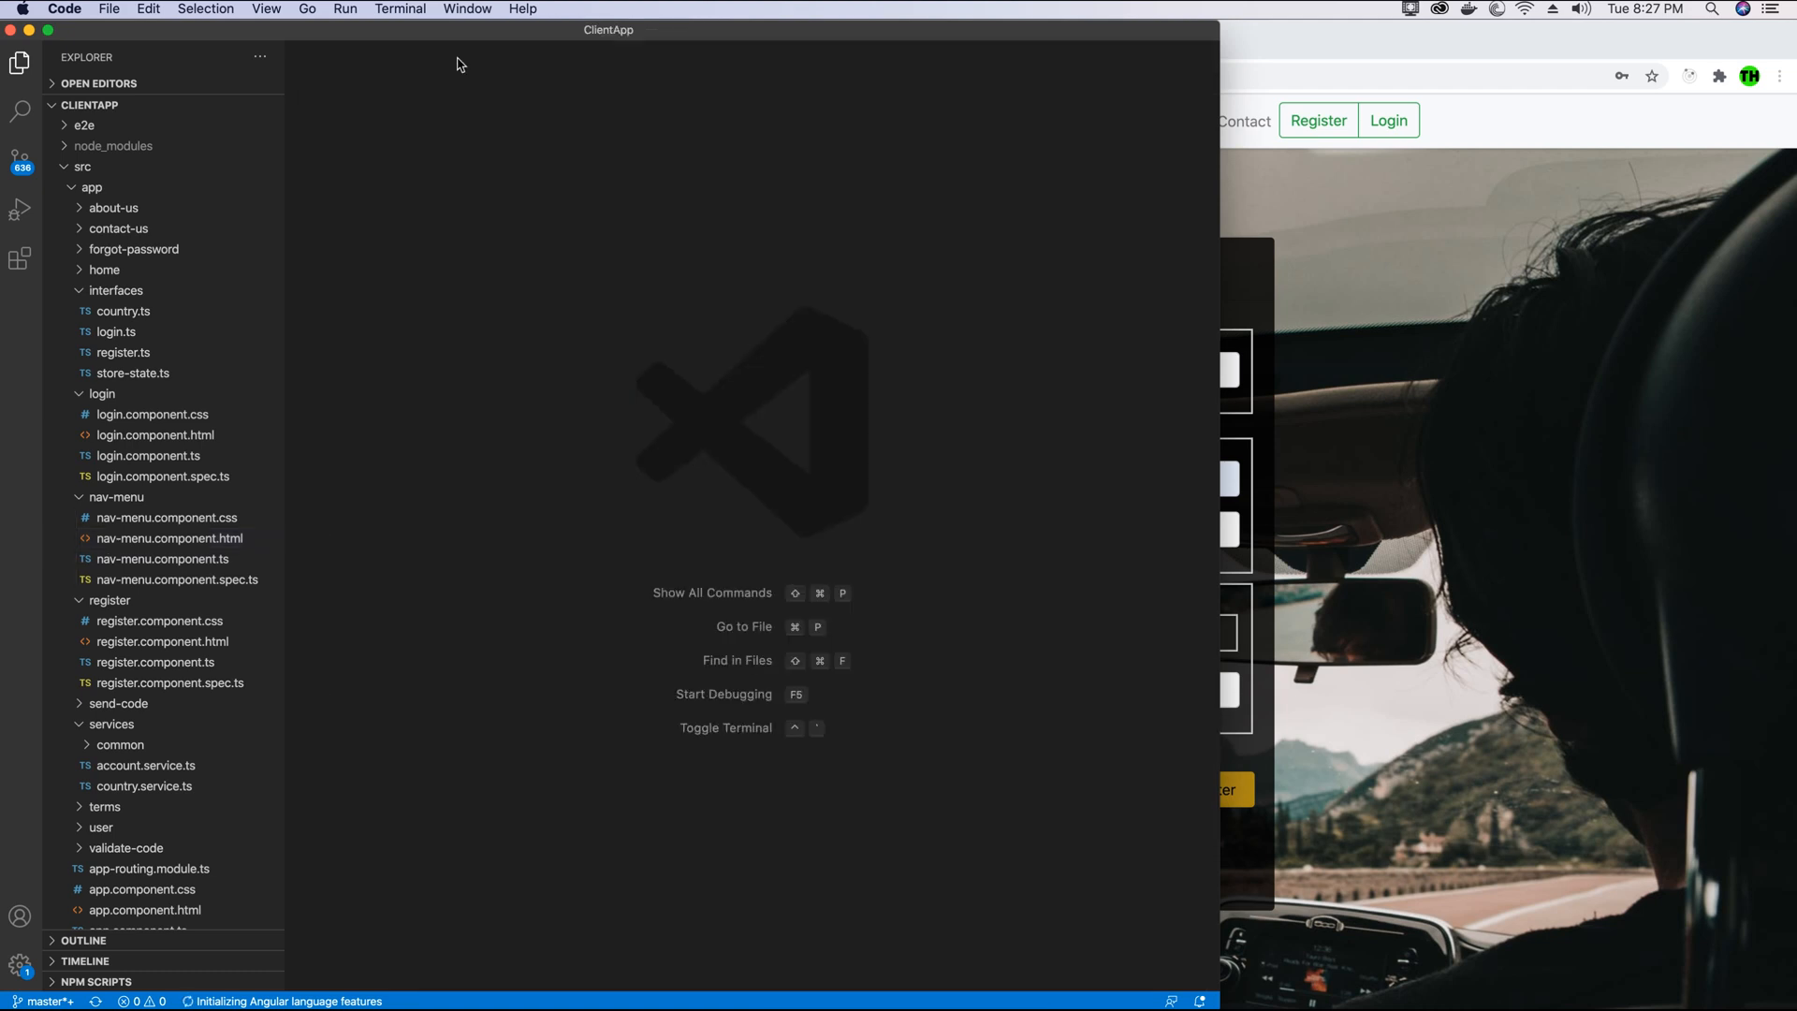
click(400, 8)
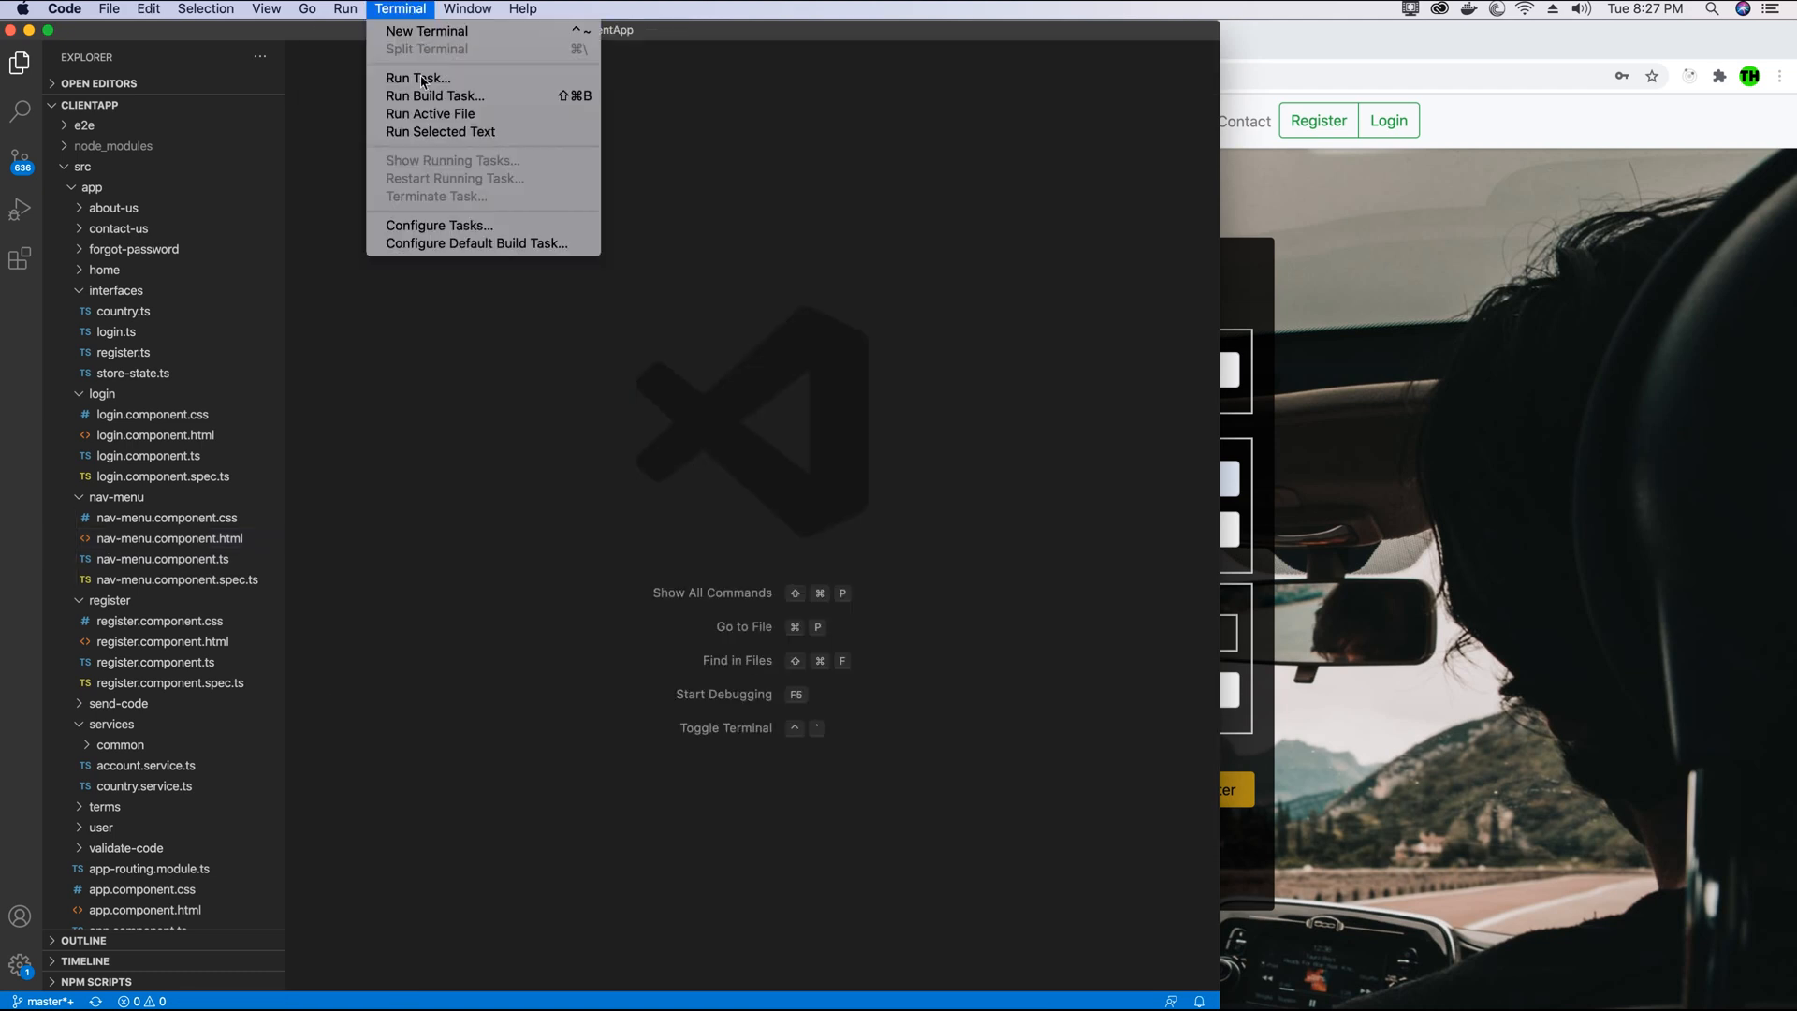
click(427, 32)
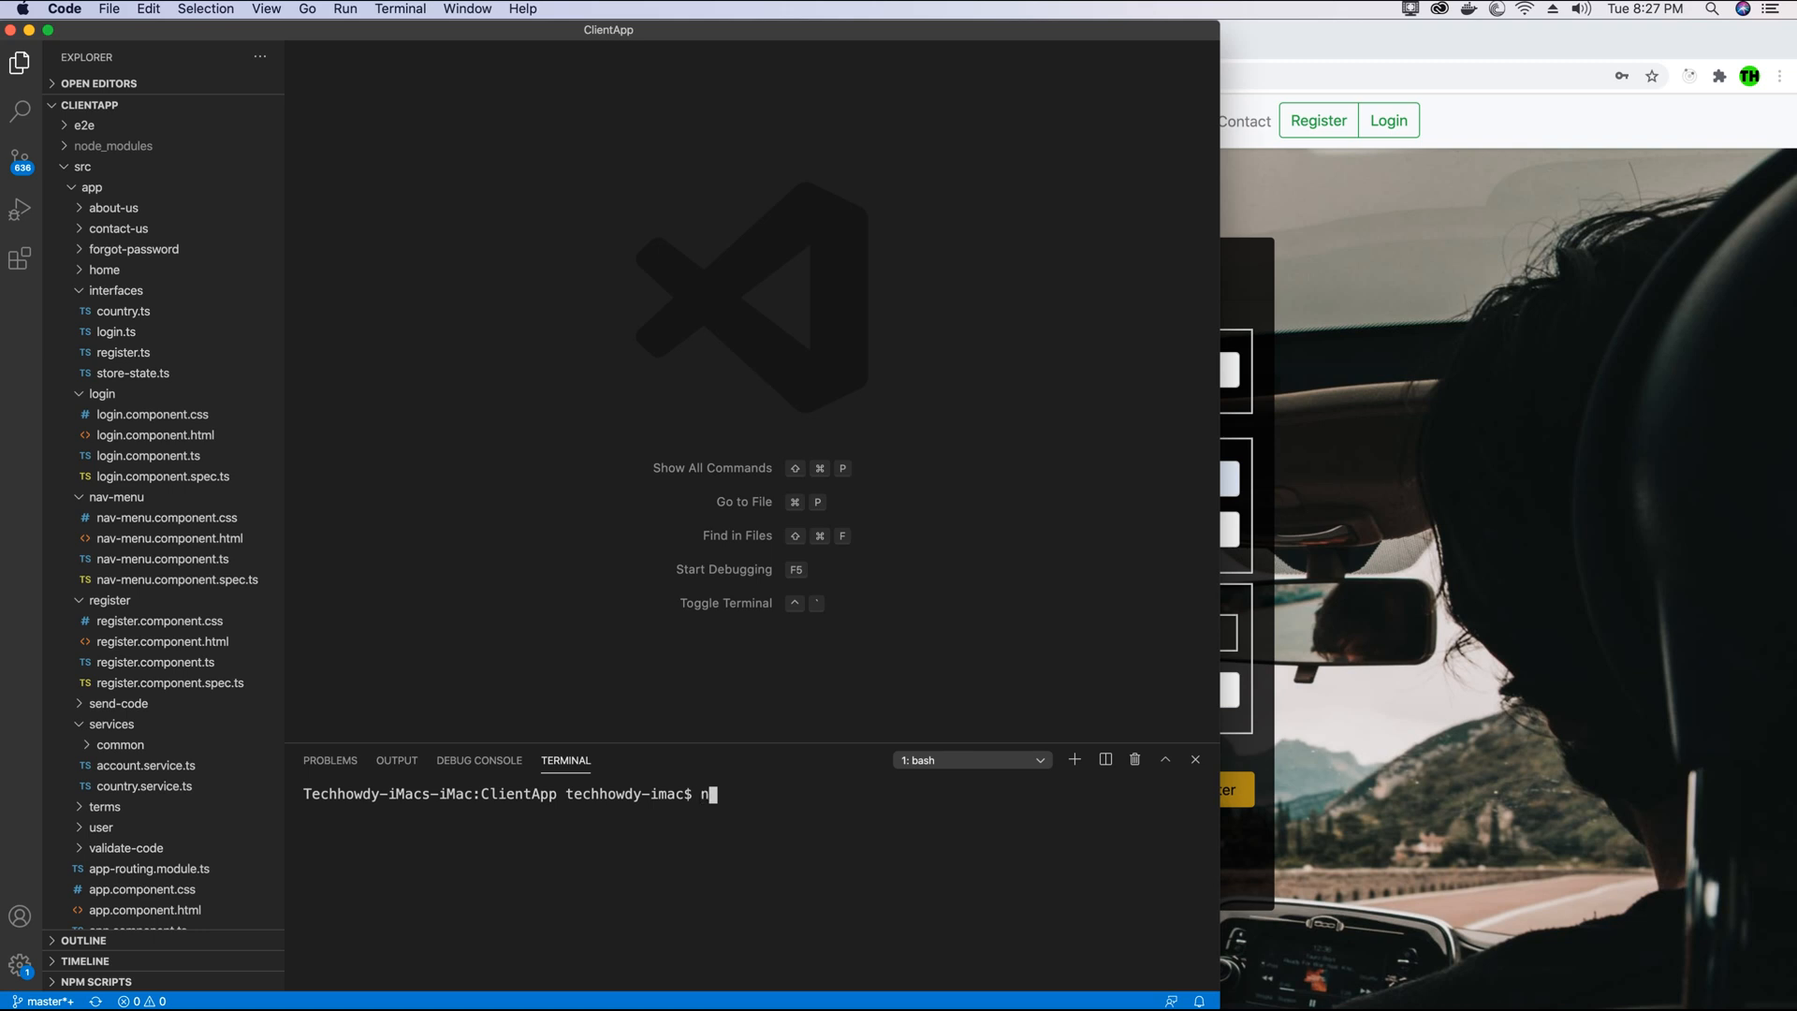
text(pm install)
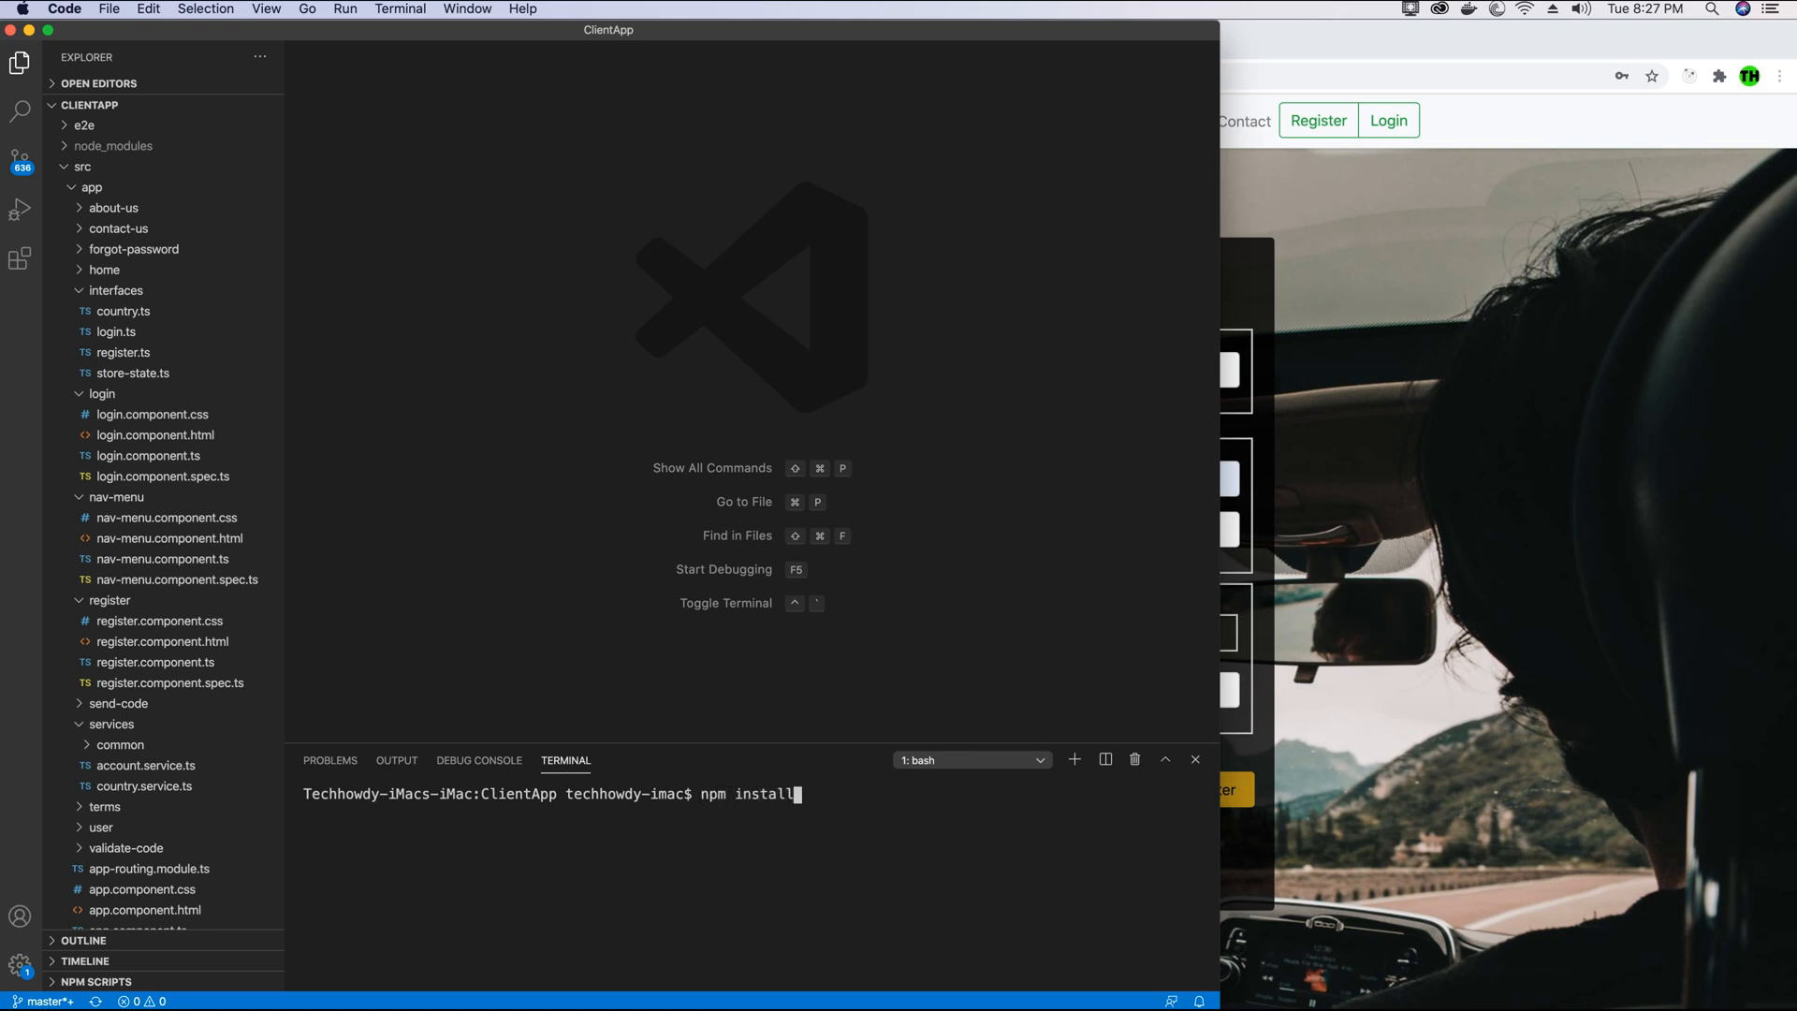
text(@fortawesome/fontawesome-free)
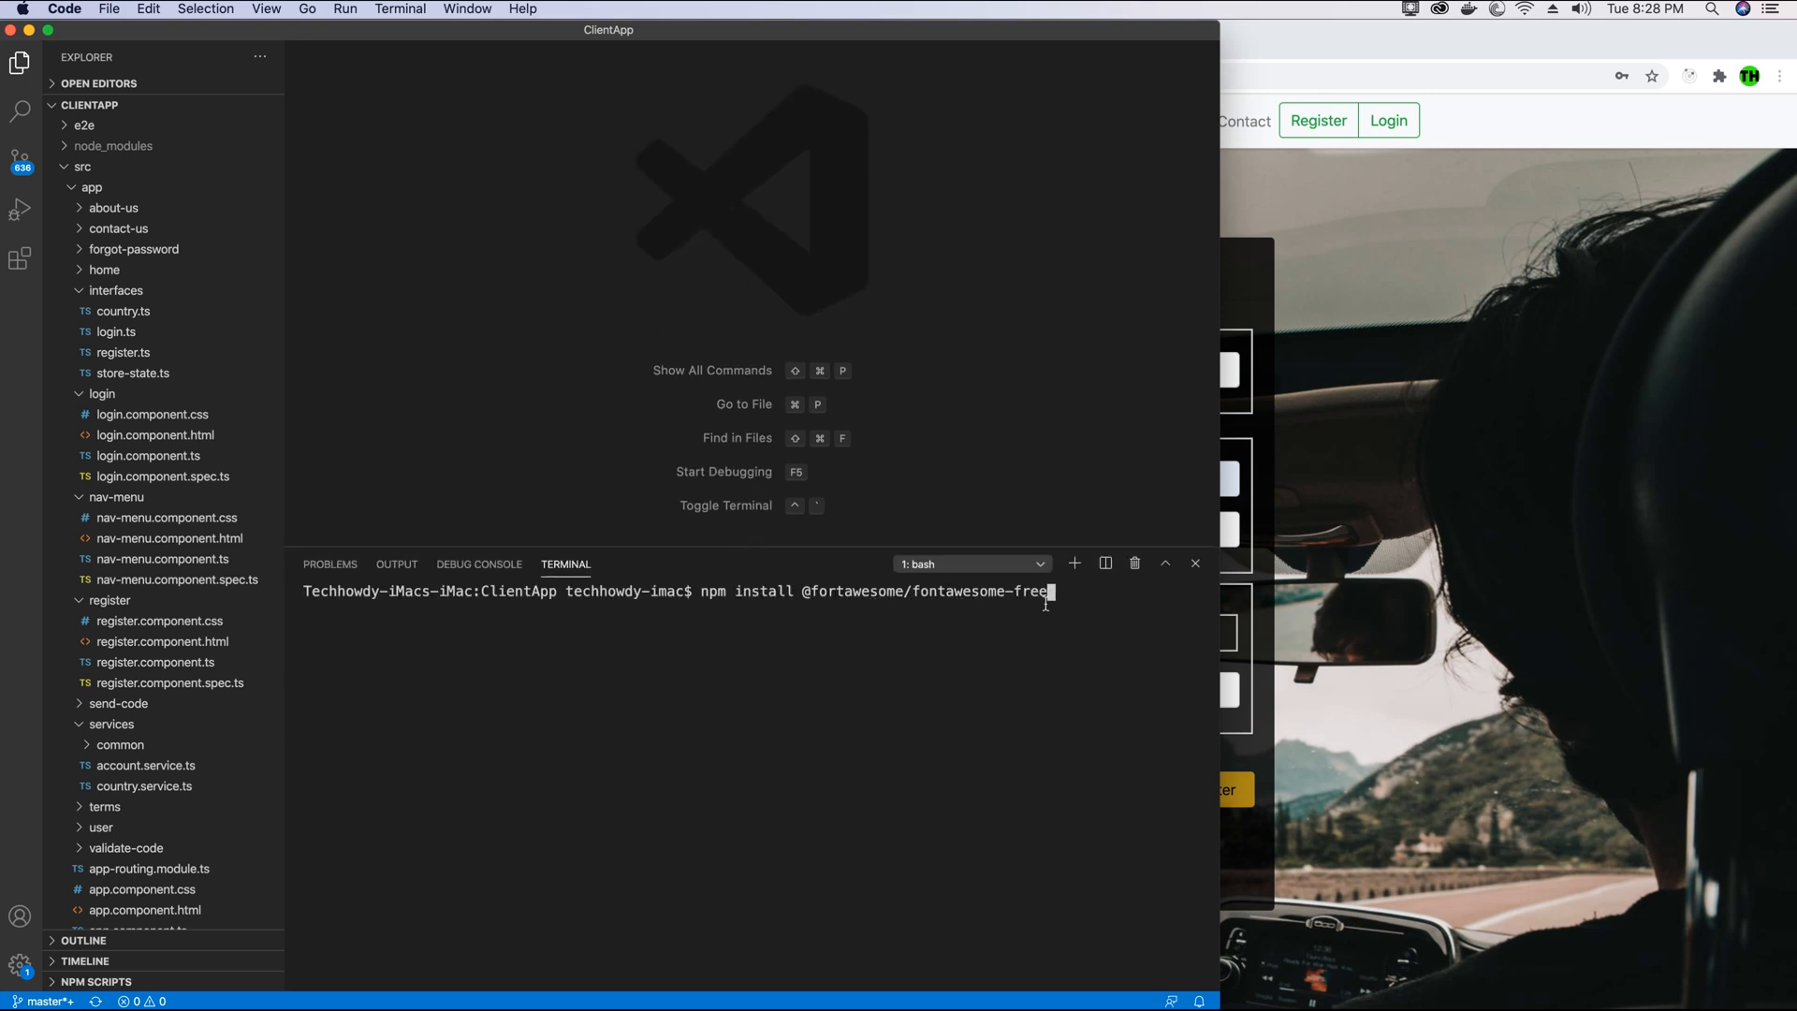
mouse_move(1439, 771)
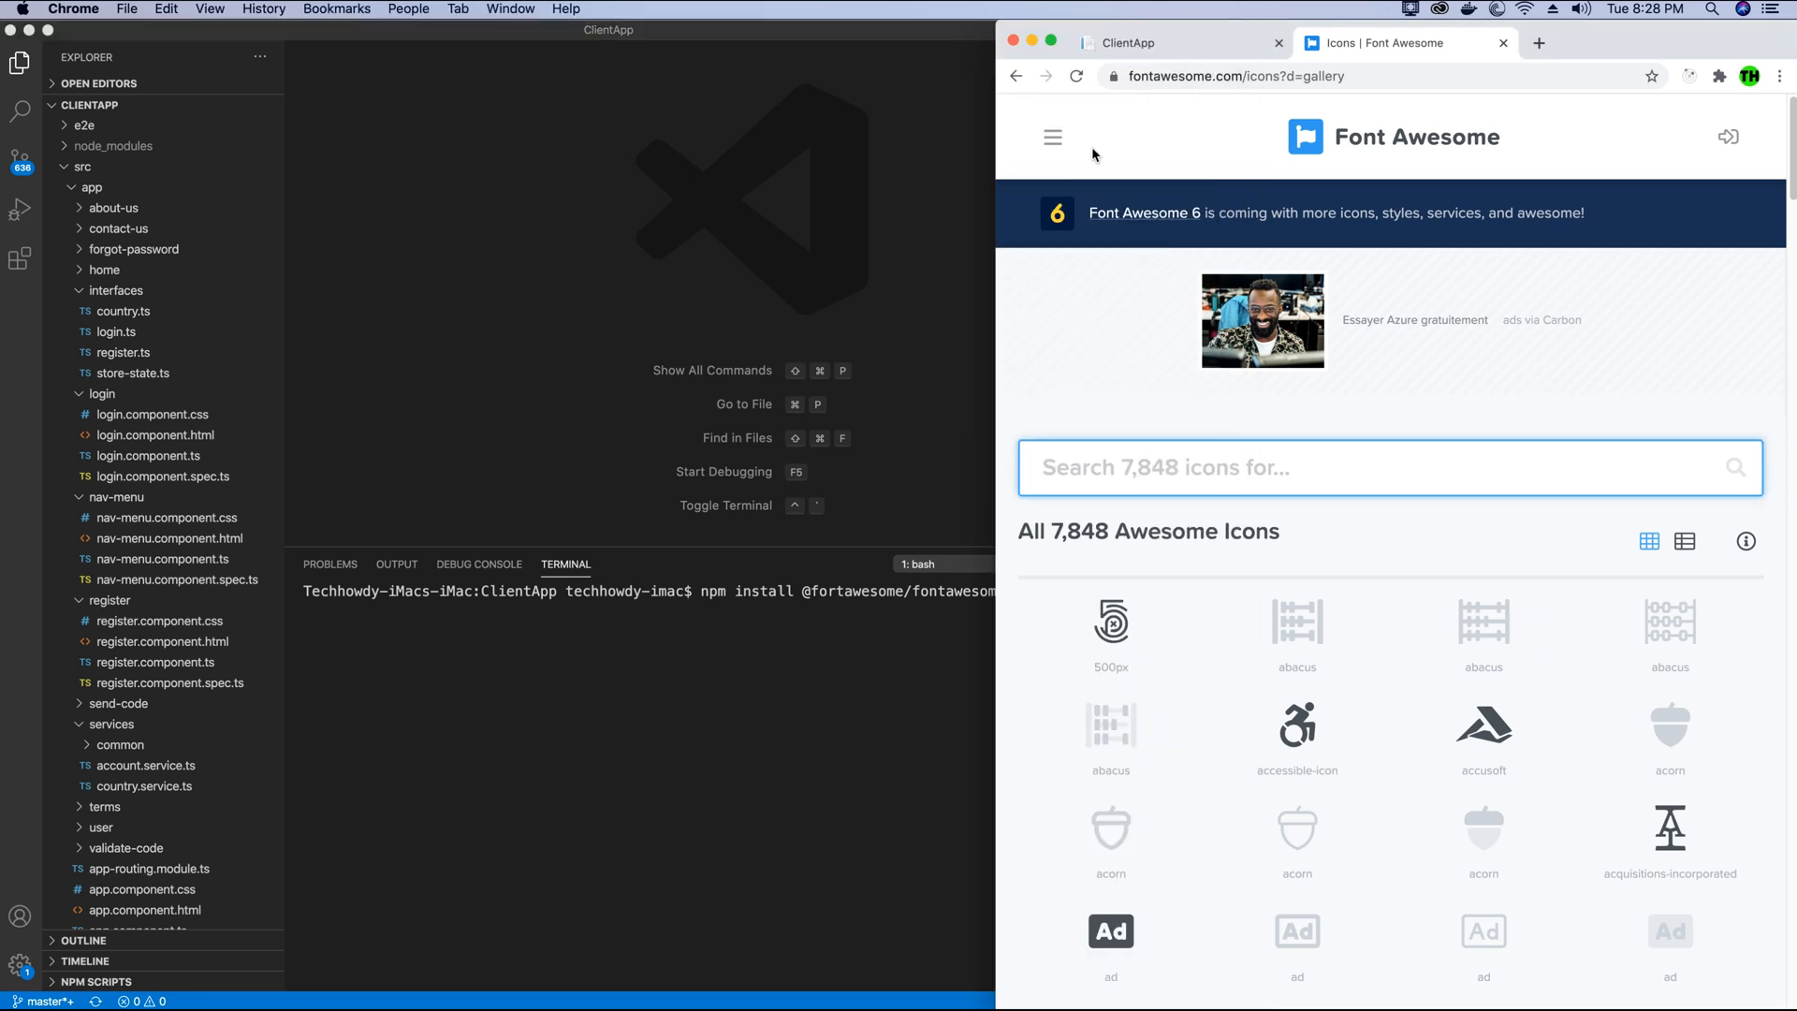
mouse_move(1218, 109)
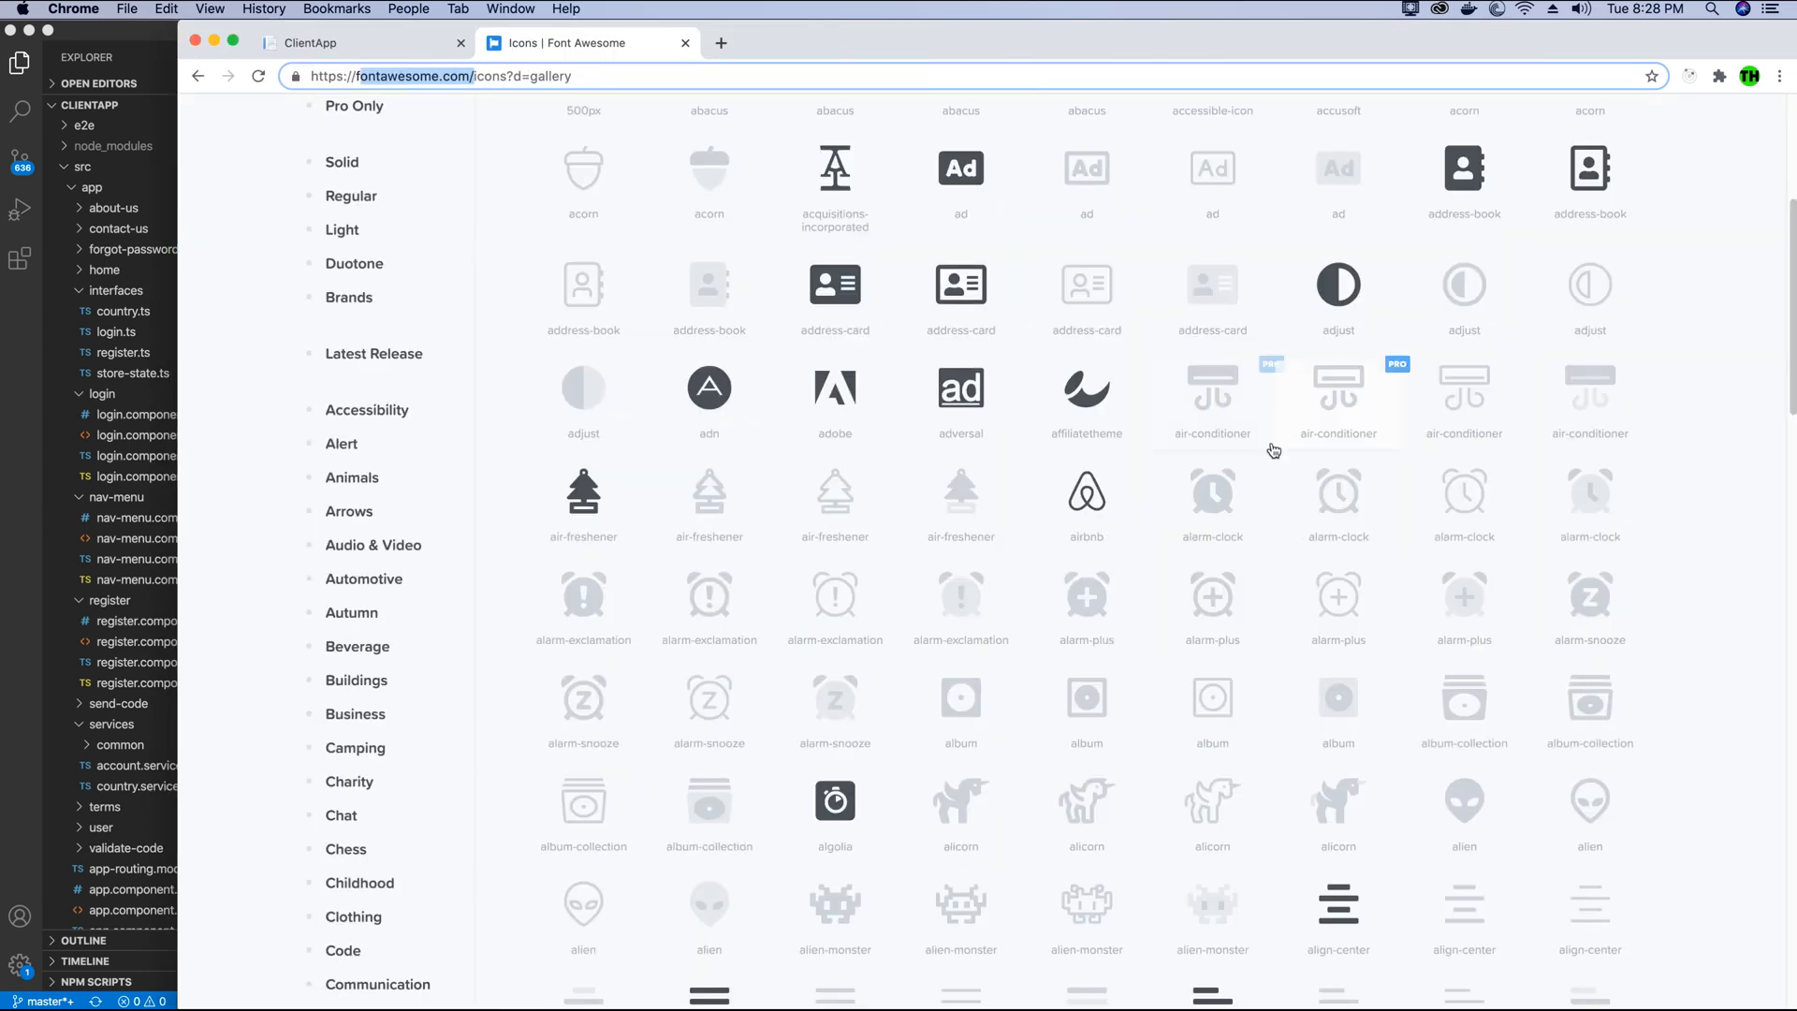
Step: Browse the Font Awesome icon gallery and choose the address-card icon
scroll(up, 3)
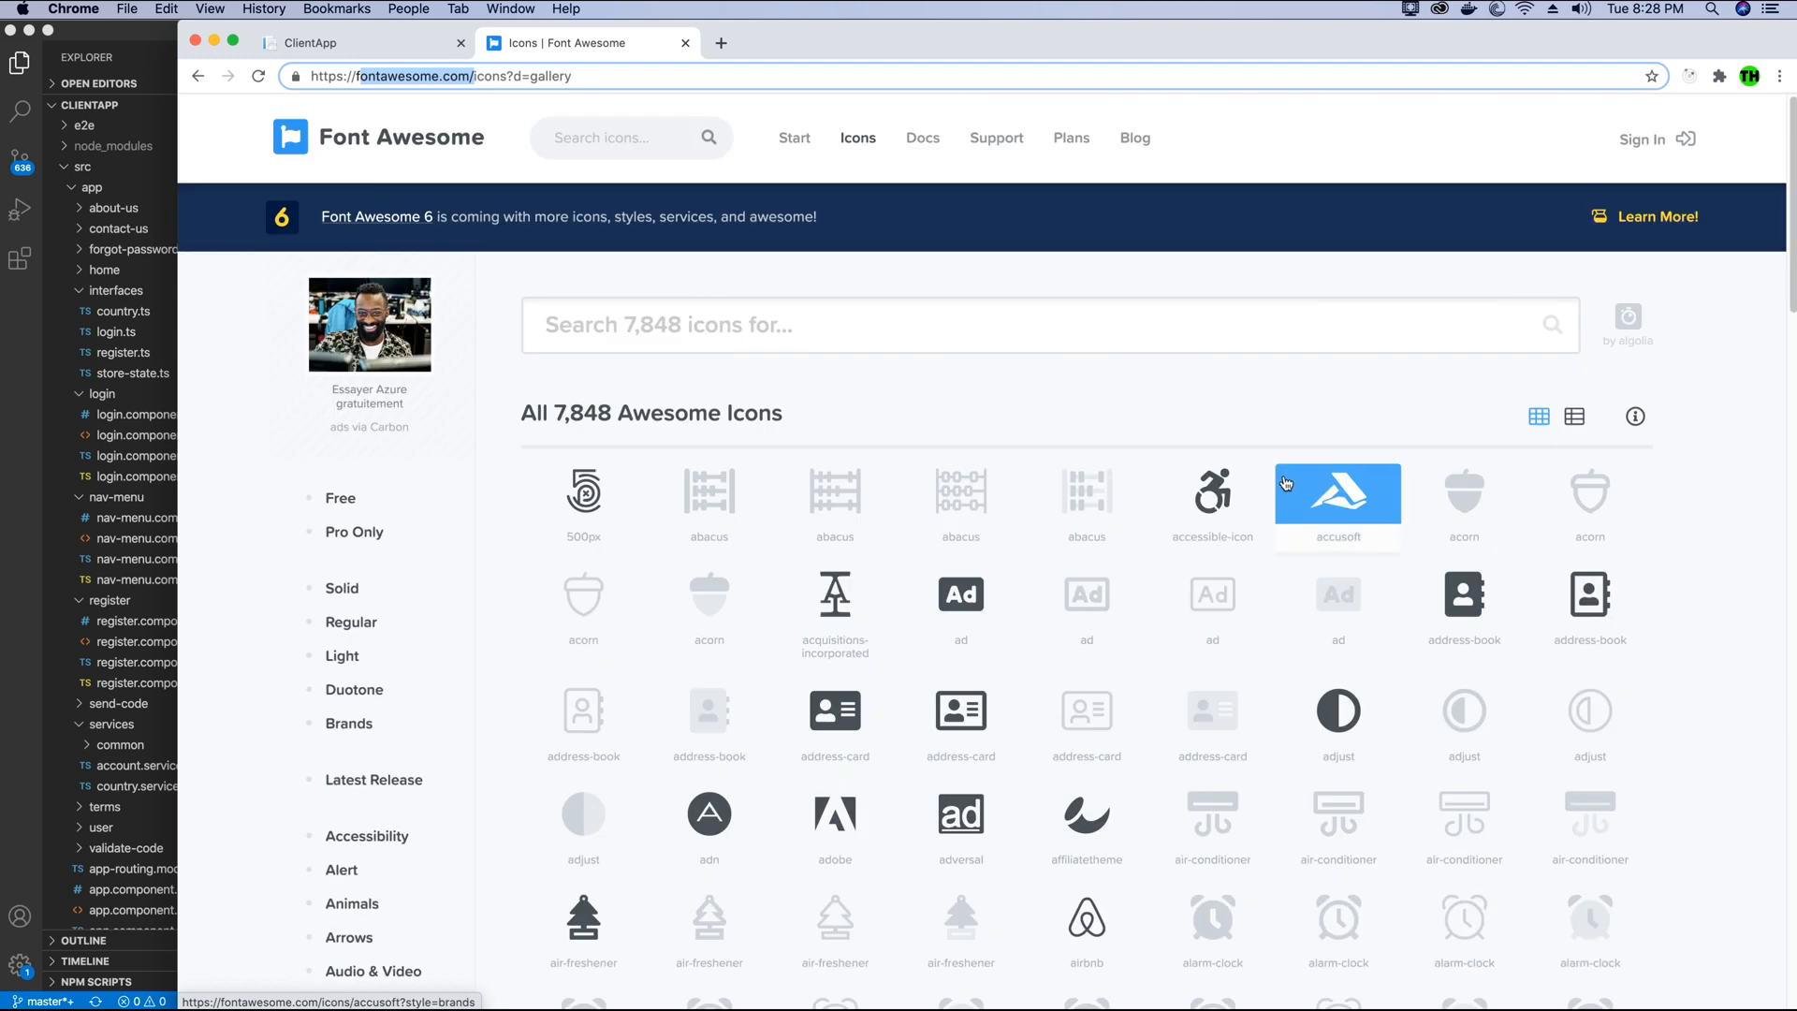
mouse_move(376, 217)
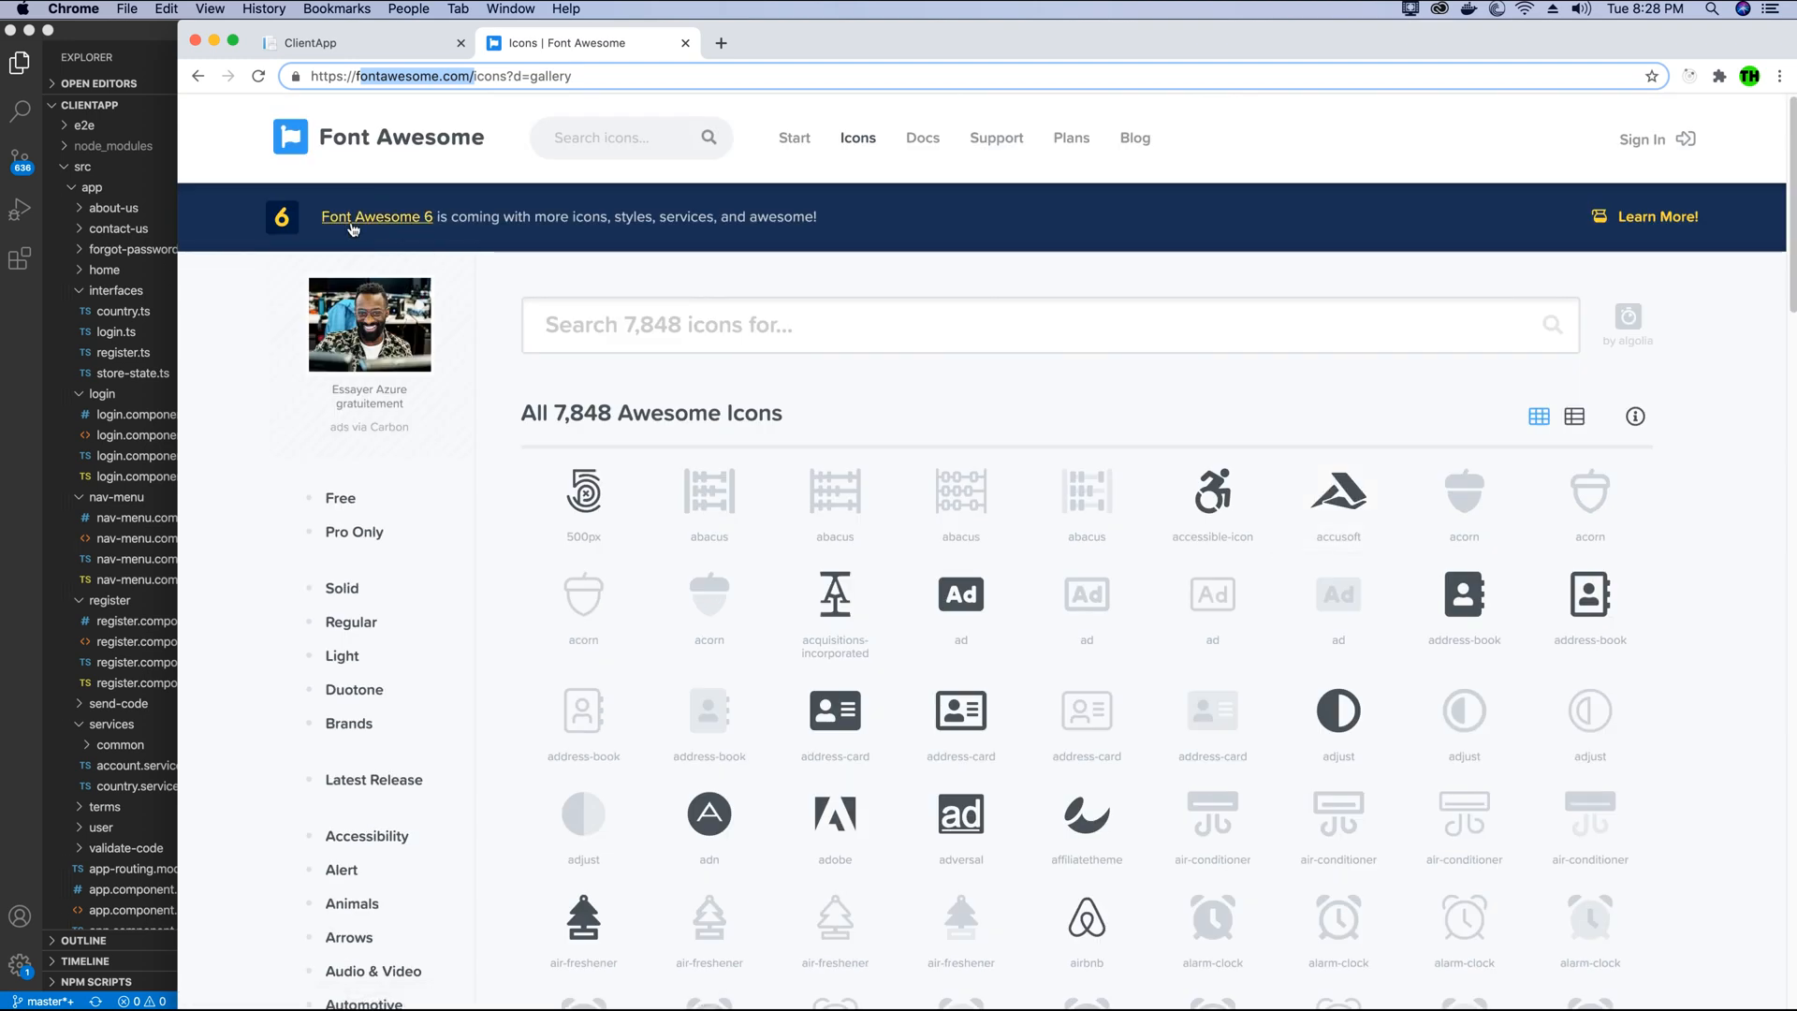
mouse_move(410, 235)
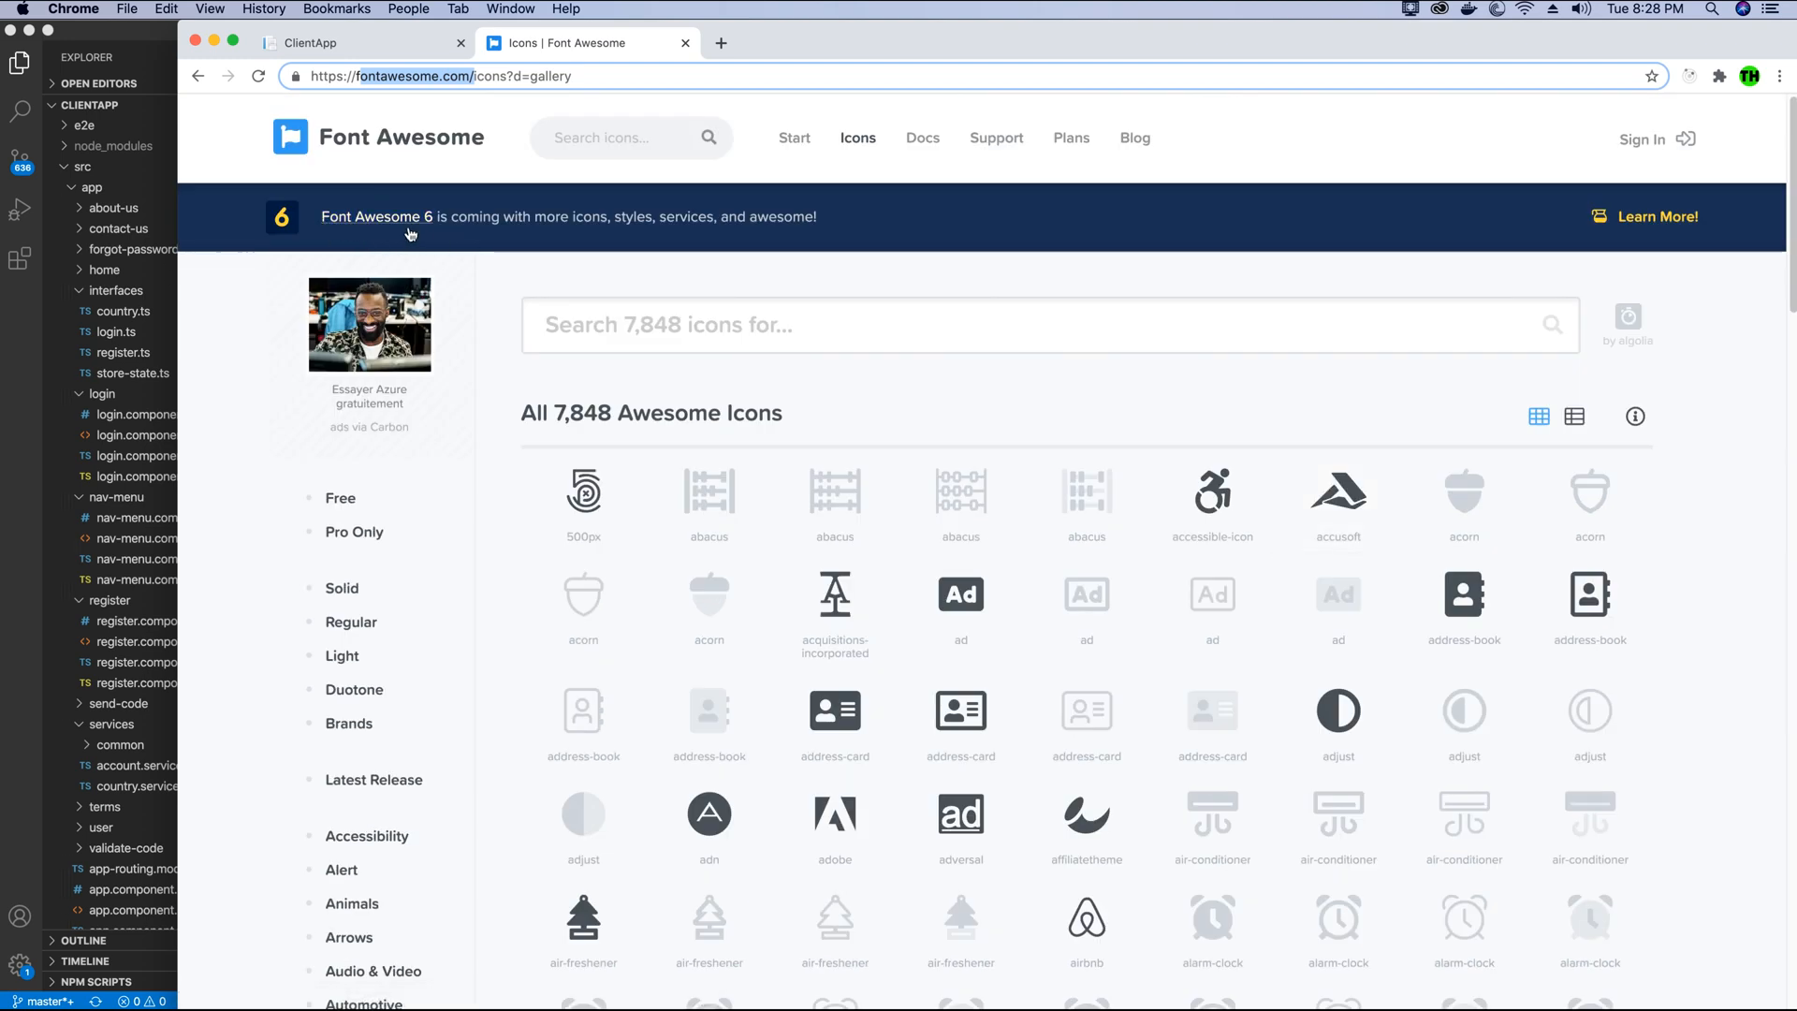
mouse_move(595, 261)
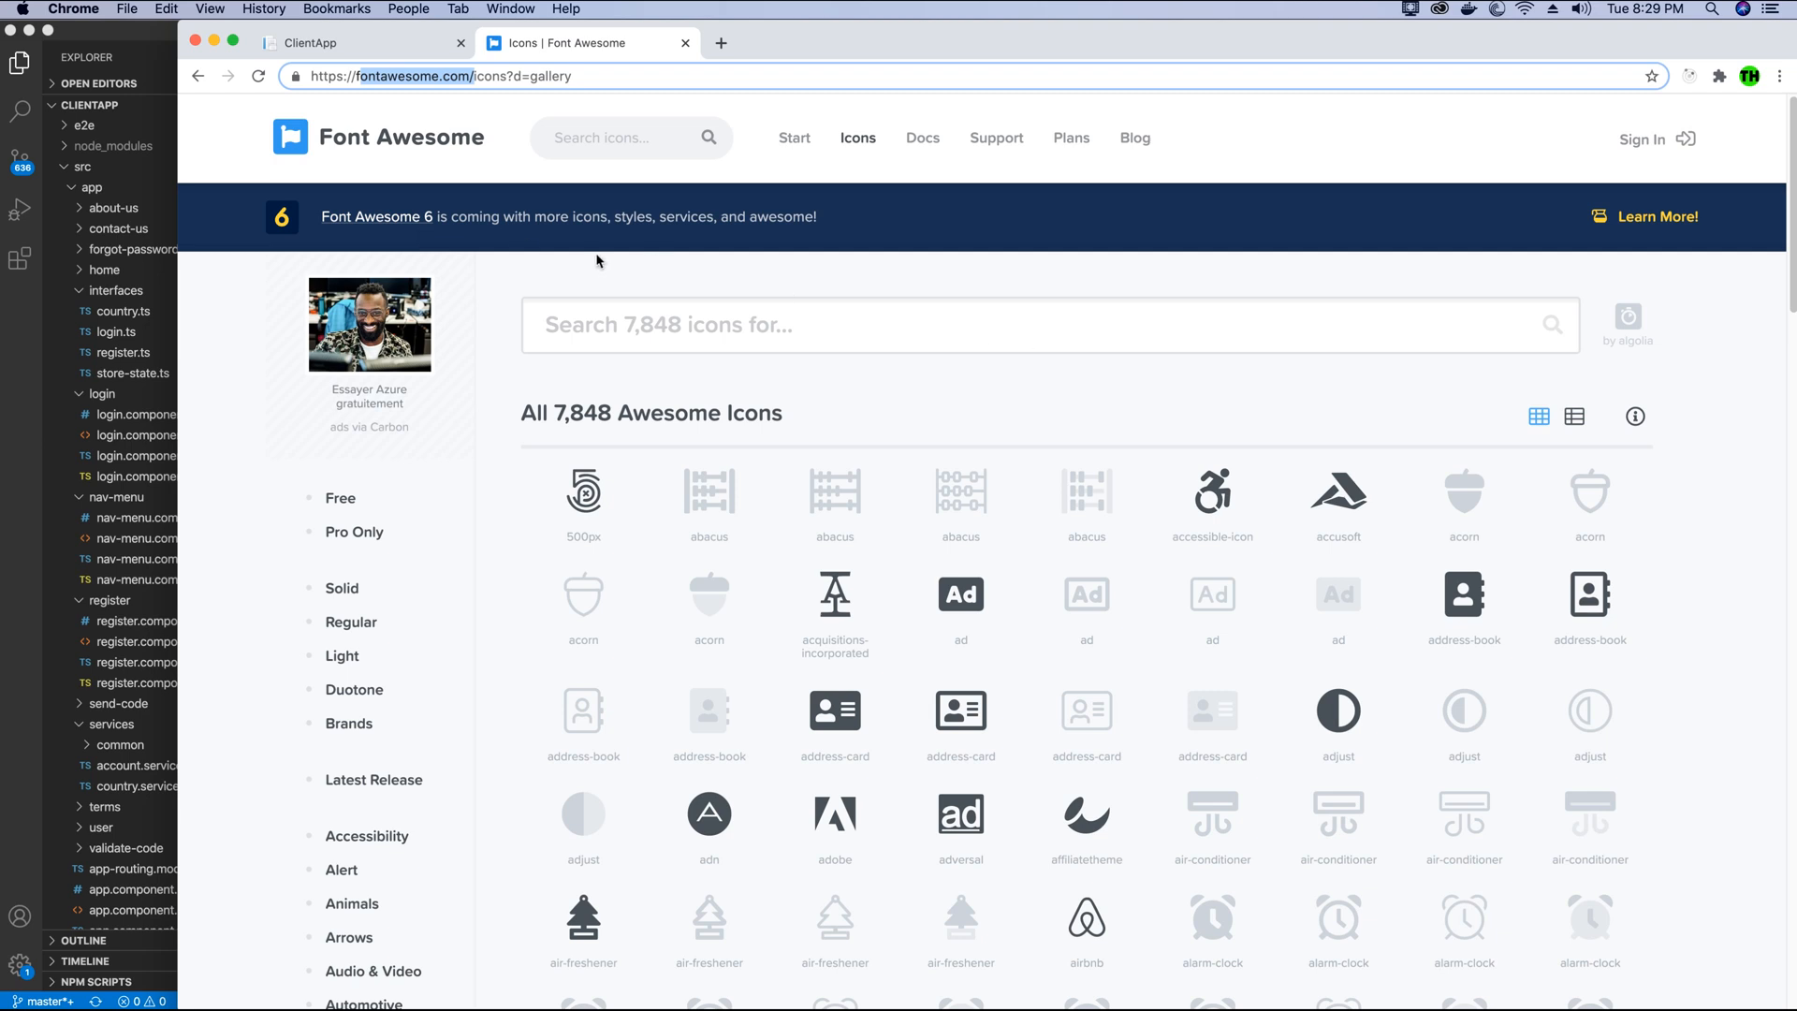
mouse_move(550, 222)
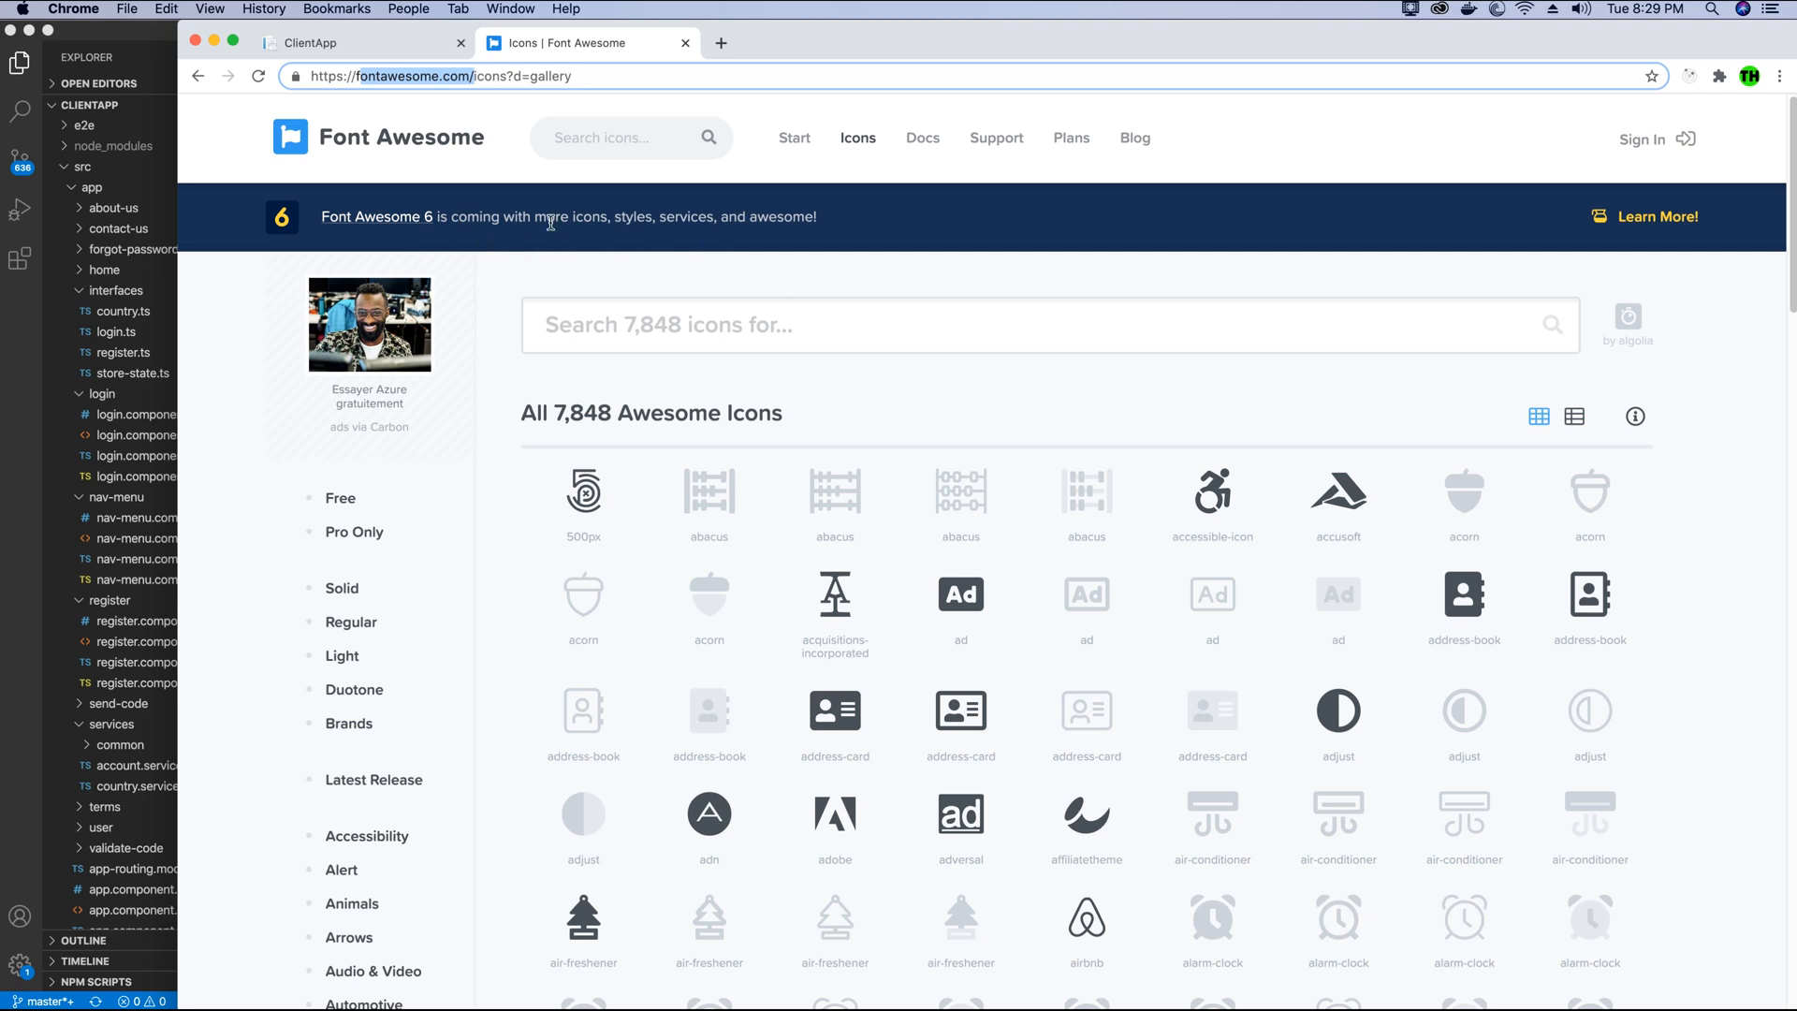
mouse_move(1434, 356)
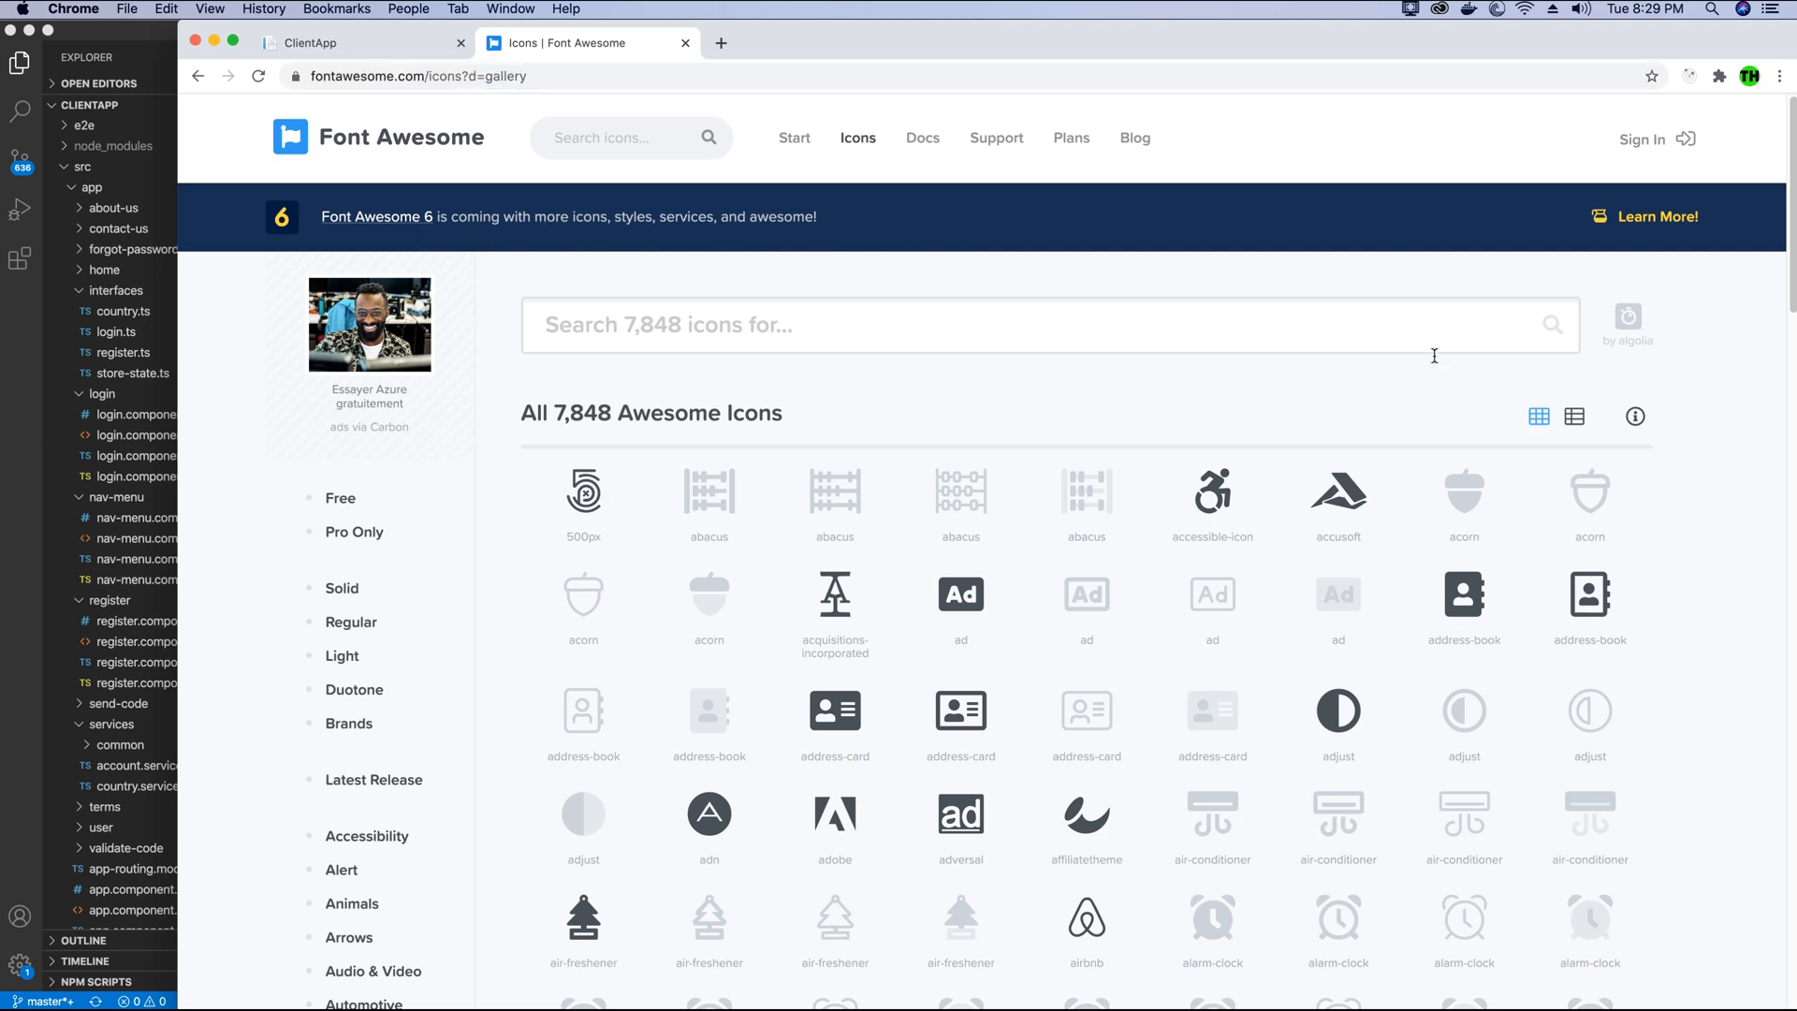
scroll(down, 3)
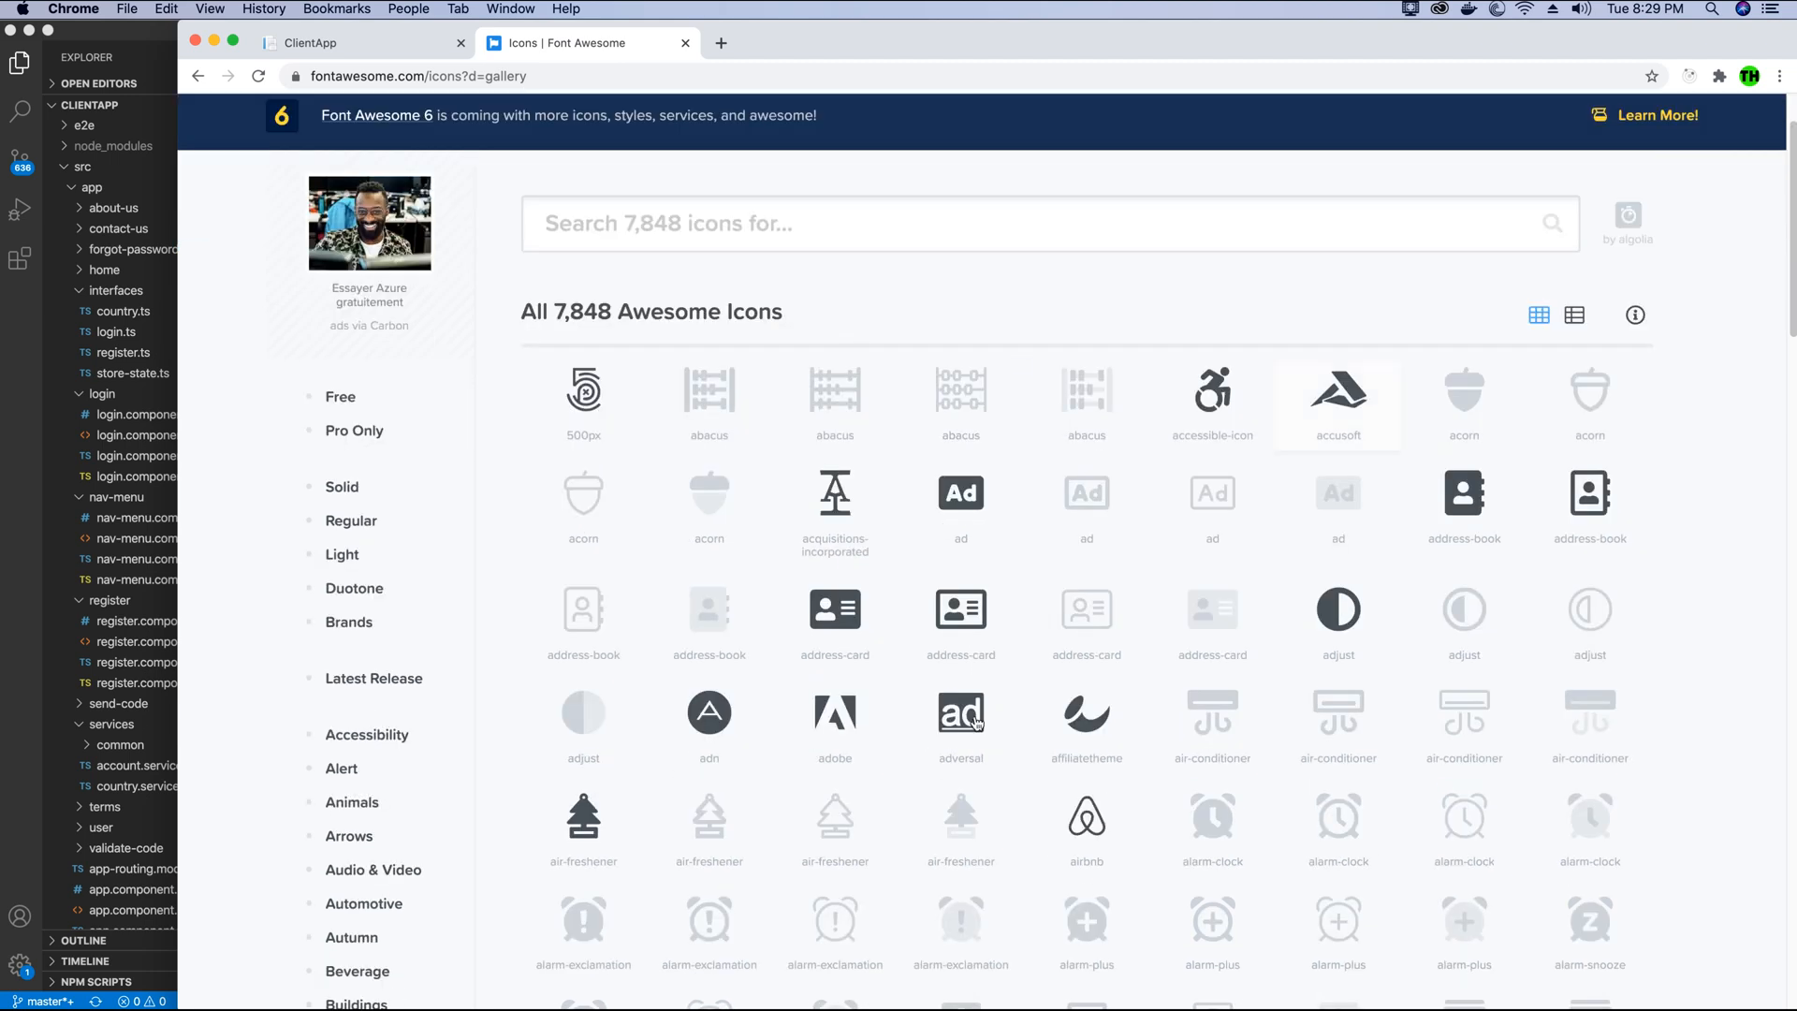
mouse_move(1086, 493)
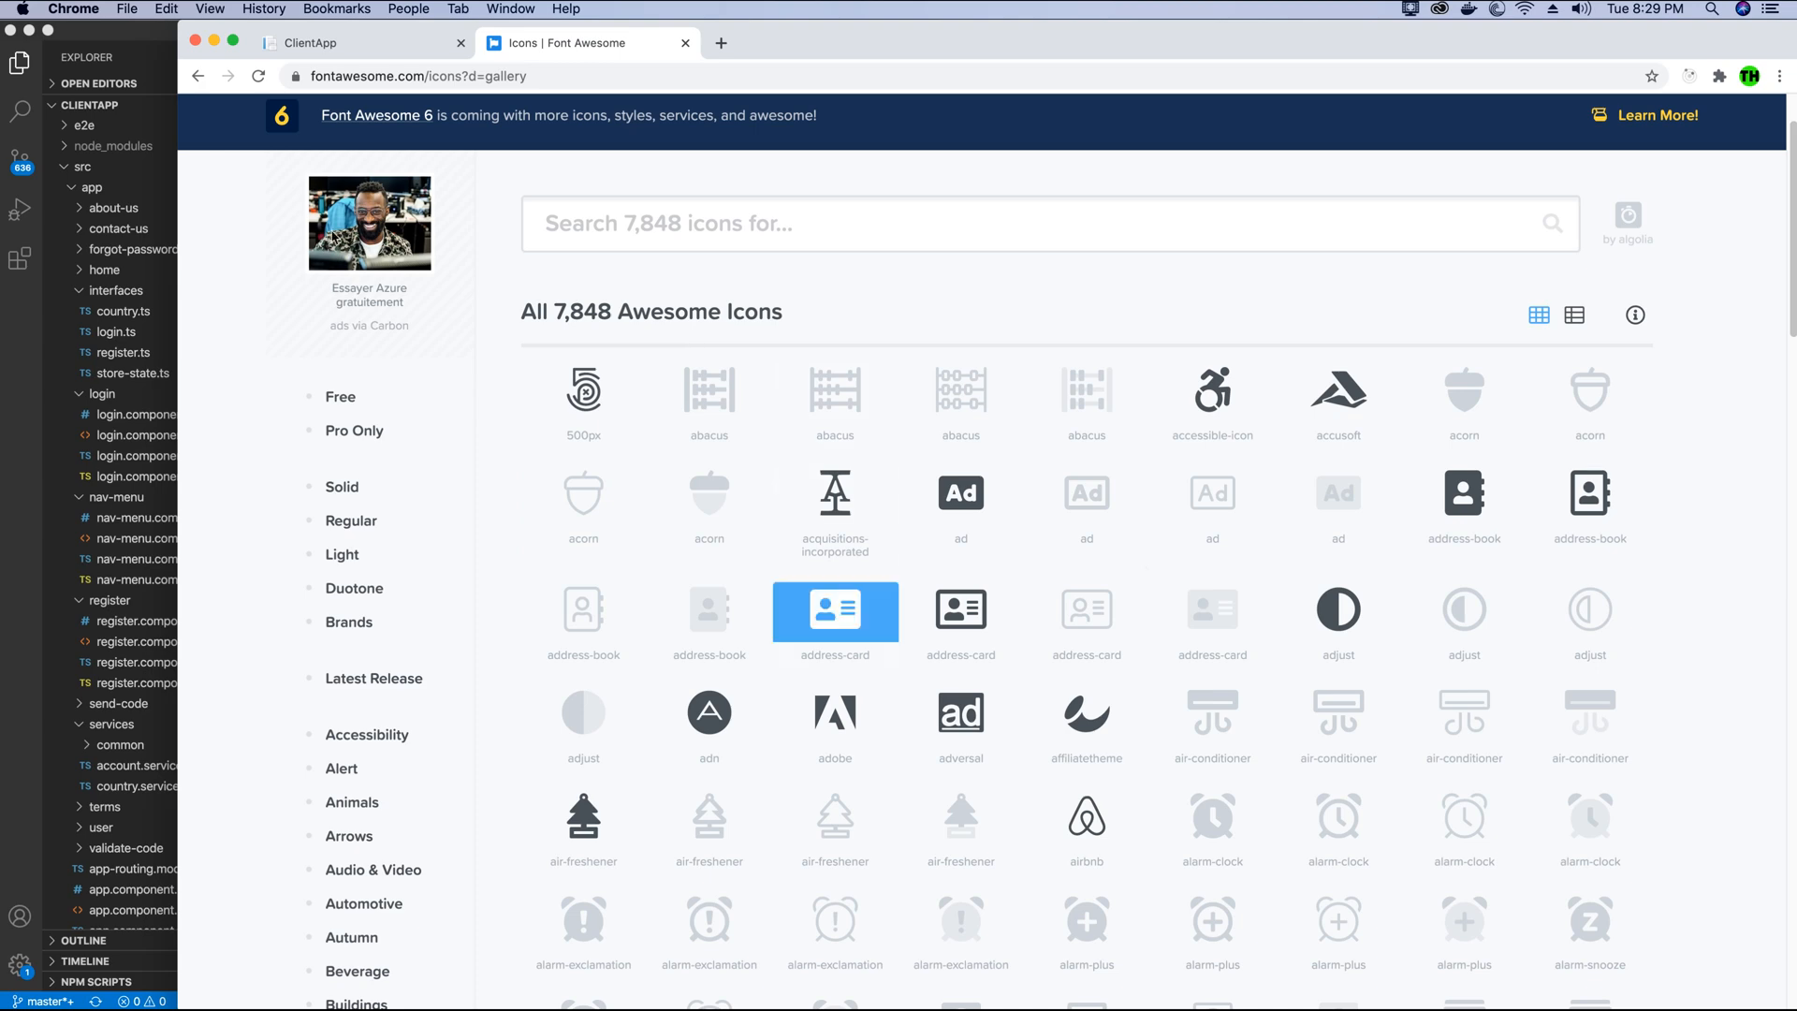
scroll(up, 3)
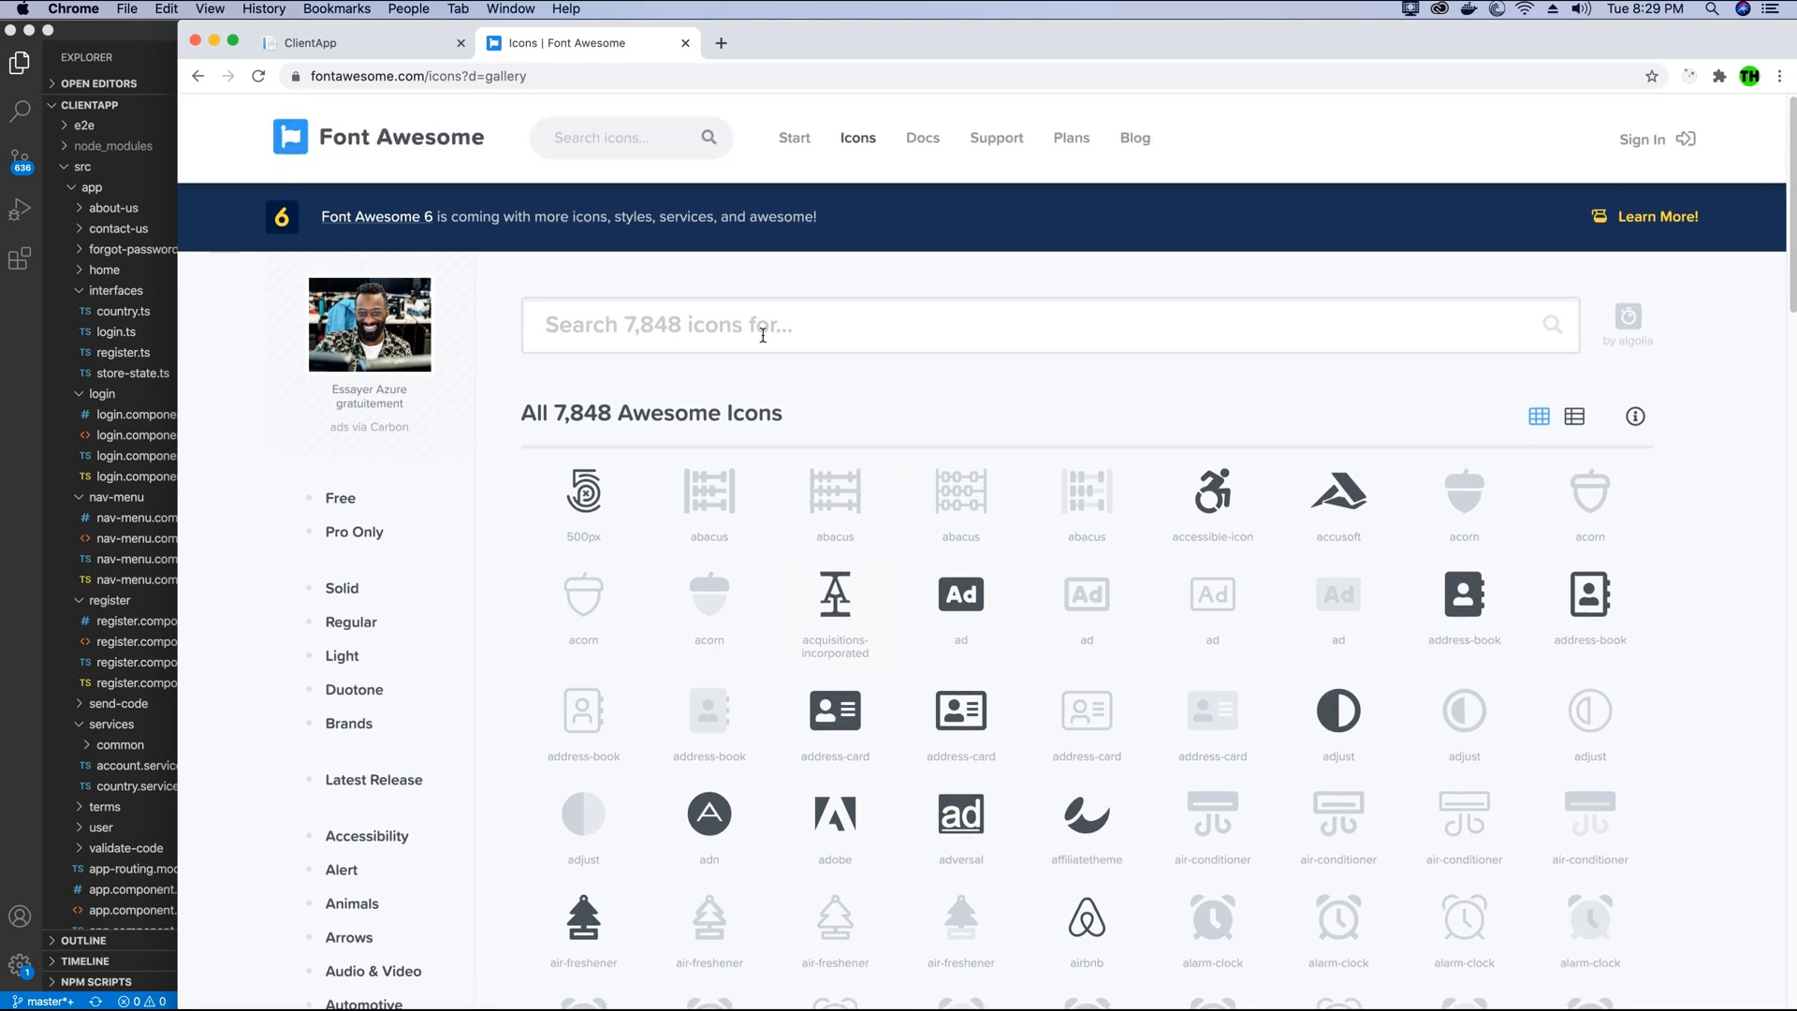
scroll(down, 3)
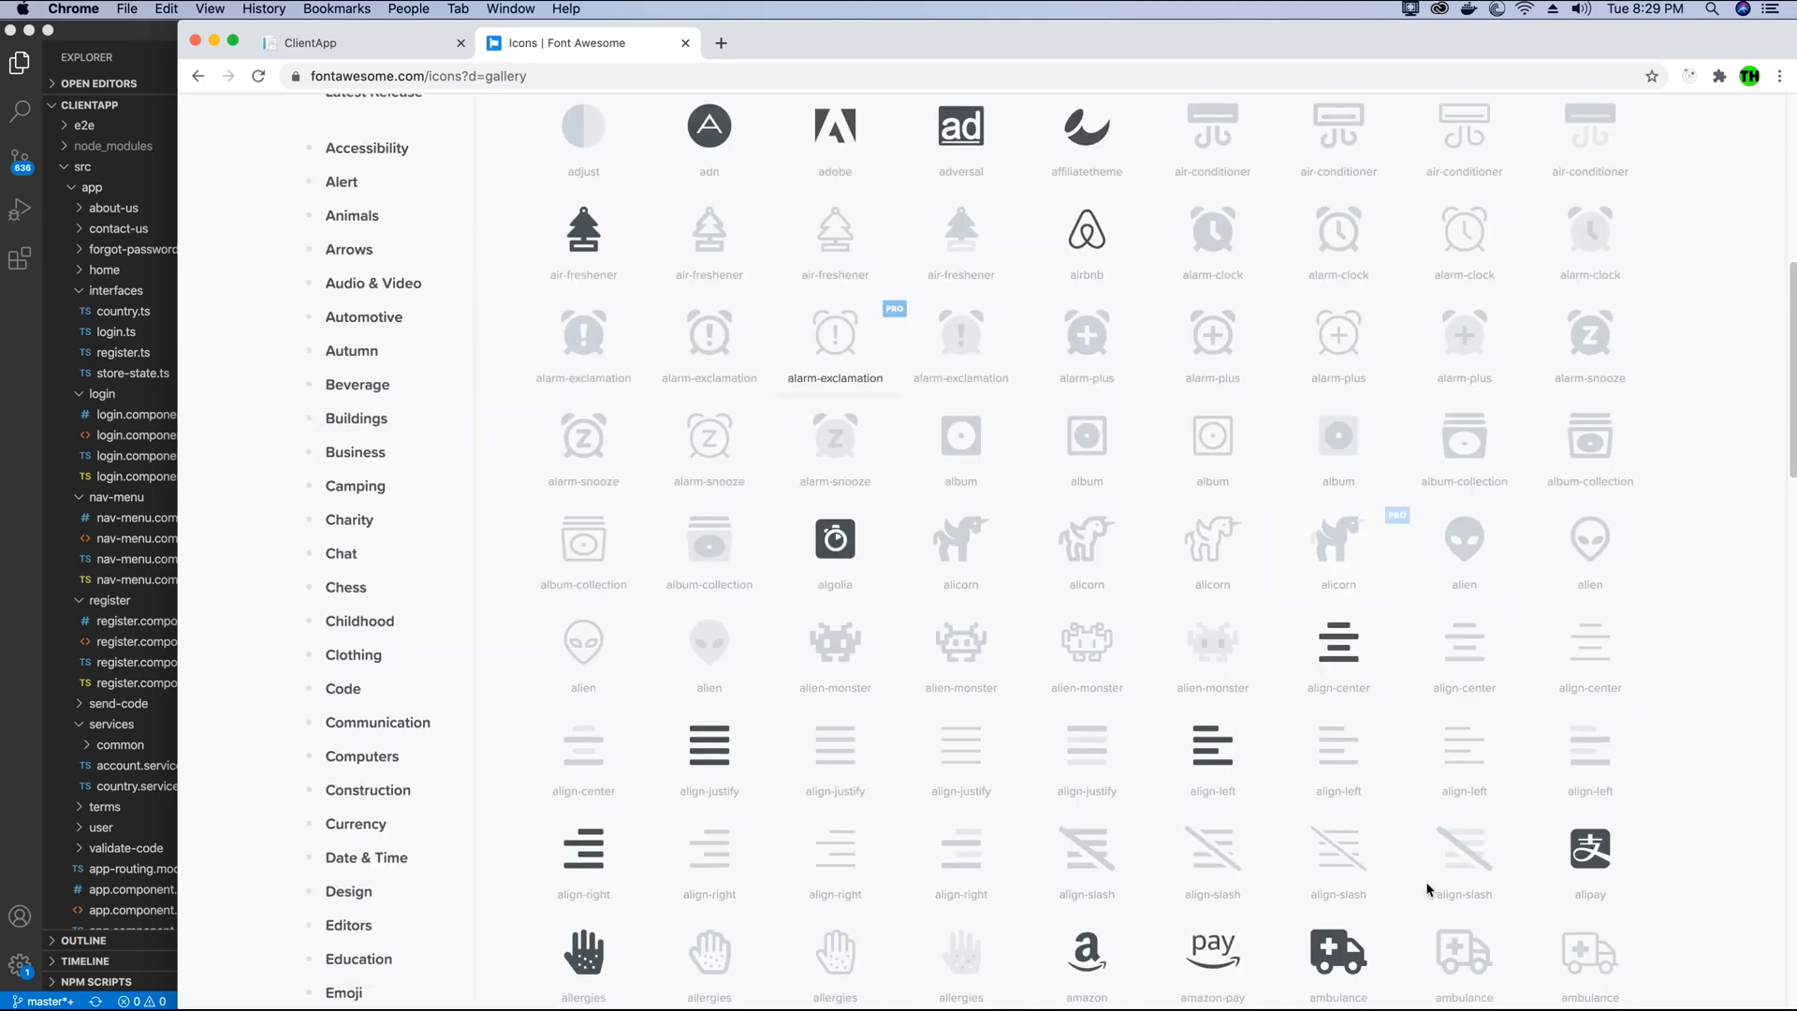
scroll(up, 3)
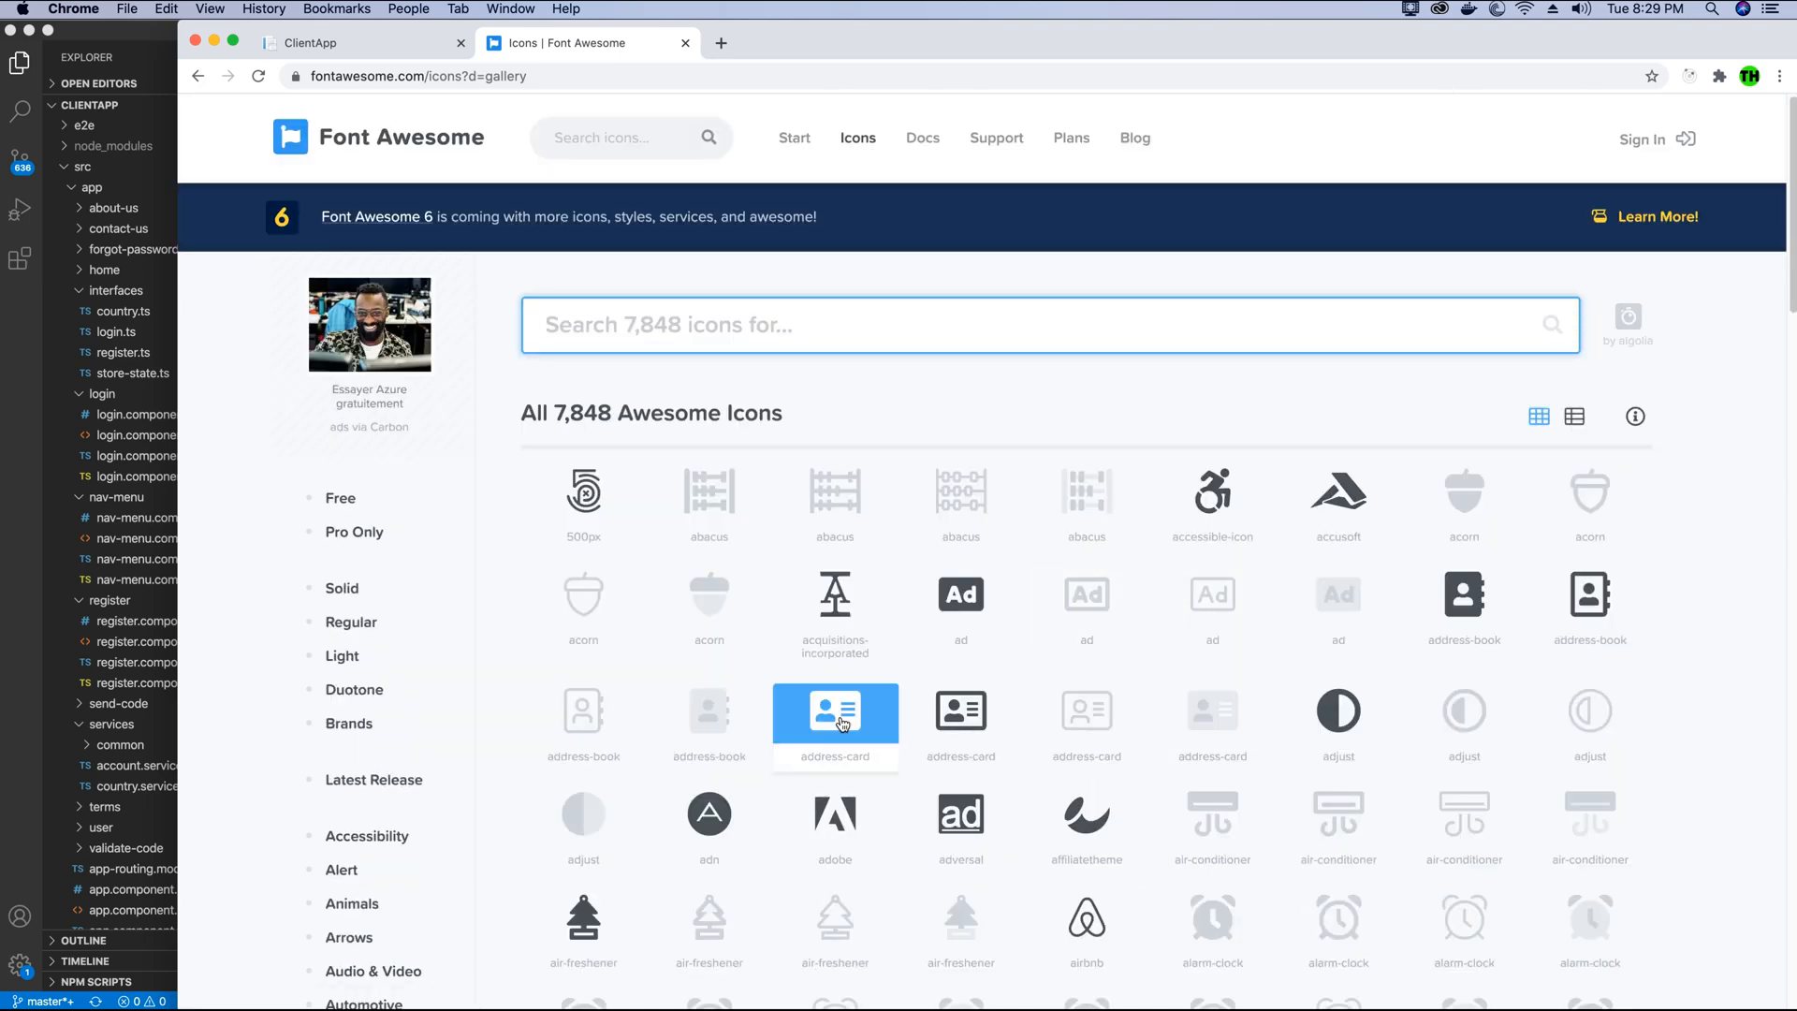
click(835, 711)
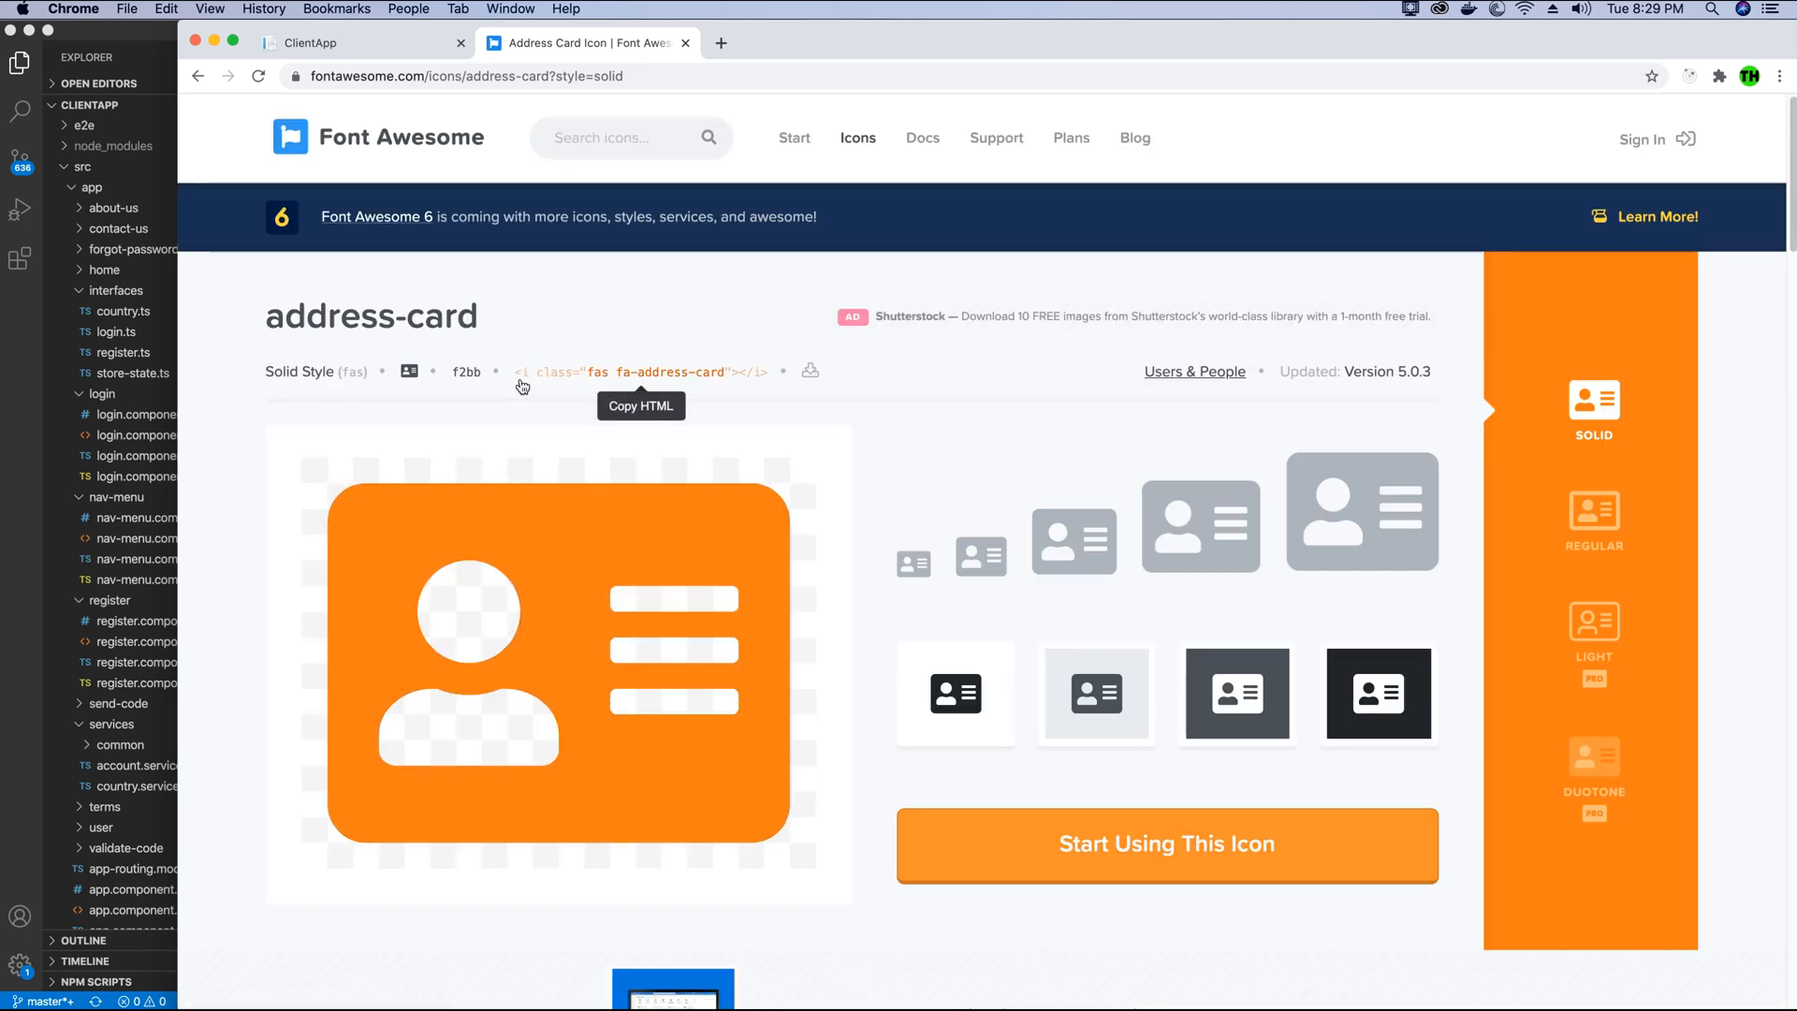
mouse_move(1361, 511)
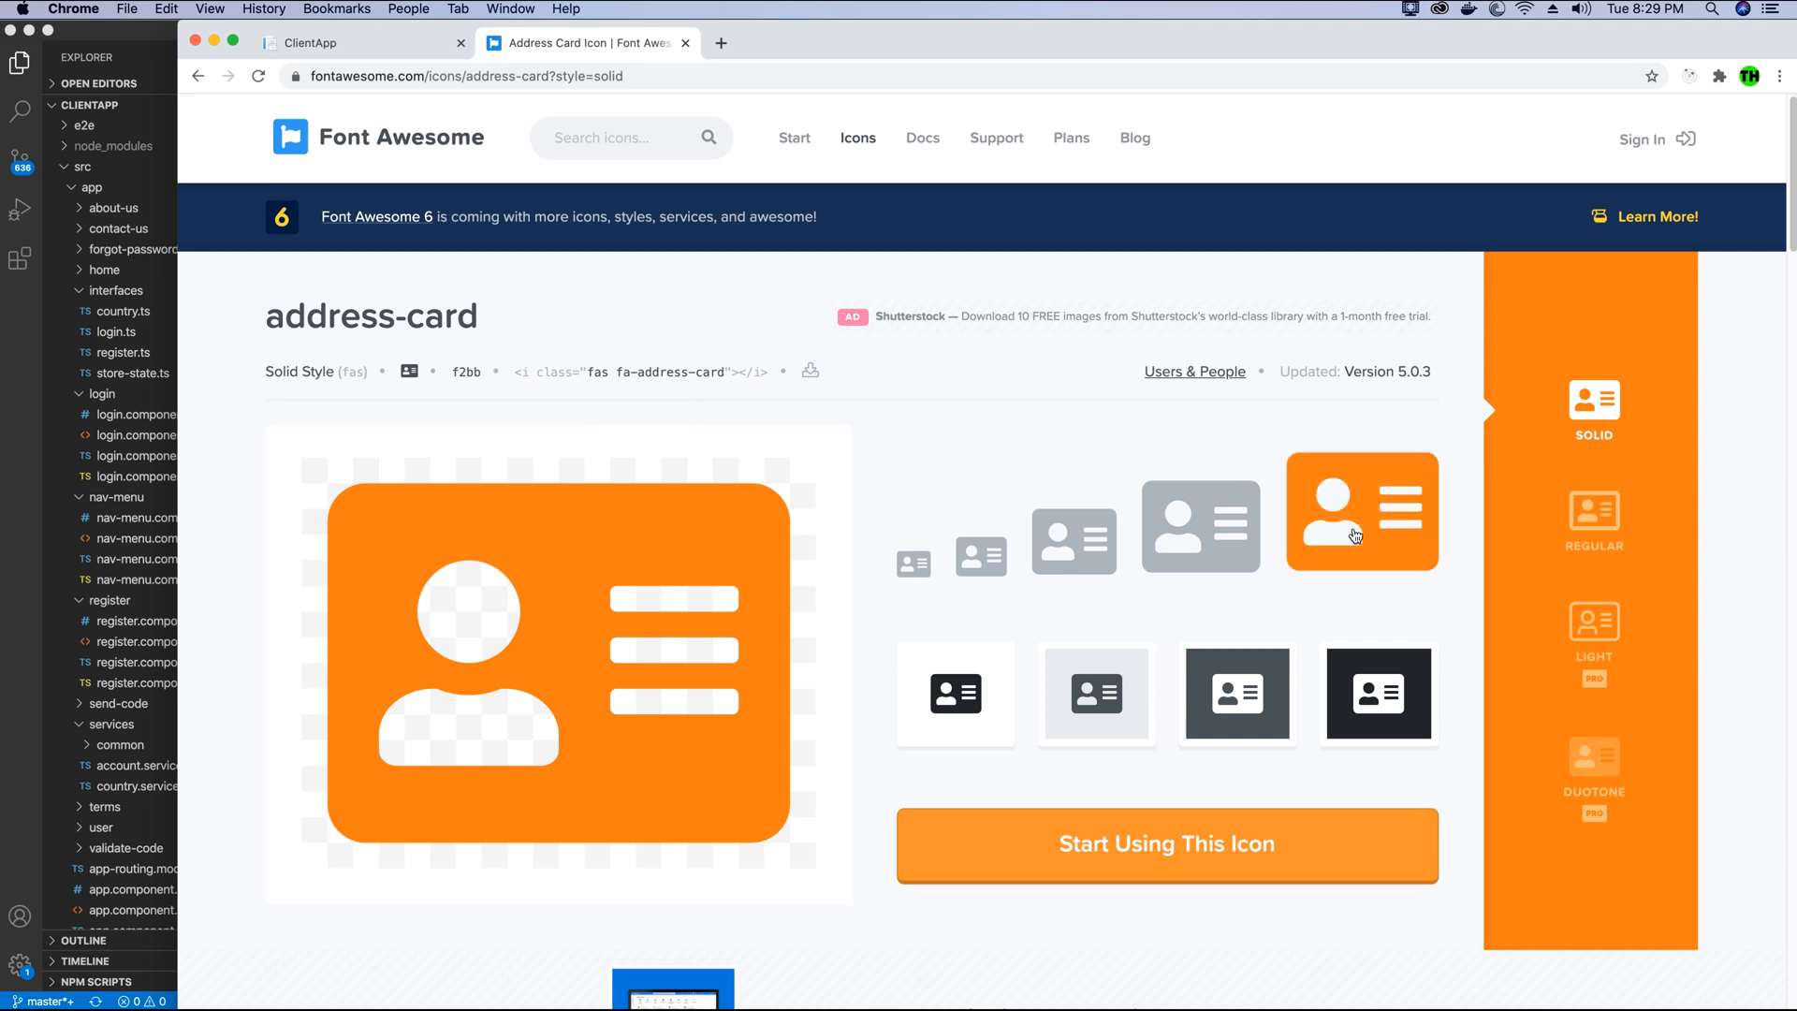
mouse_move(178, 142)
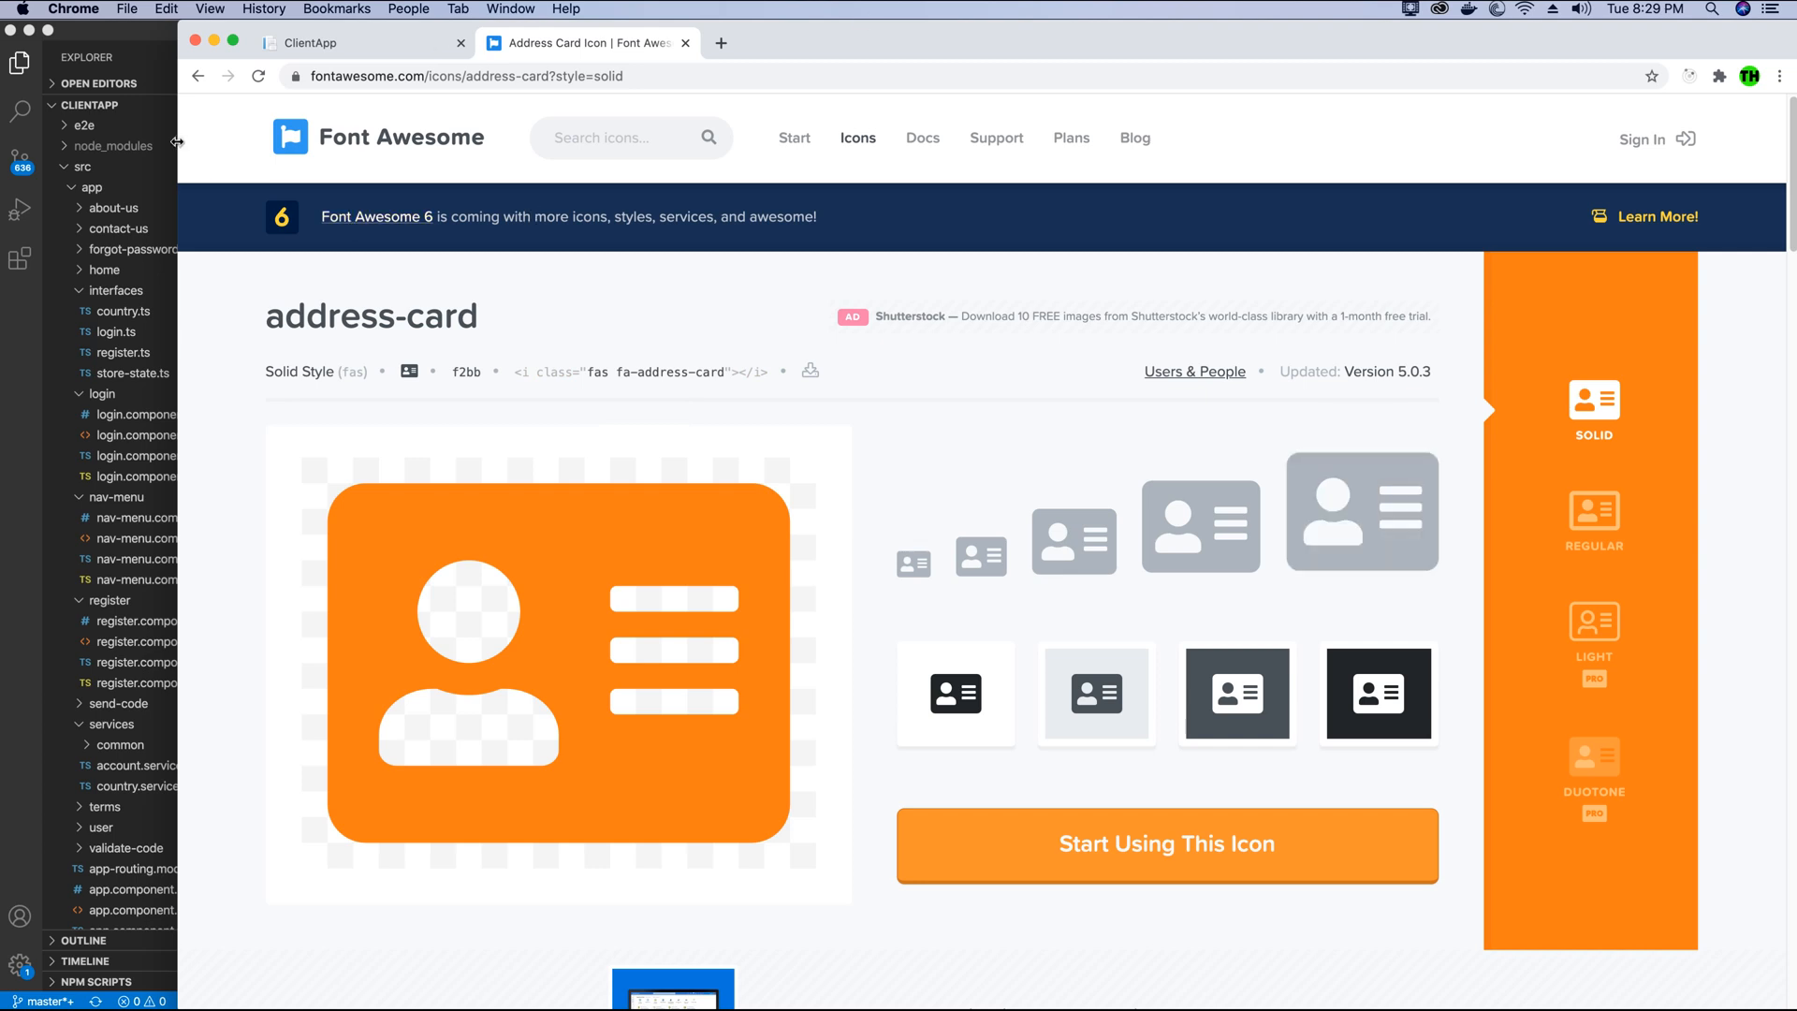
mouse_move(670, 681)
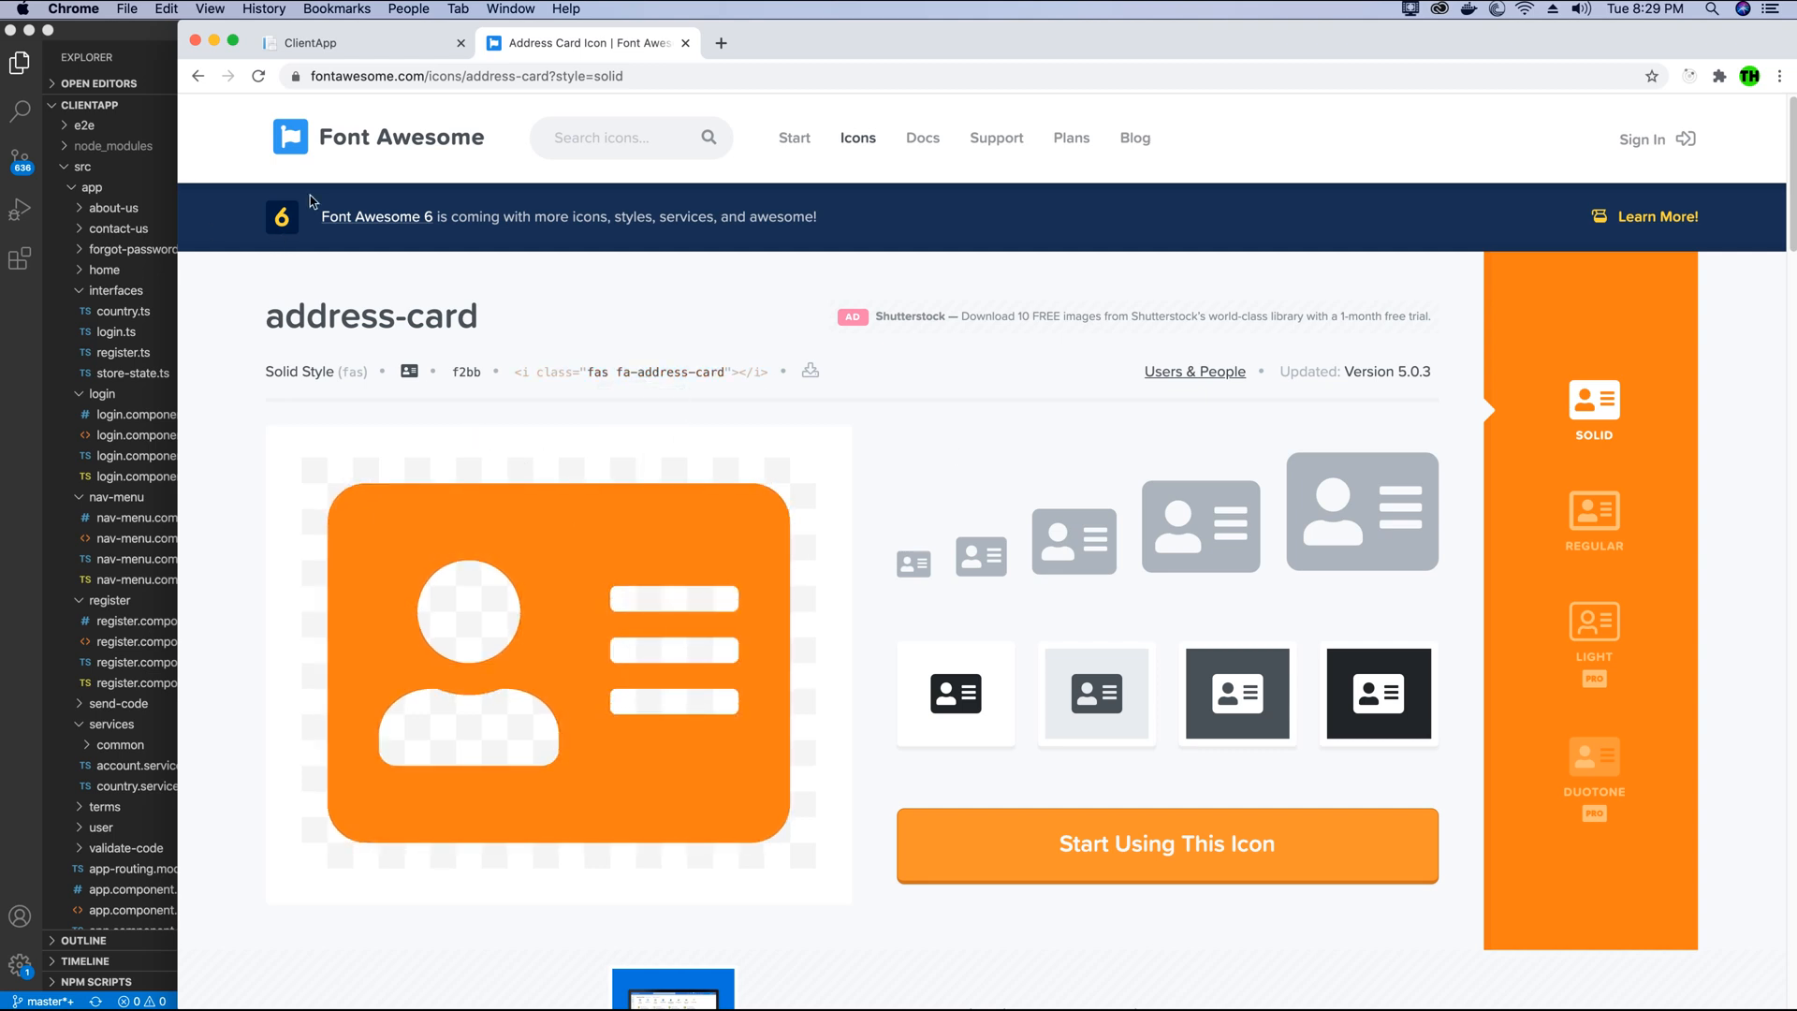
mouse_move(438, 197)
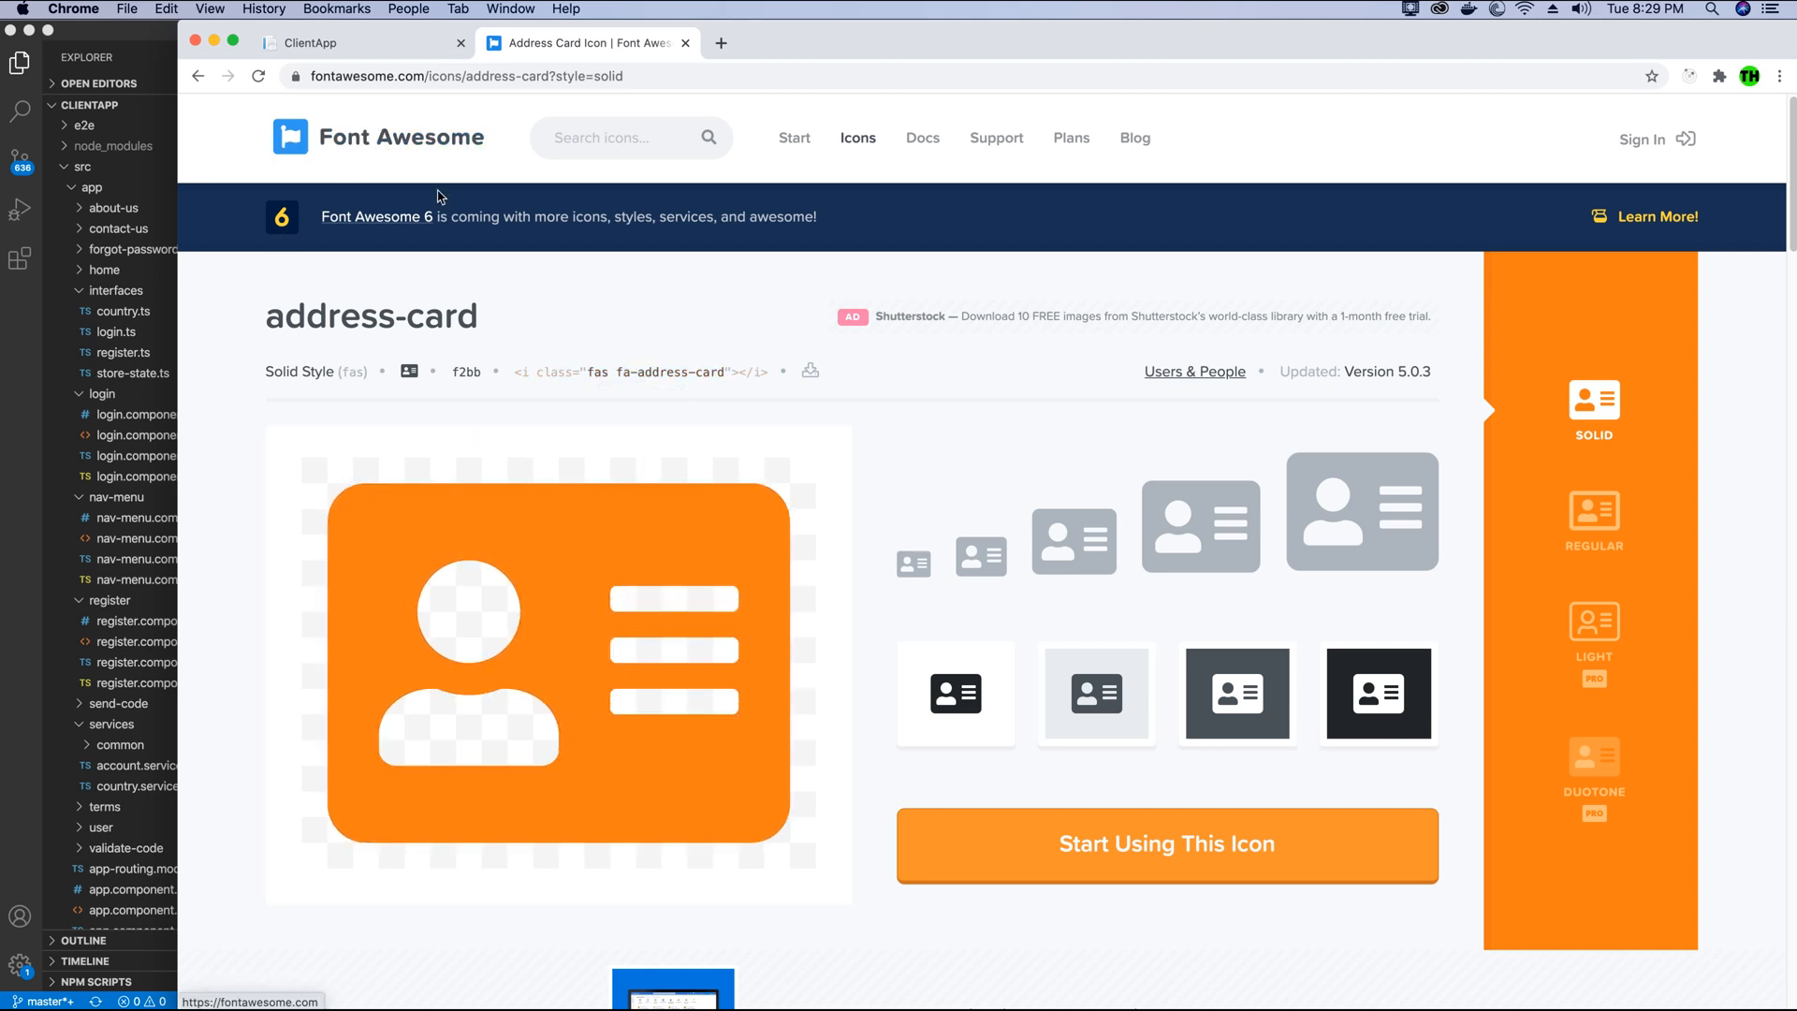
mouse_move(155, 279)
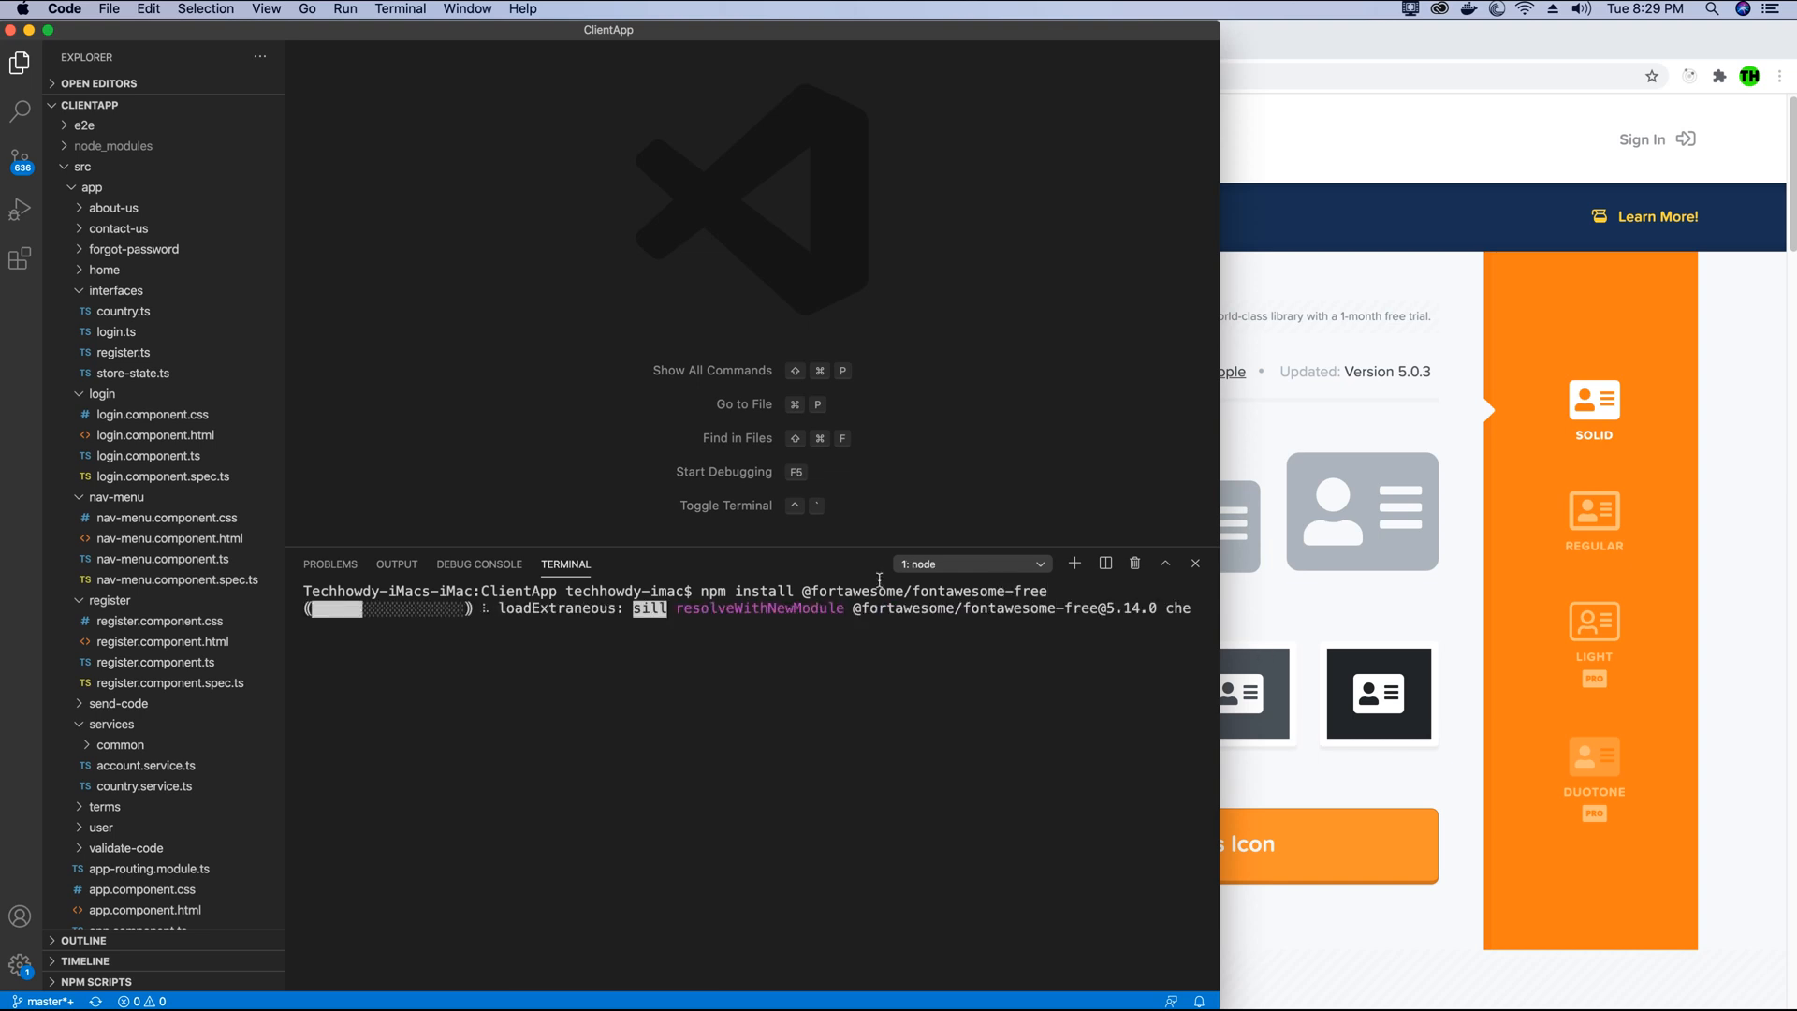
Step: Scroll the terminal output while fontawesome-free 5.14.0 finishes installing with peer-dependency warnings
scroll(down, 3)
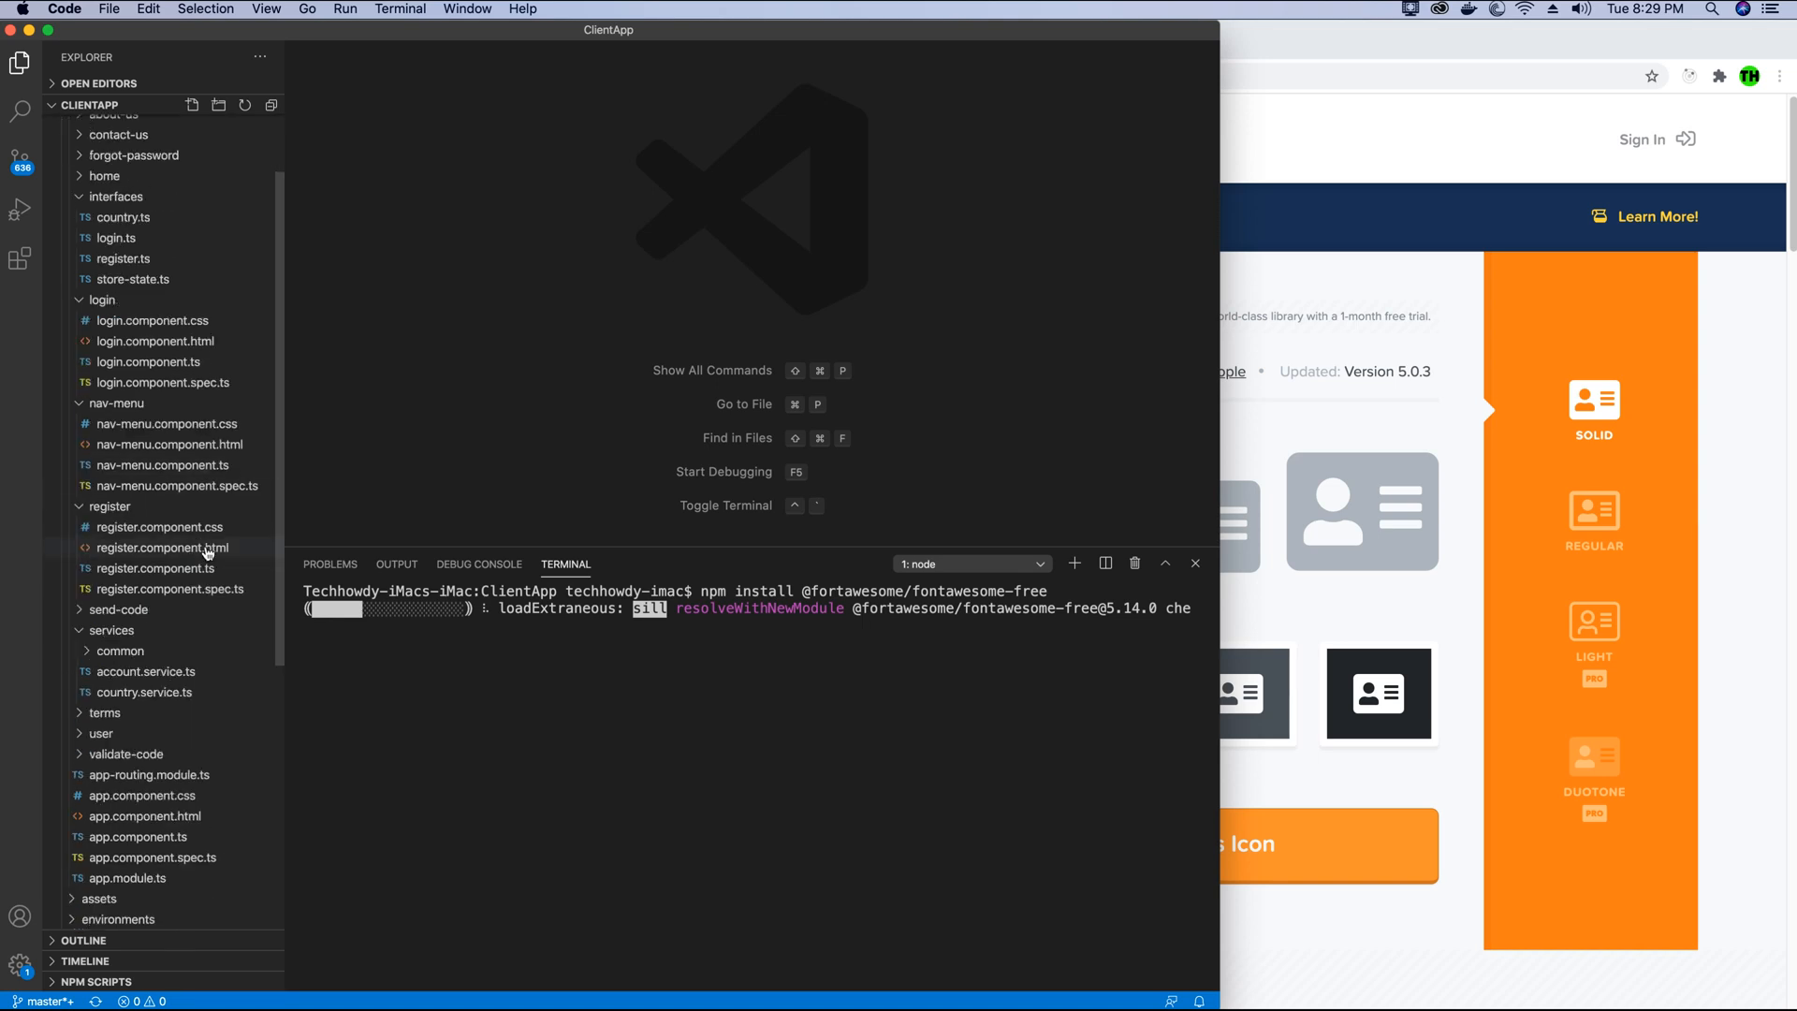
scroll(down, 3)
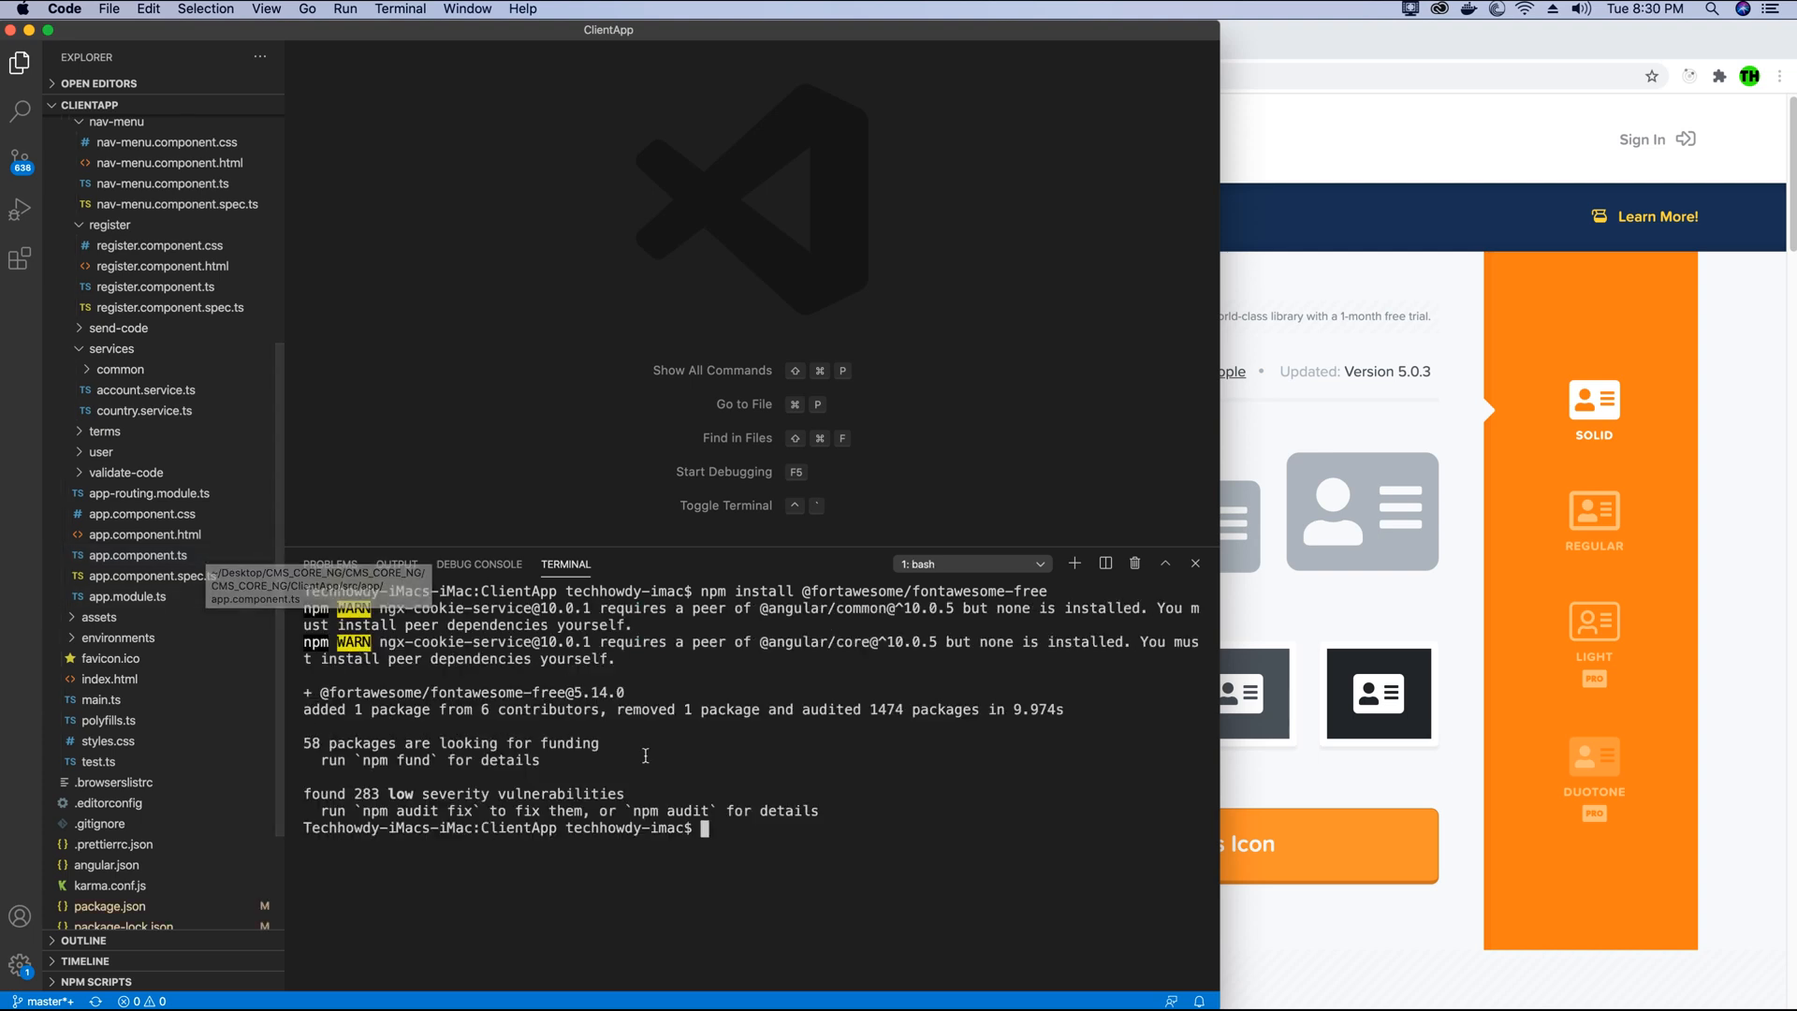
scroll(down, 3)
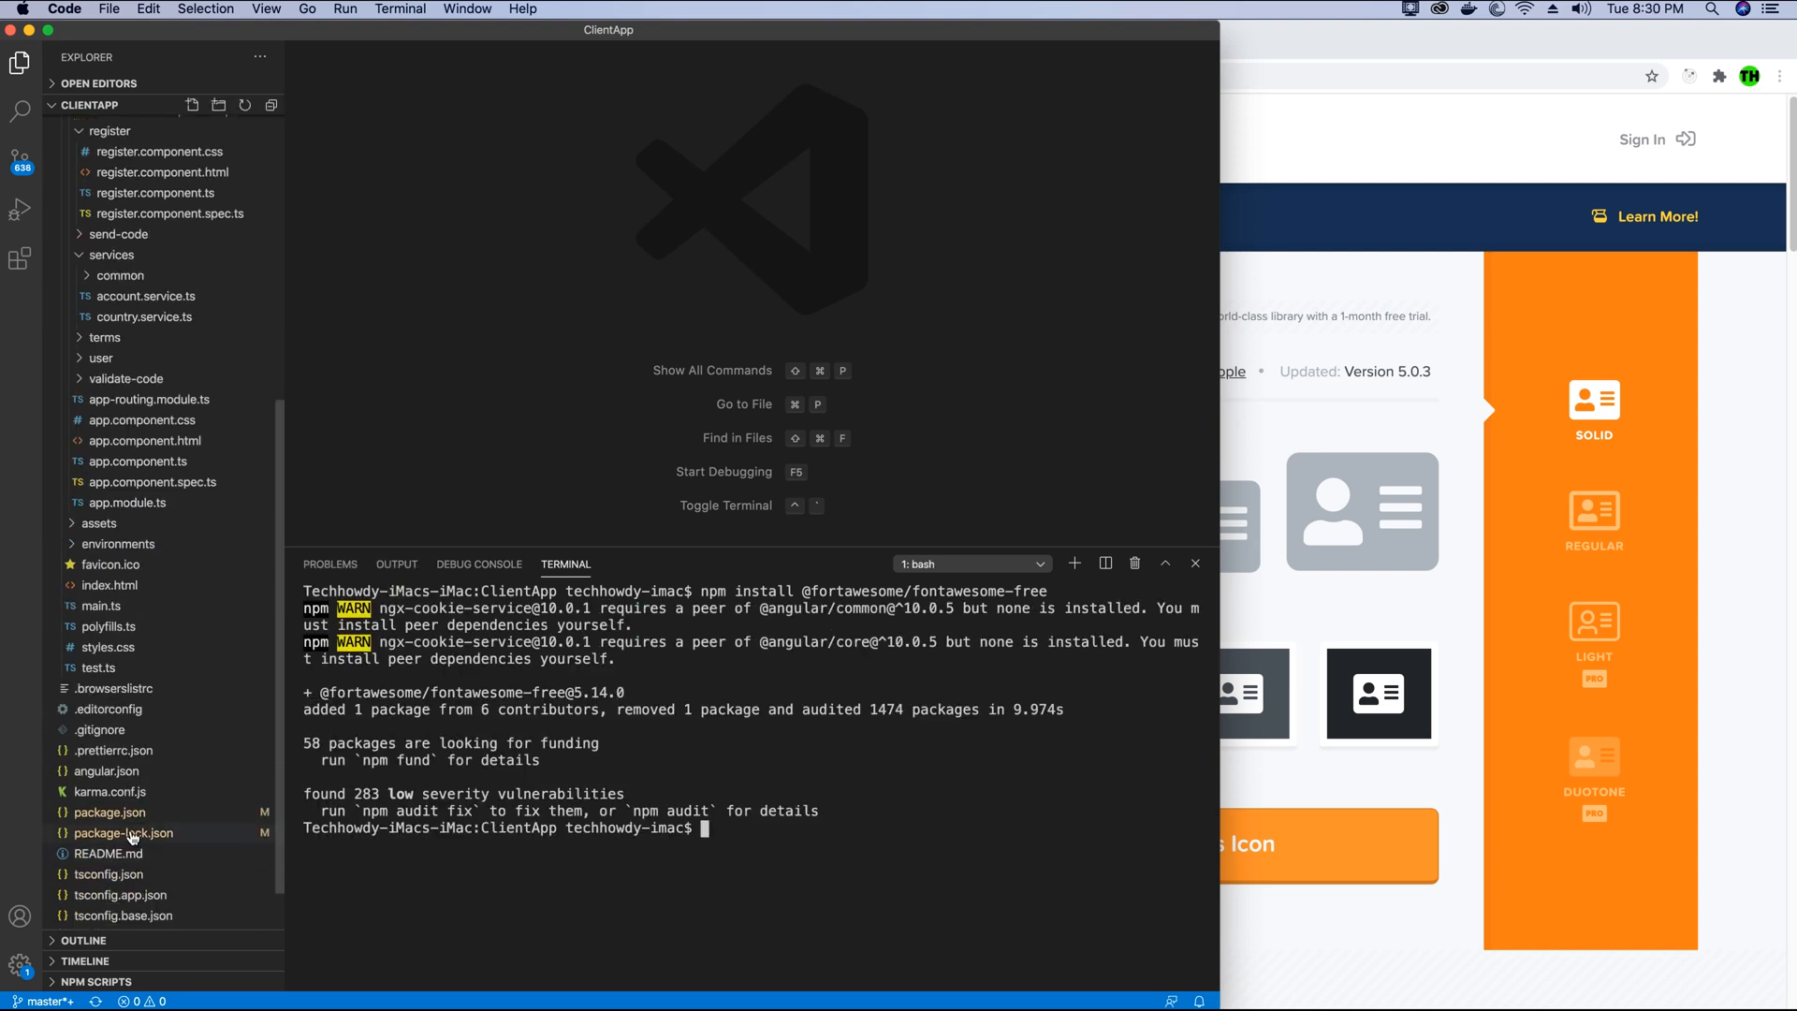
click(110, 811)
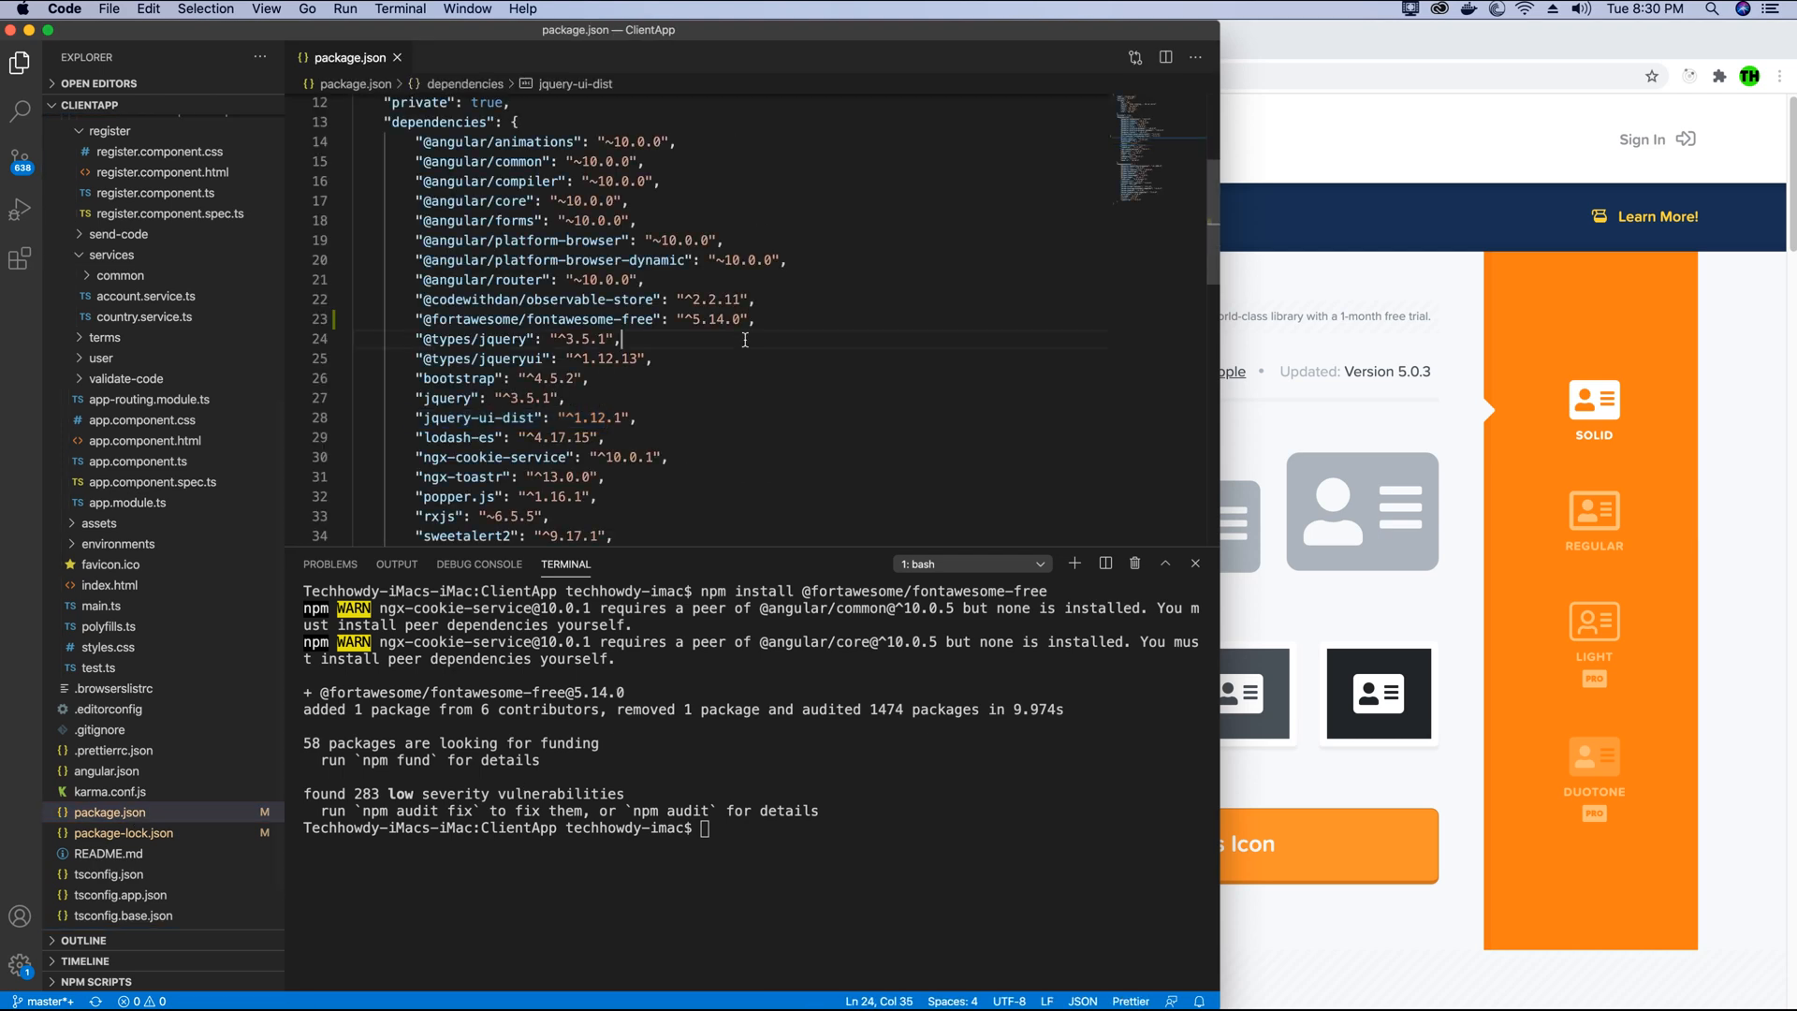
scroll(down, 3)
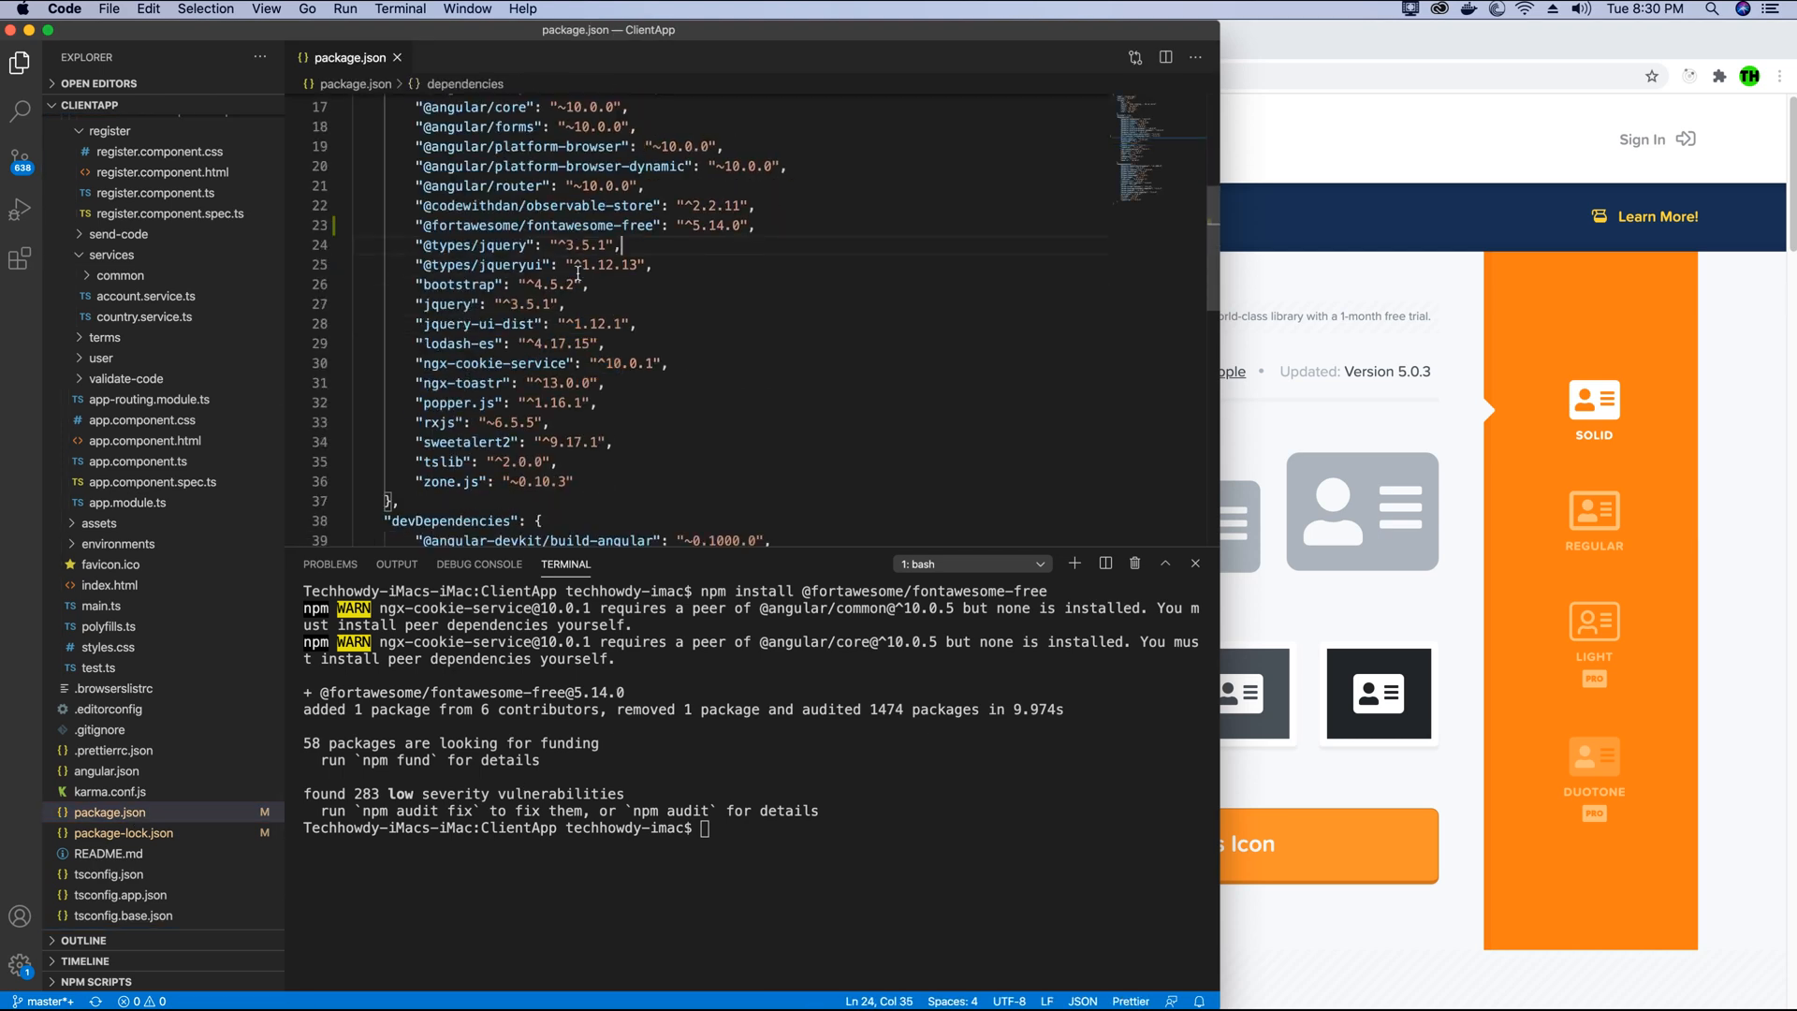
scroll(down, 3)
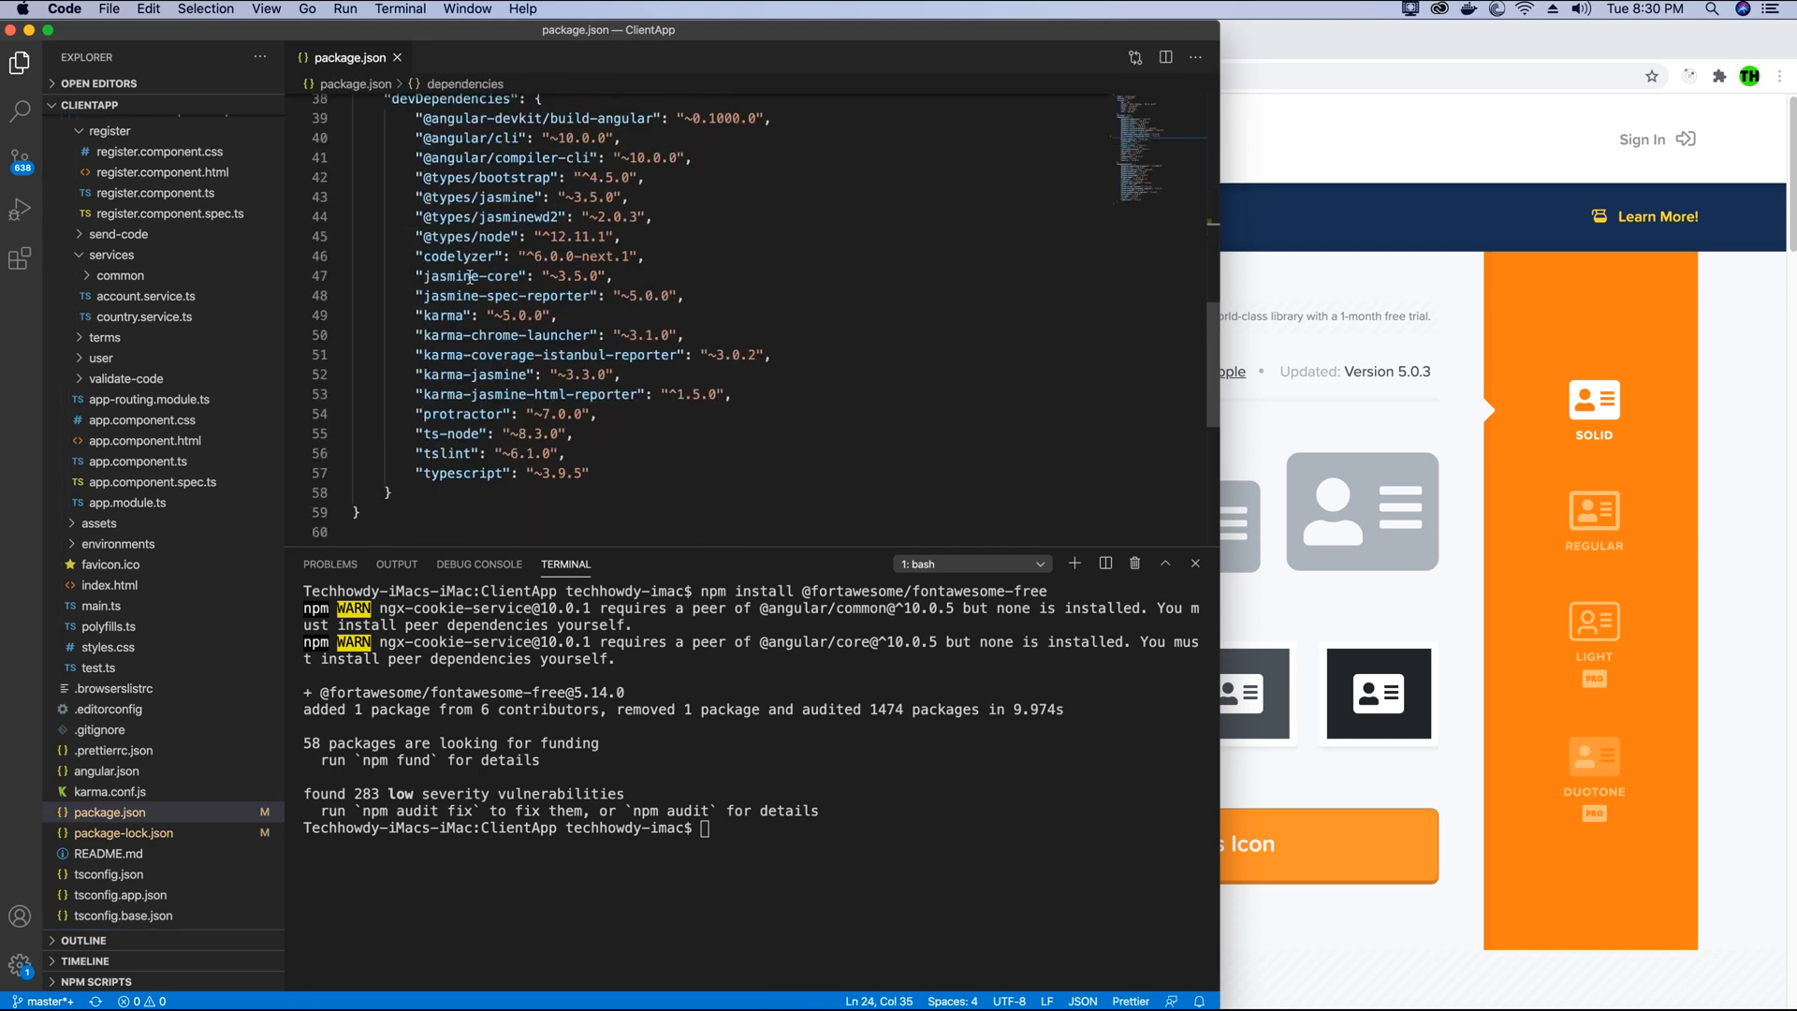
scroll(up, 3)
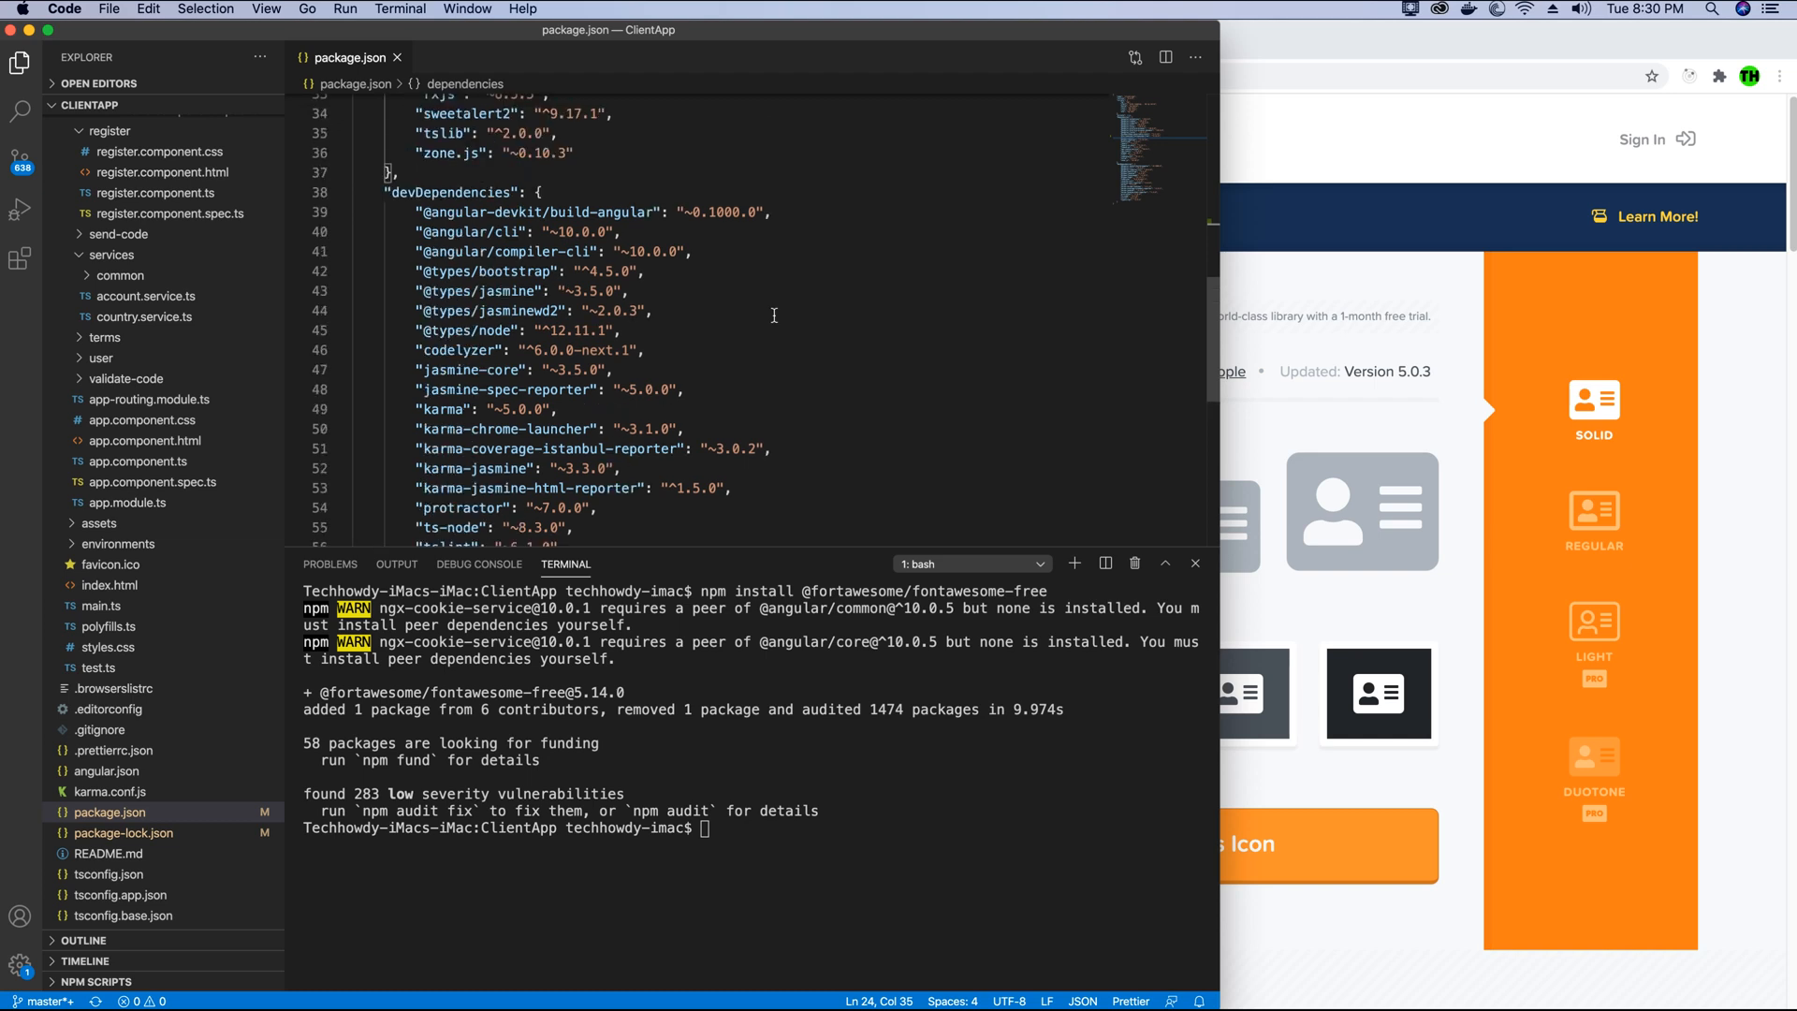
scroll(up, 3)
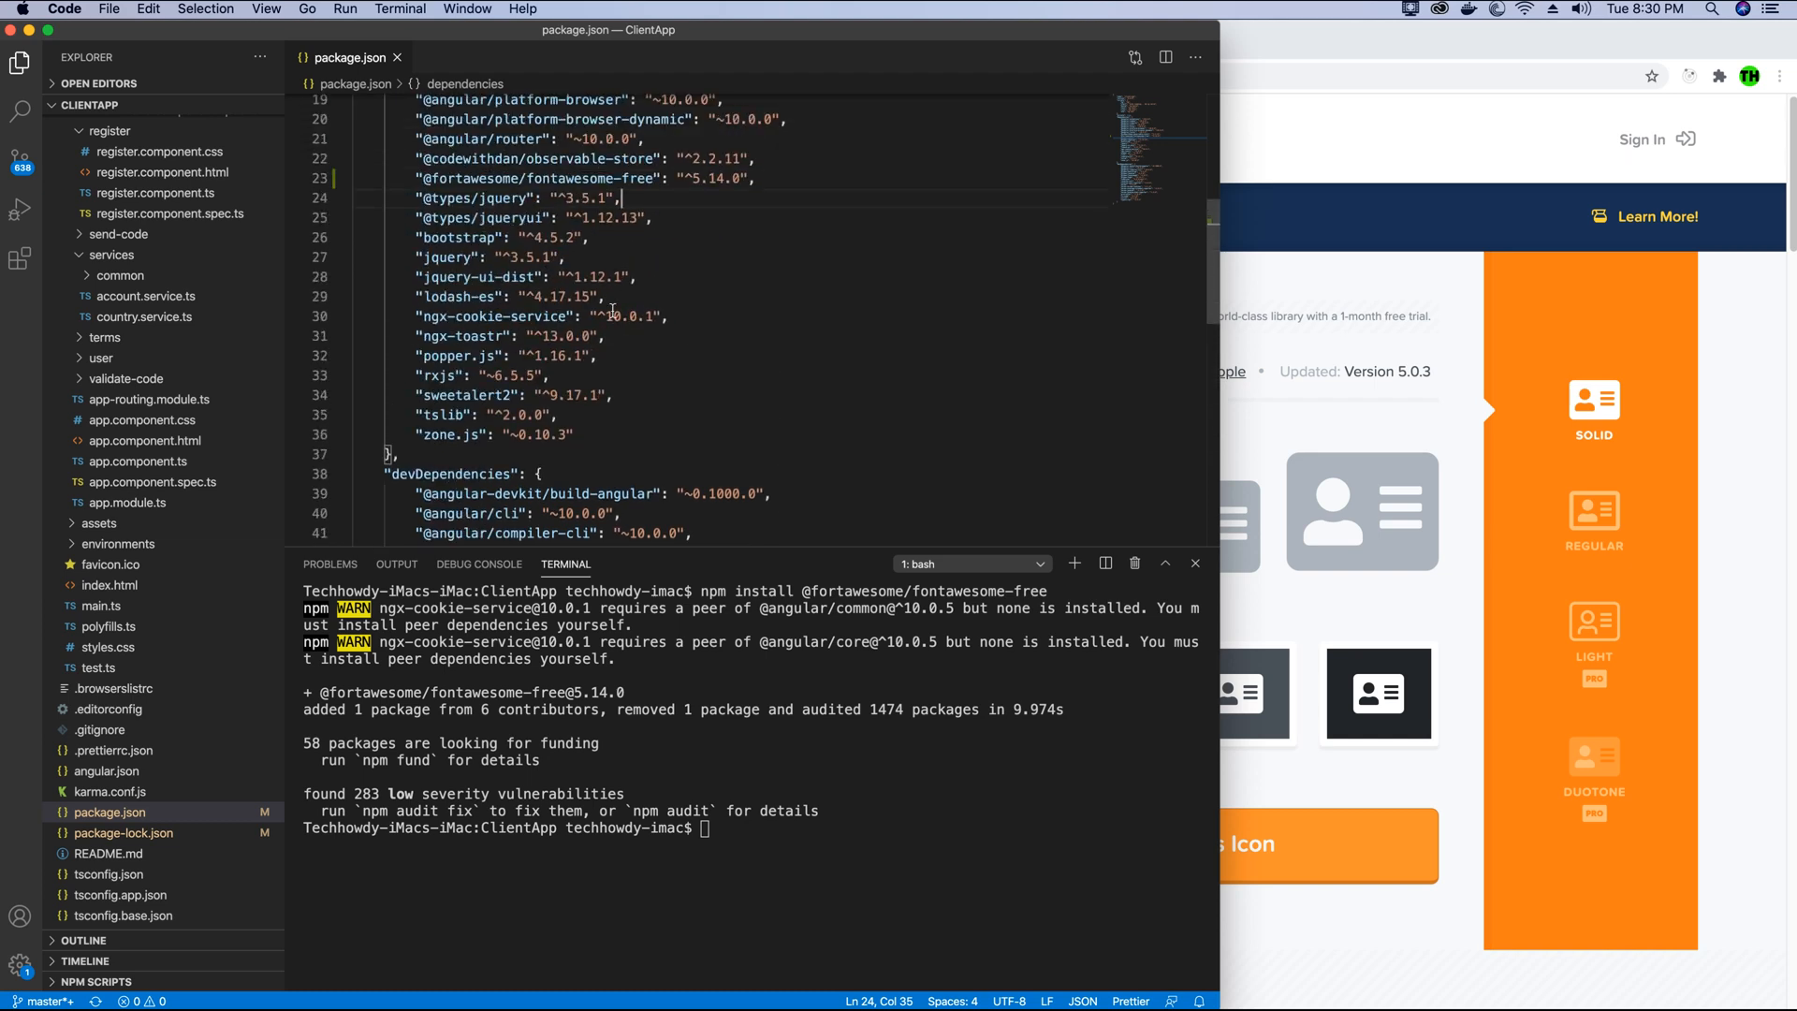
click(539, 178)
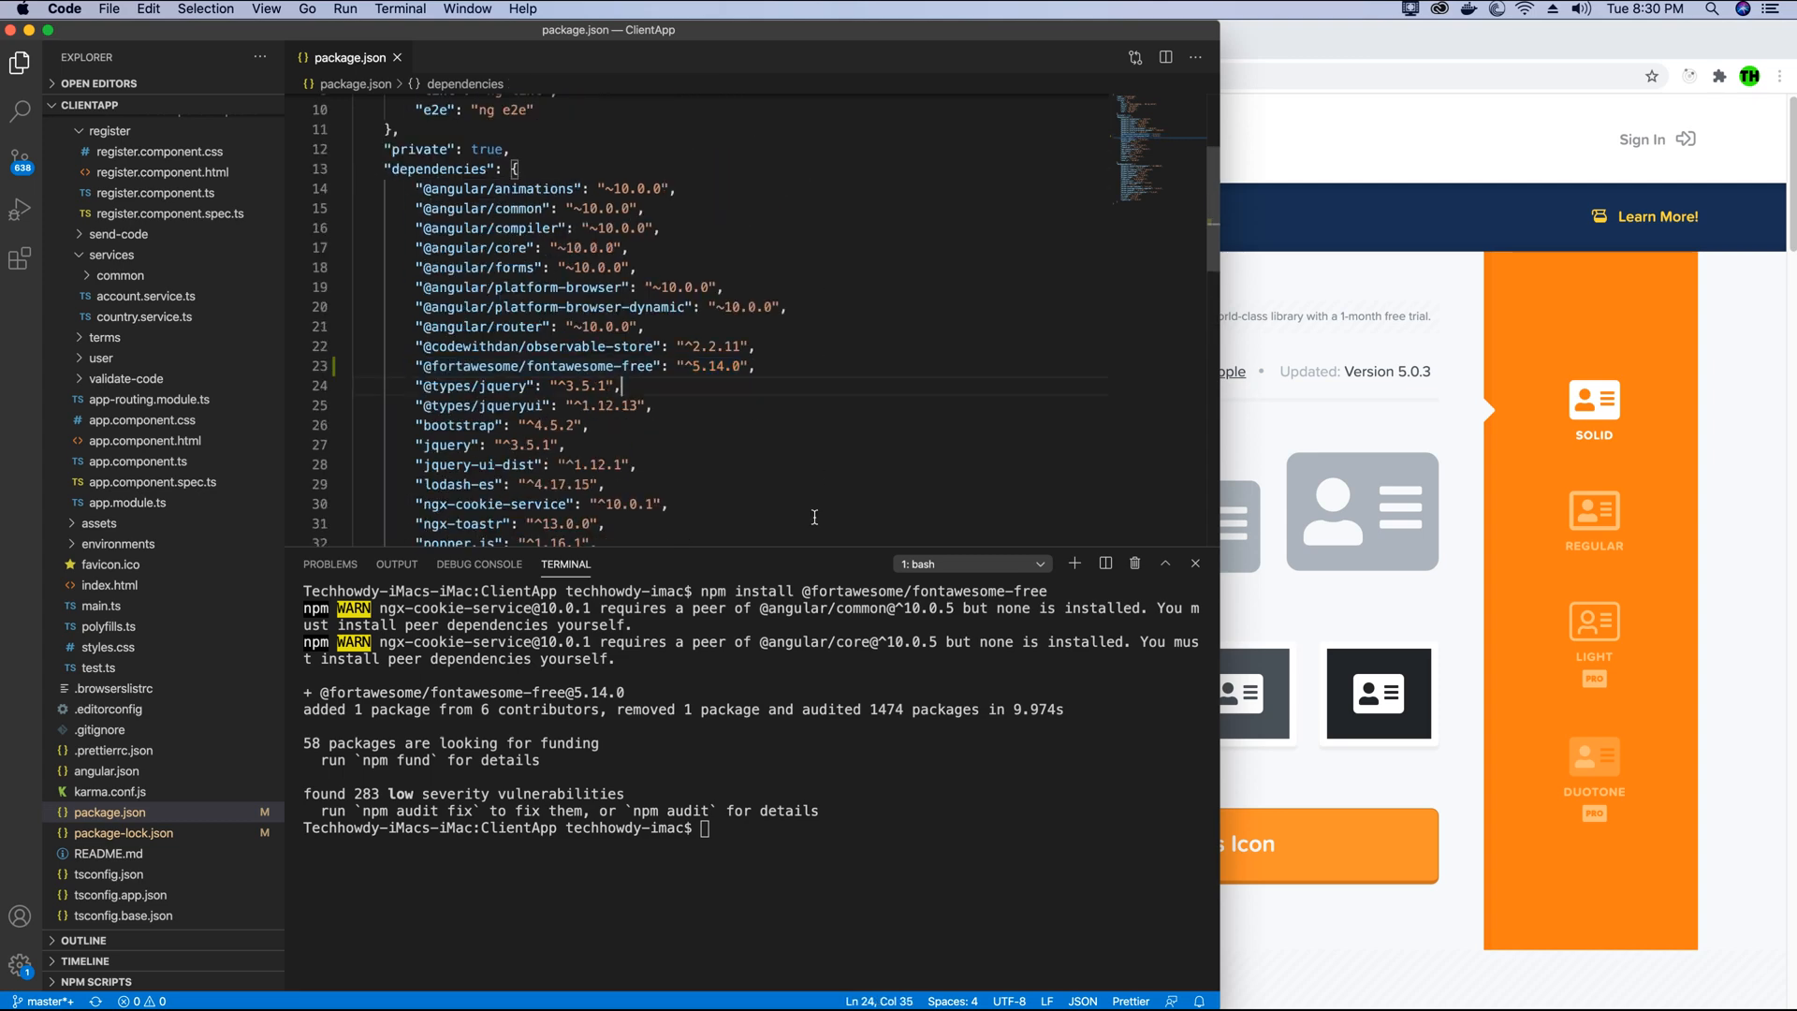
double_click(715, 367)
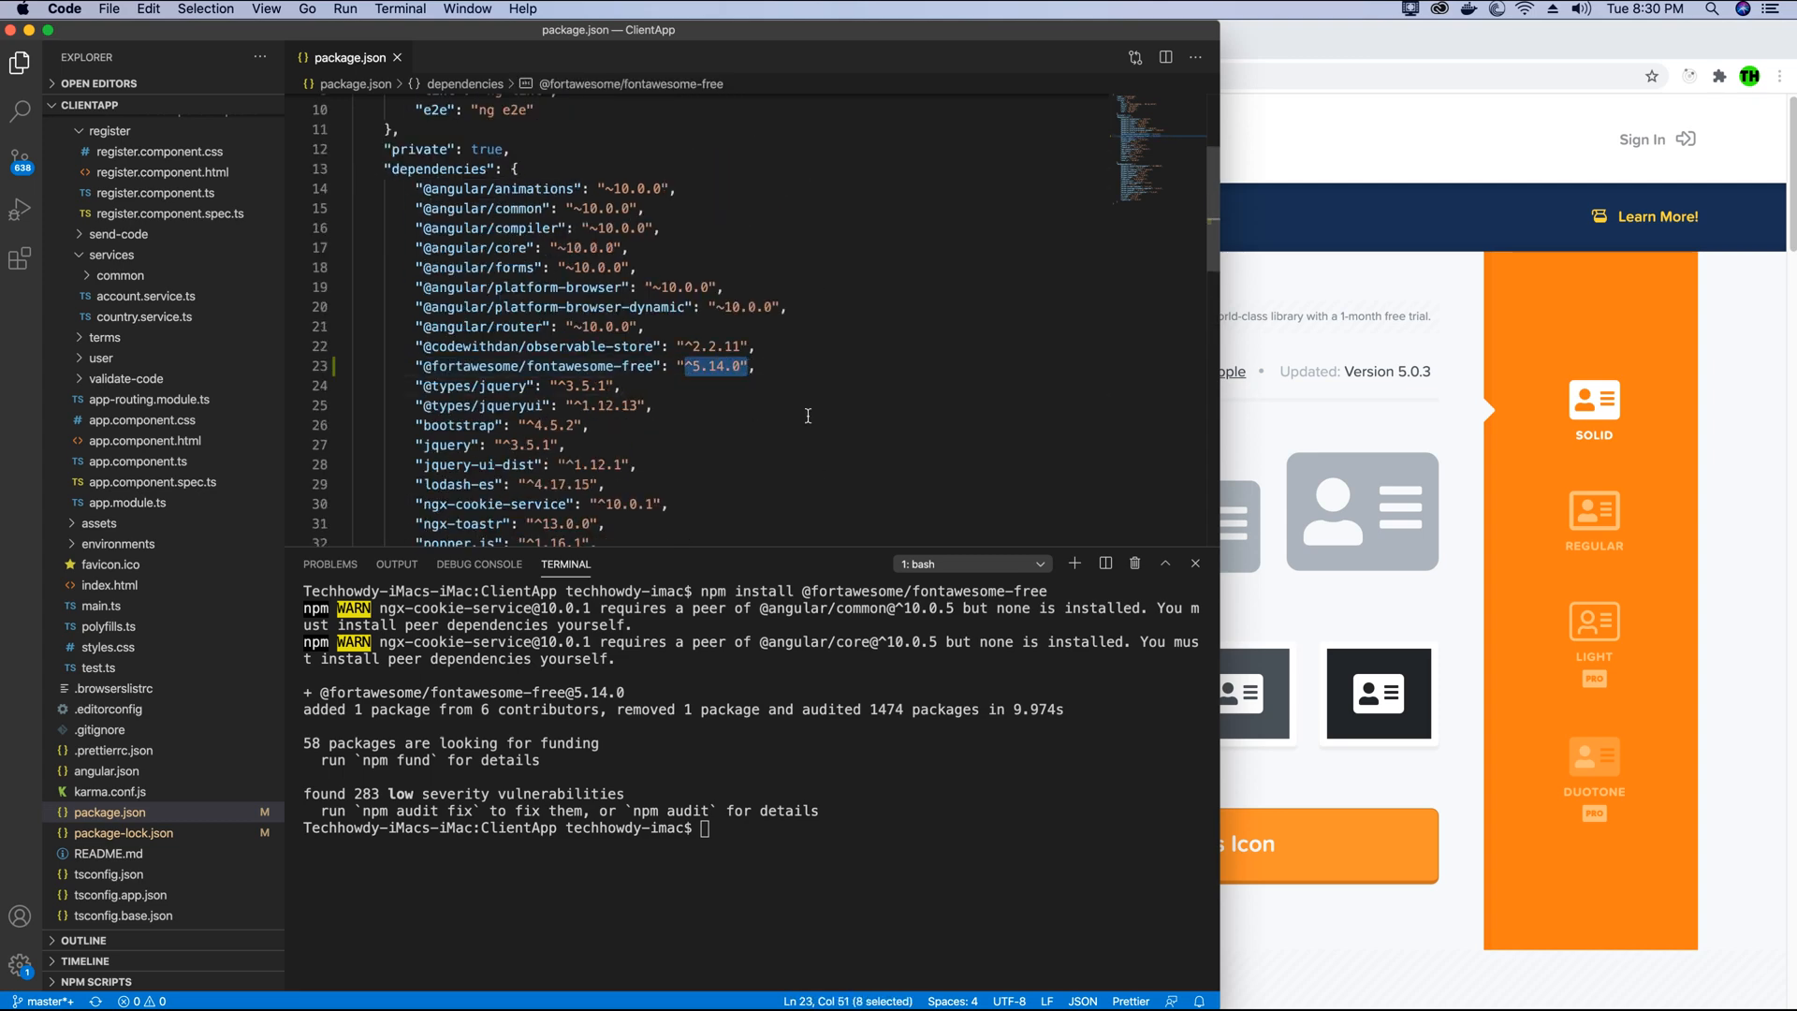
click(797, 405)
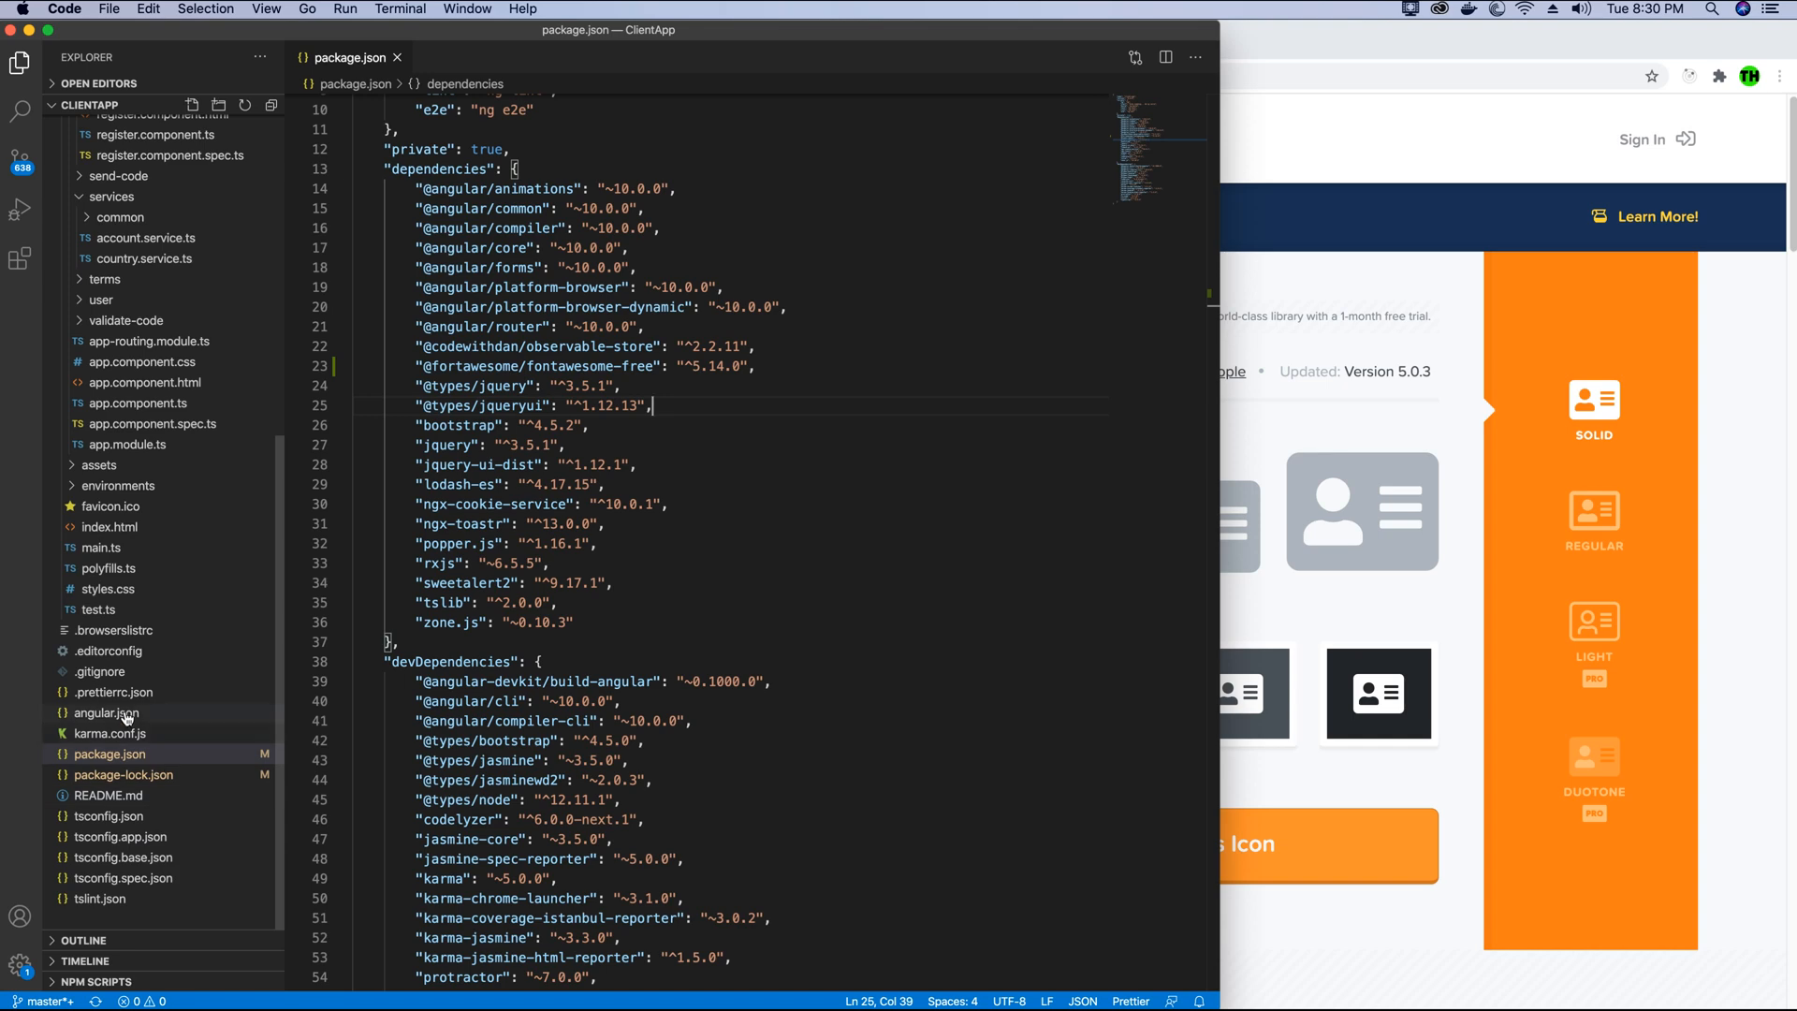
click(105, 712)
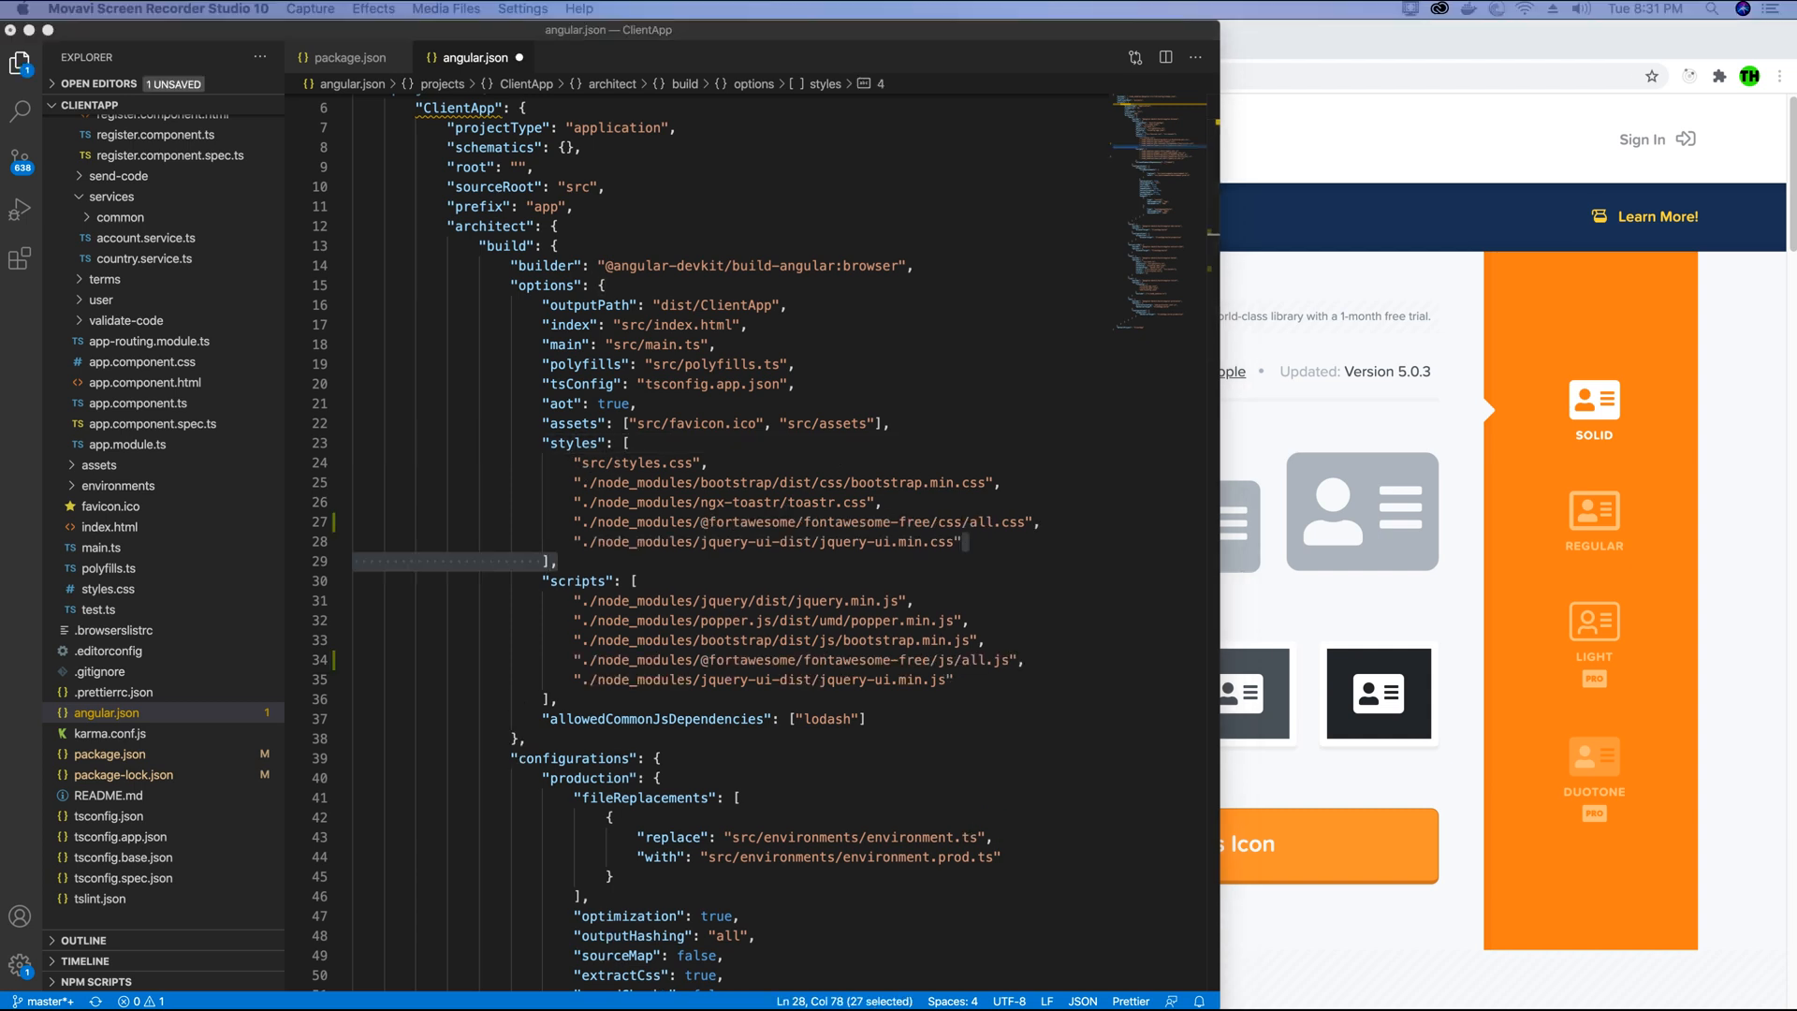
click(567, 524)
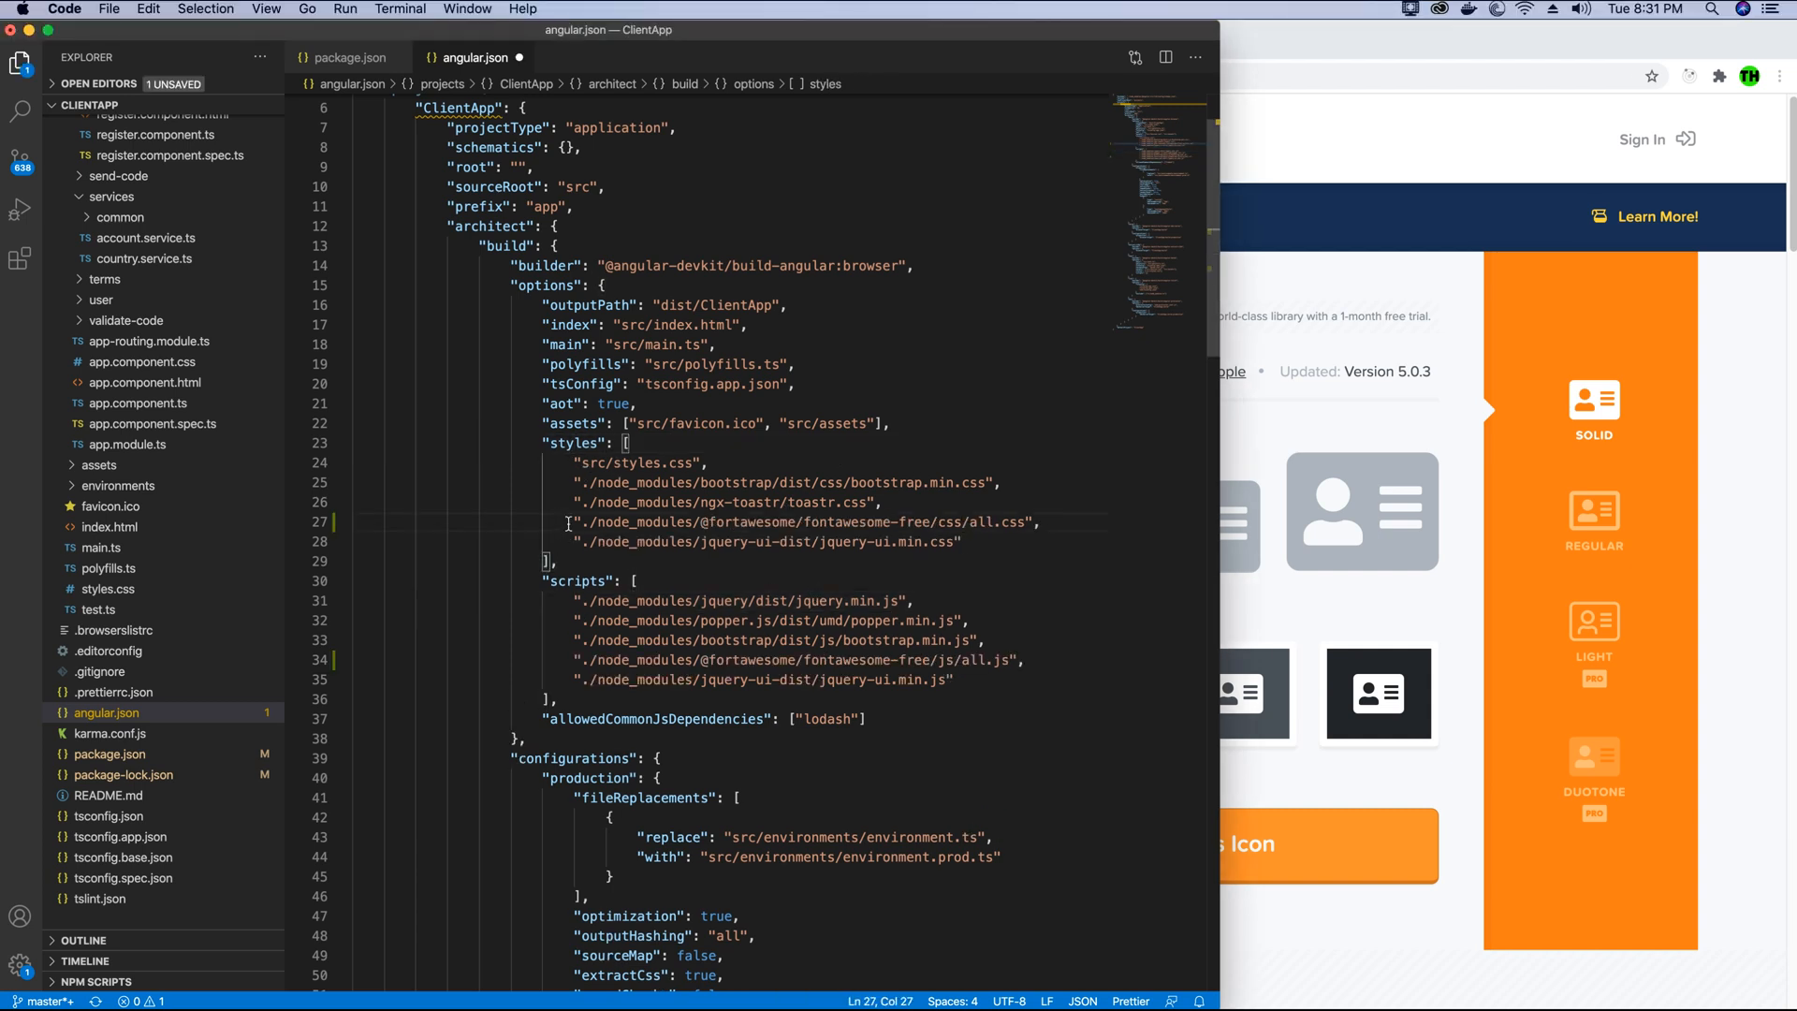
triple_click(803, 523)
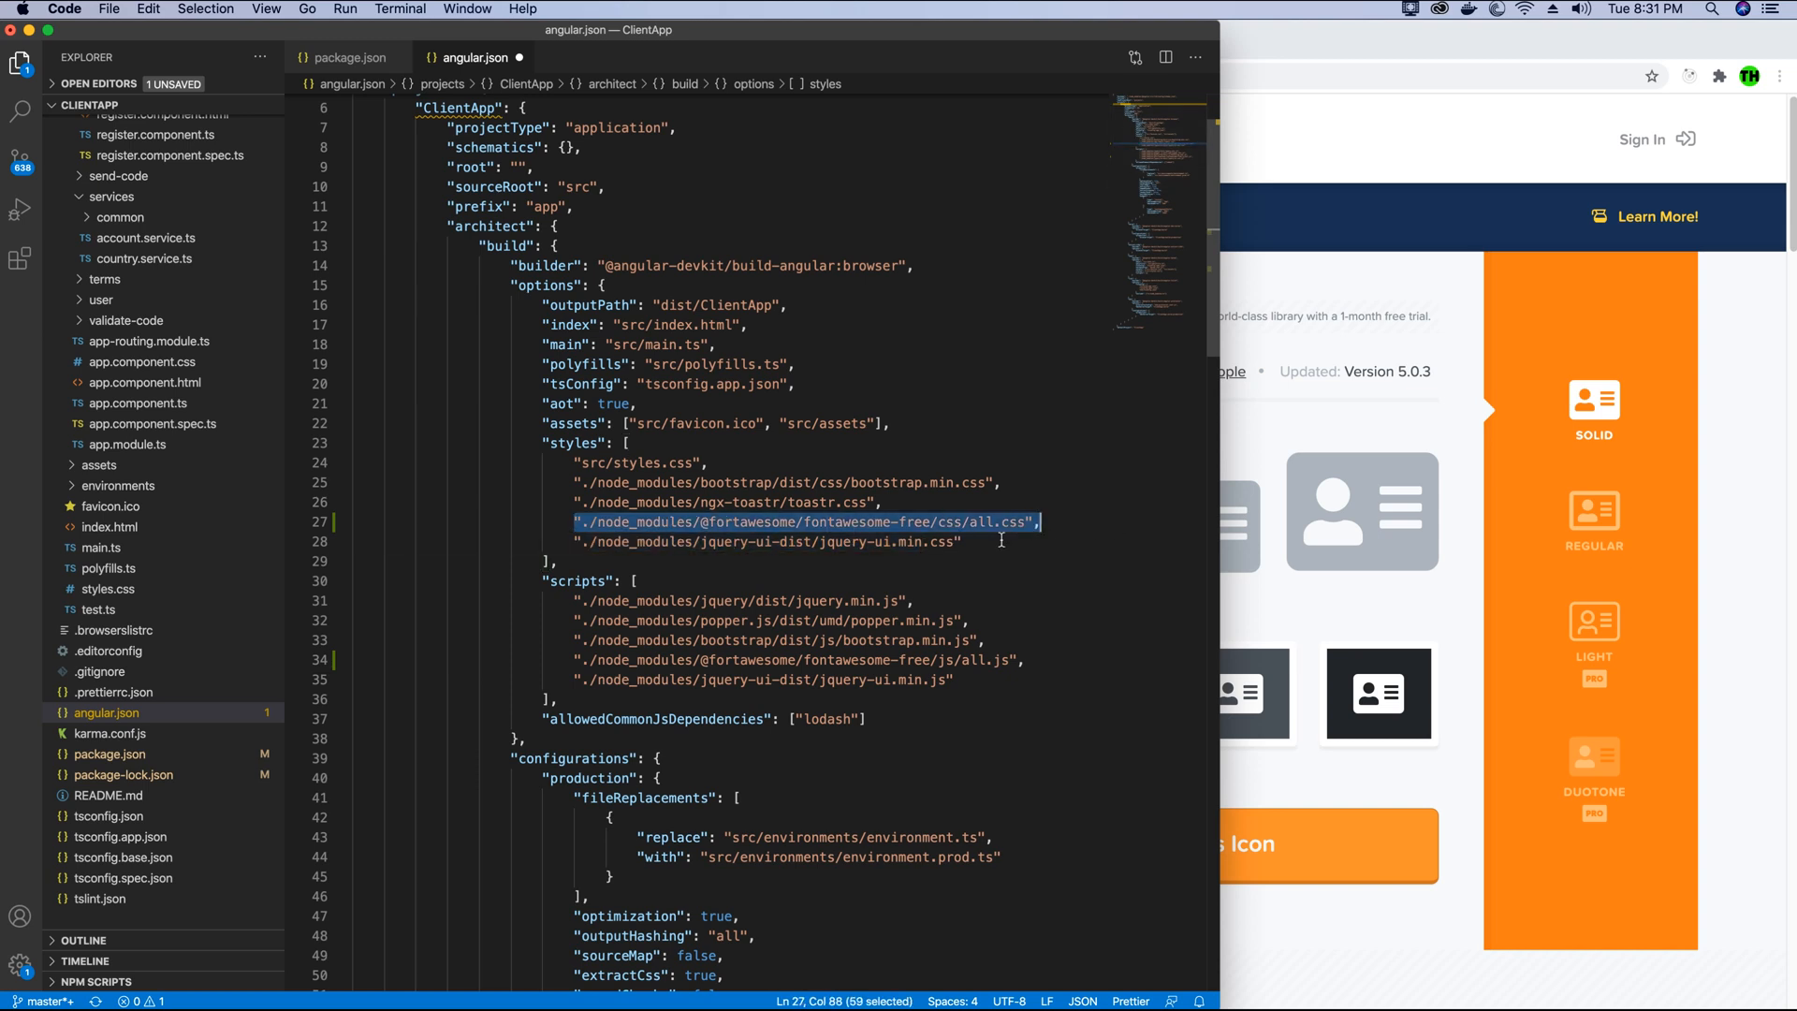
click(960, 541)
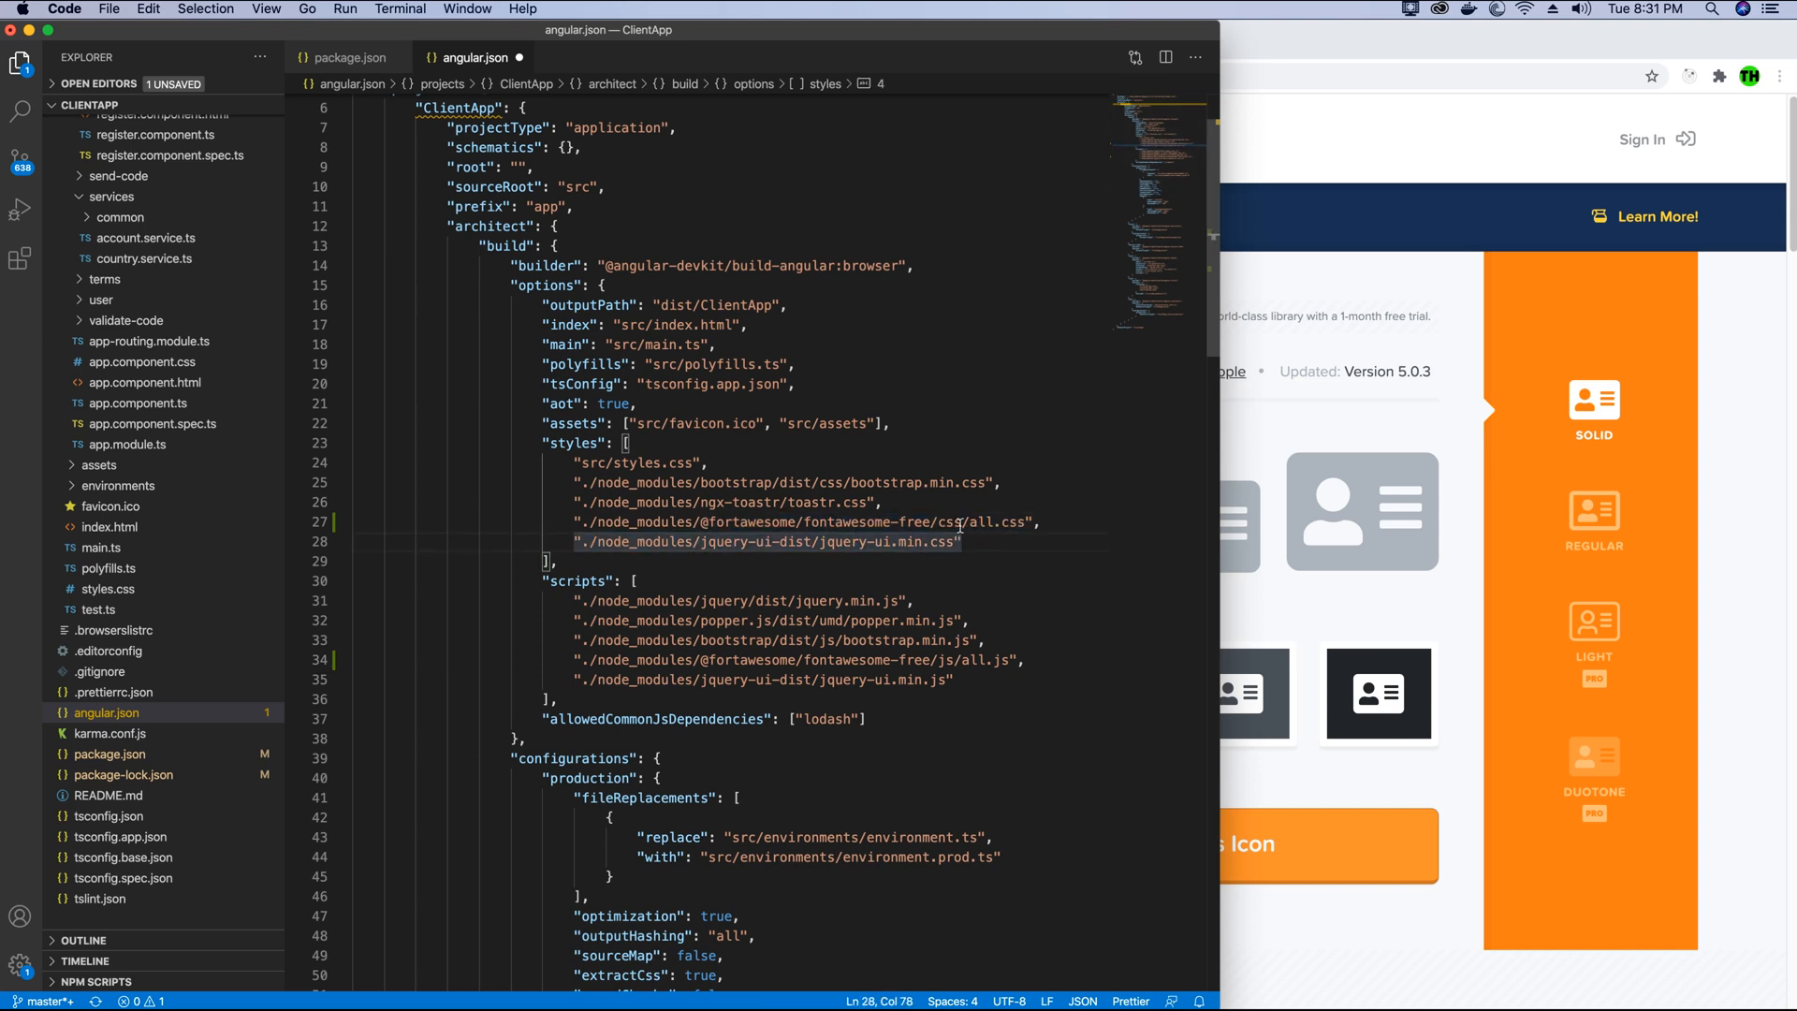
double_click(947, 522)
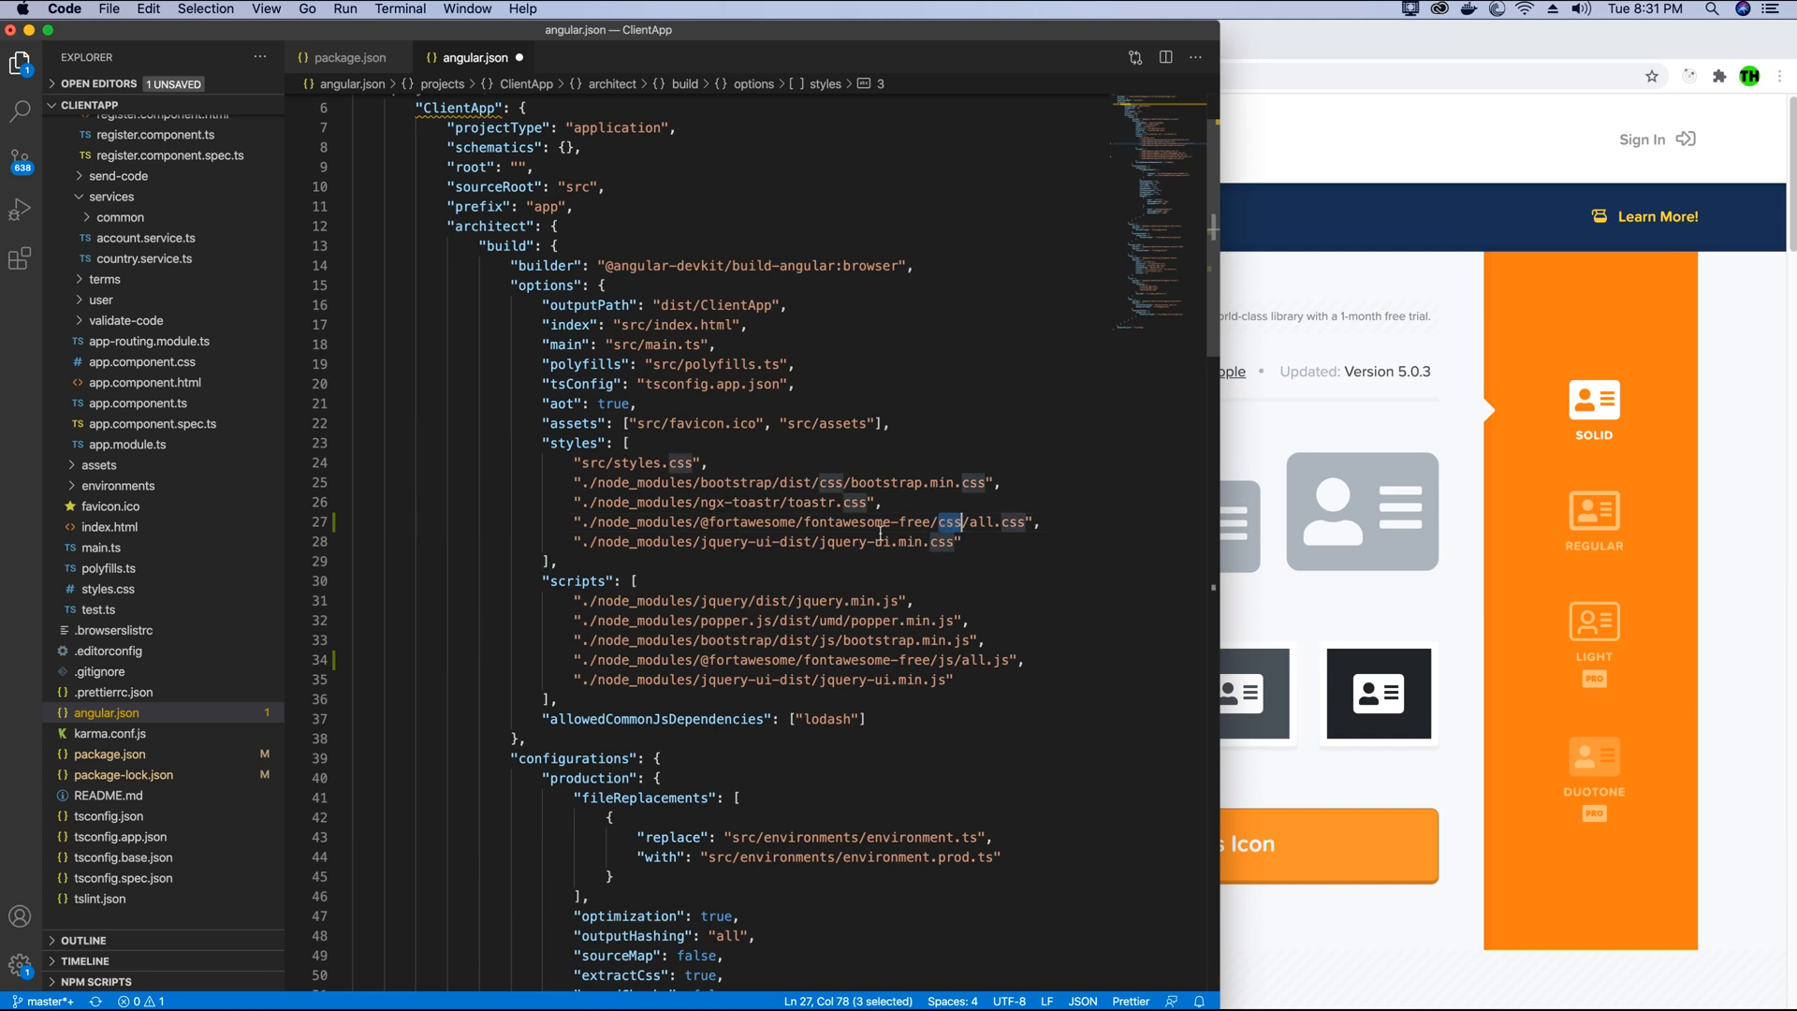
click(882, 502)
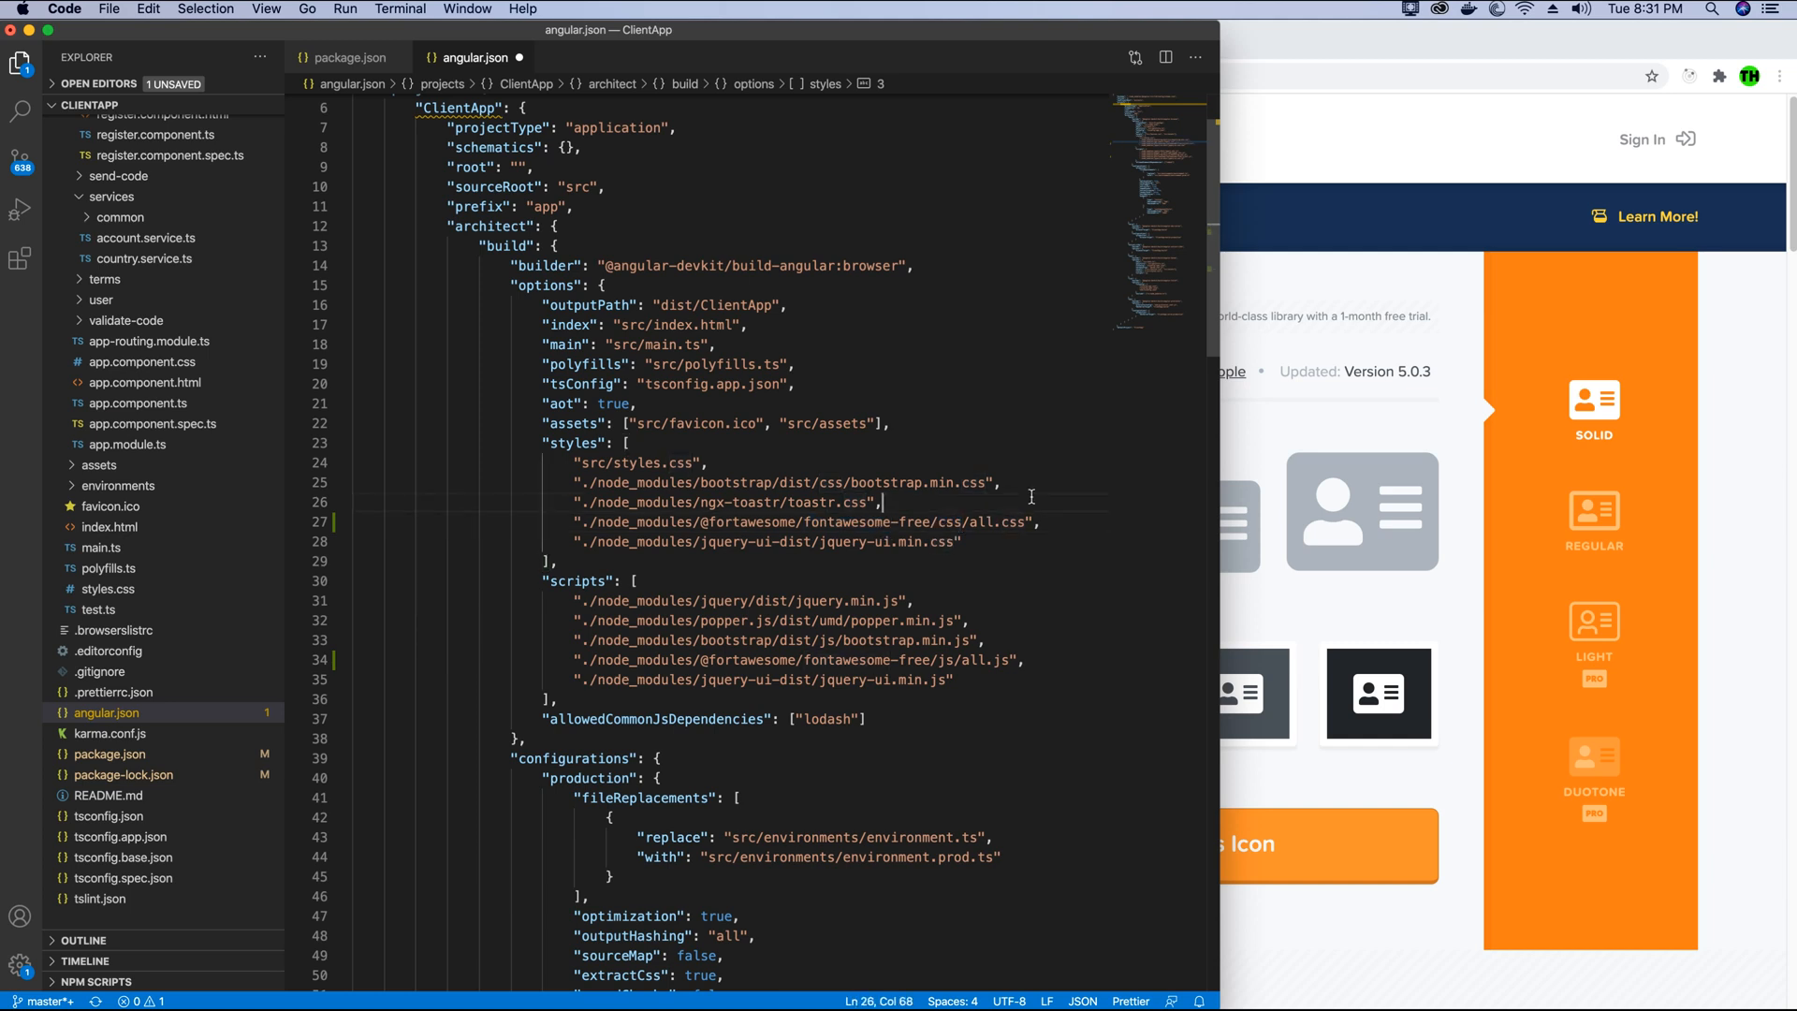
double_click(1000, 522)
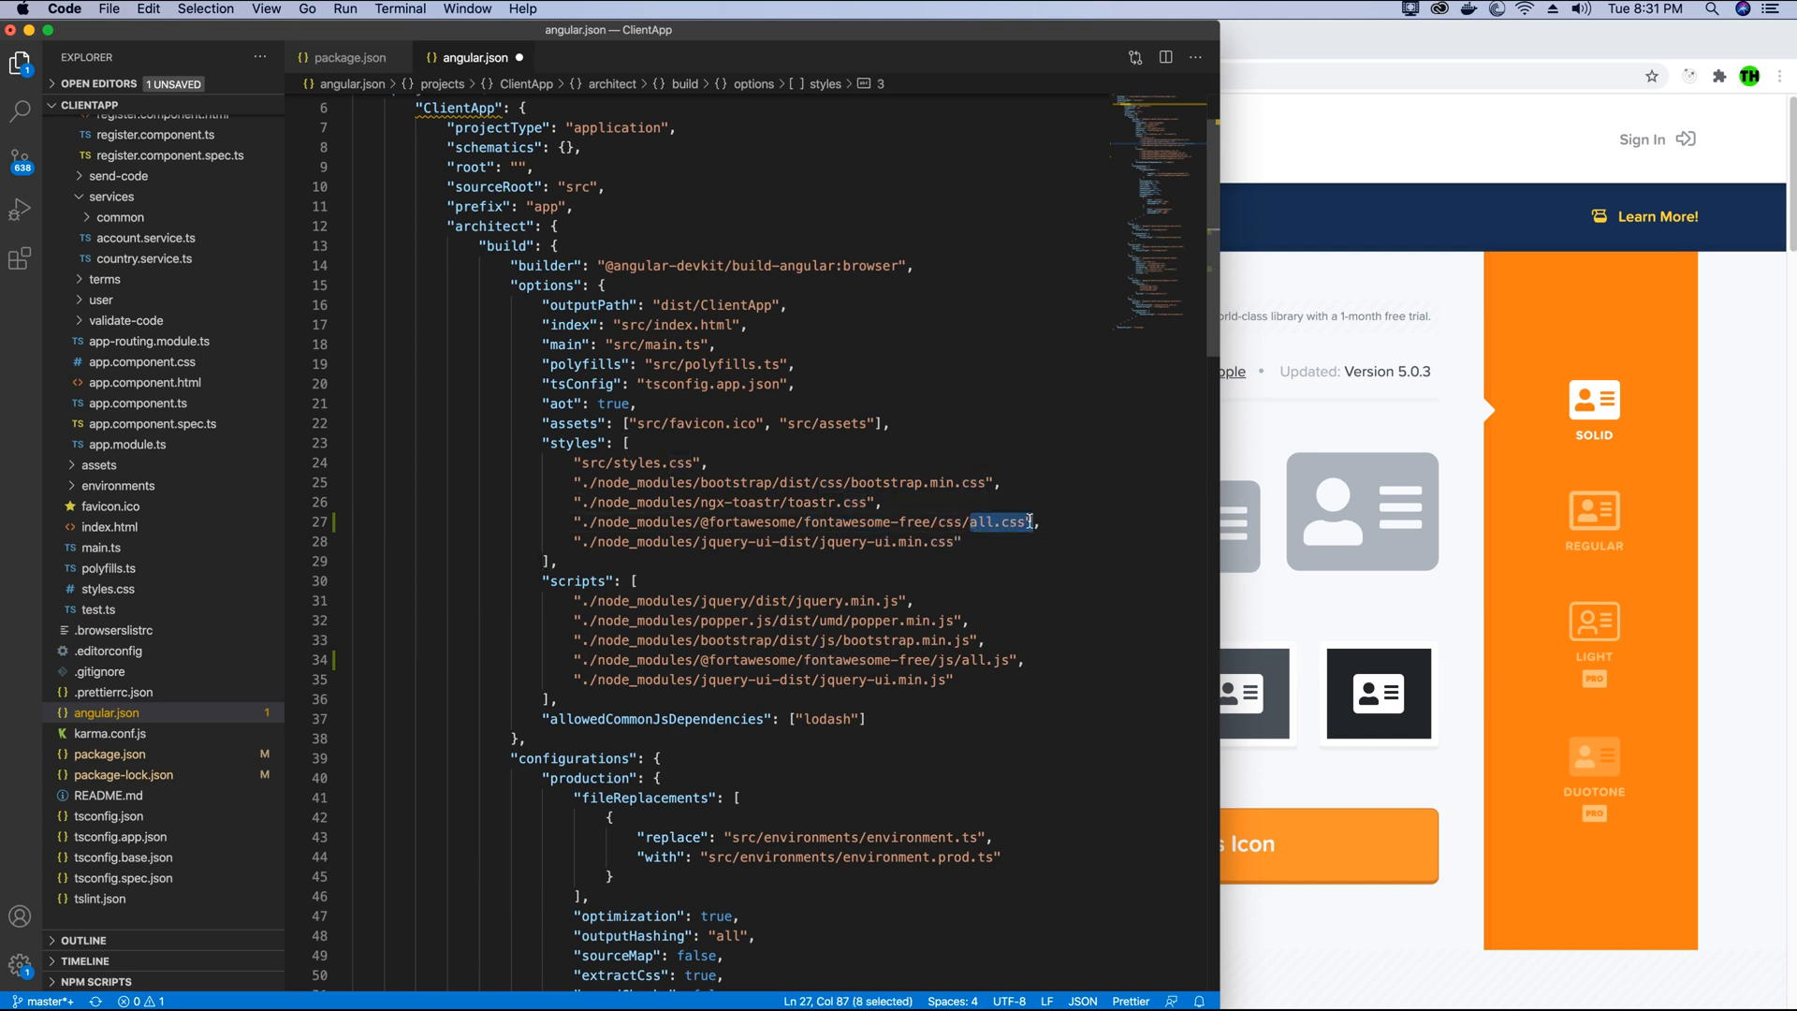
Step: Add fontawesome-free's js/all.js to the scripts array and save angular.json
scroll(down, 3)
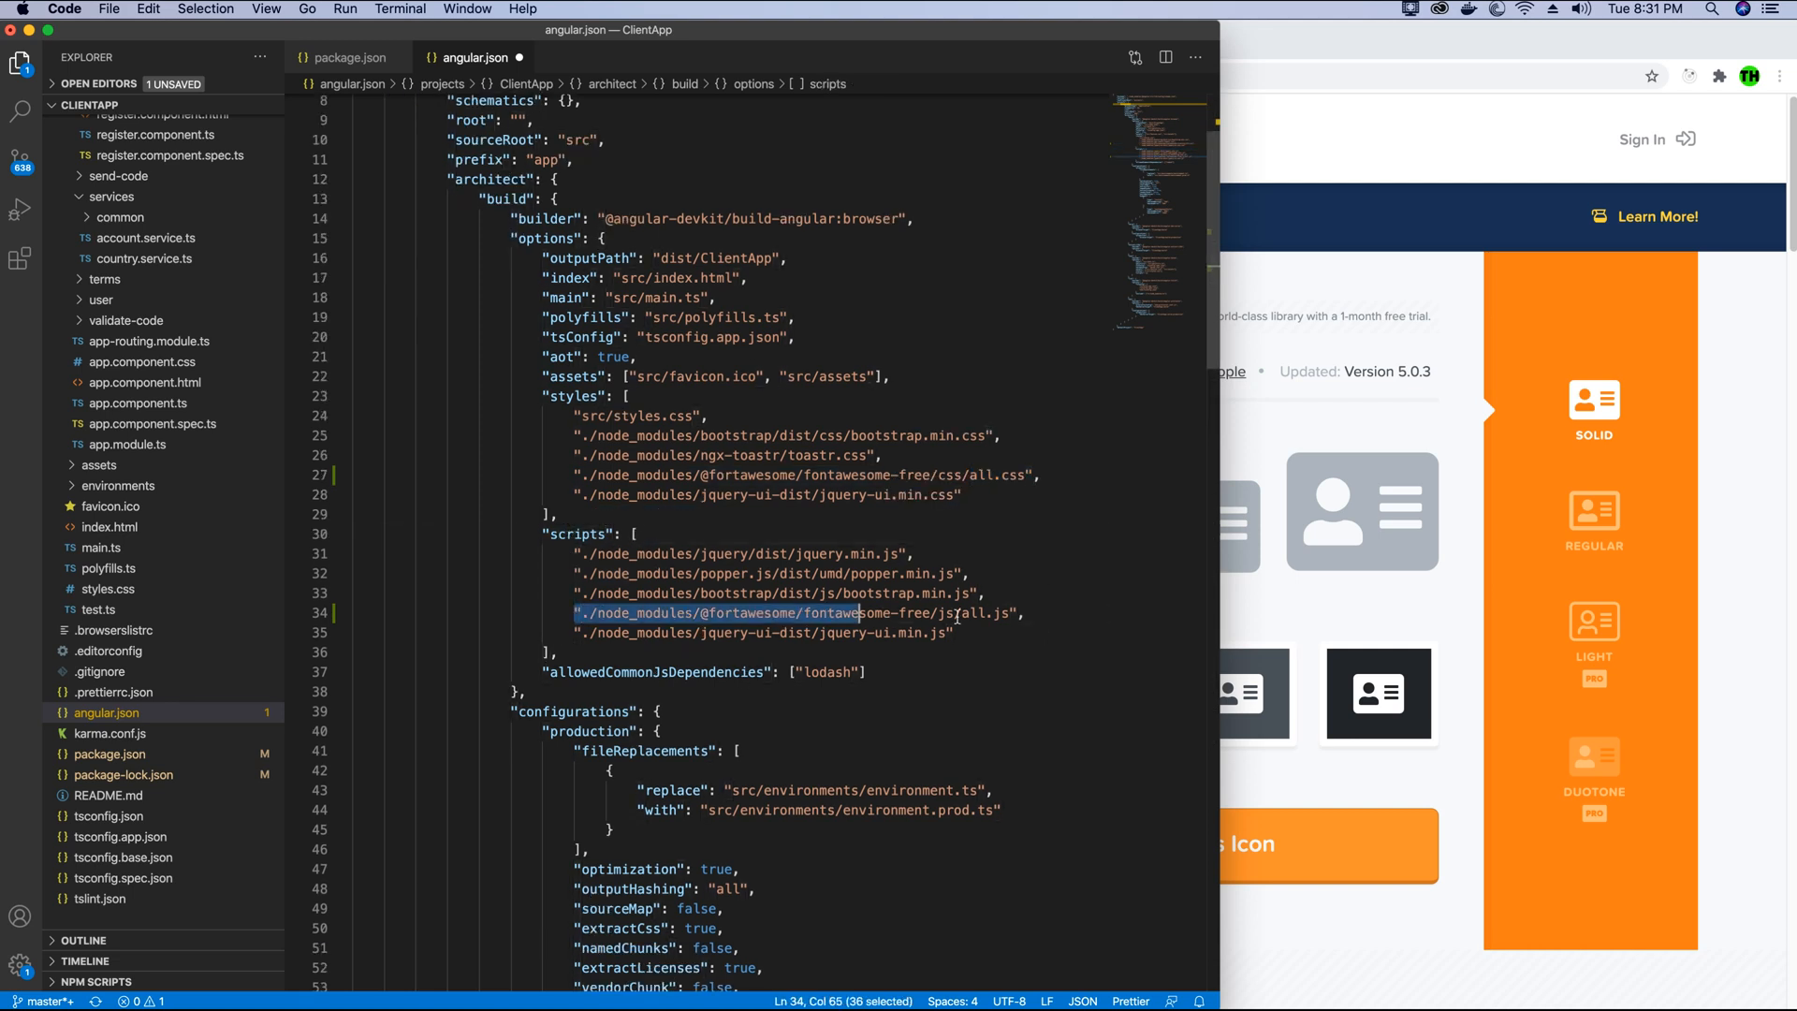
scroll(down, 3)
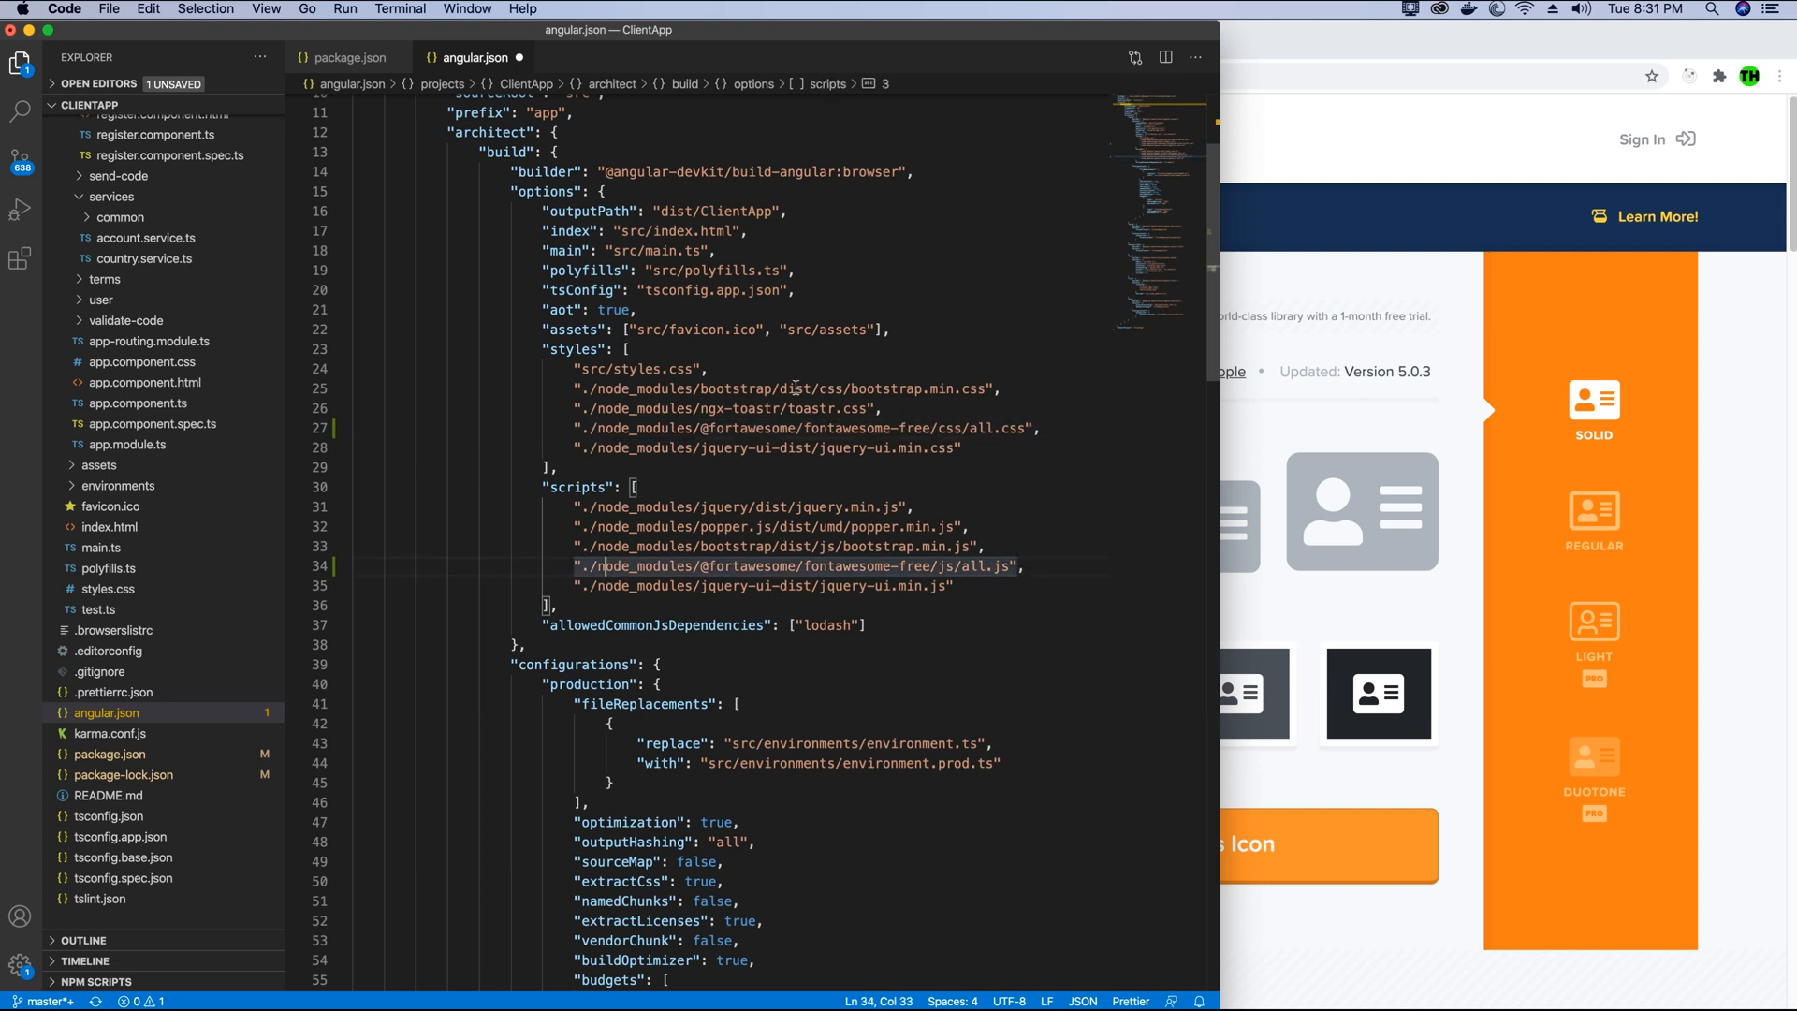
click(794, 290)
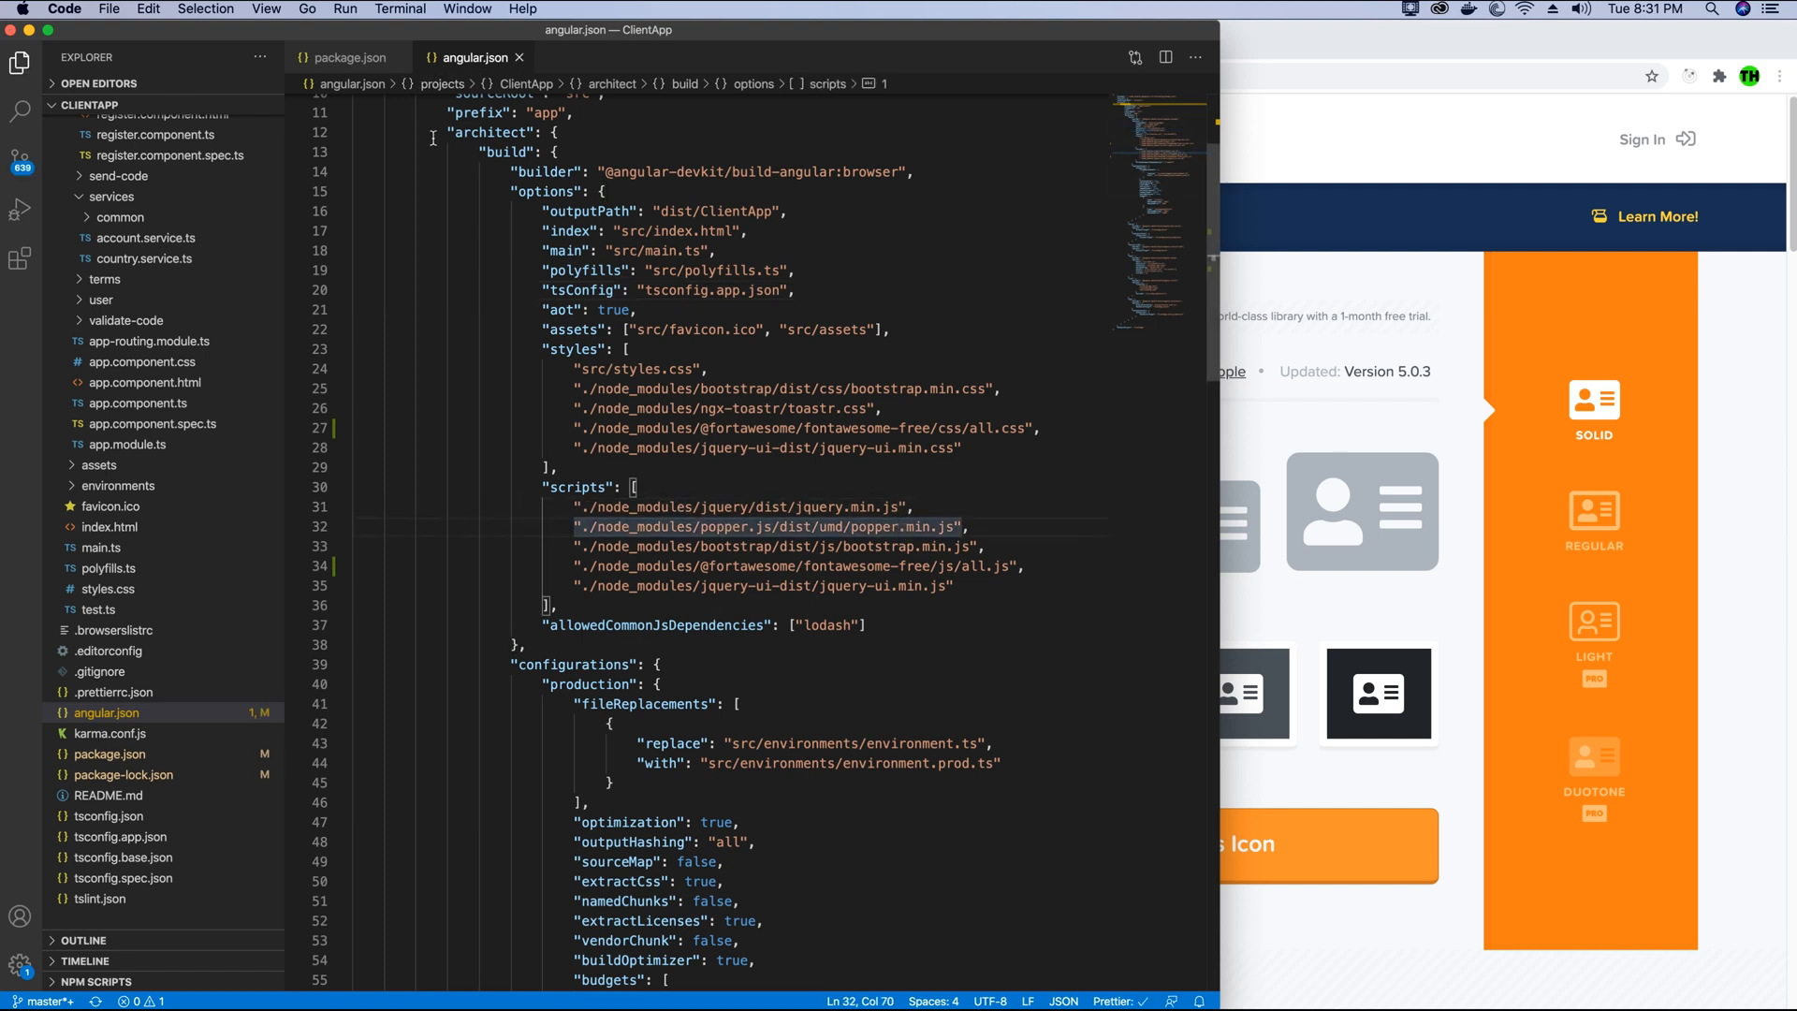
Step: Build and run the CMS_CORE_NG backend under the Visual Studio debugger targeting Google Chrome
click(348, 58)
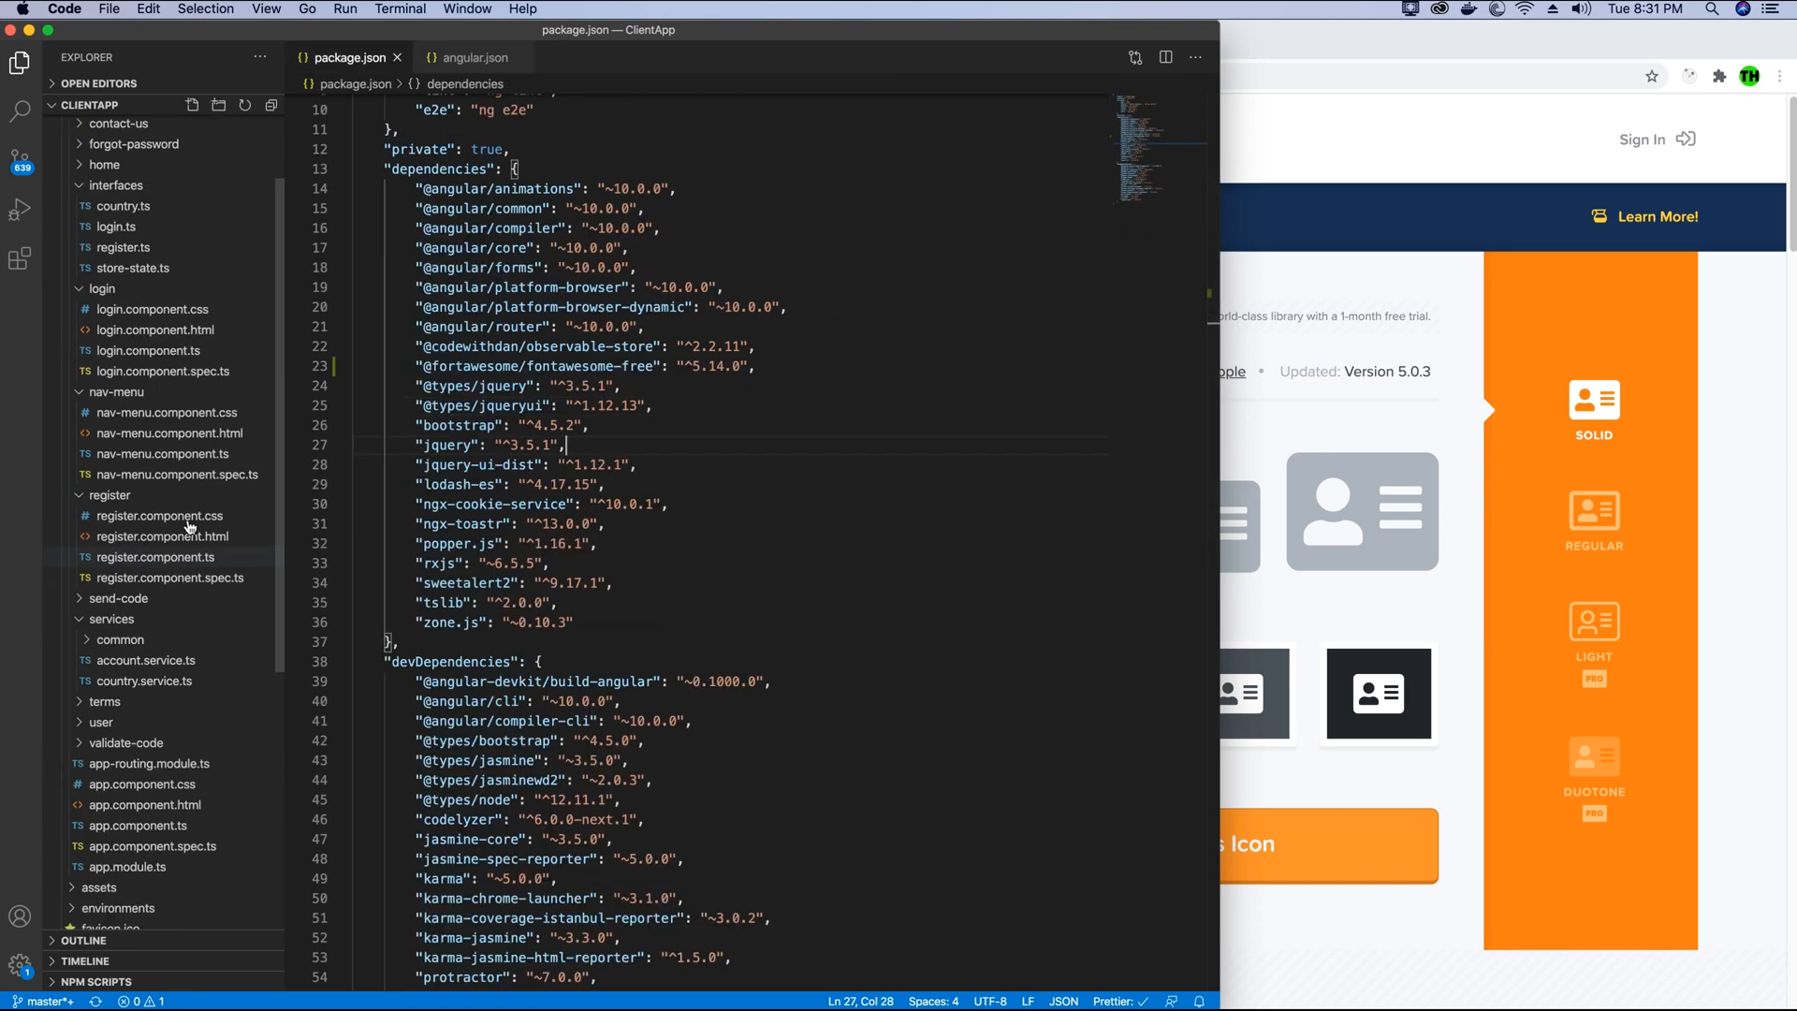
click(161, 536)
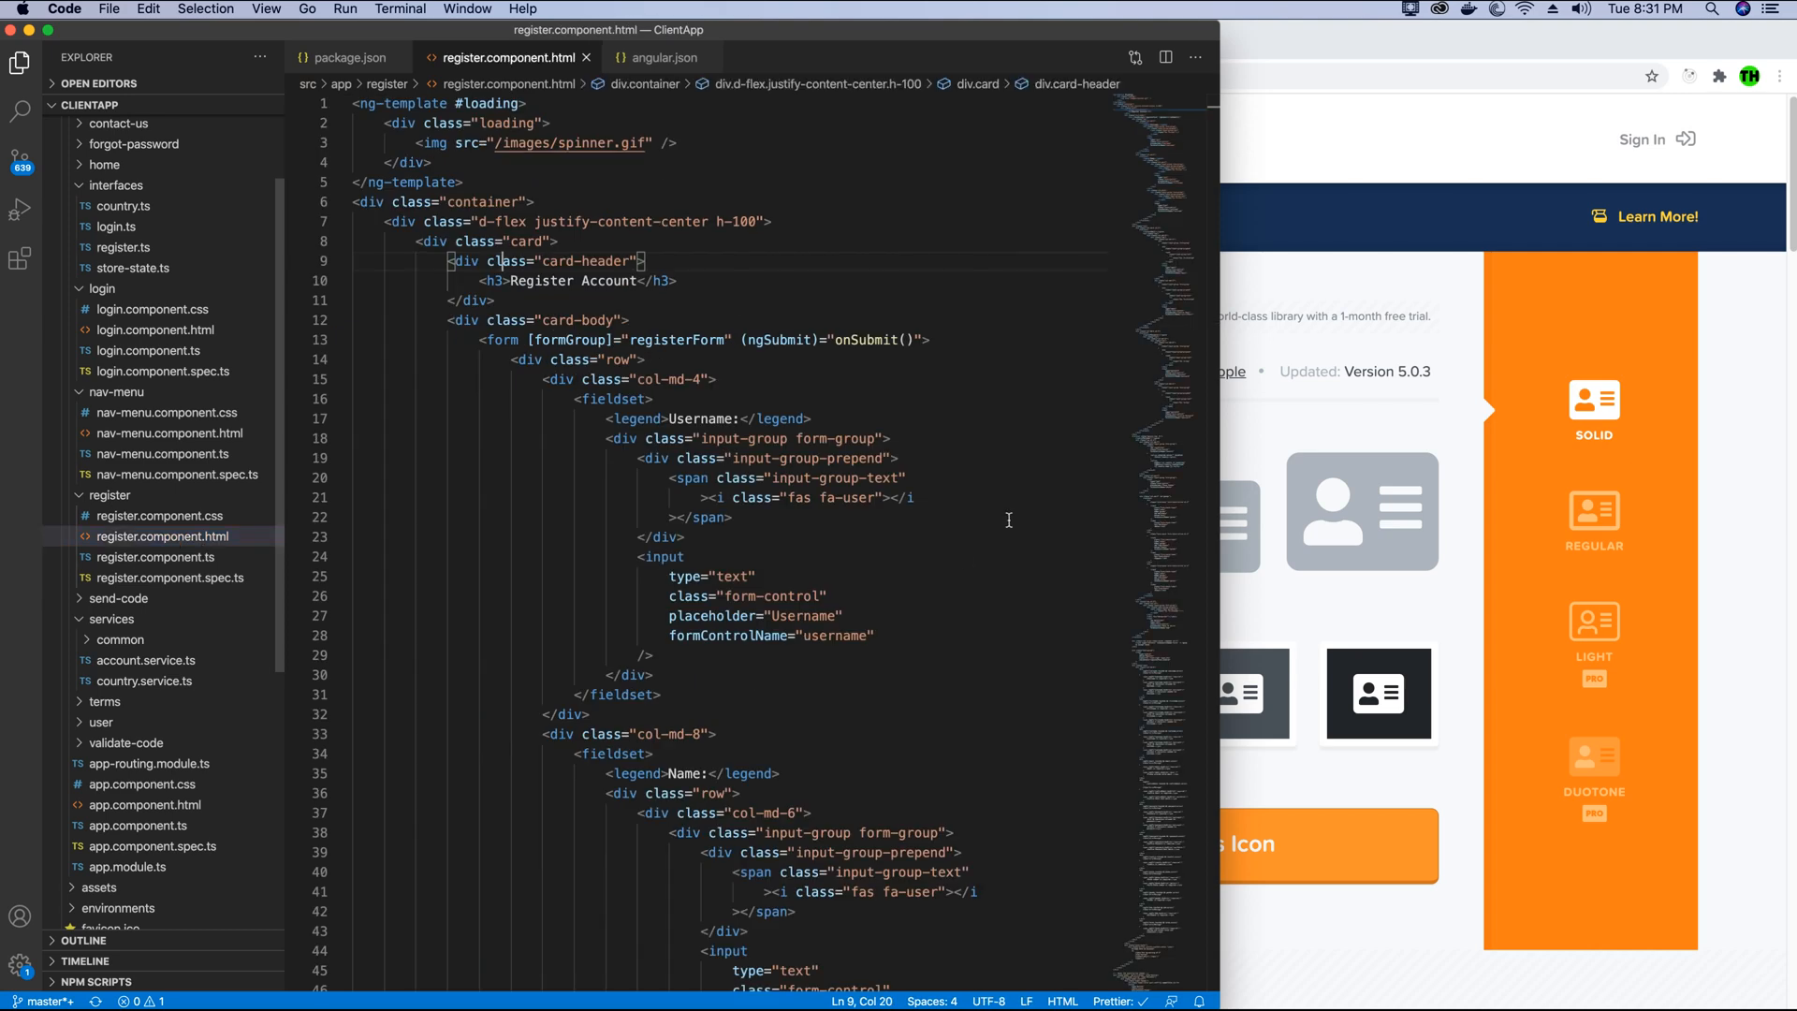
mouse_move(809, 544)
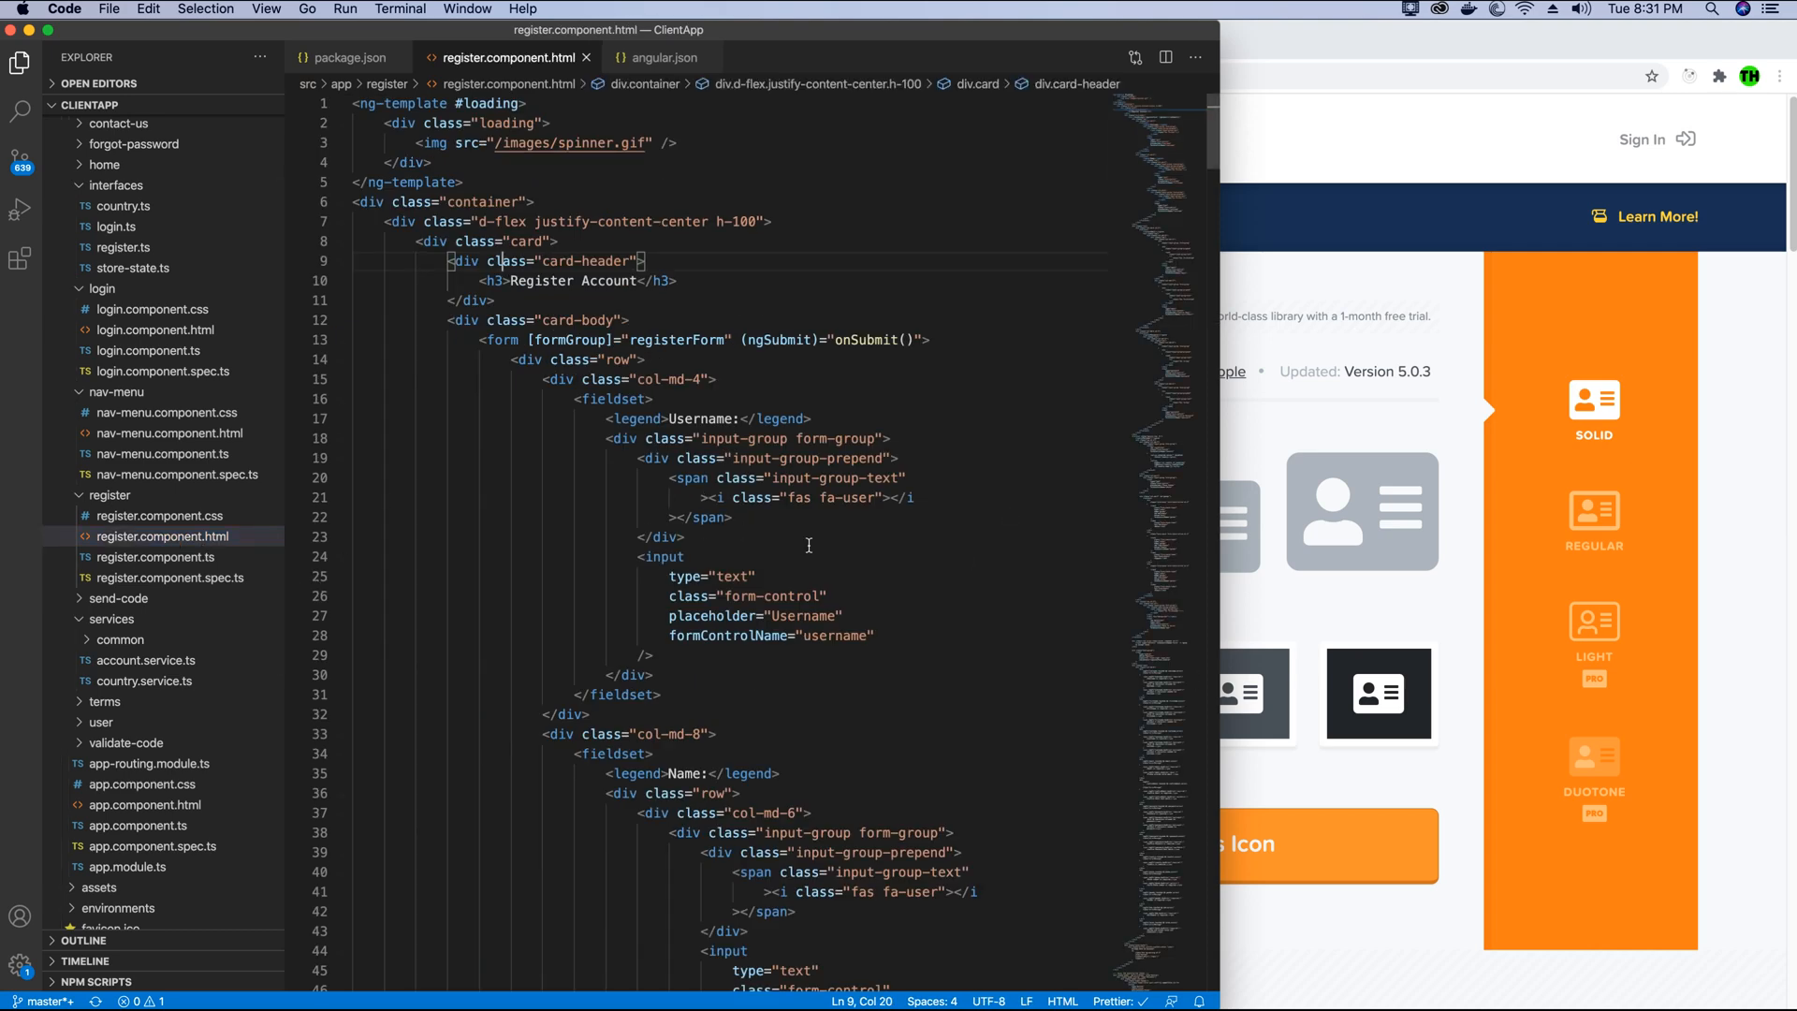
click(686, 498)
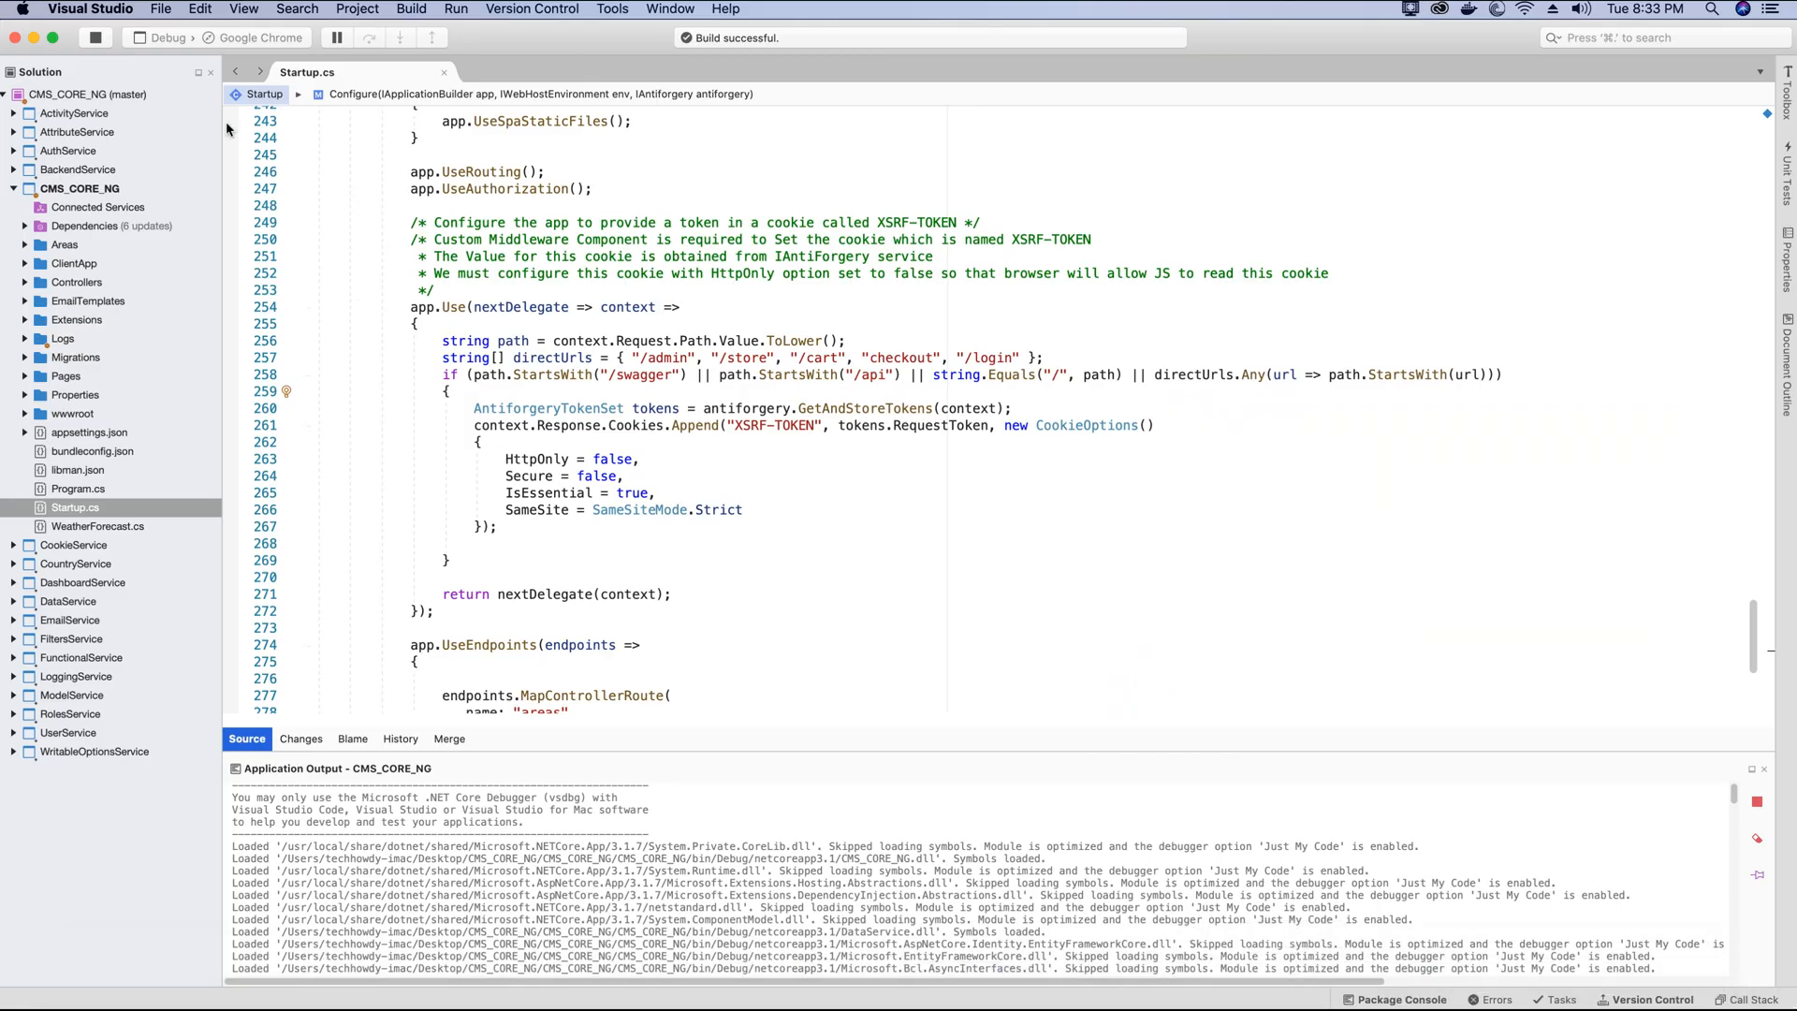
mouse_move(1185, 998)
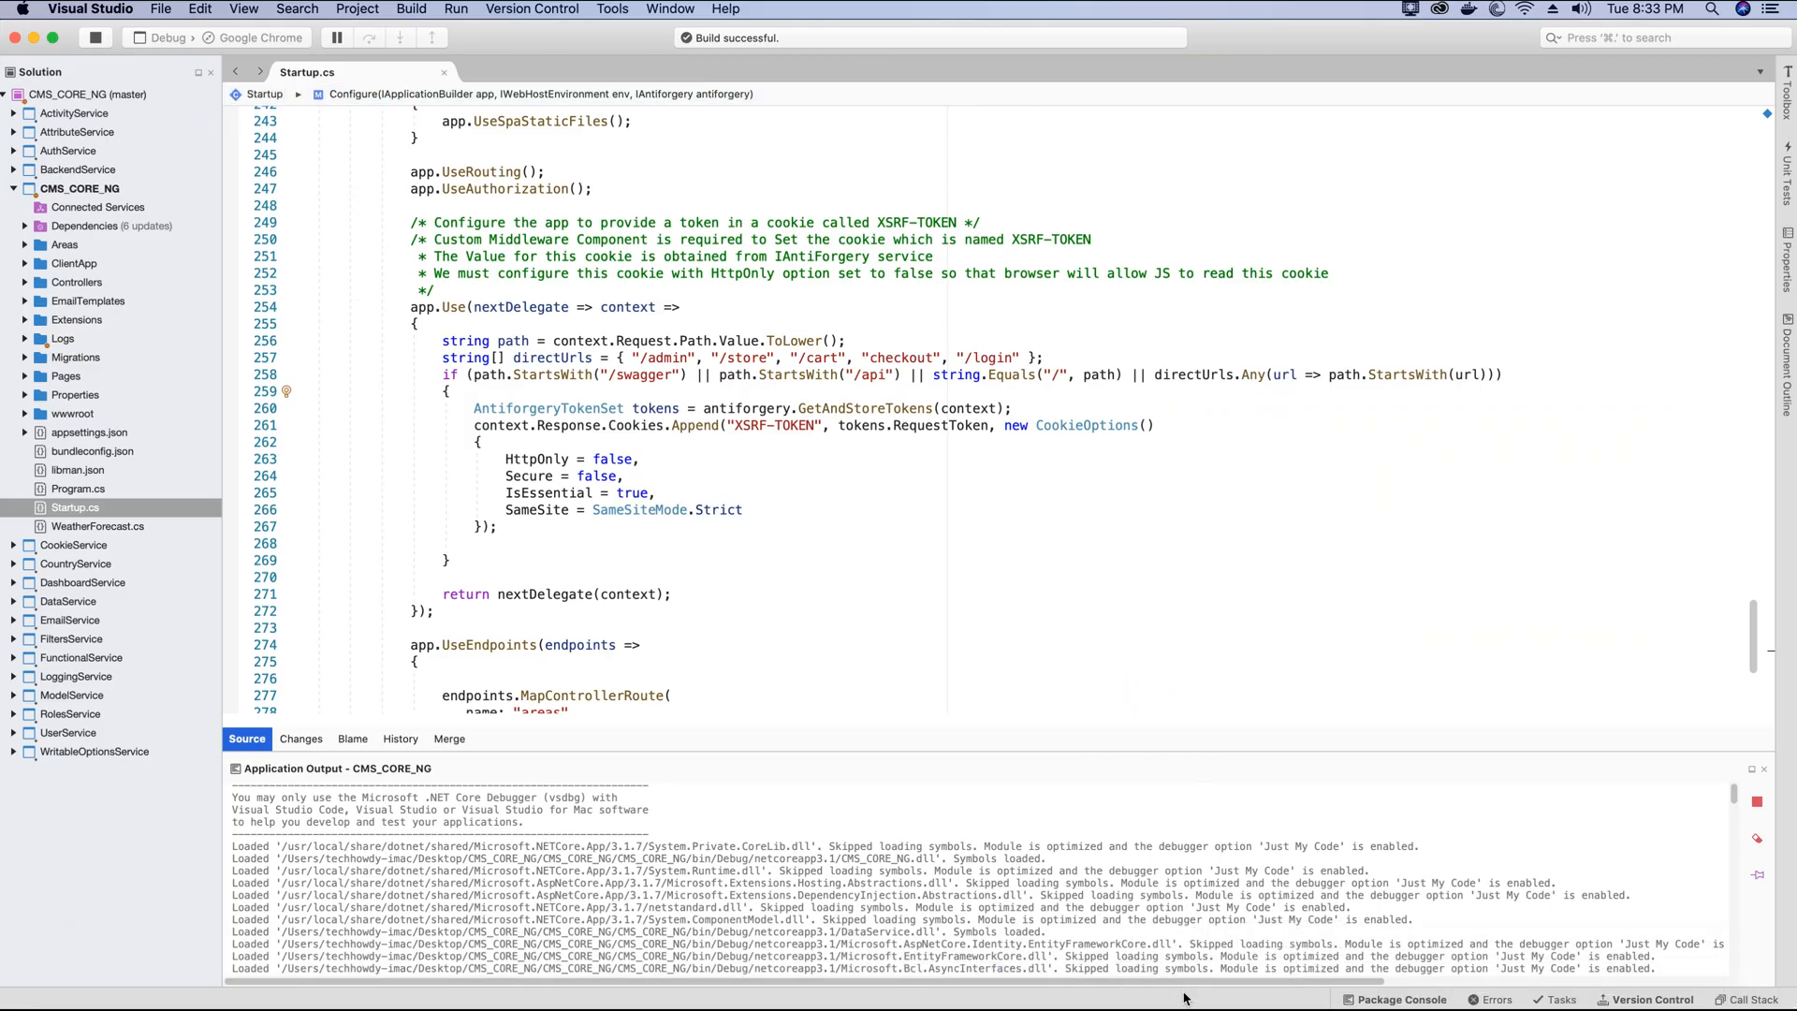
Step: Bring the register page forward, now showing Font Awesome icons, and expand its navbar menu
click(917, 984)
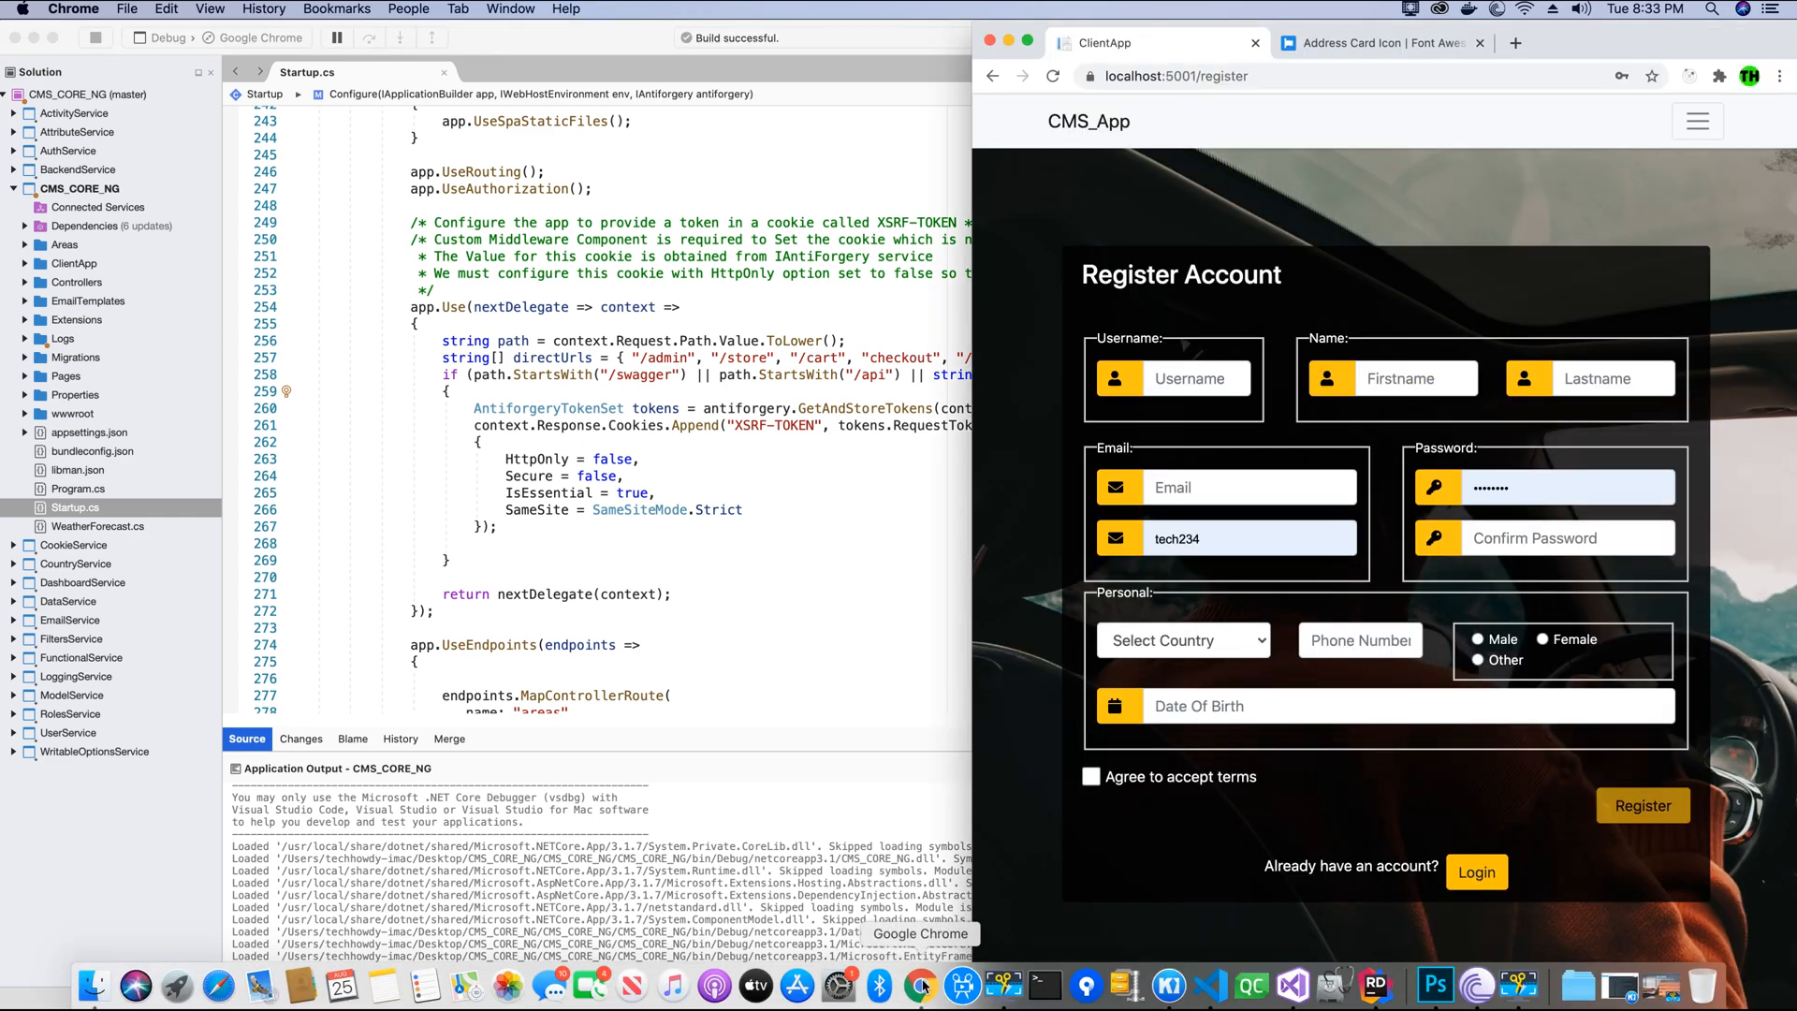
click(1216, 986)
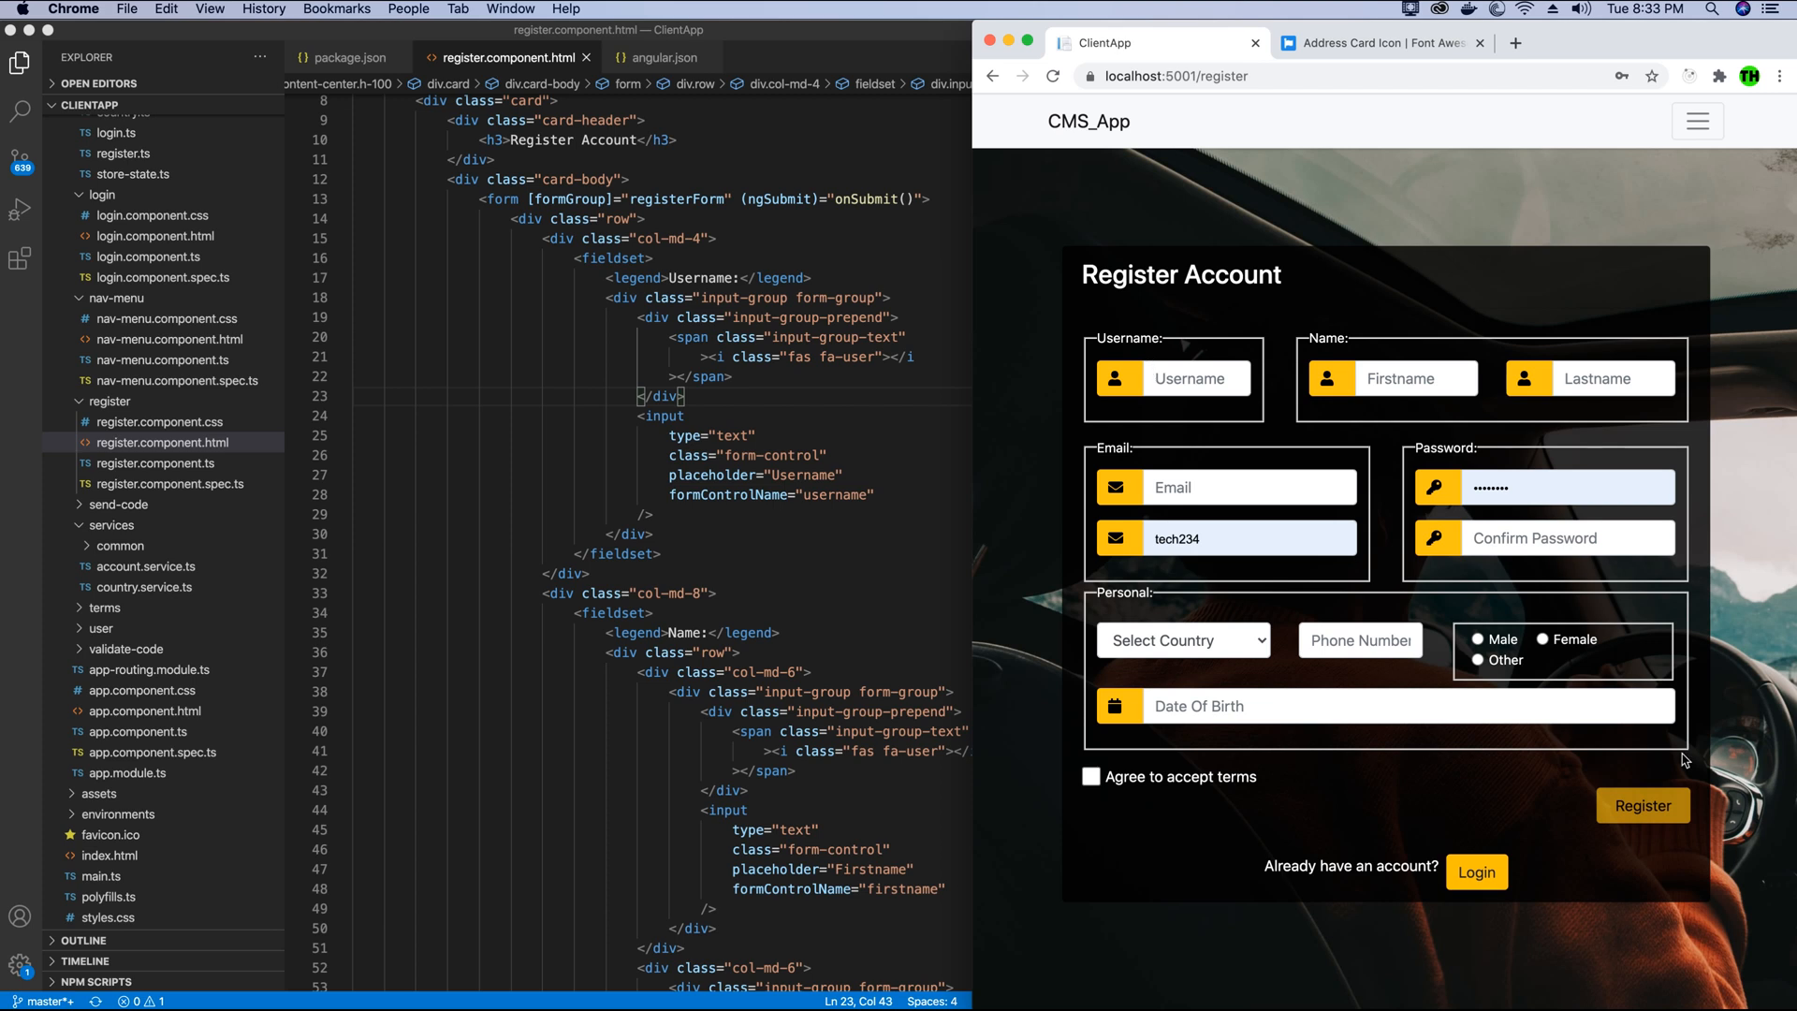
mouse_move(1657, 25)
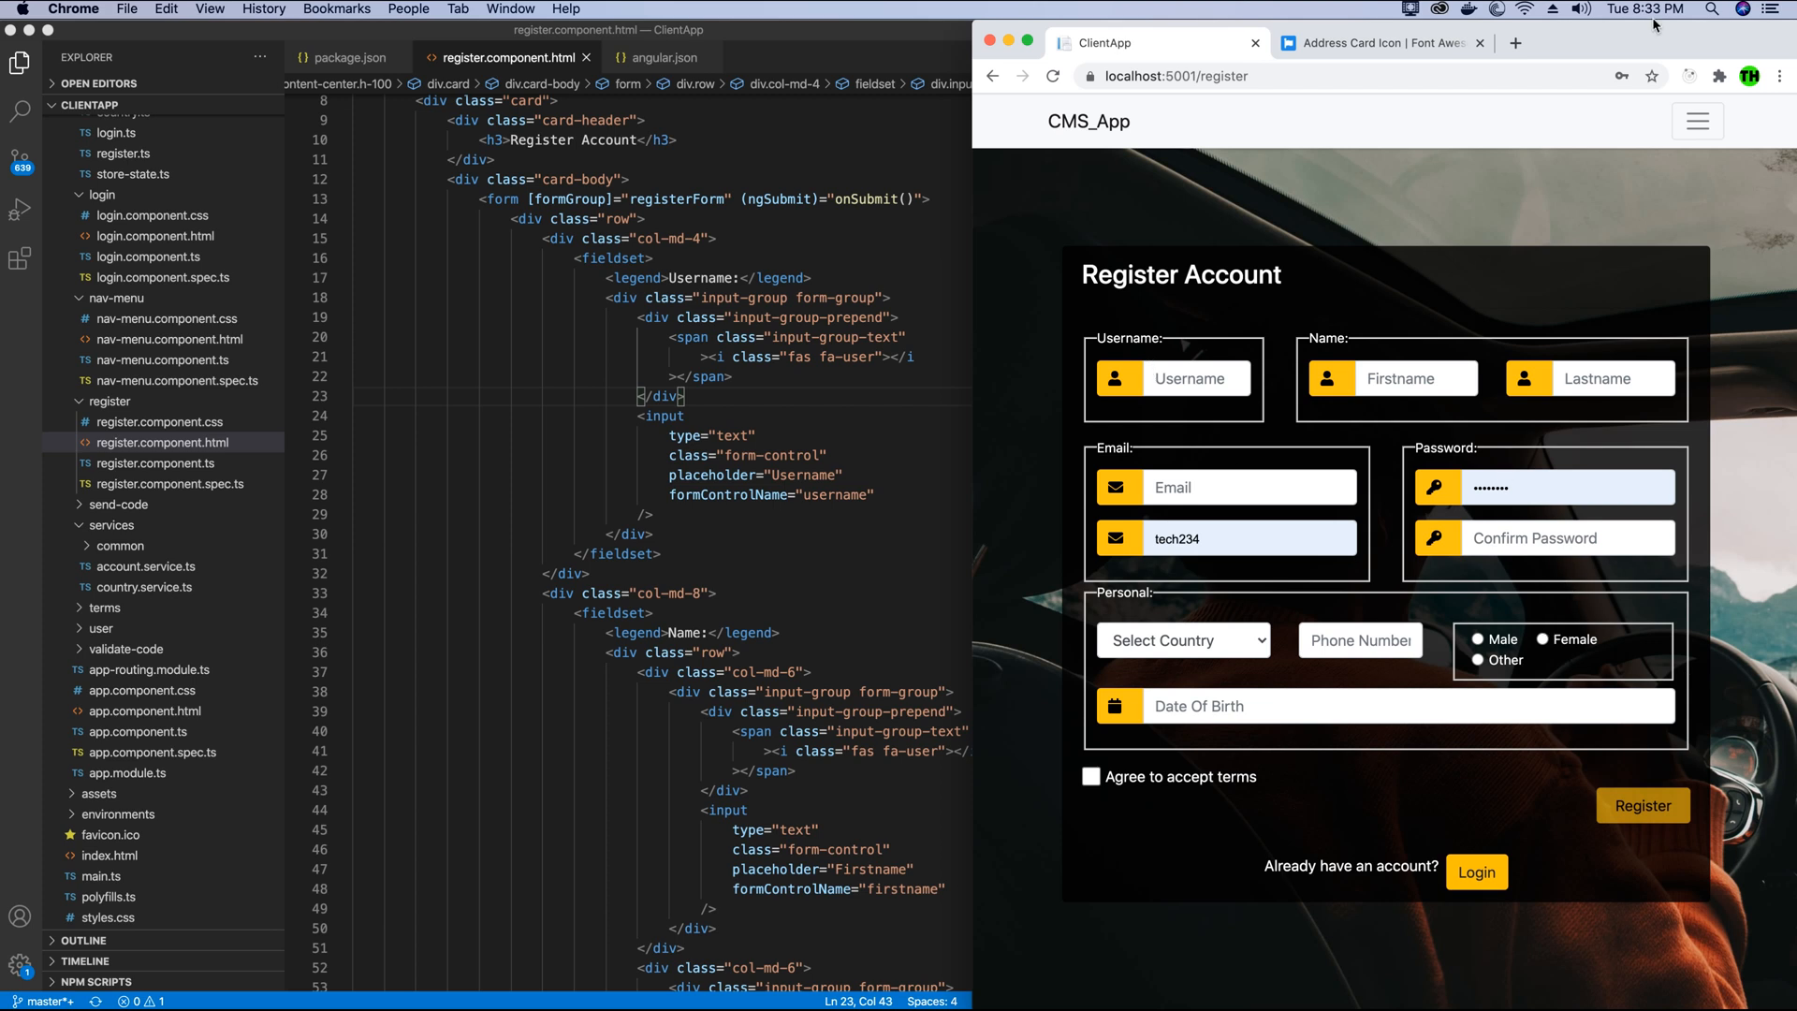
click(1698, 120)
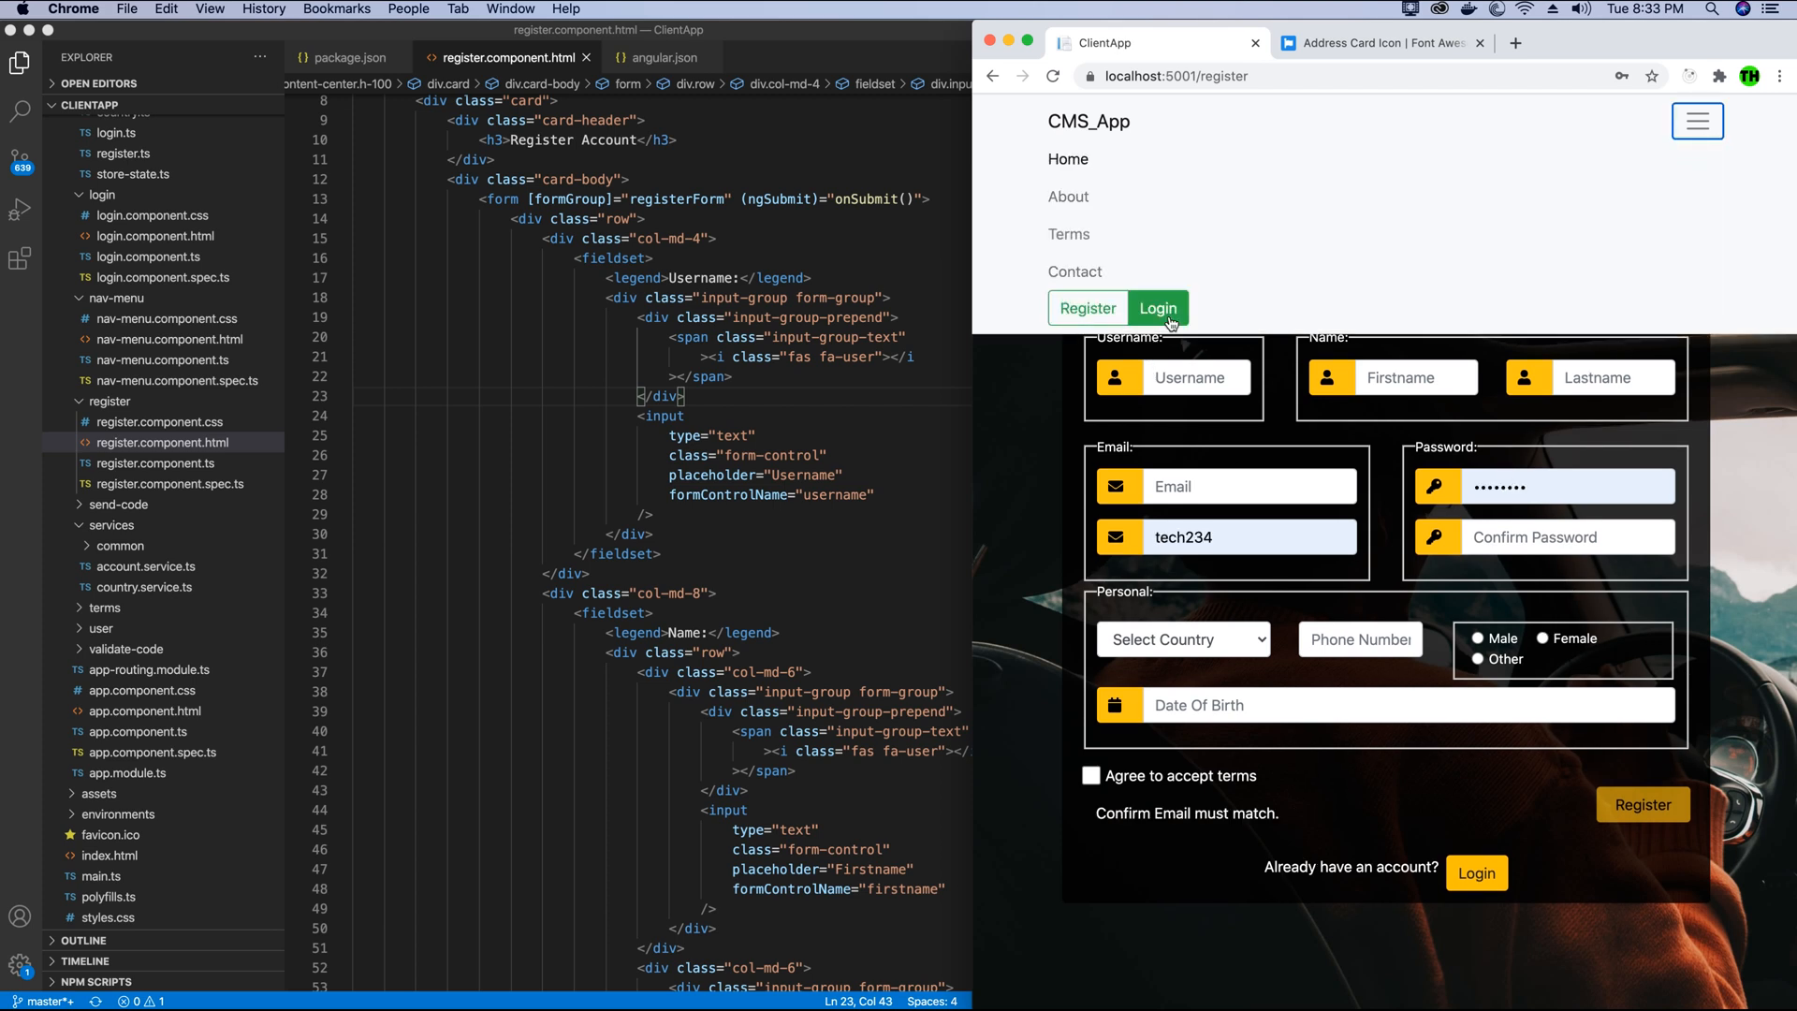
Step: Go to the Sign In page, where user and key icons sit beside username and password
click(1157, 307)
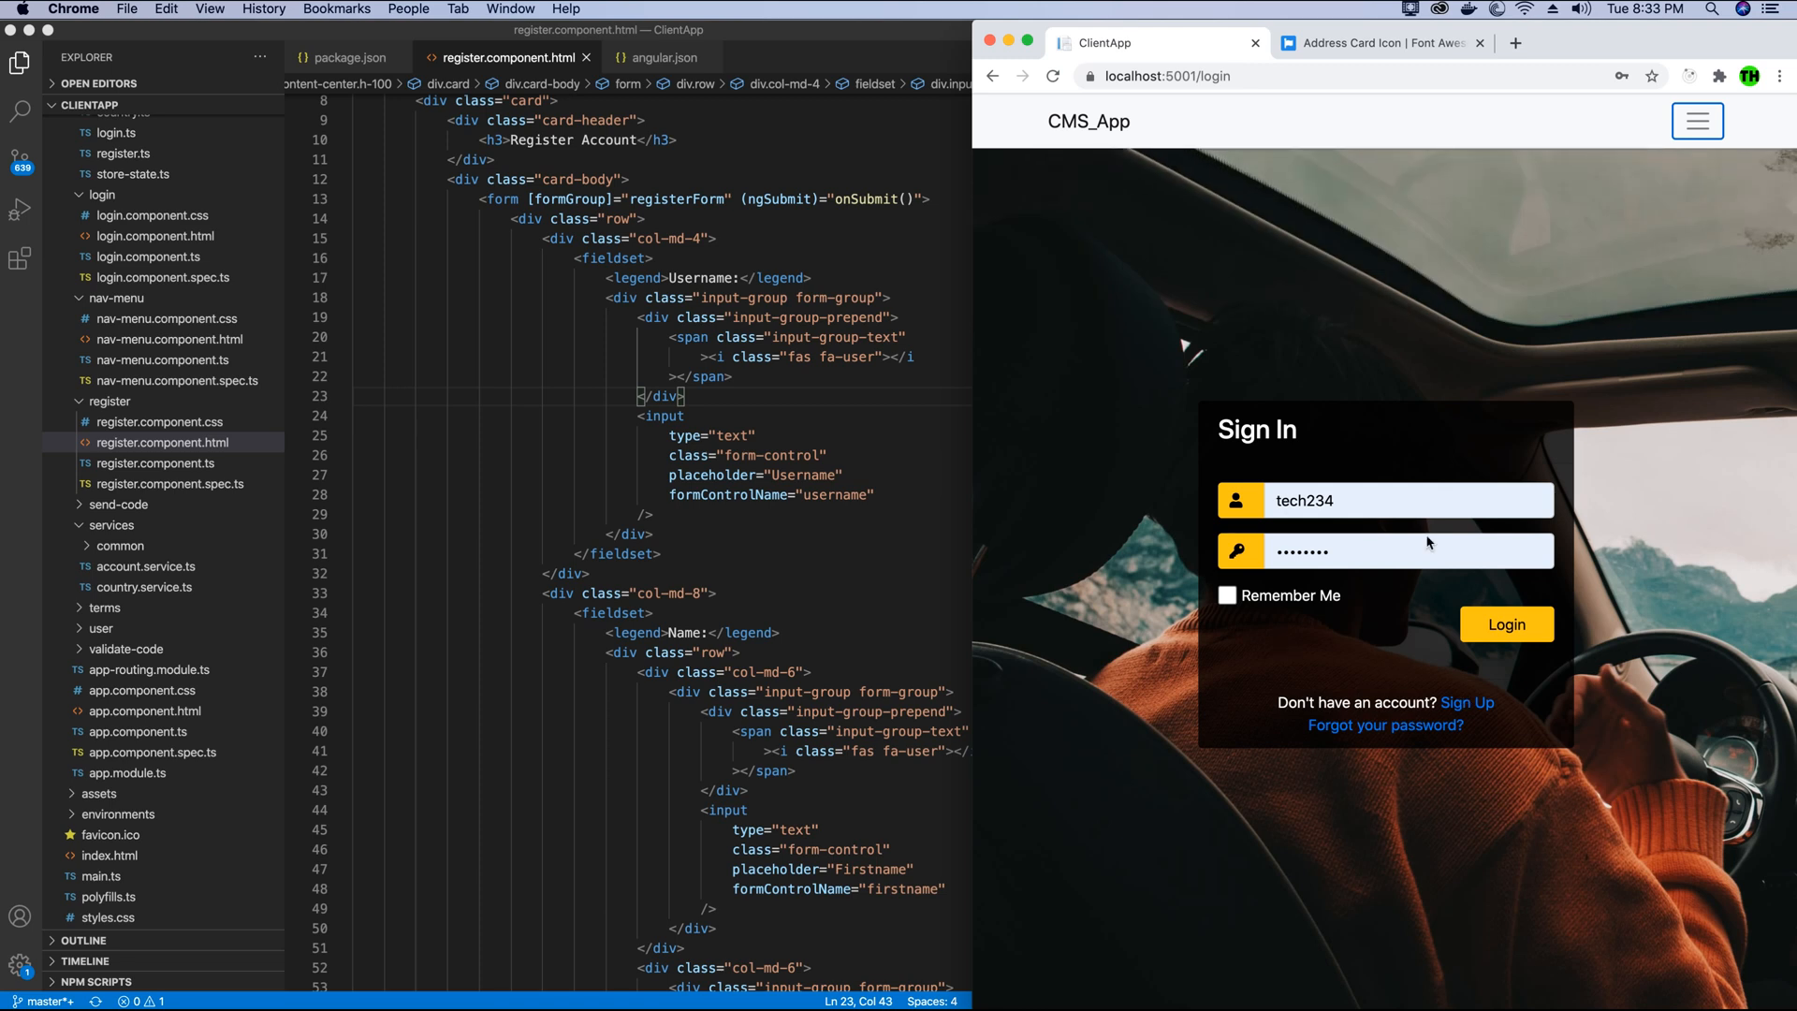
mouse_move(1250, 565)
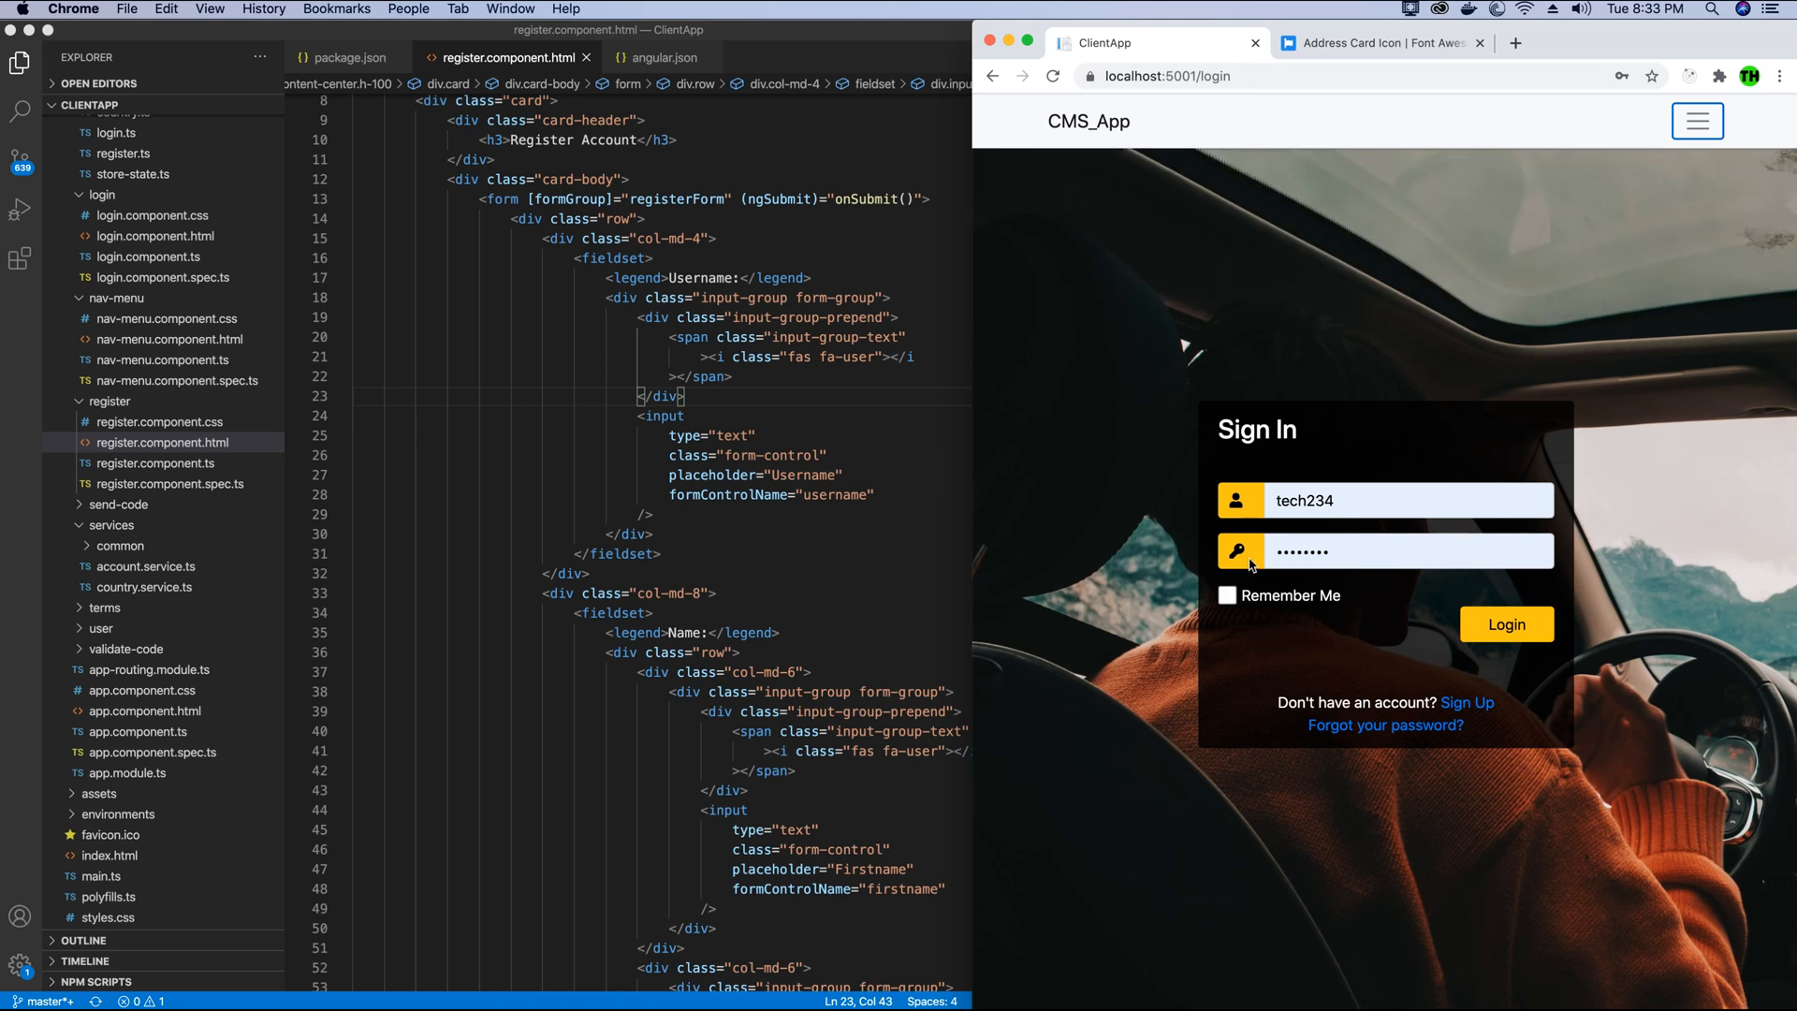
mouse_move(1511, 543)
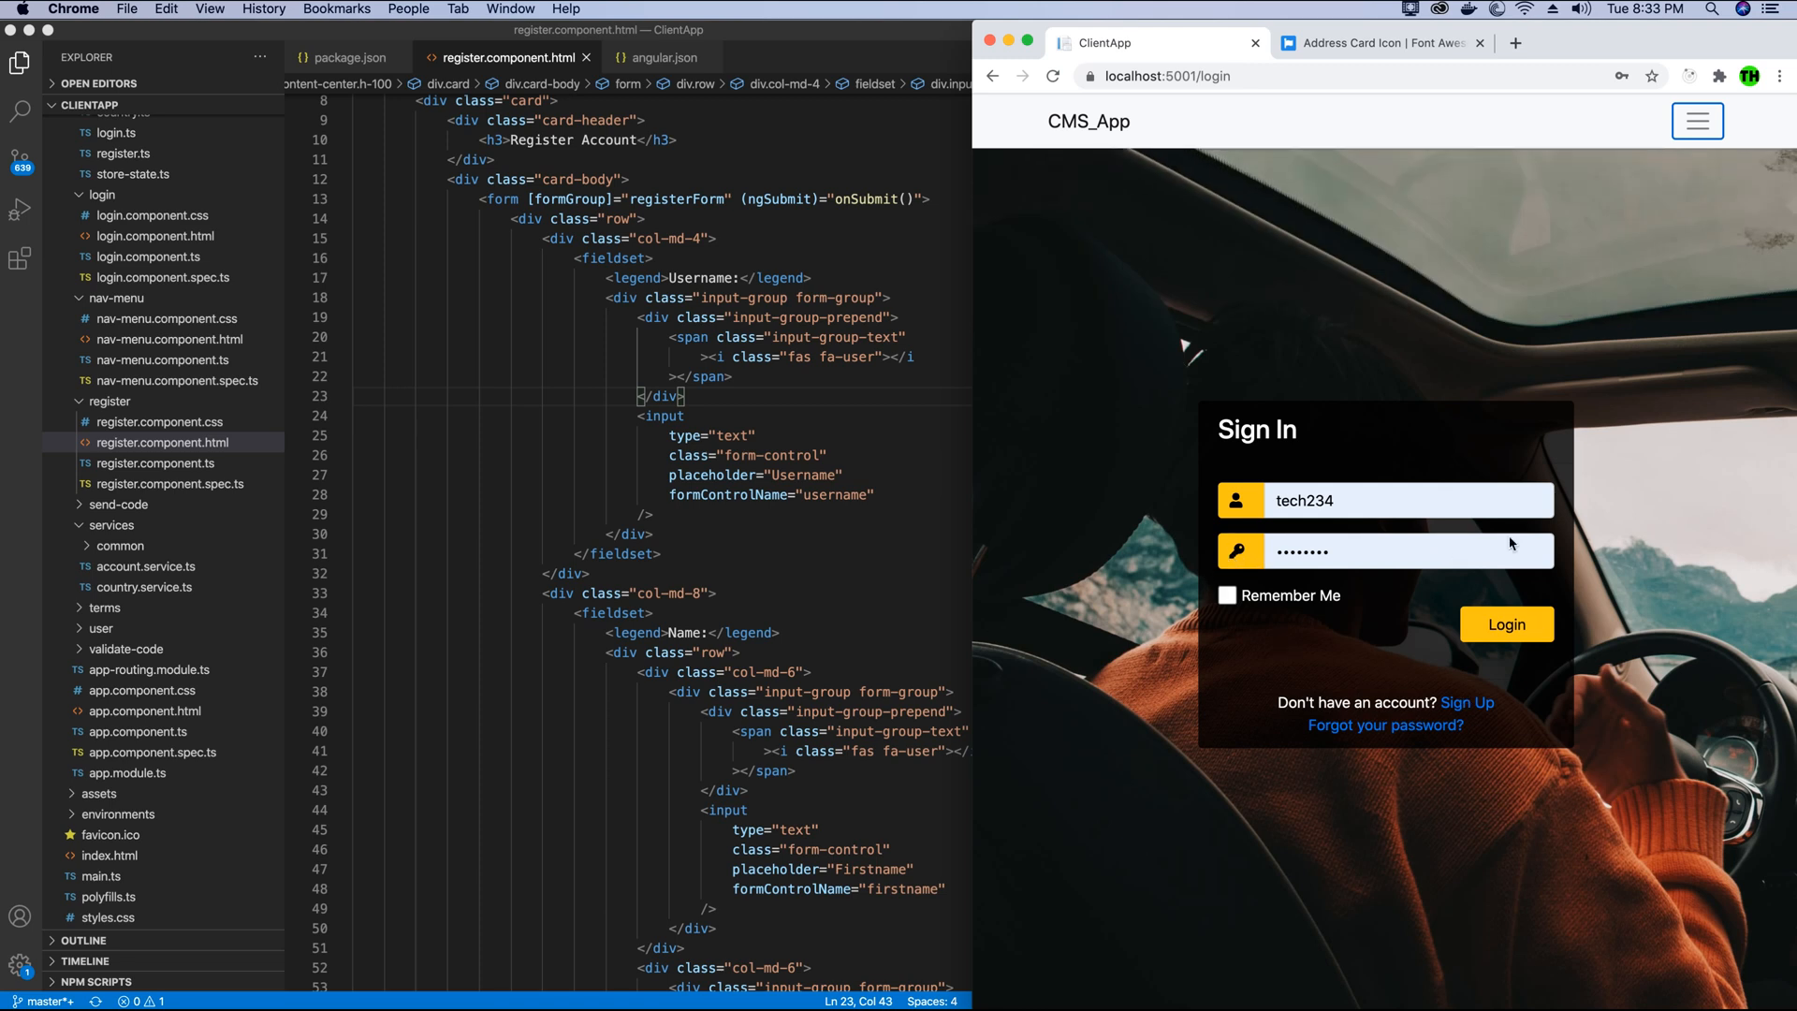
mouse_move(1295, 580)
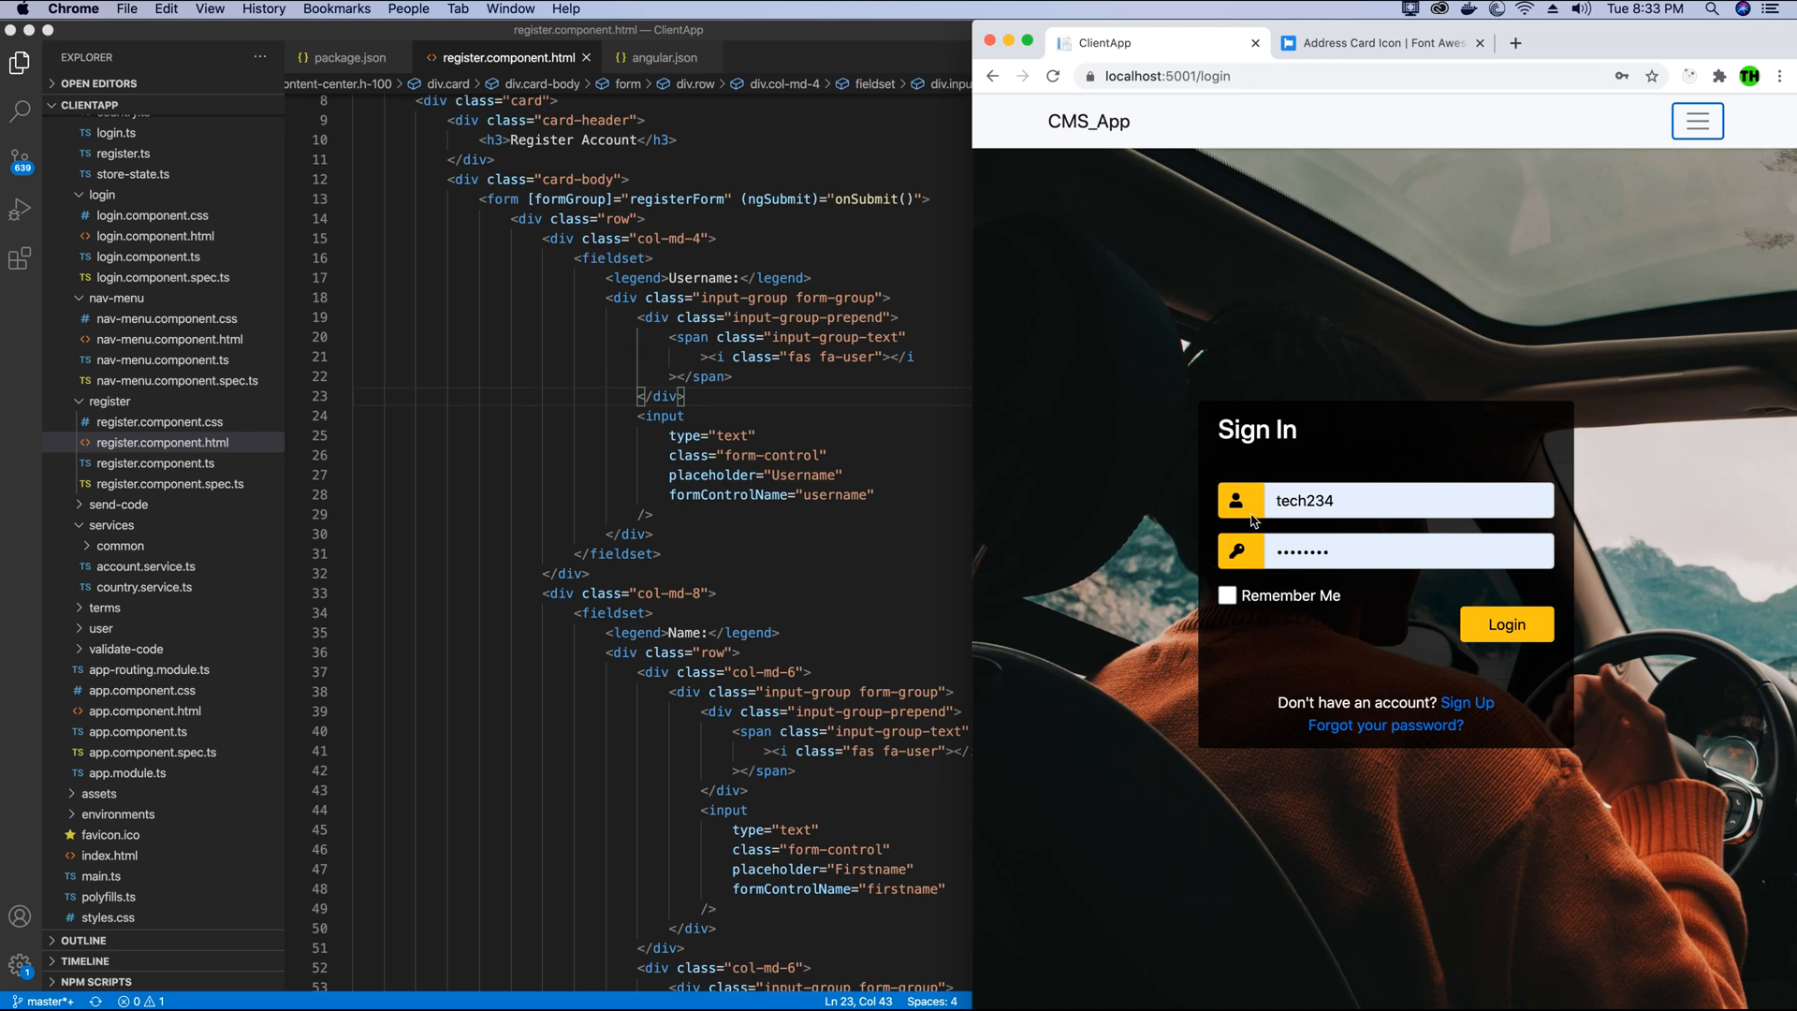
mouse_move(1161, 561)
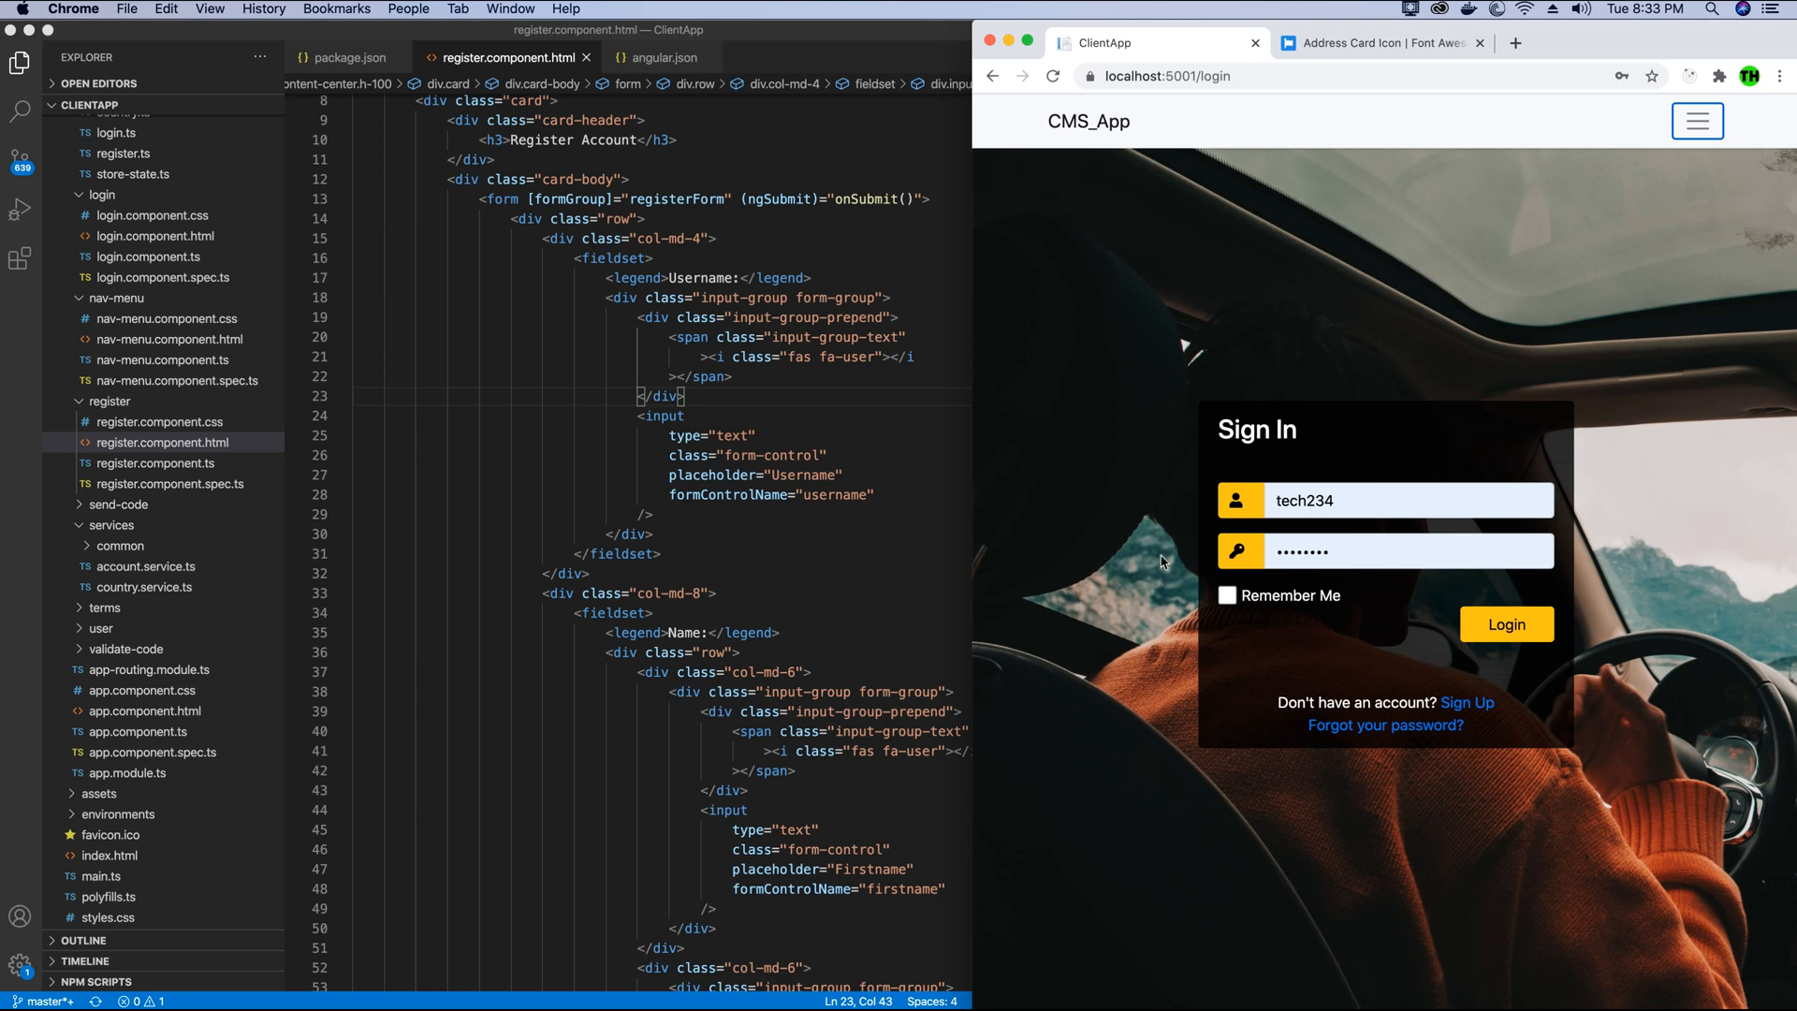
mouse_move(947, 685)
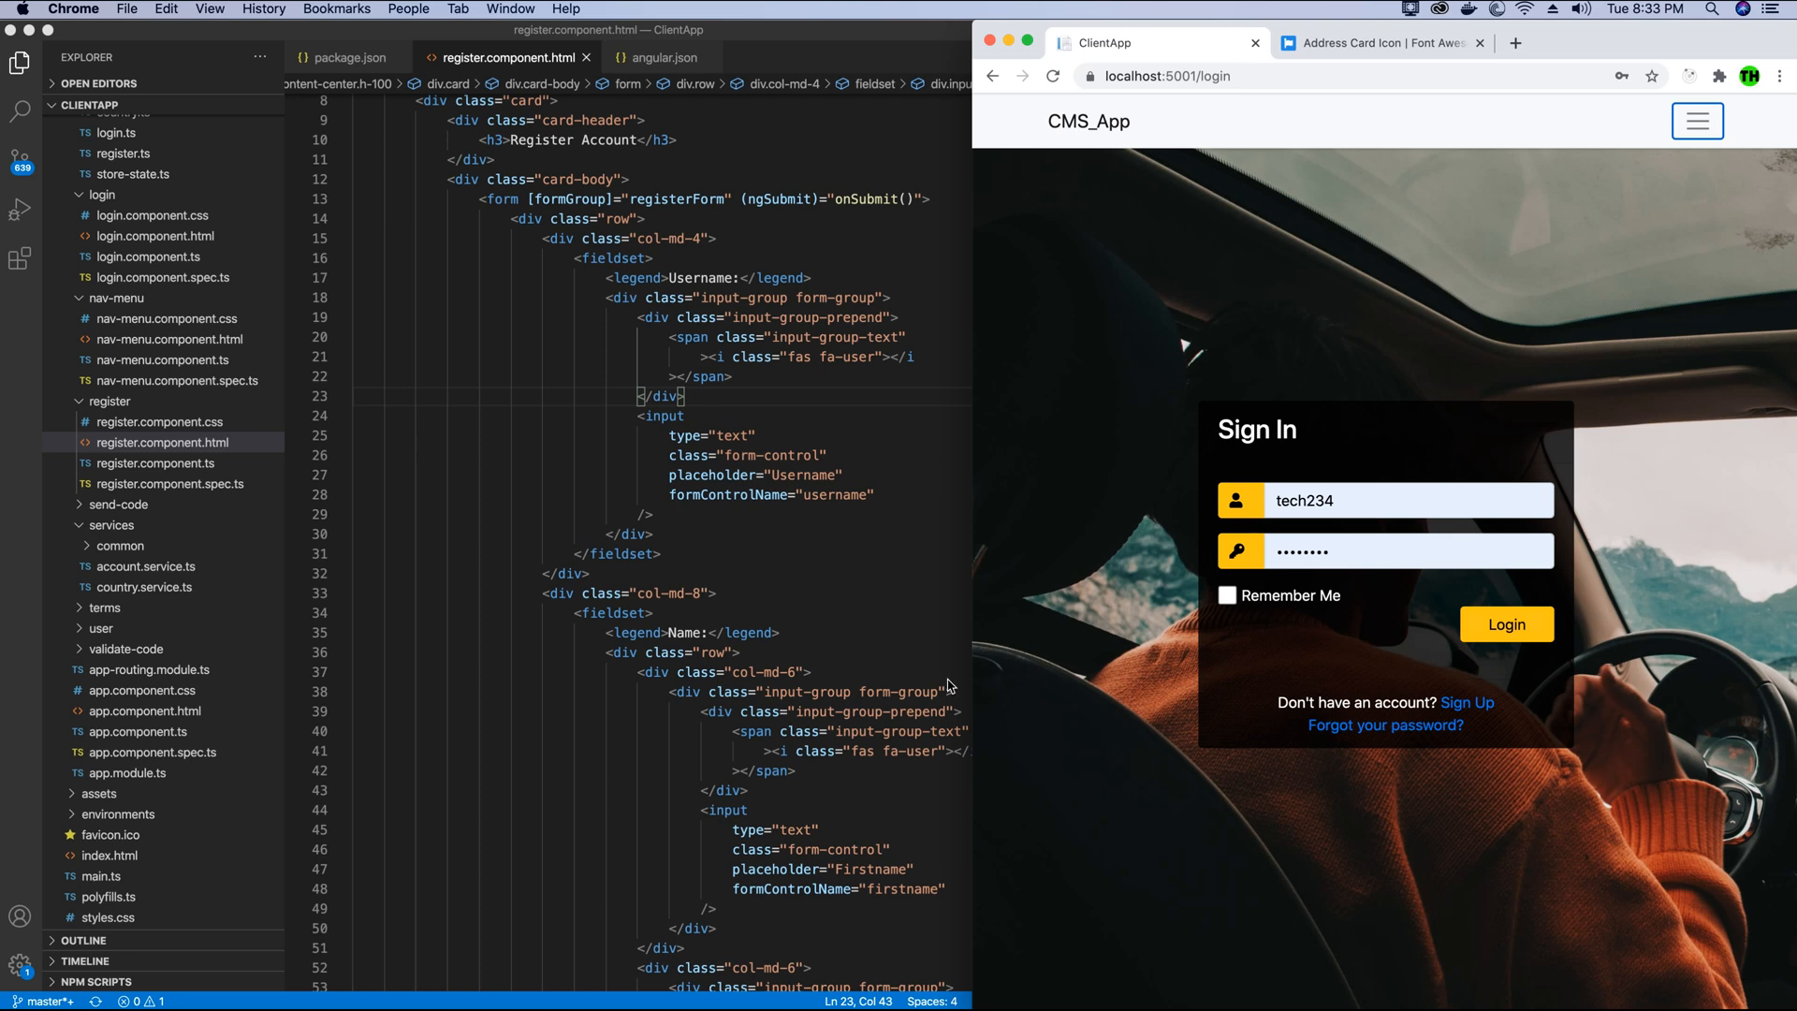
mouse_move(979, 241)
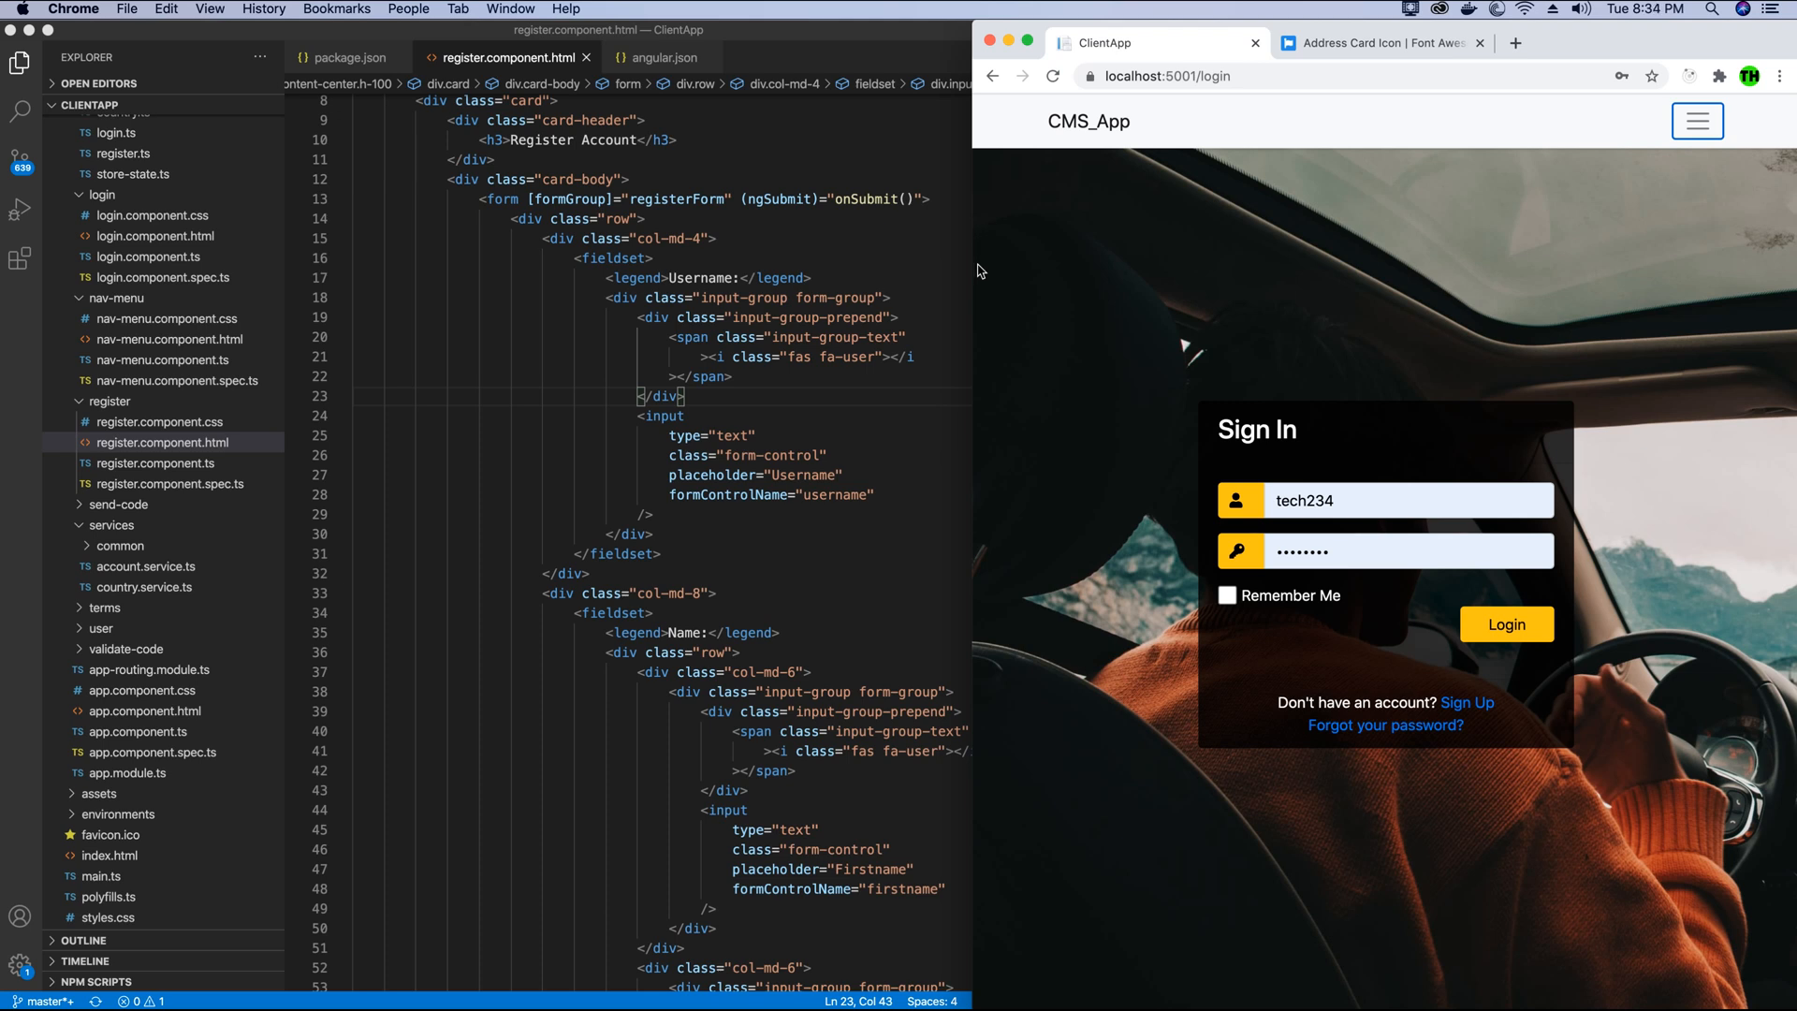
mouse_move(1181, 300)
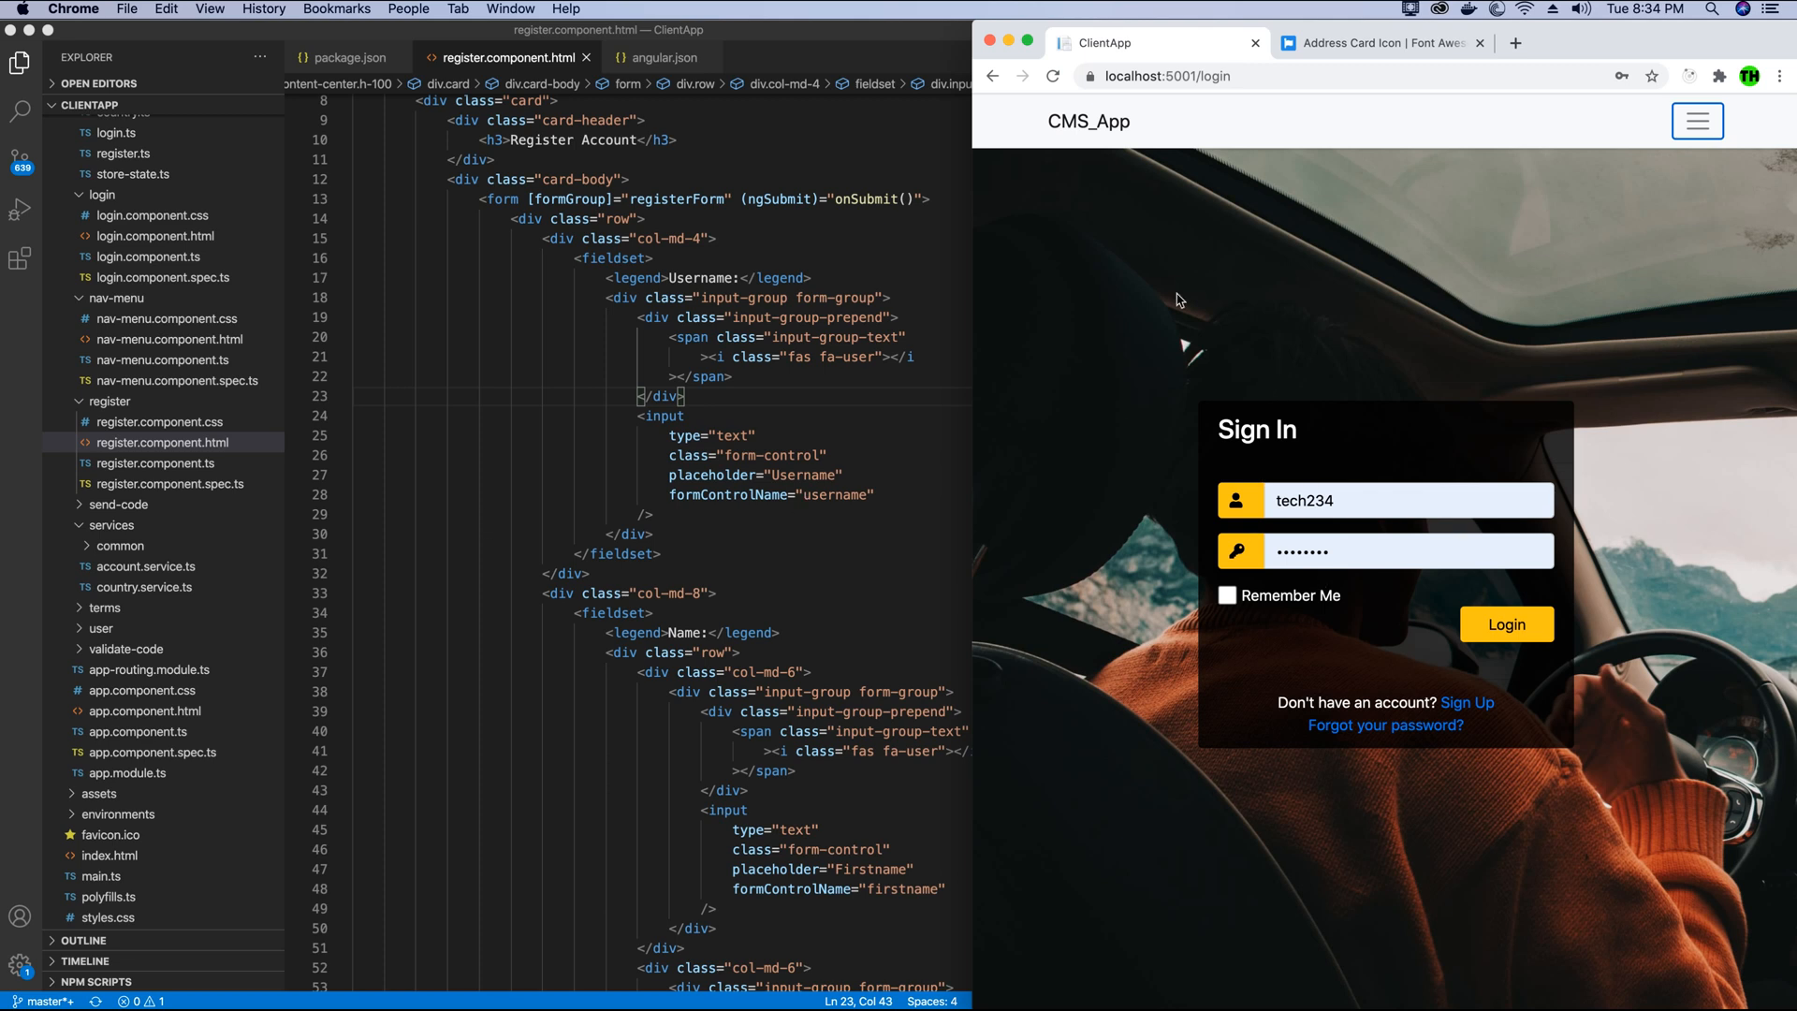
mouse_move(839, 309)
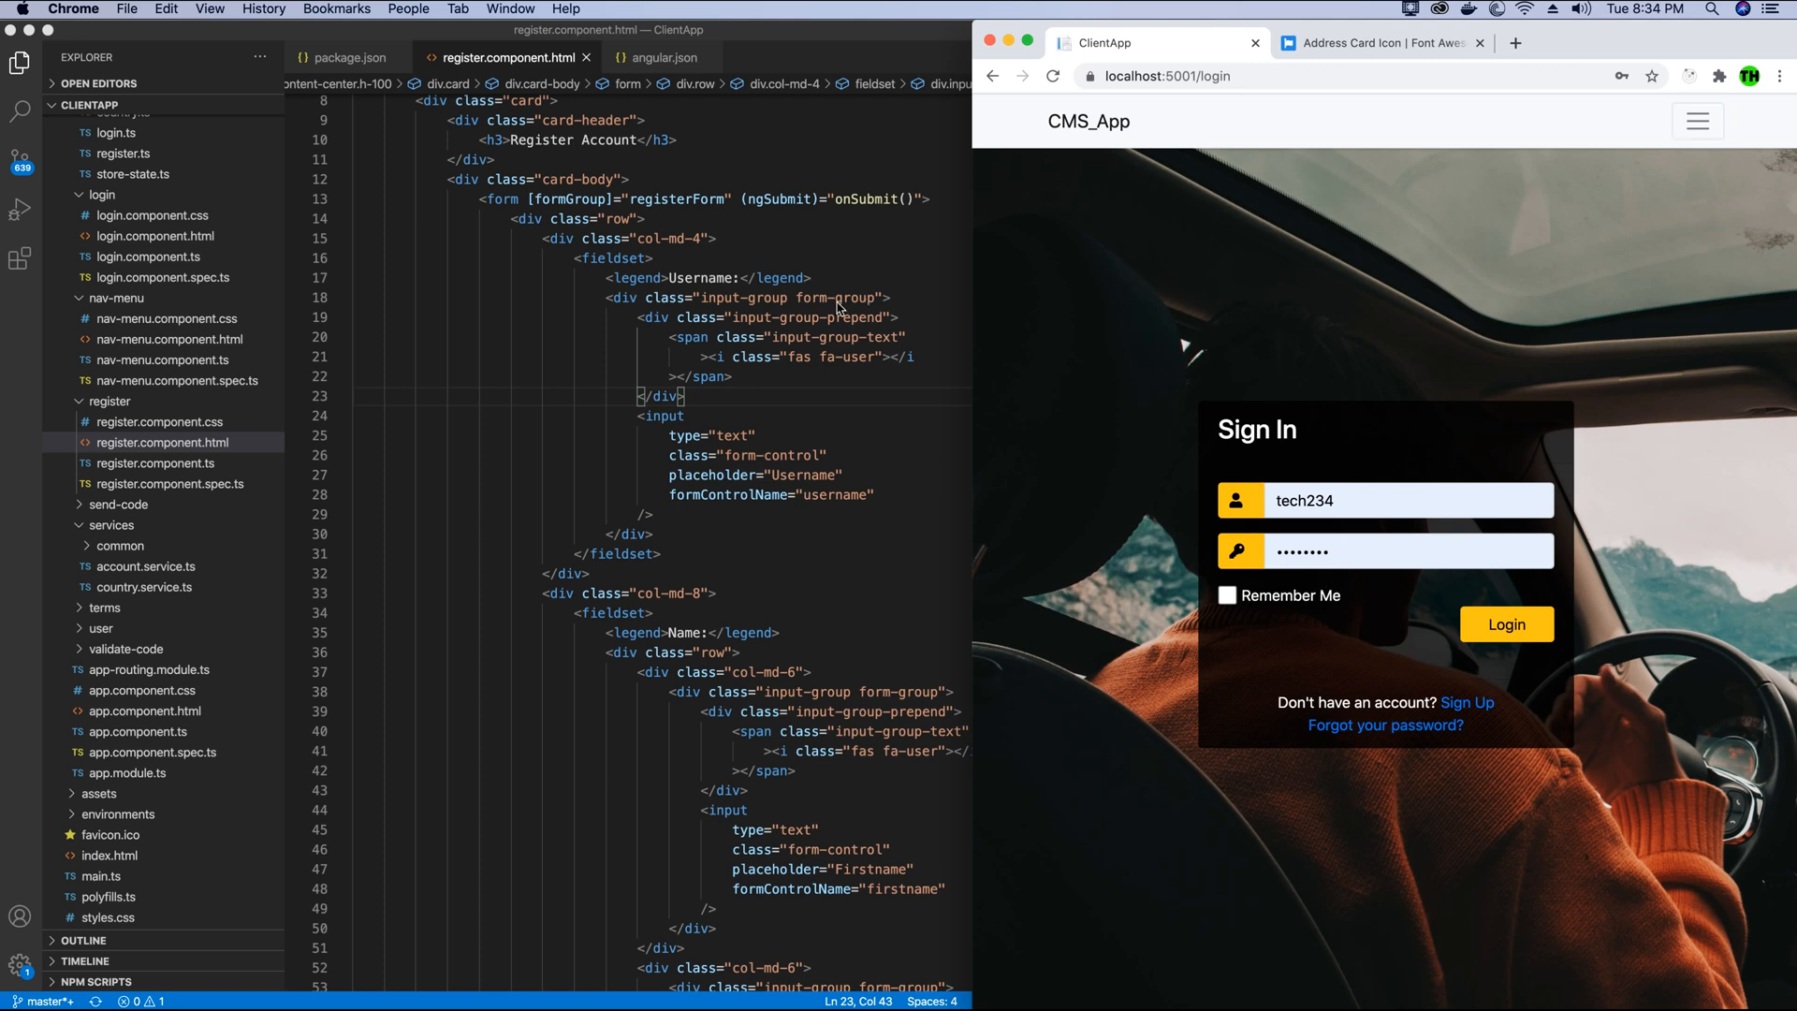
mouse_move(941, 324)
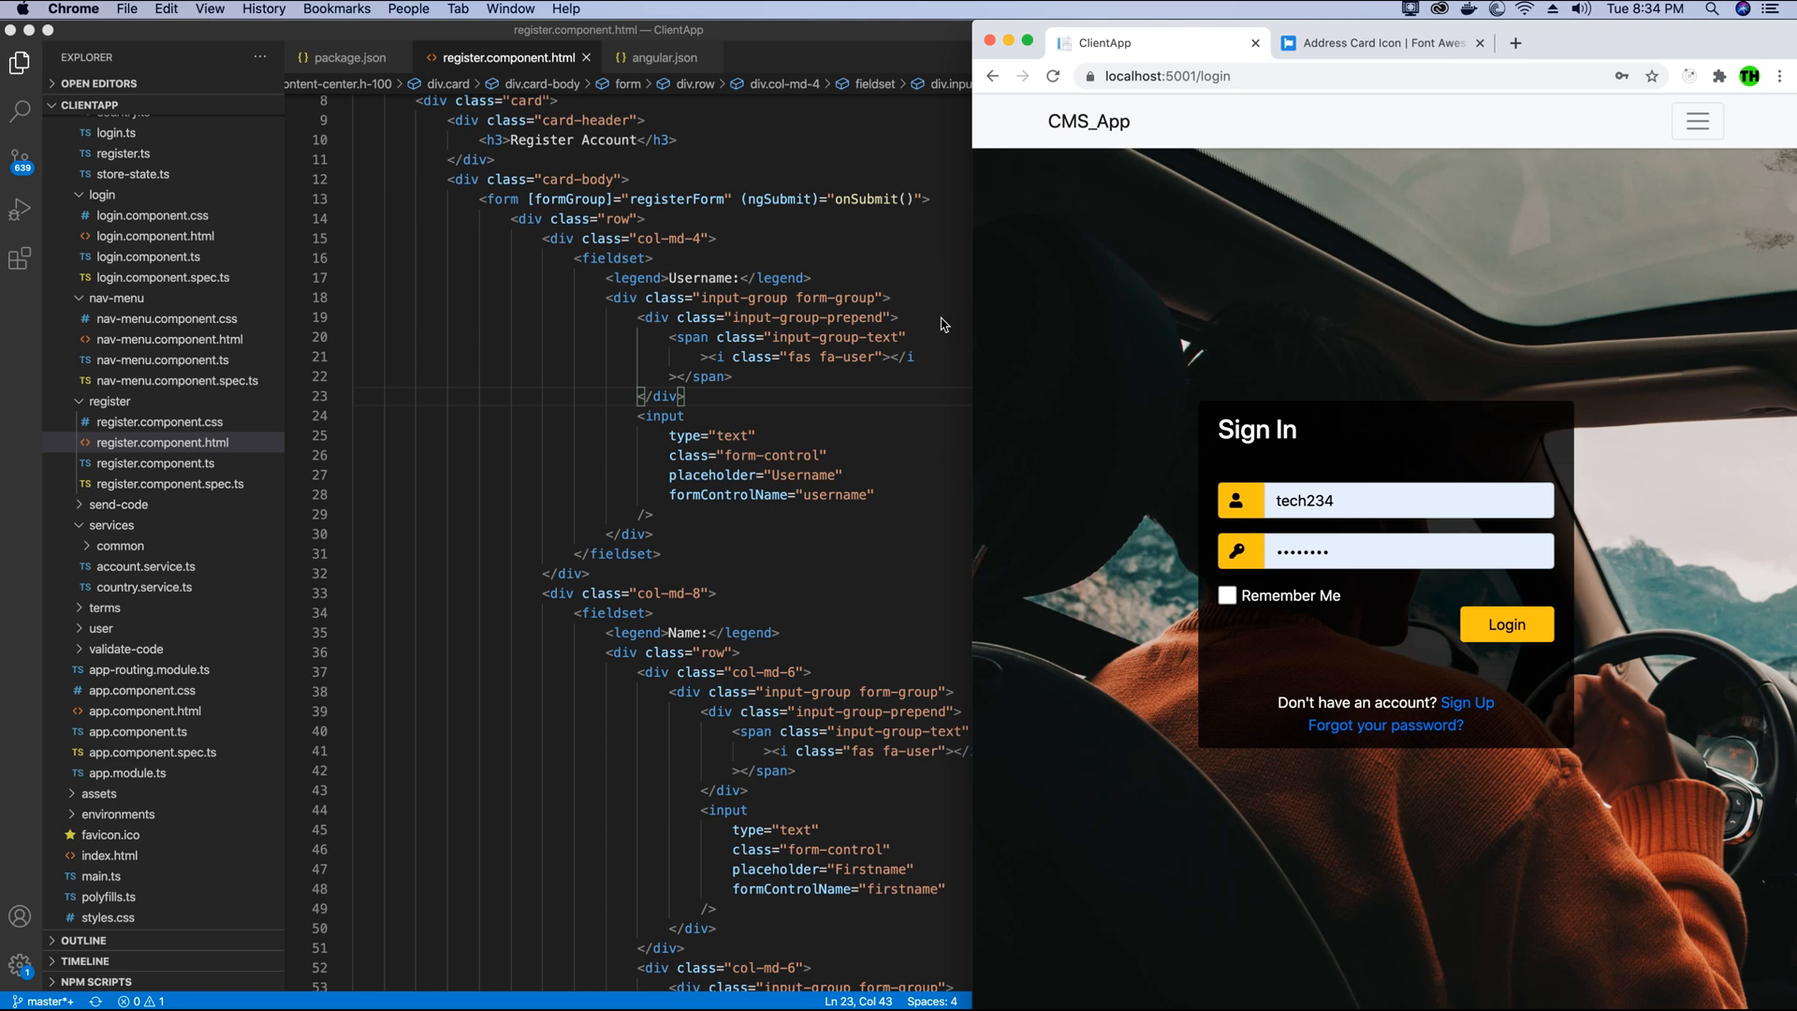
mouse_move(1086, 267)
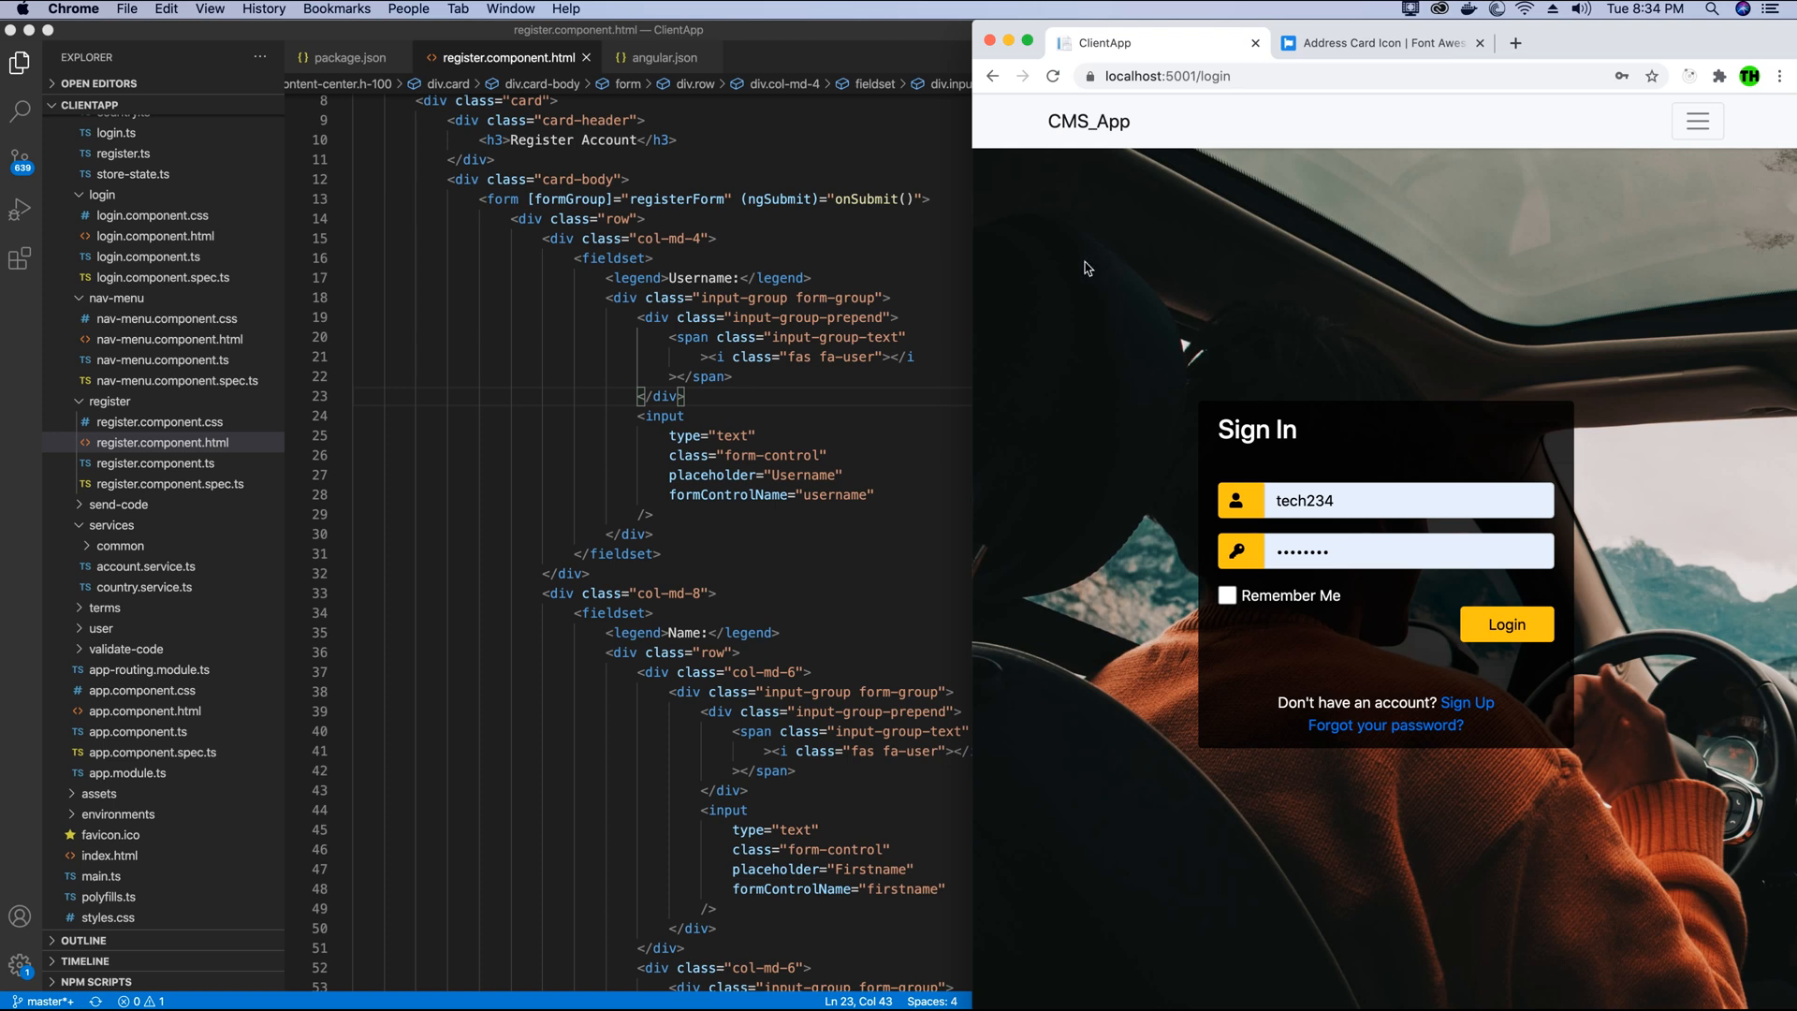
mouse_move(1067, 277)
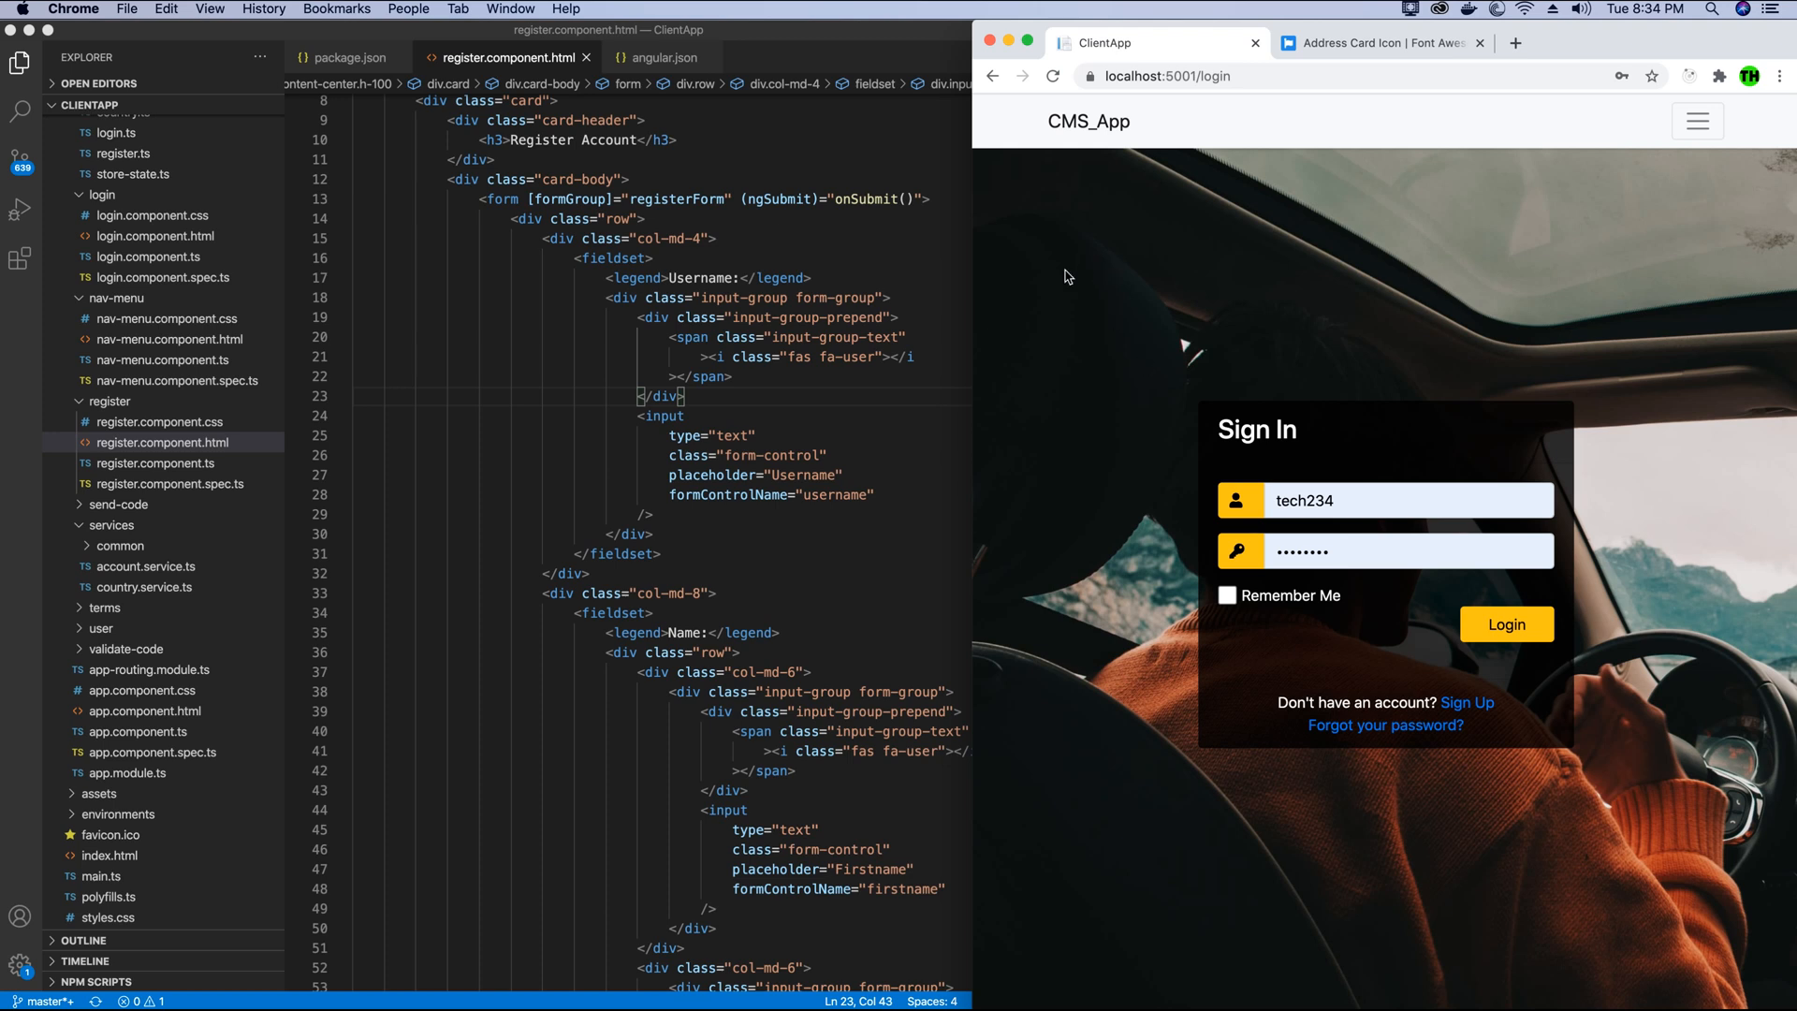
mouse_move(1074, 277)
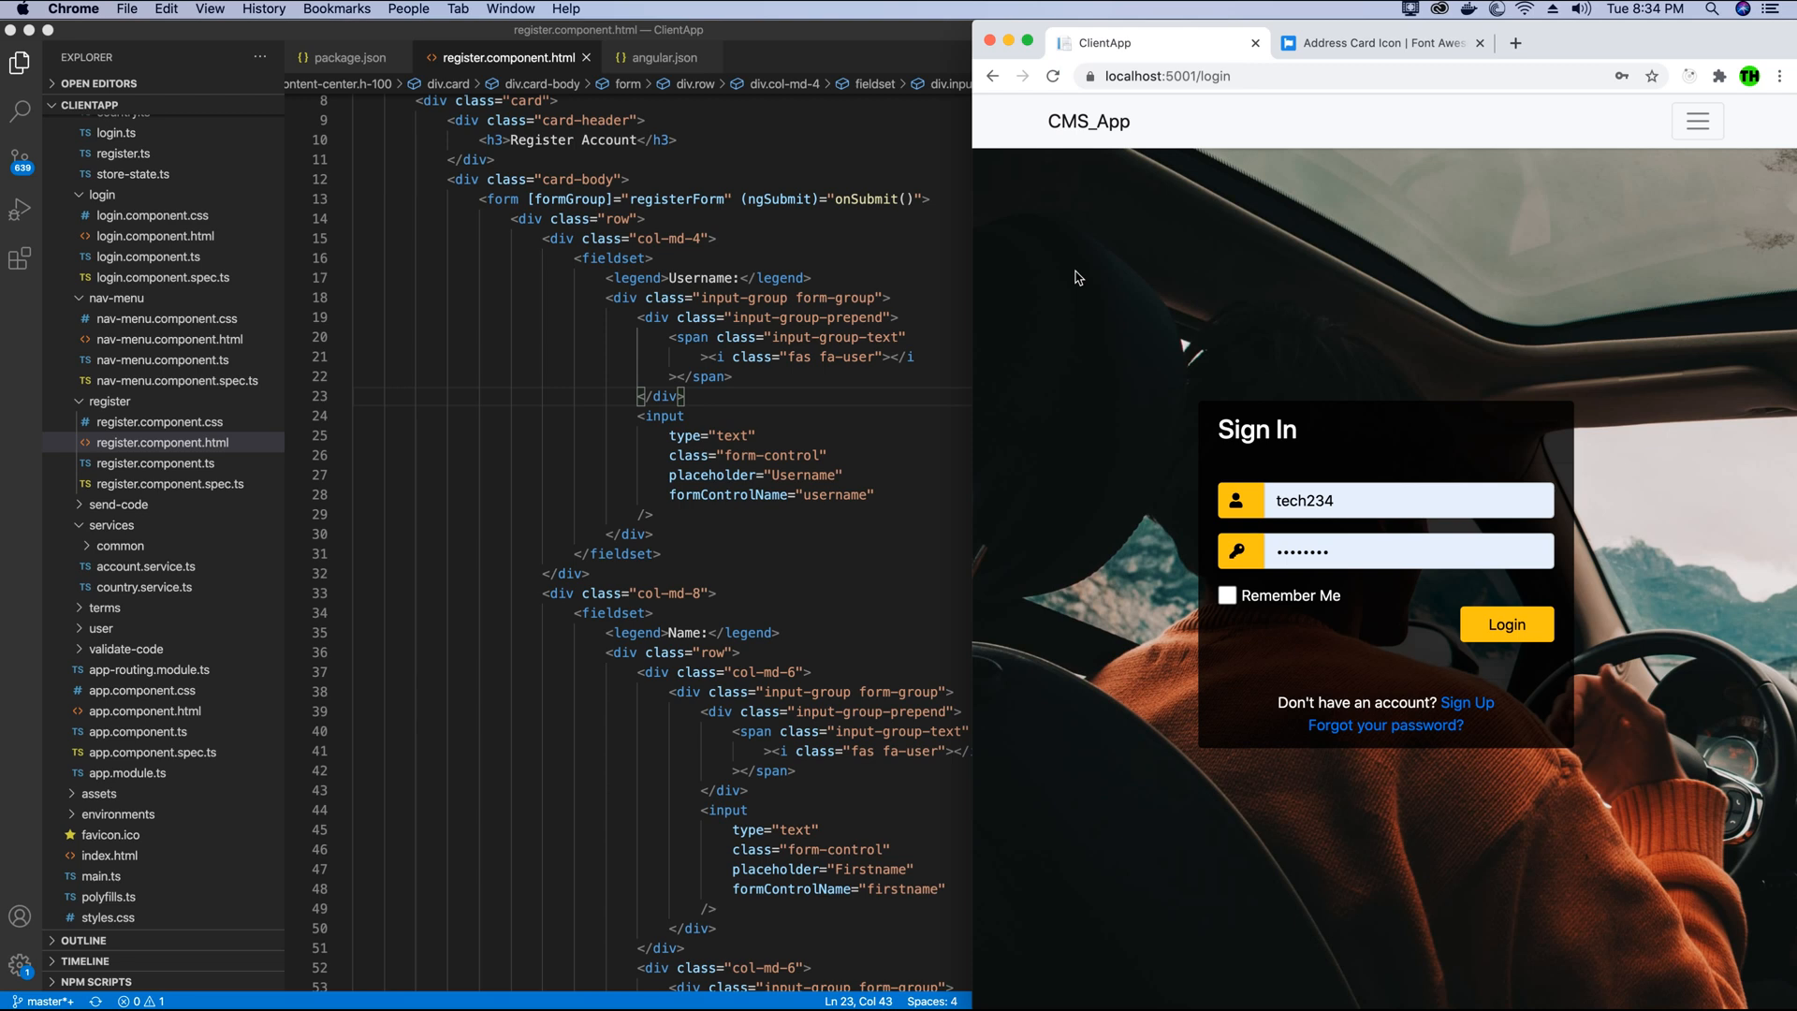
mouse_move(1189, 255)
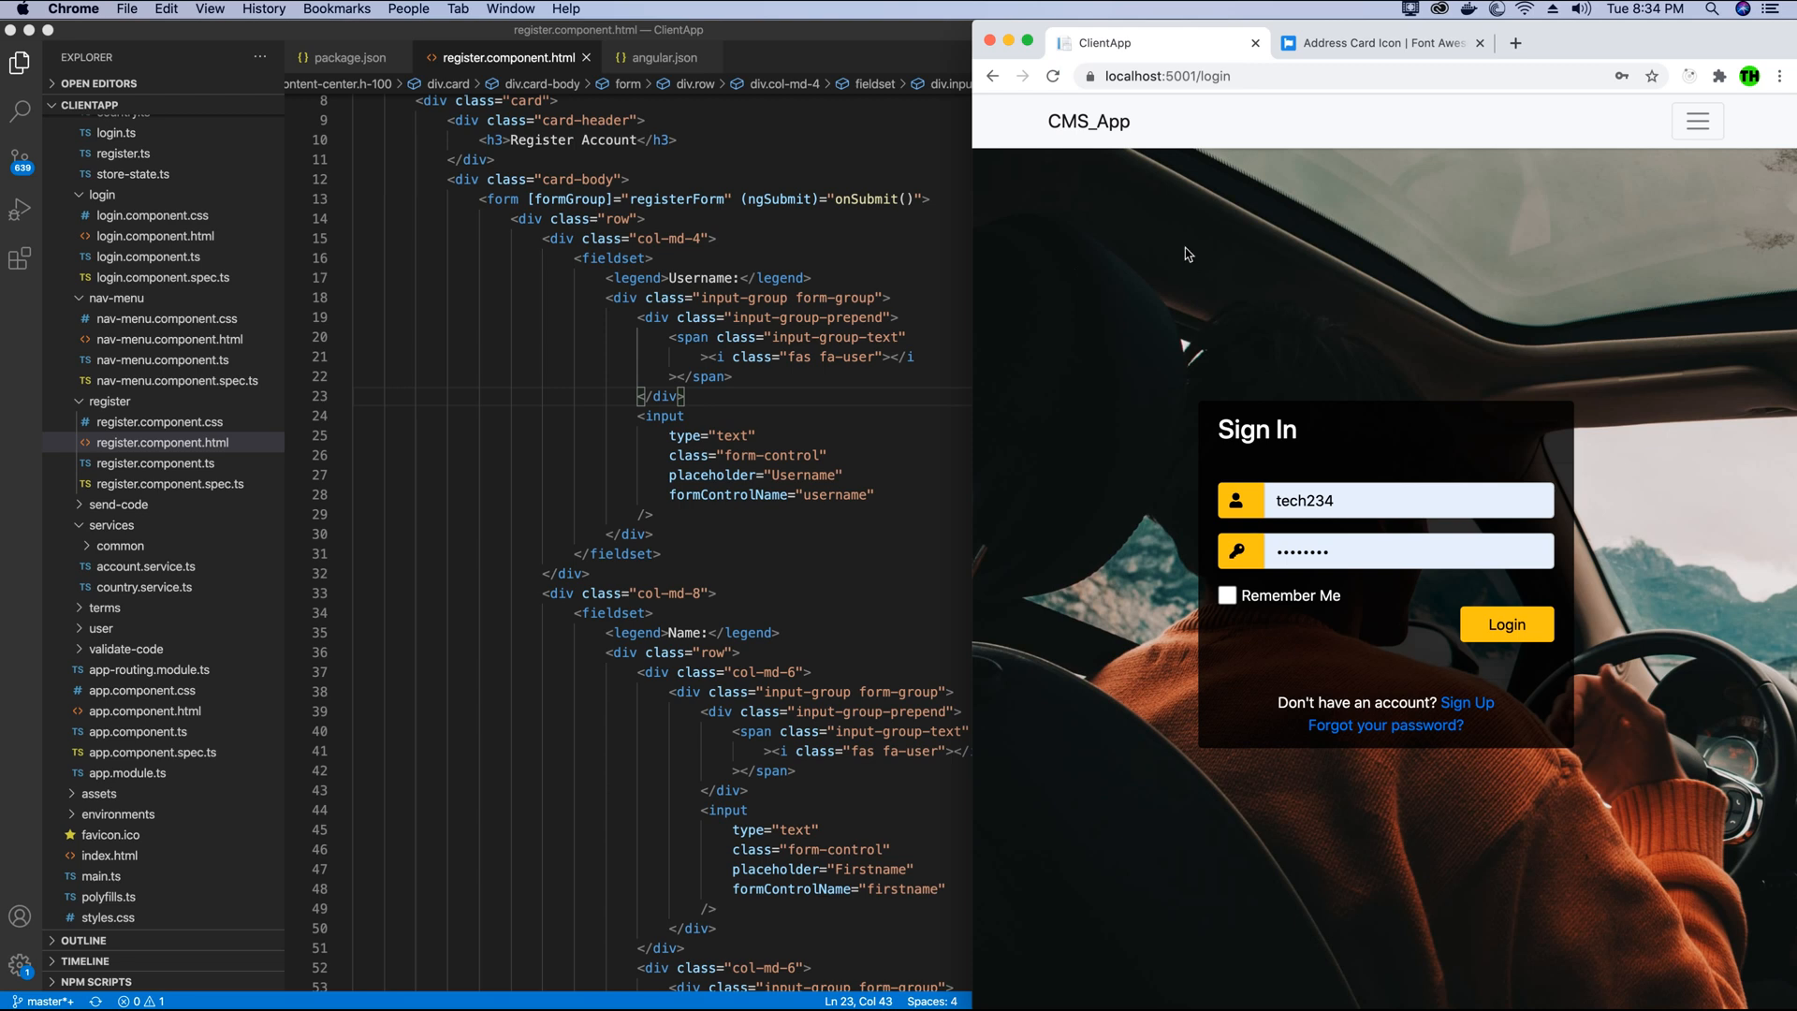
mouse_move(1123, 610)
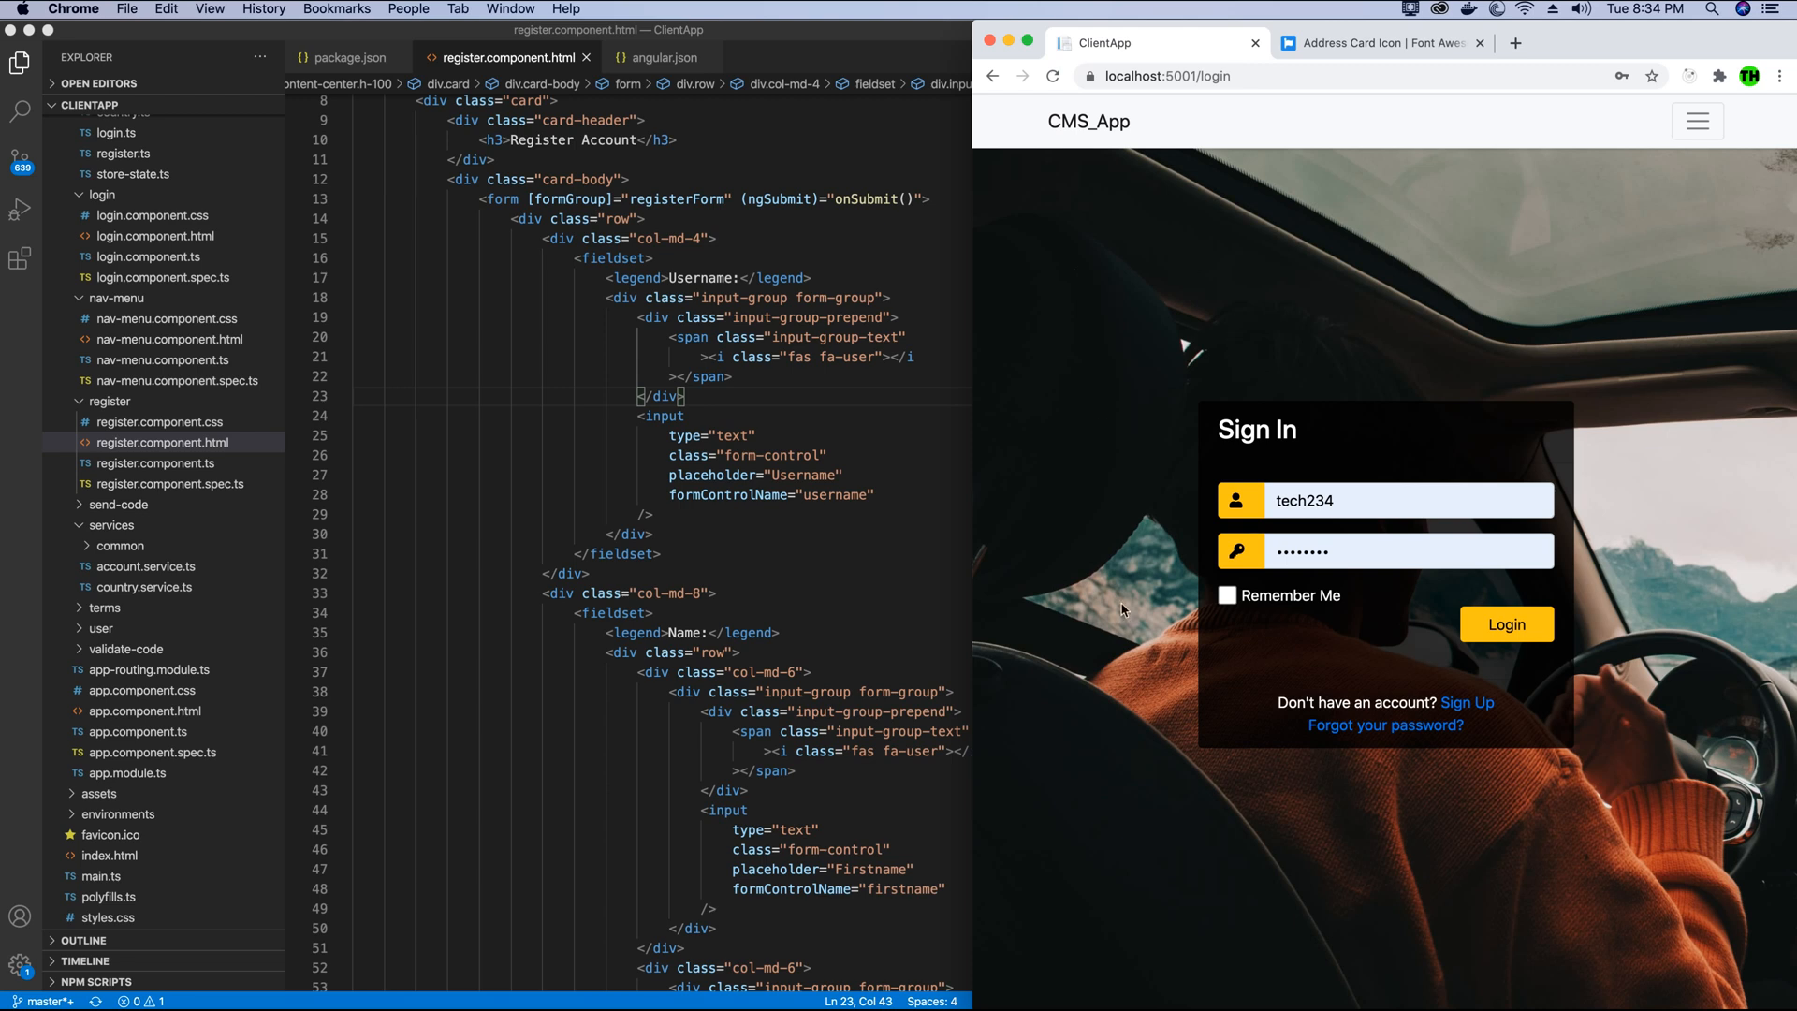
mouse_move(1307, 948)
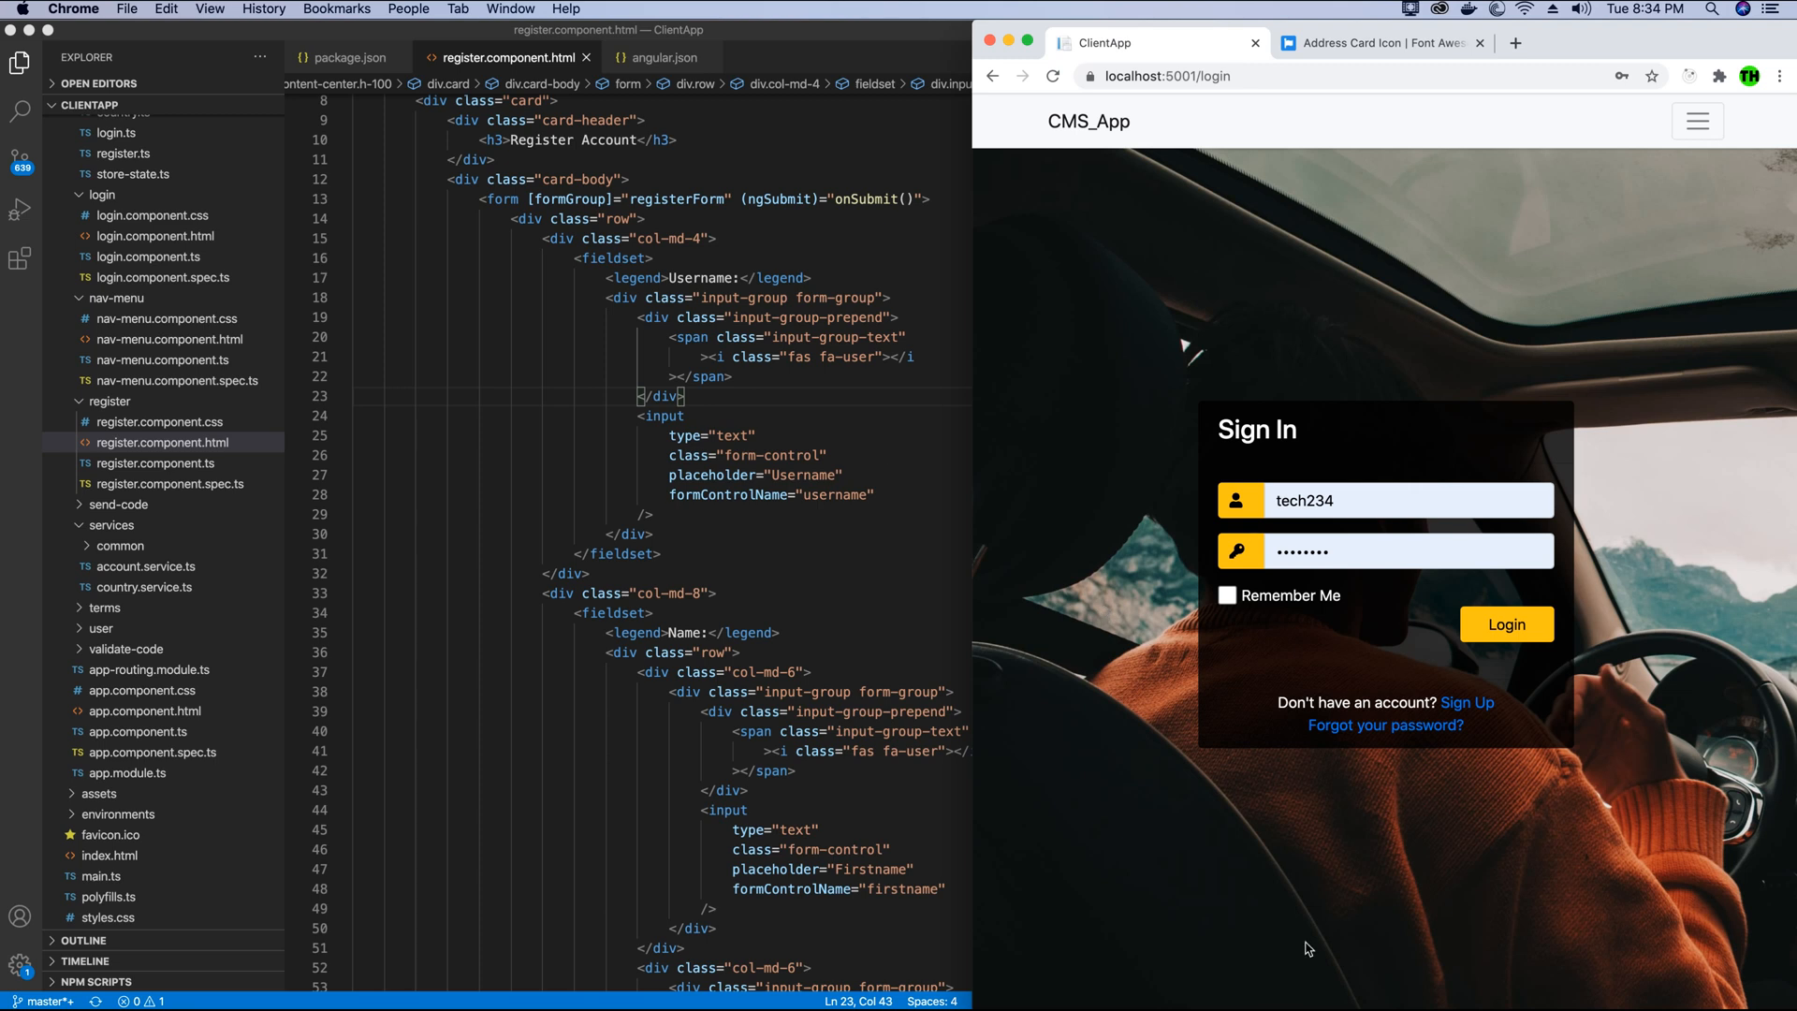
mouse_move(951, 402)
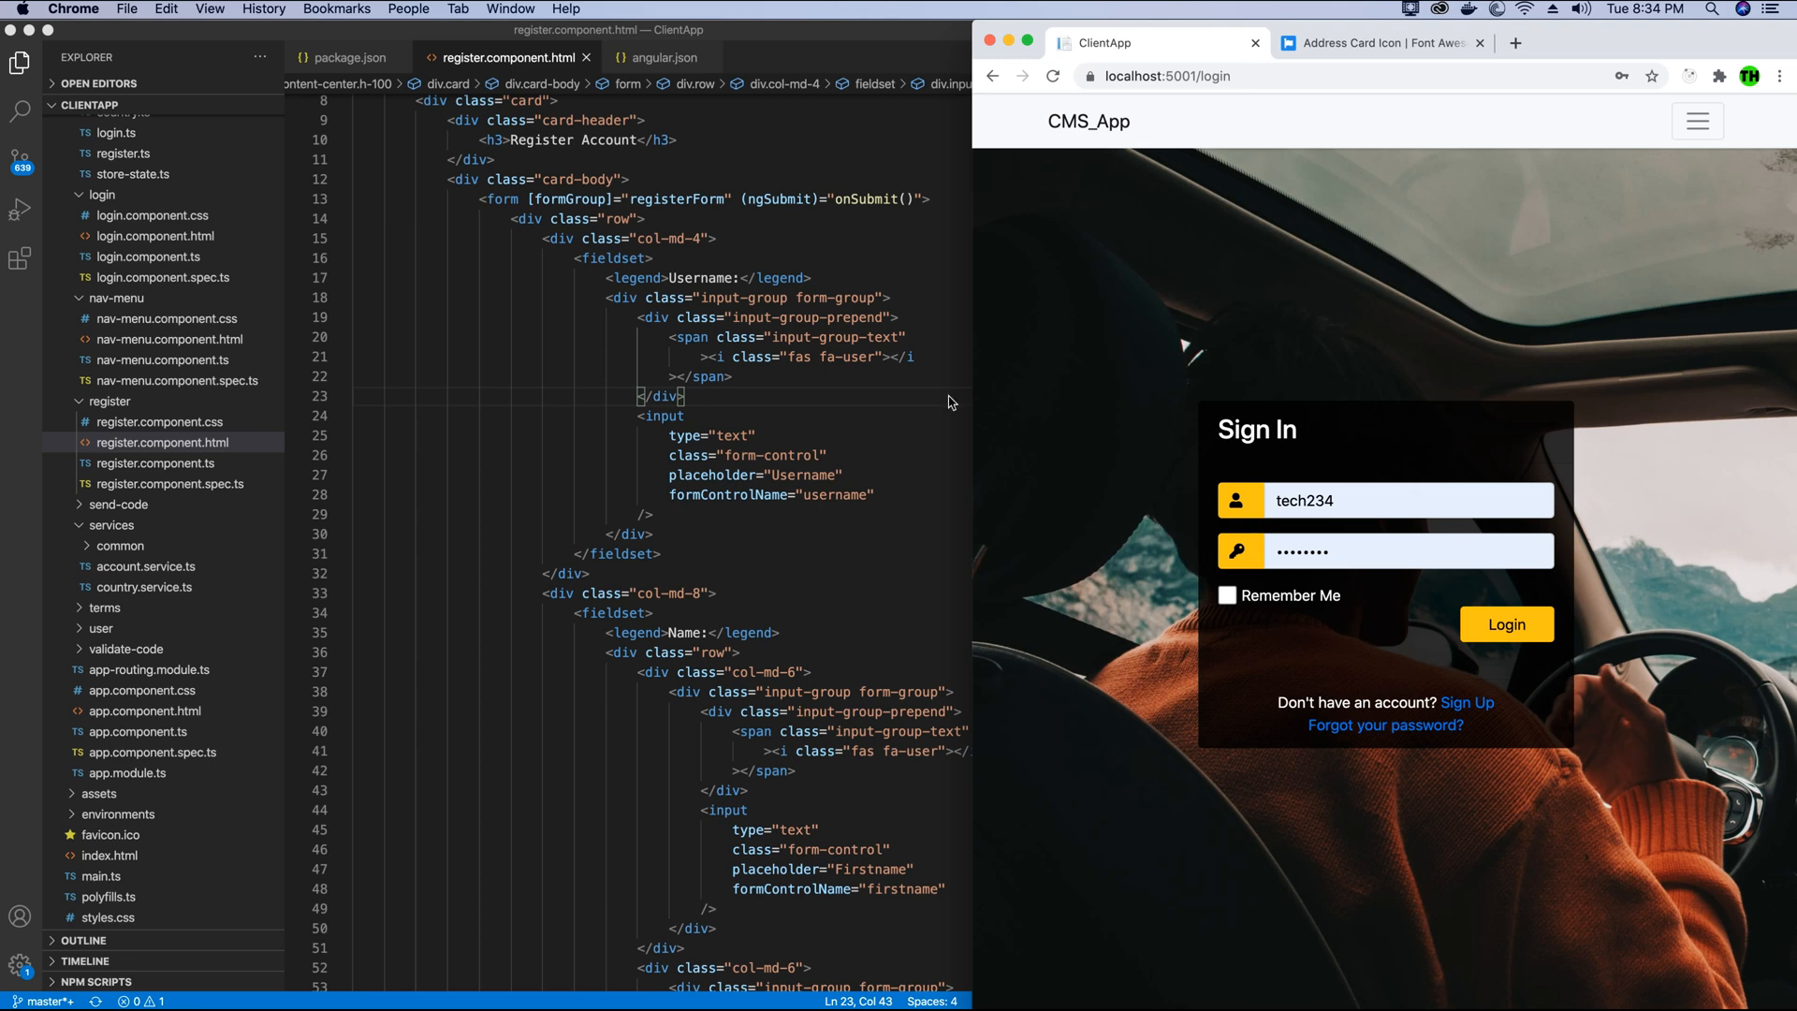